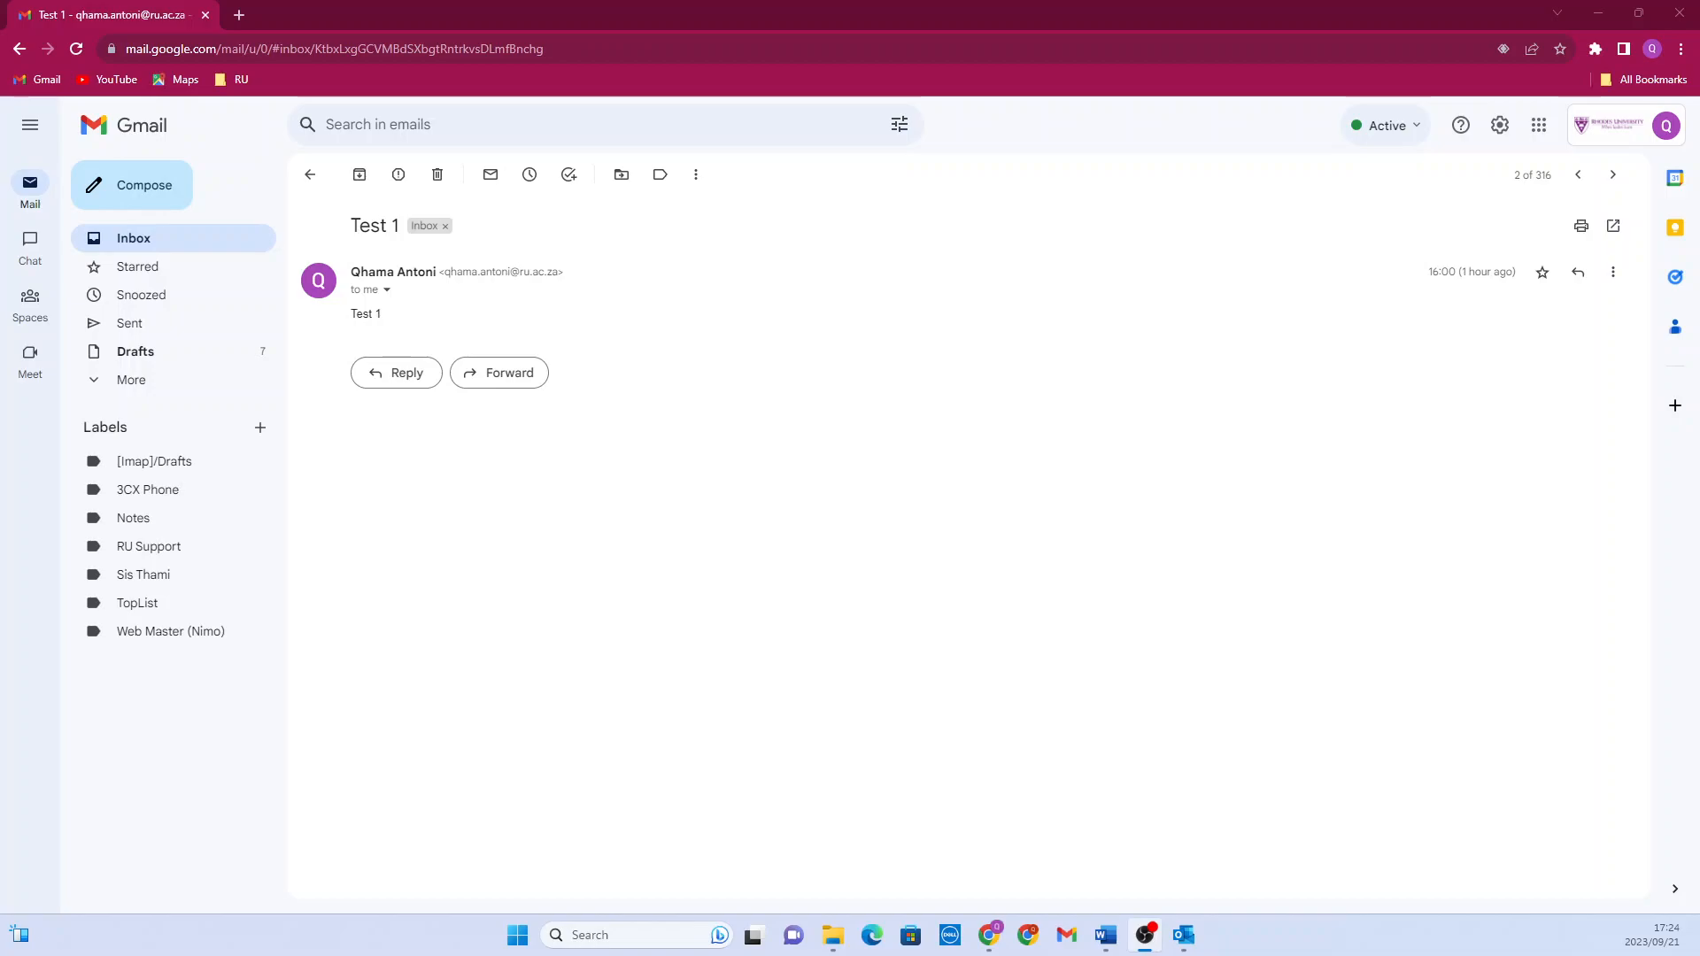
{"action": "mouse_move", "coordinate": [1198, 602]}
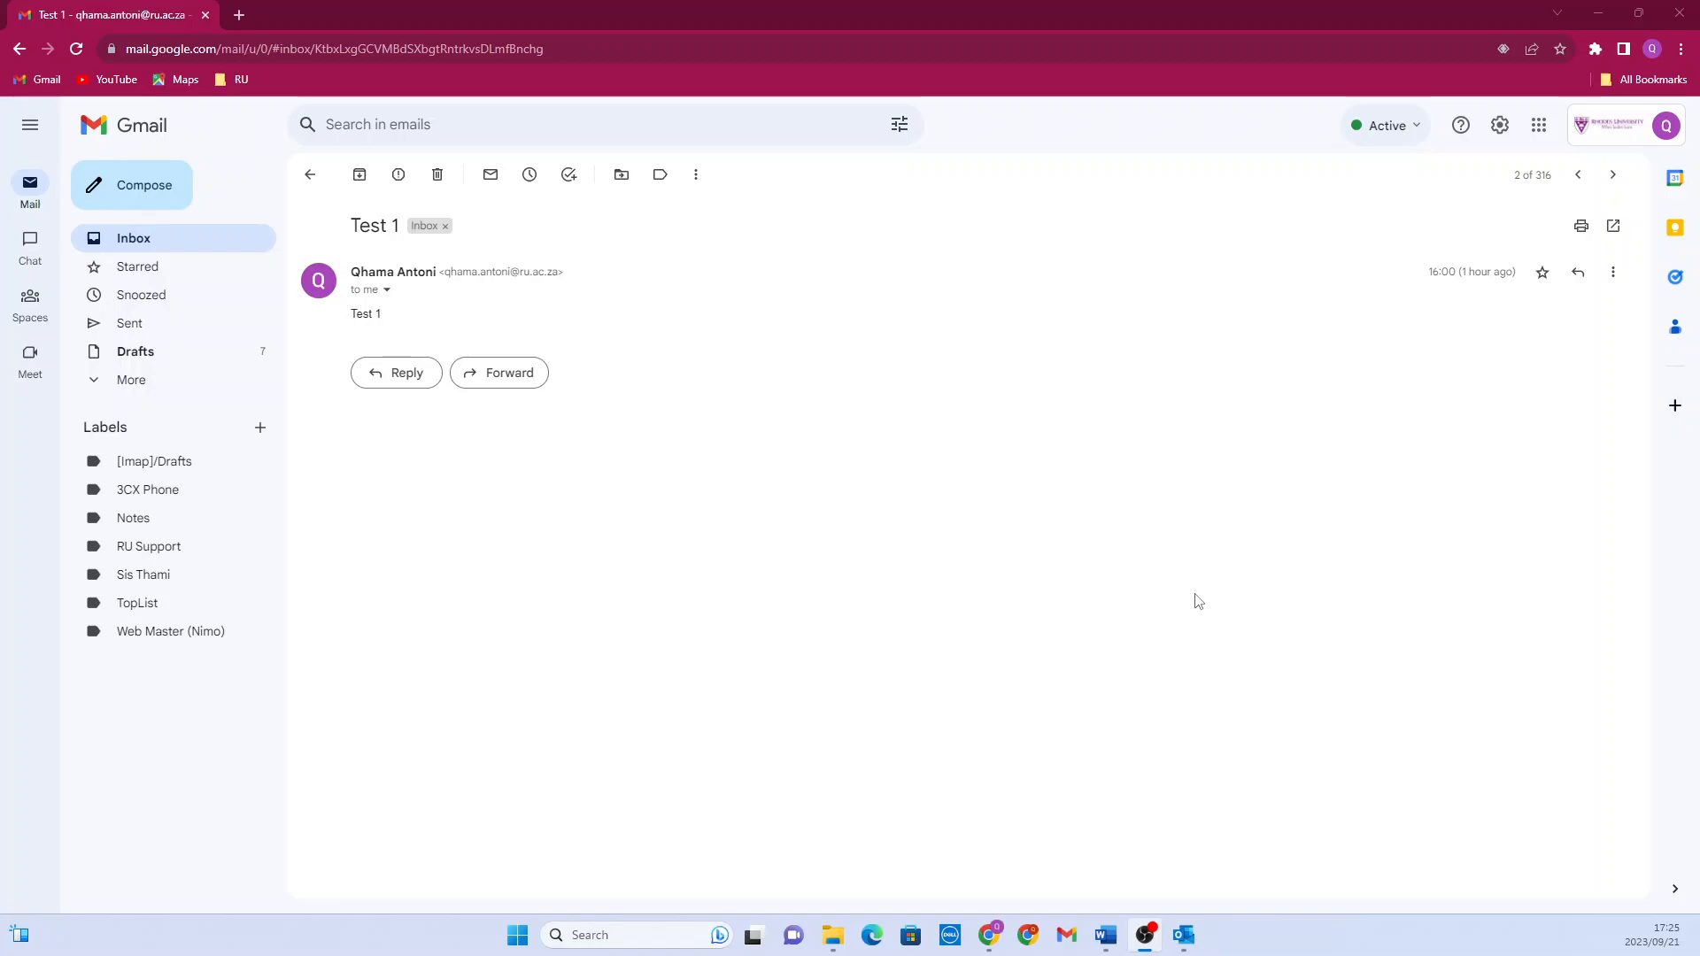
{"action": "mouse_move", "coordinate": [1666, 149]}
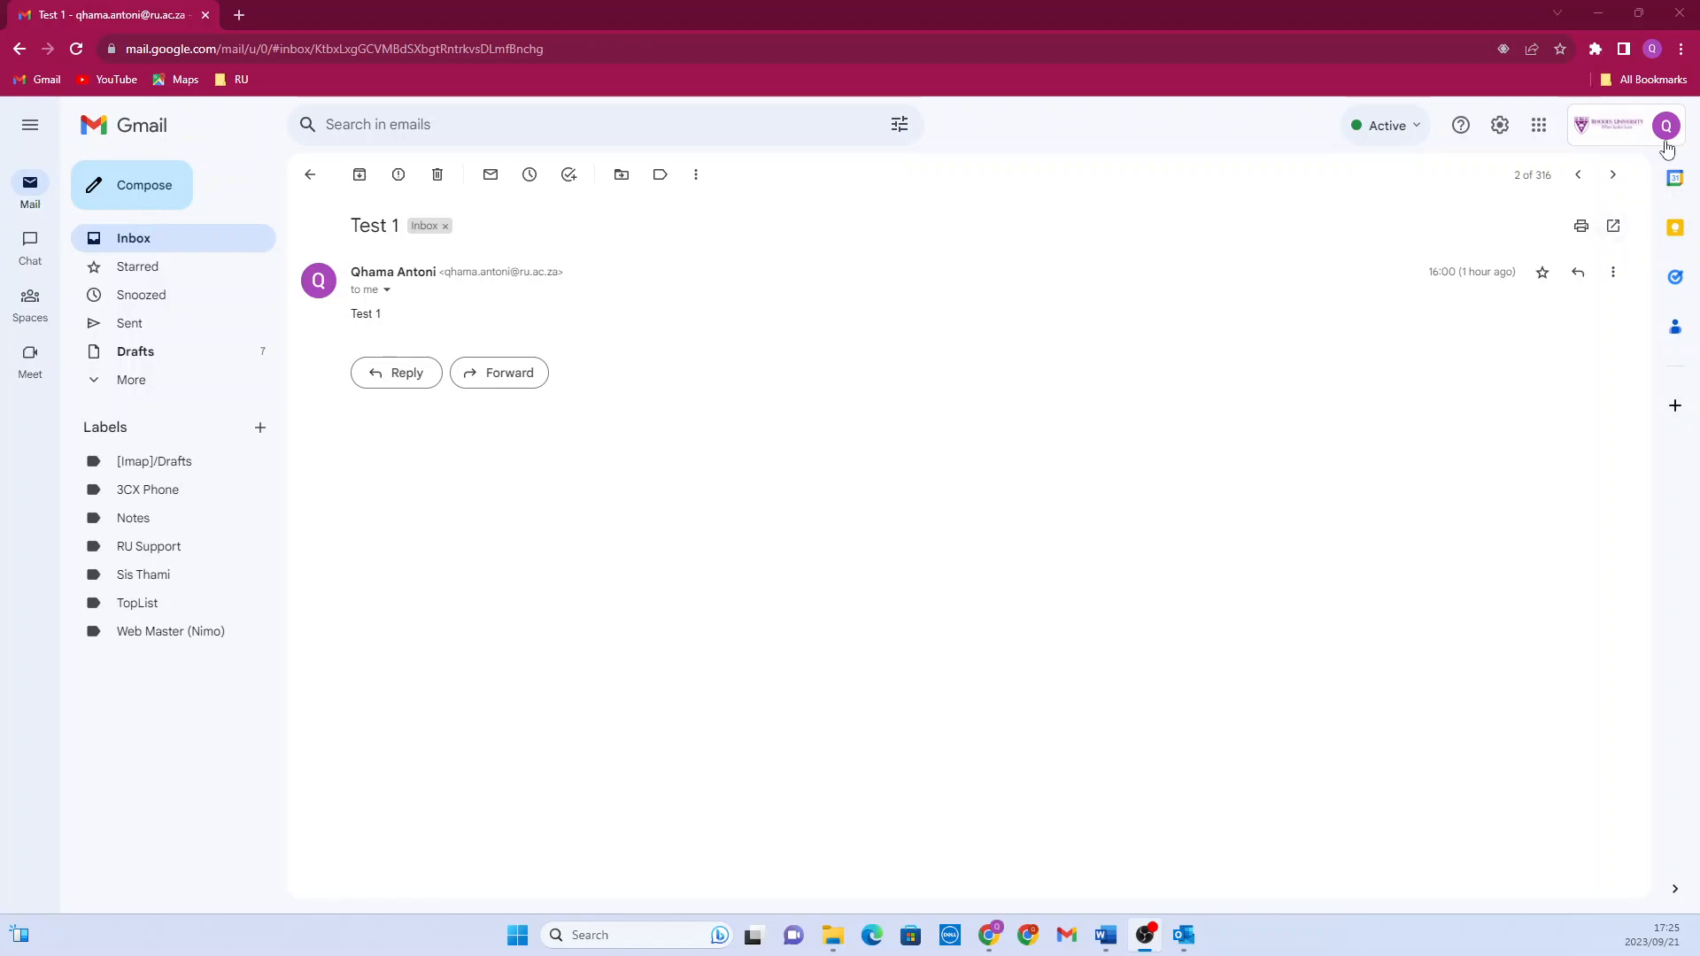
{"action": "mouse_move", "coordinate": [1499, 125]}
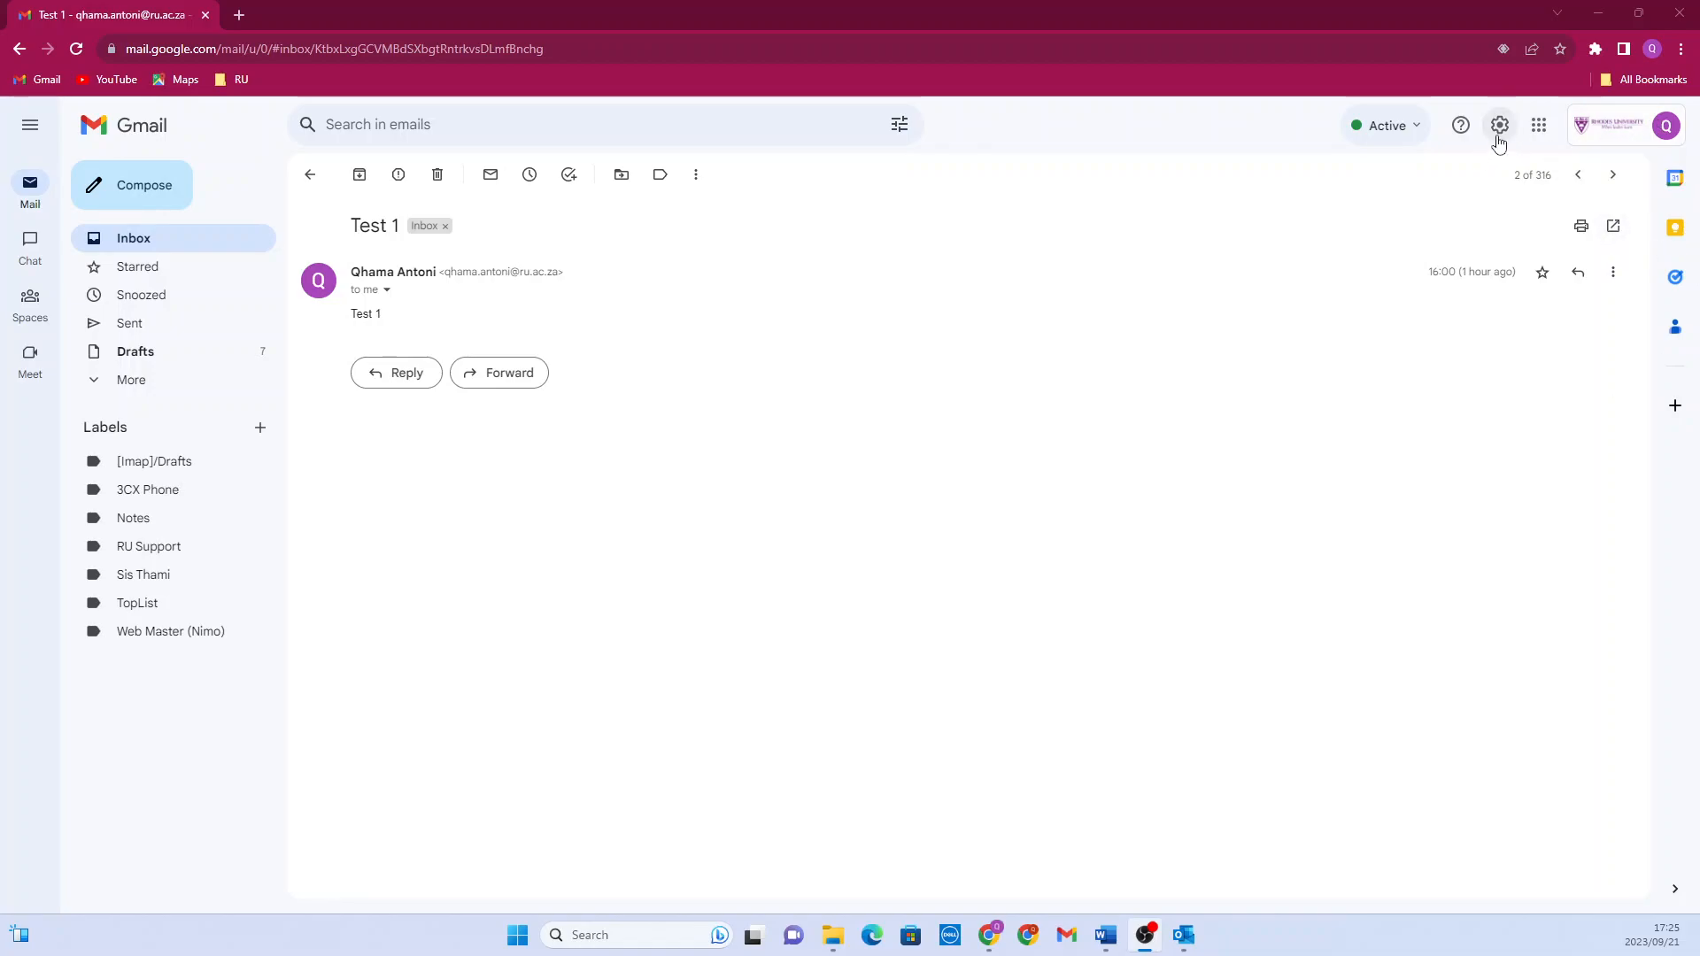
{"action": "mouse_move", "coordinate": [1498, 125]}
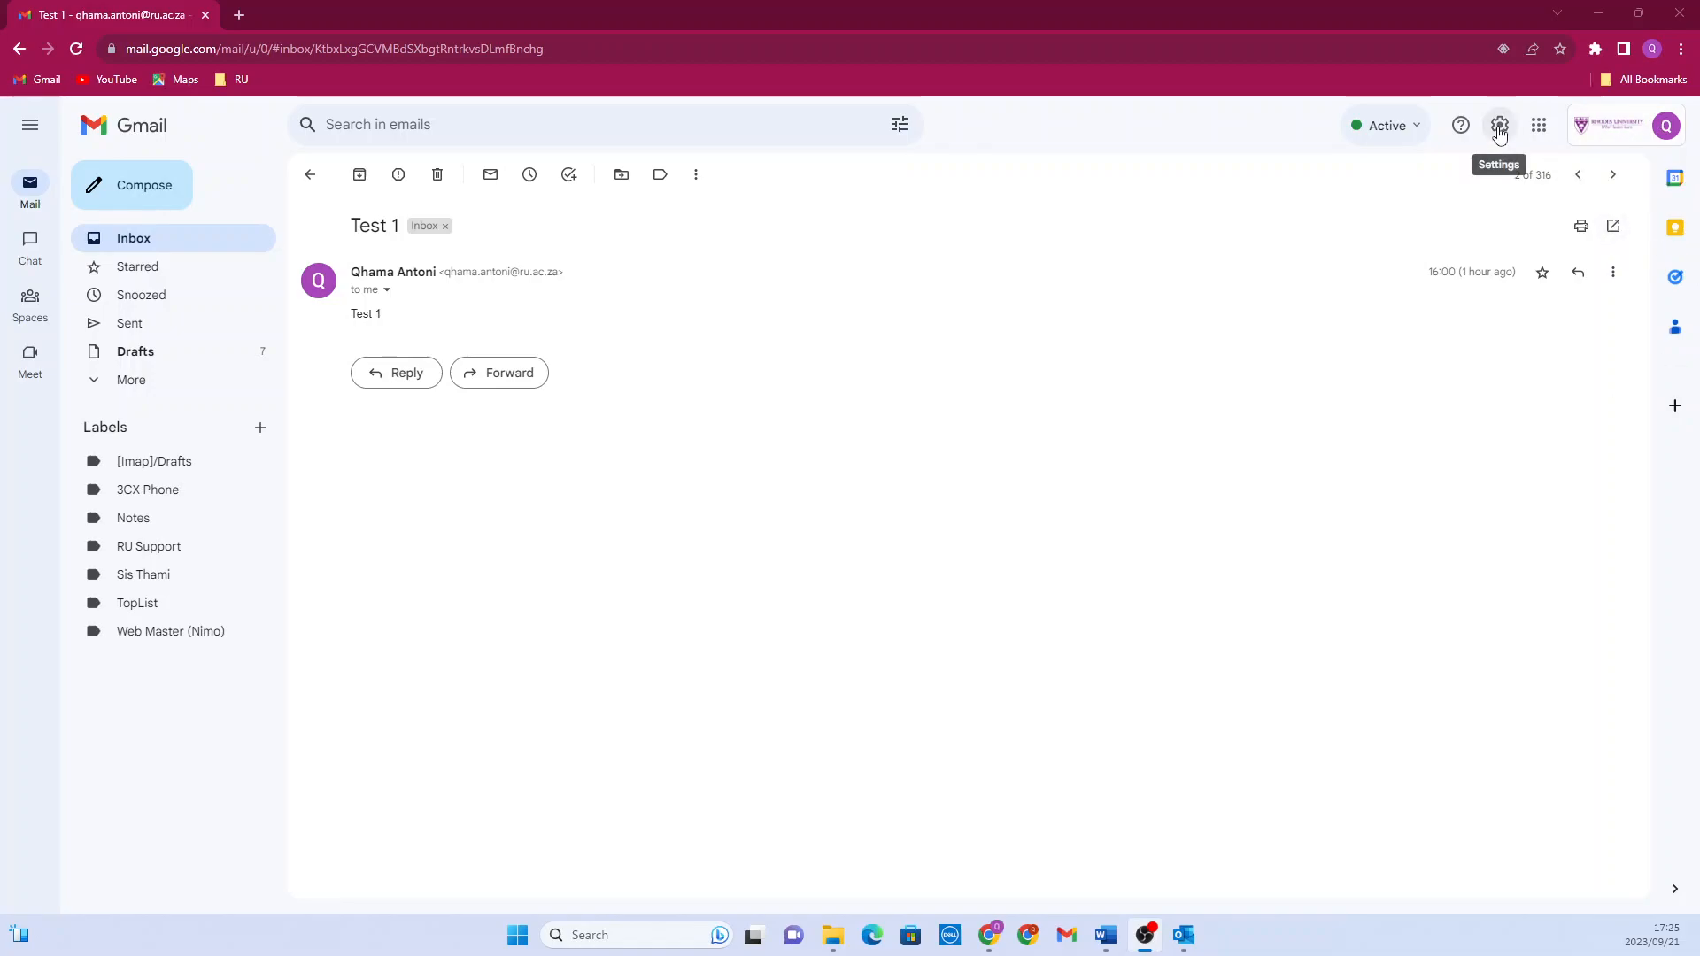
Open Gmail's See all settings and scroll the General tab to the empty Signature section
{"action": "left_click", "coordinate": [1499, 124]}
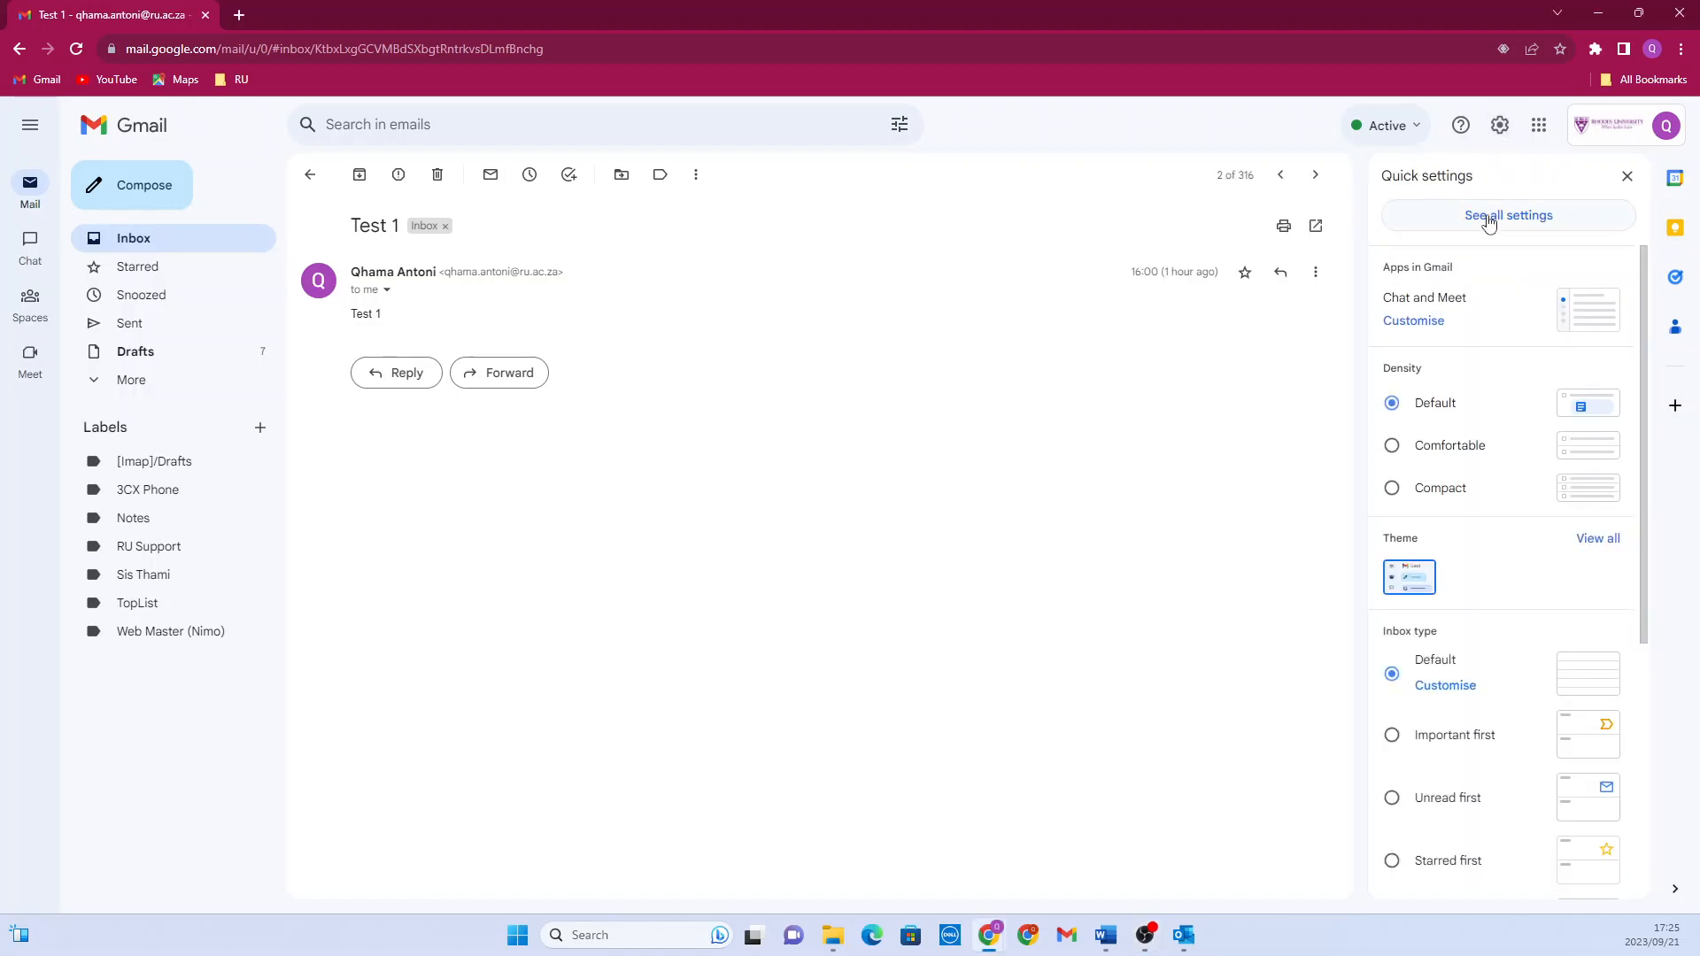
{"action": "left_click", "coordinate": [1508, 214]}
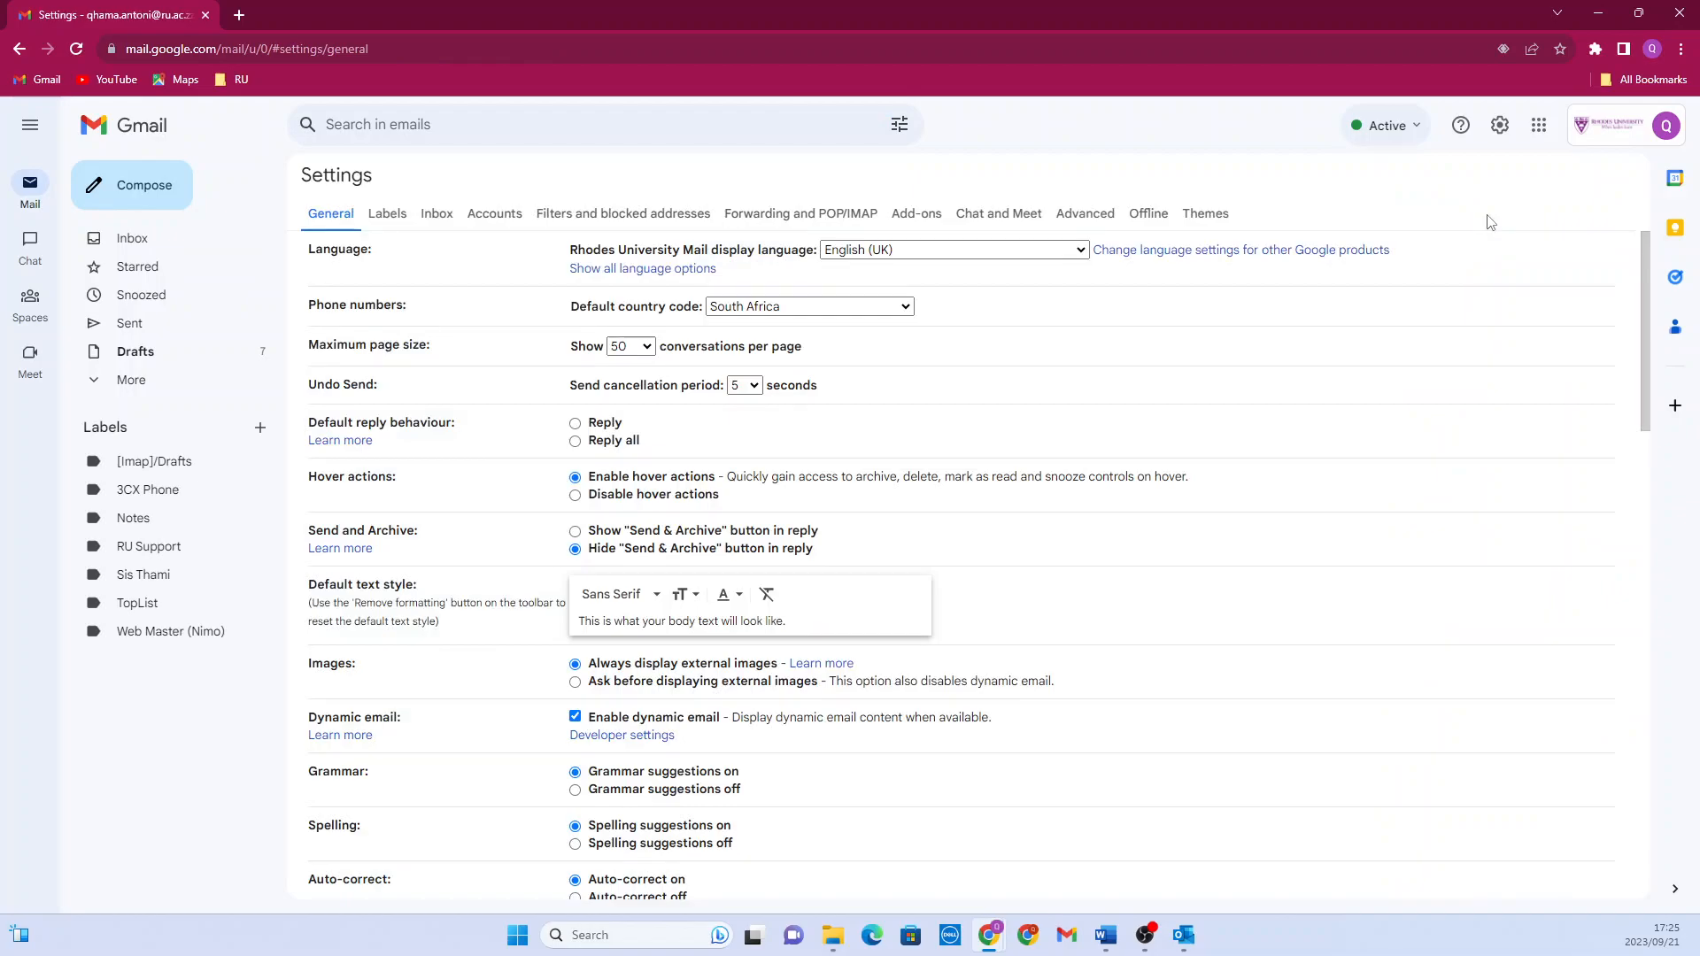
{"action": "mouse_move", "coordinate": [329, 213]}
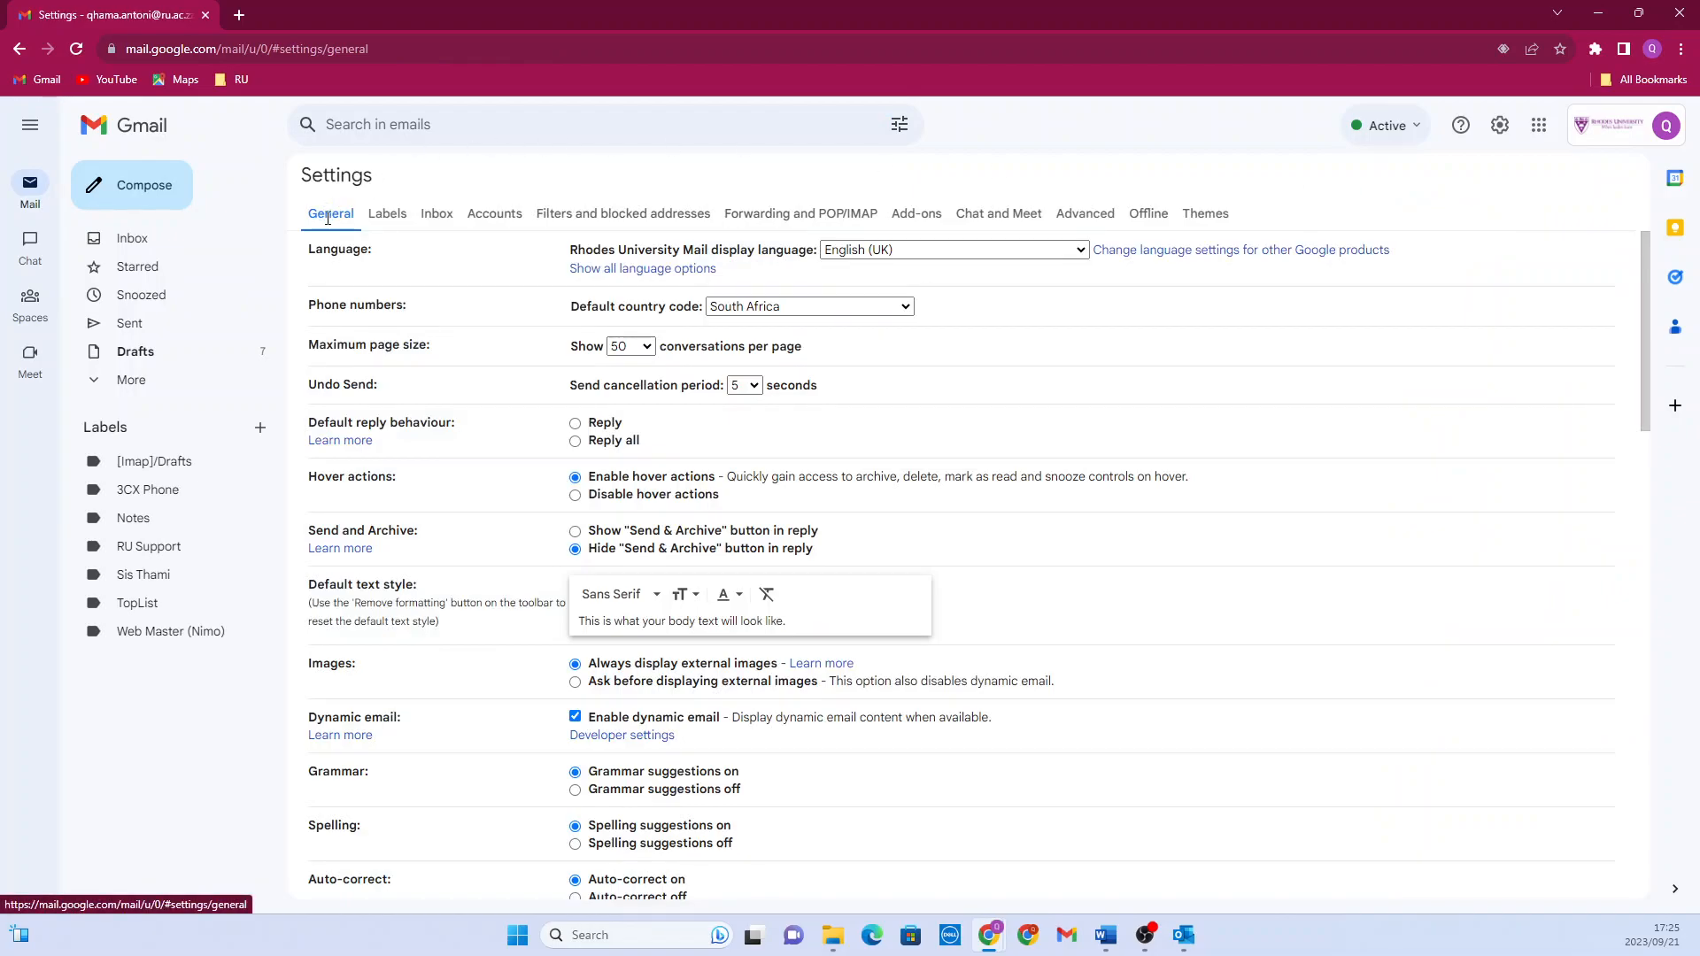
{"action": "scroll", "scroll_direction": "down", "scroll_amount": 3}
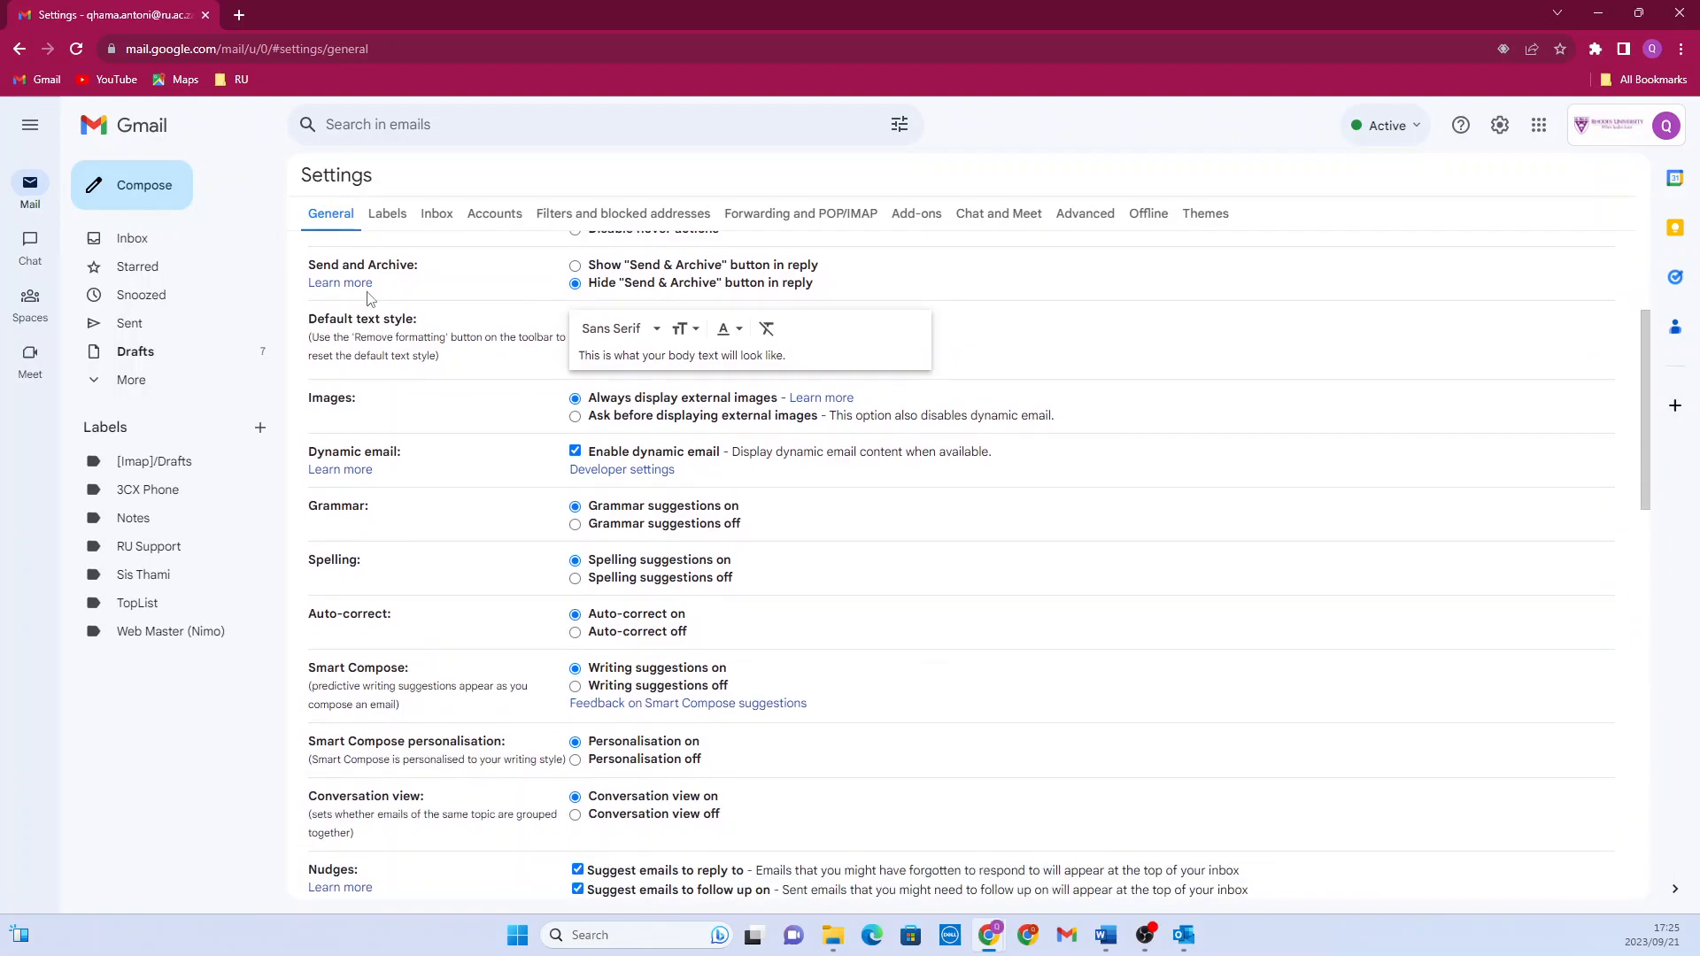
{"action": "scroll", "scroll_direction": "down", "scroll_amount": 3}
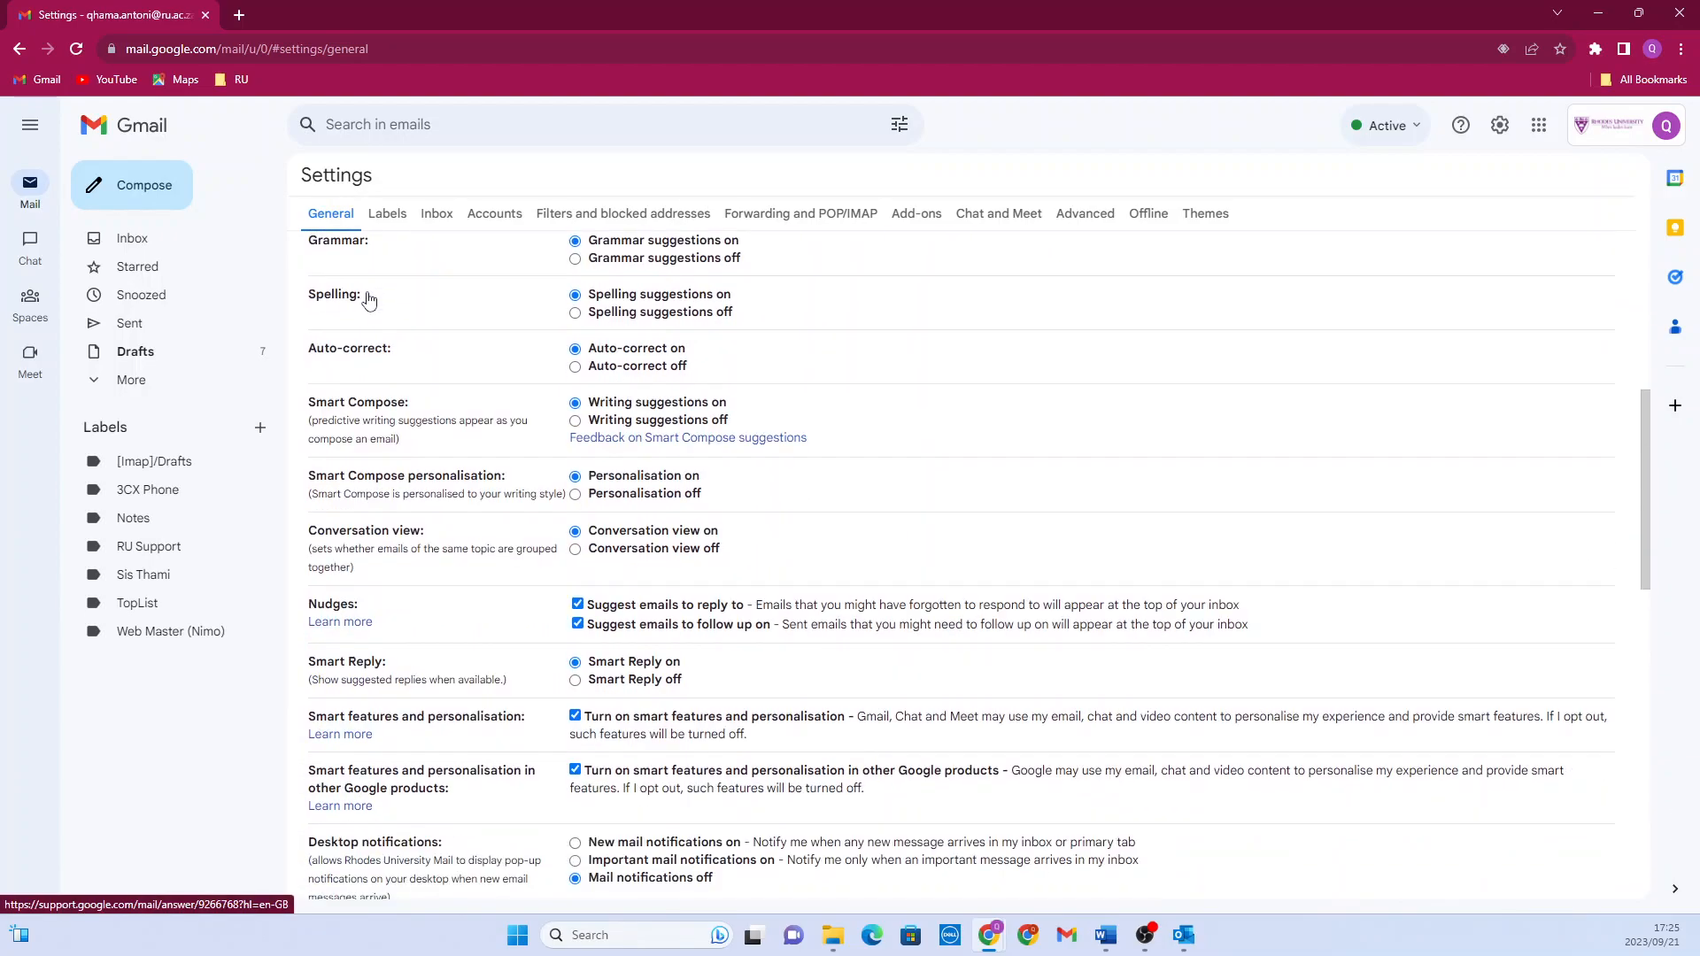
{"action": "scroll", "scroll_direction": "down", "scroll_amount": 3}
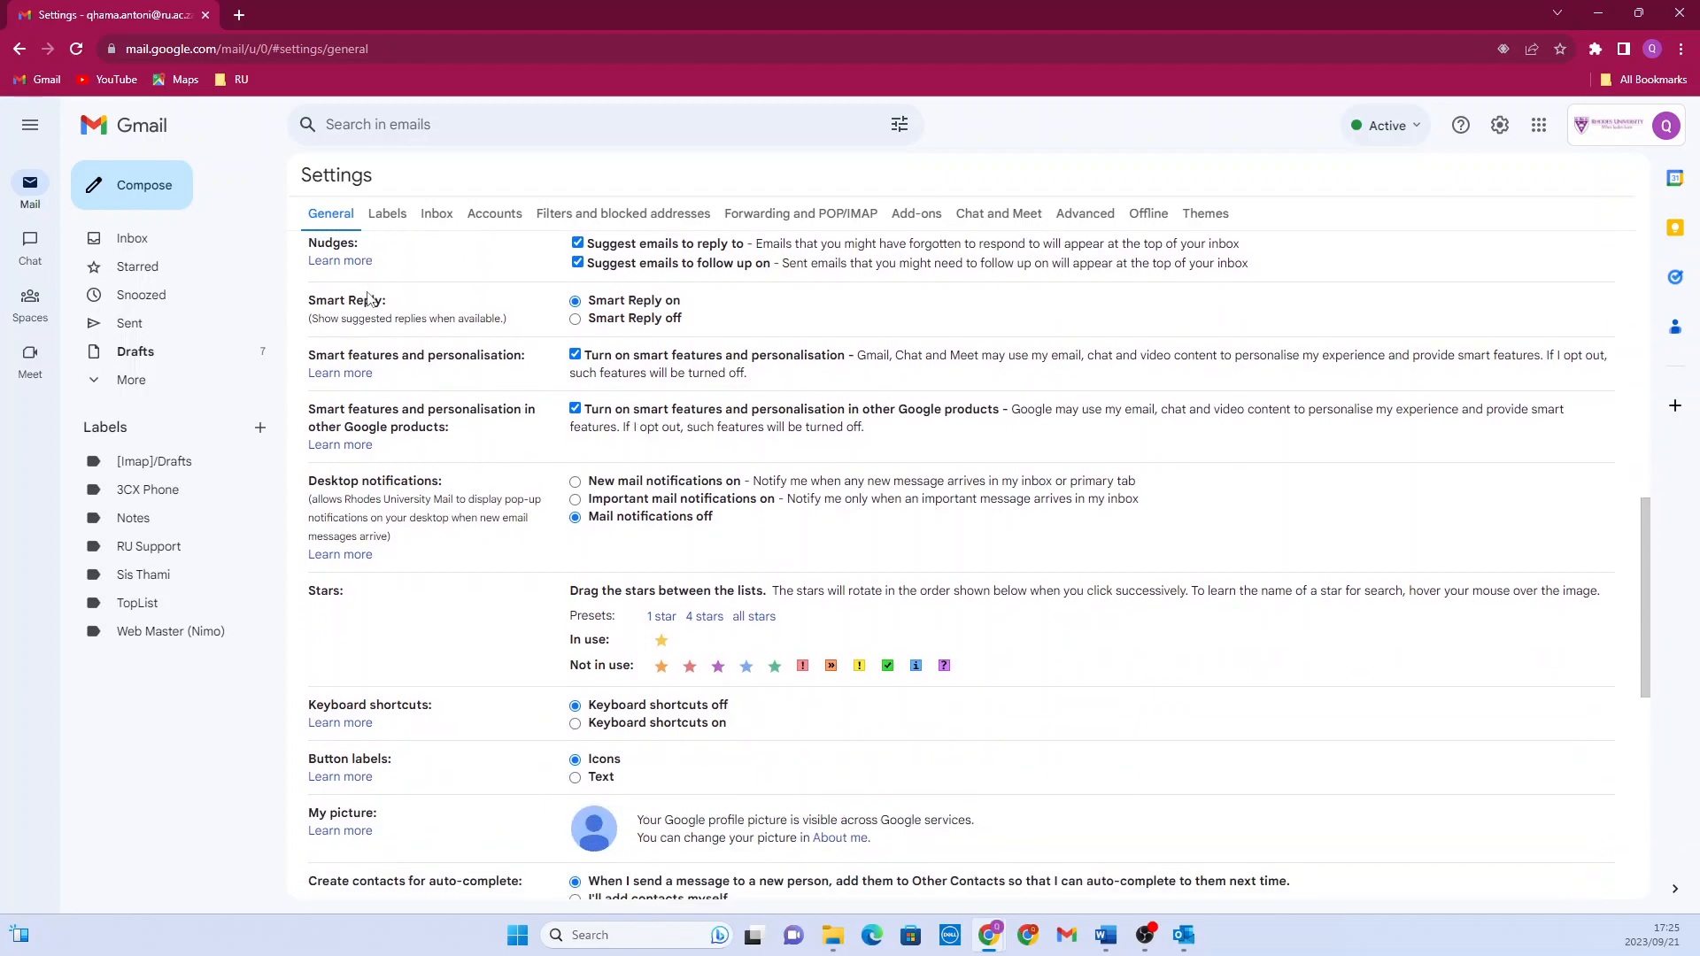
{"action": "scroll", "scroll_direction": "down", "scroll_amount": 3}
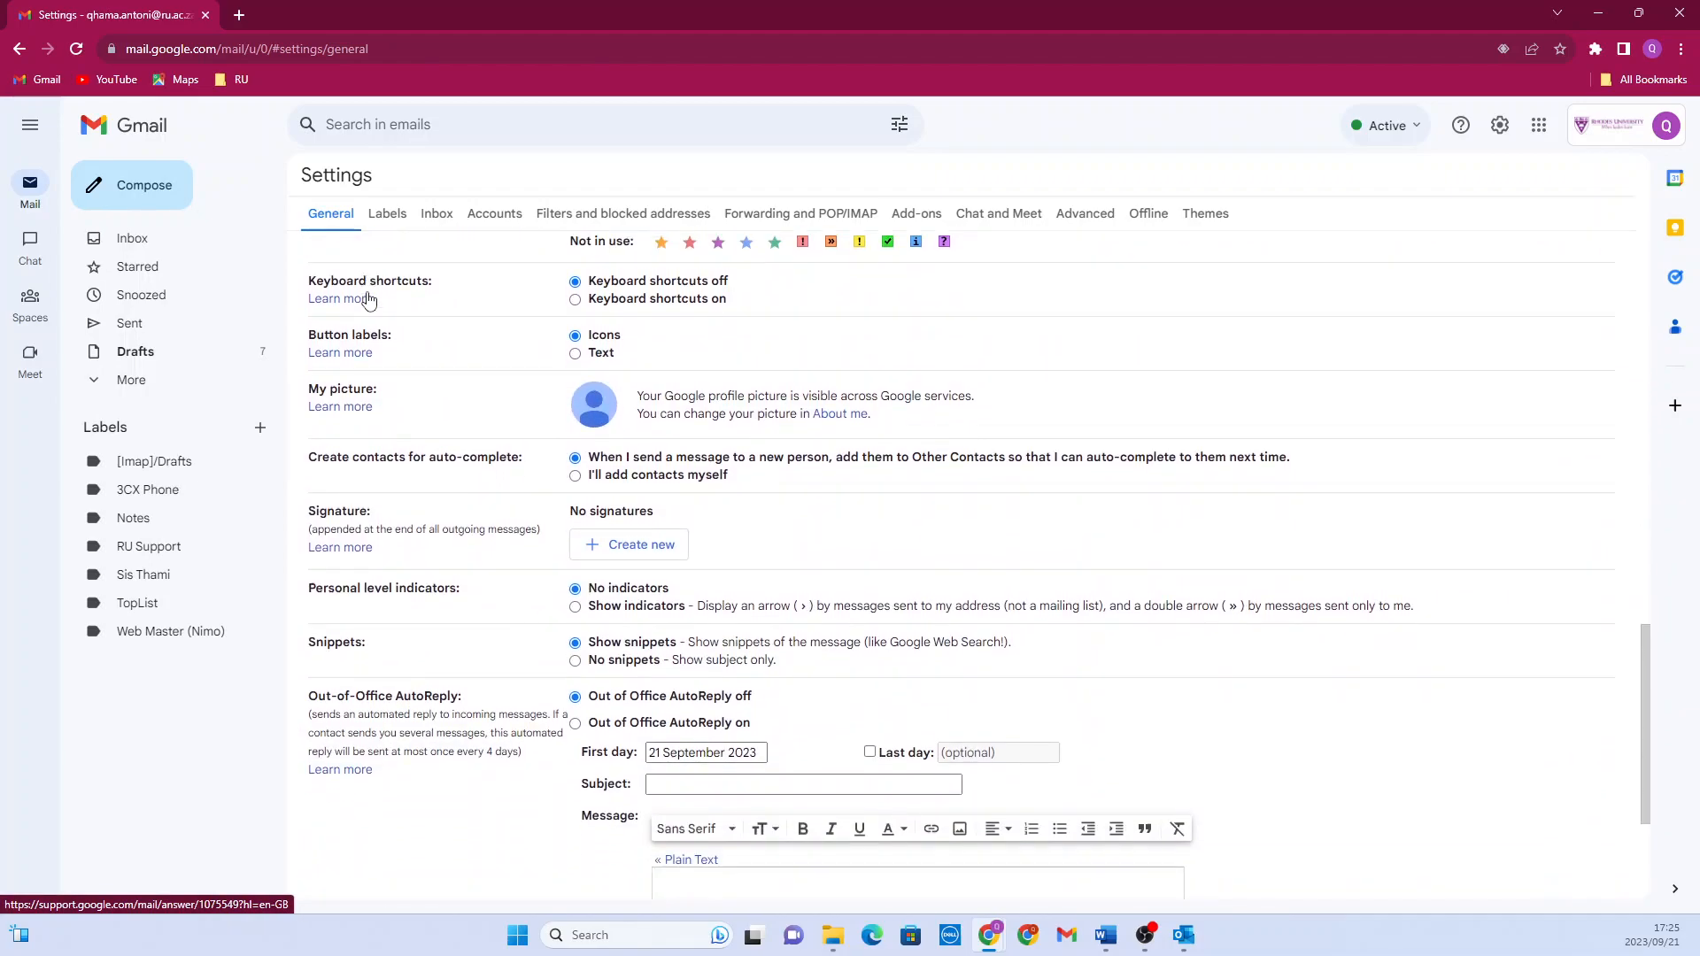
{"action": "scroll", "scroll_direction": "down", "scroll_amount": 3}
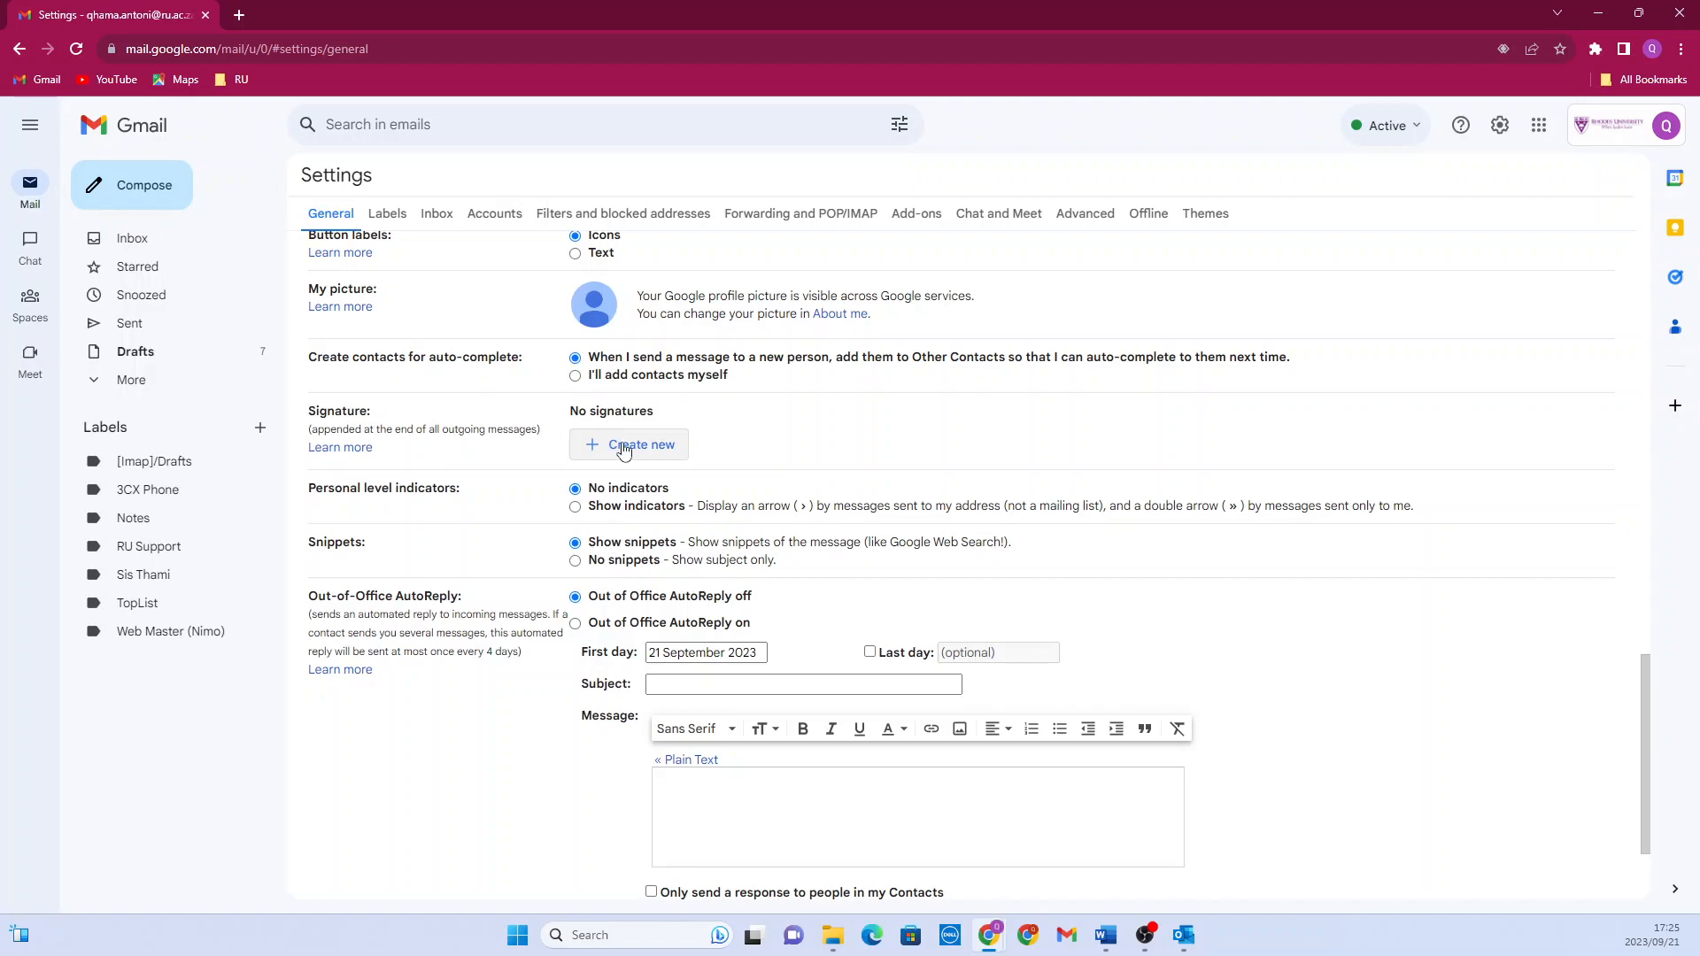
Create a new Gmail signature named 'RU - Signature'
{"action": "left_click", "coordinate": [629, 445]}
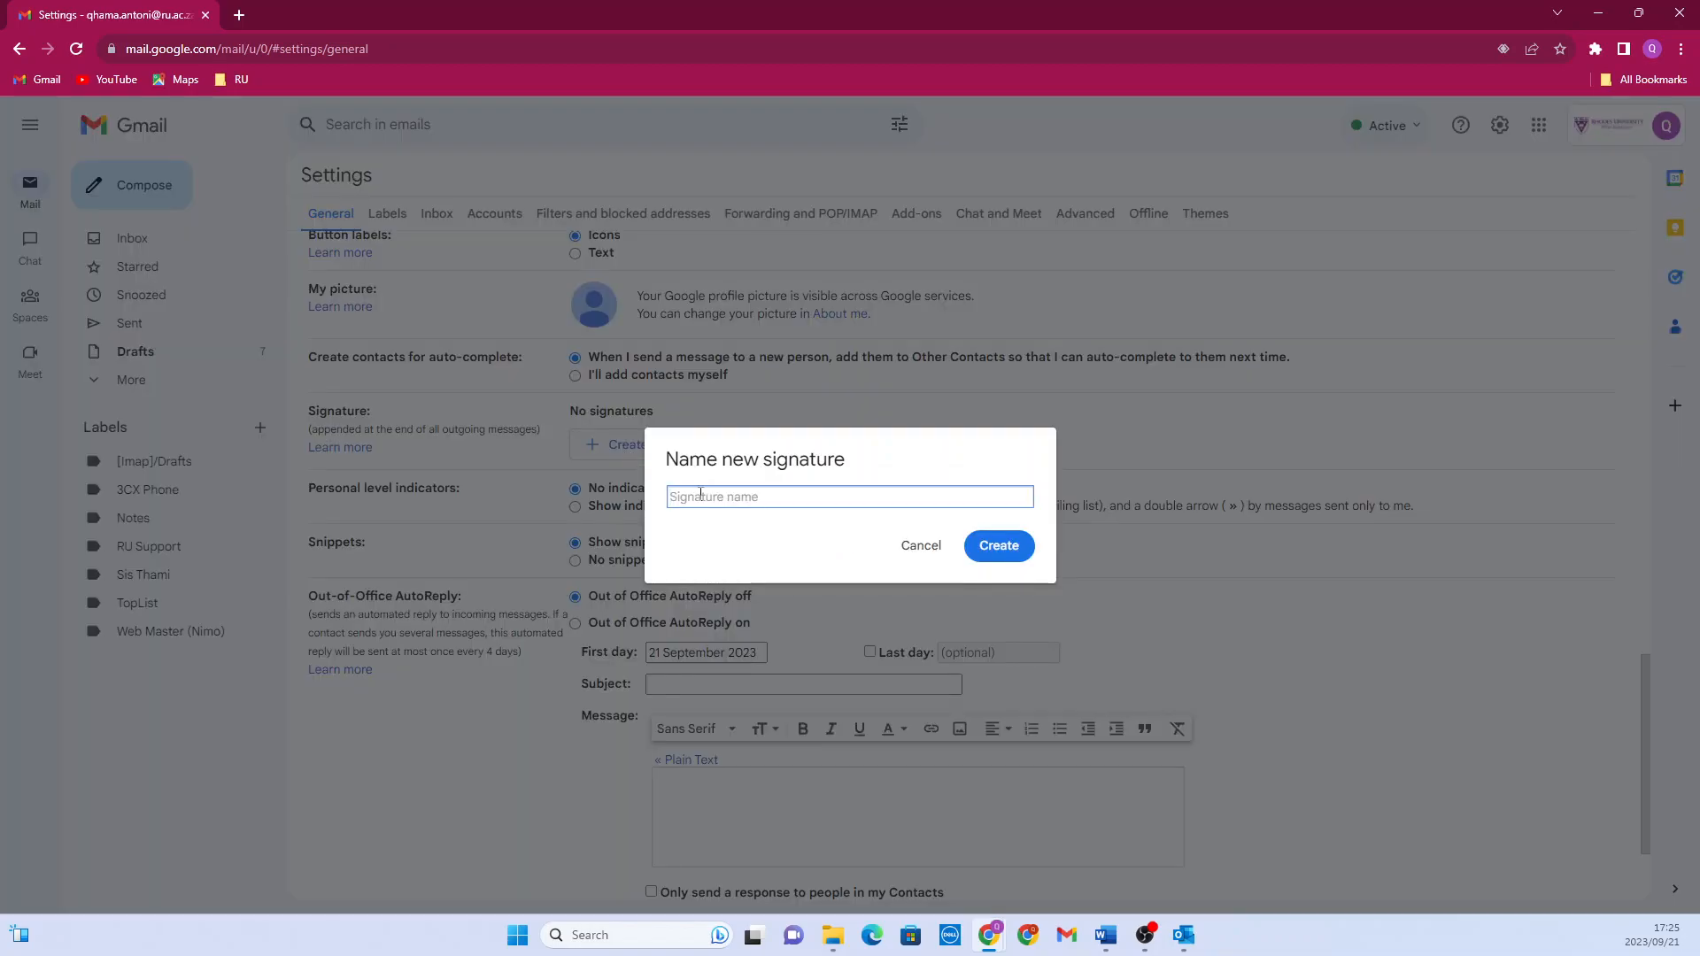
{"action": "type", "text": "RU"}
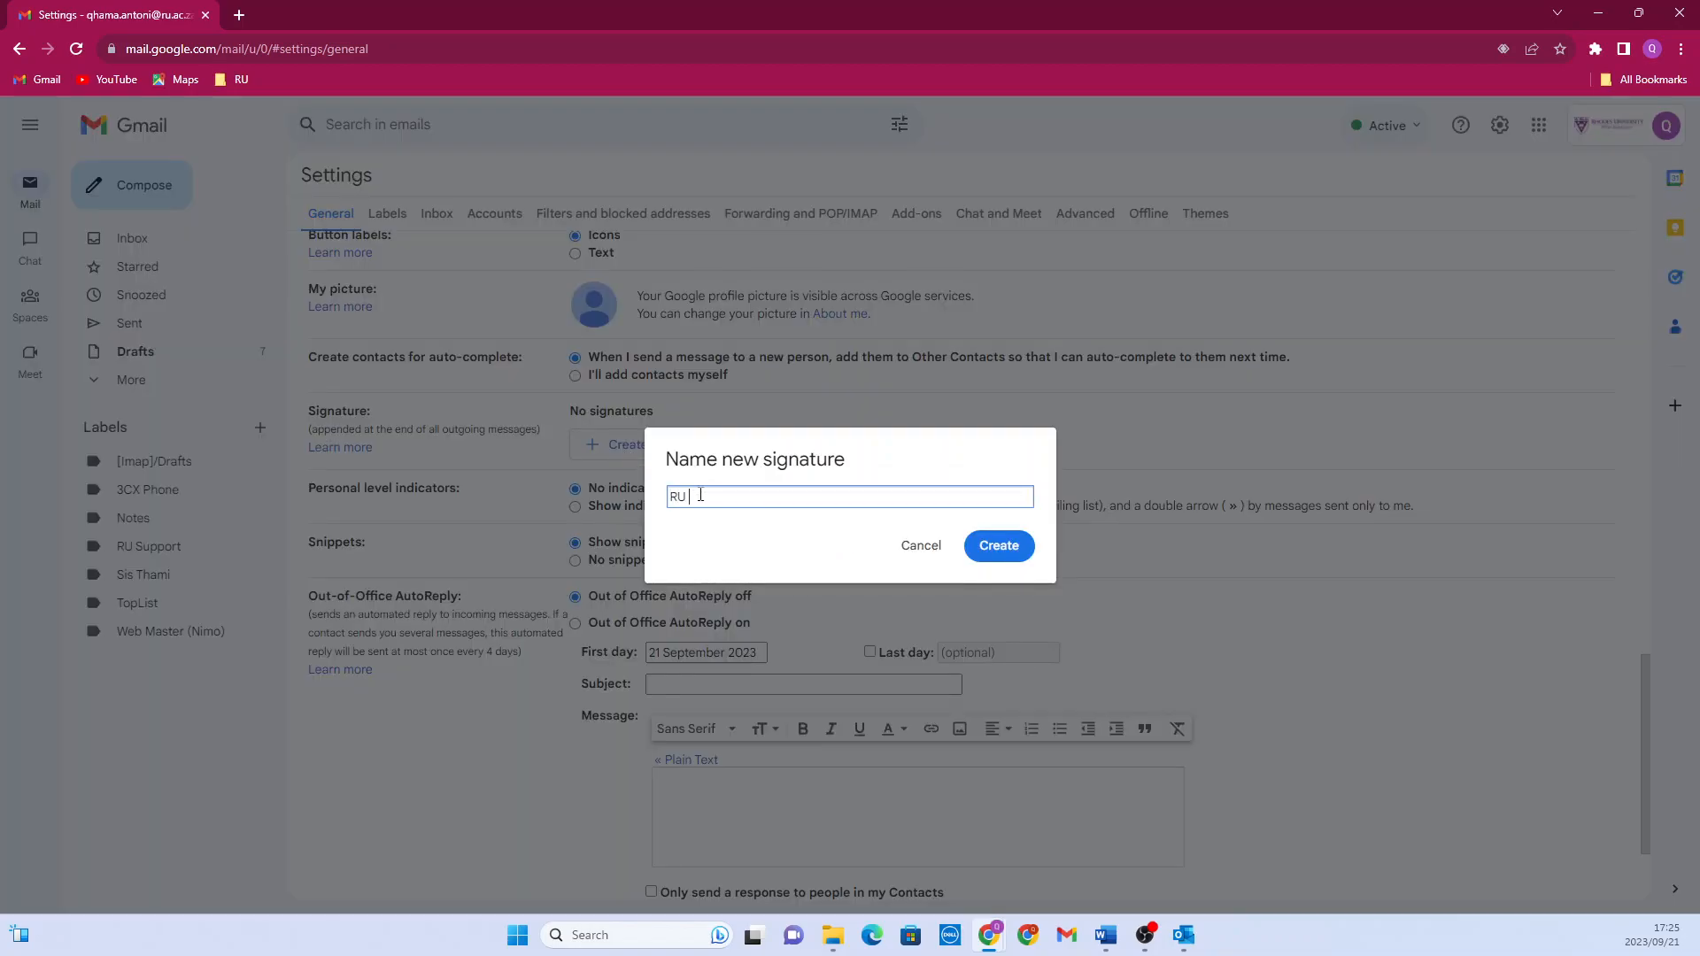
{"action": "type", "text": "- Sign"}
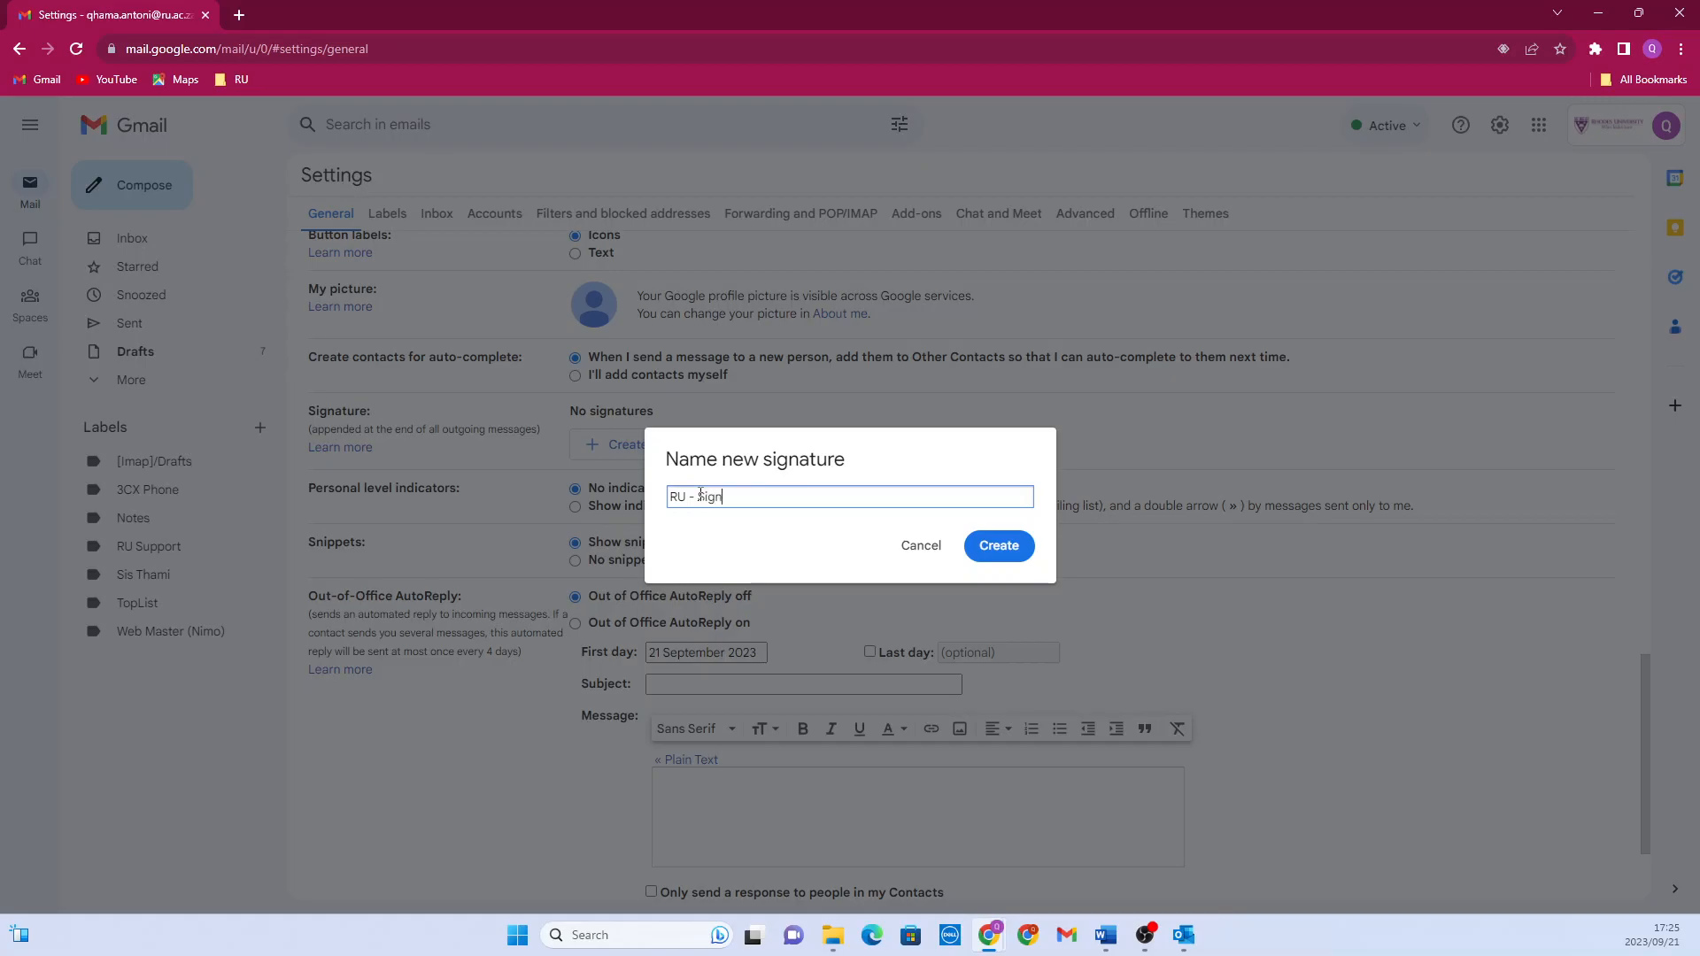
{"action": "type", "text": "at"}
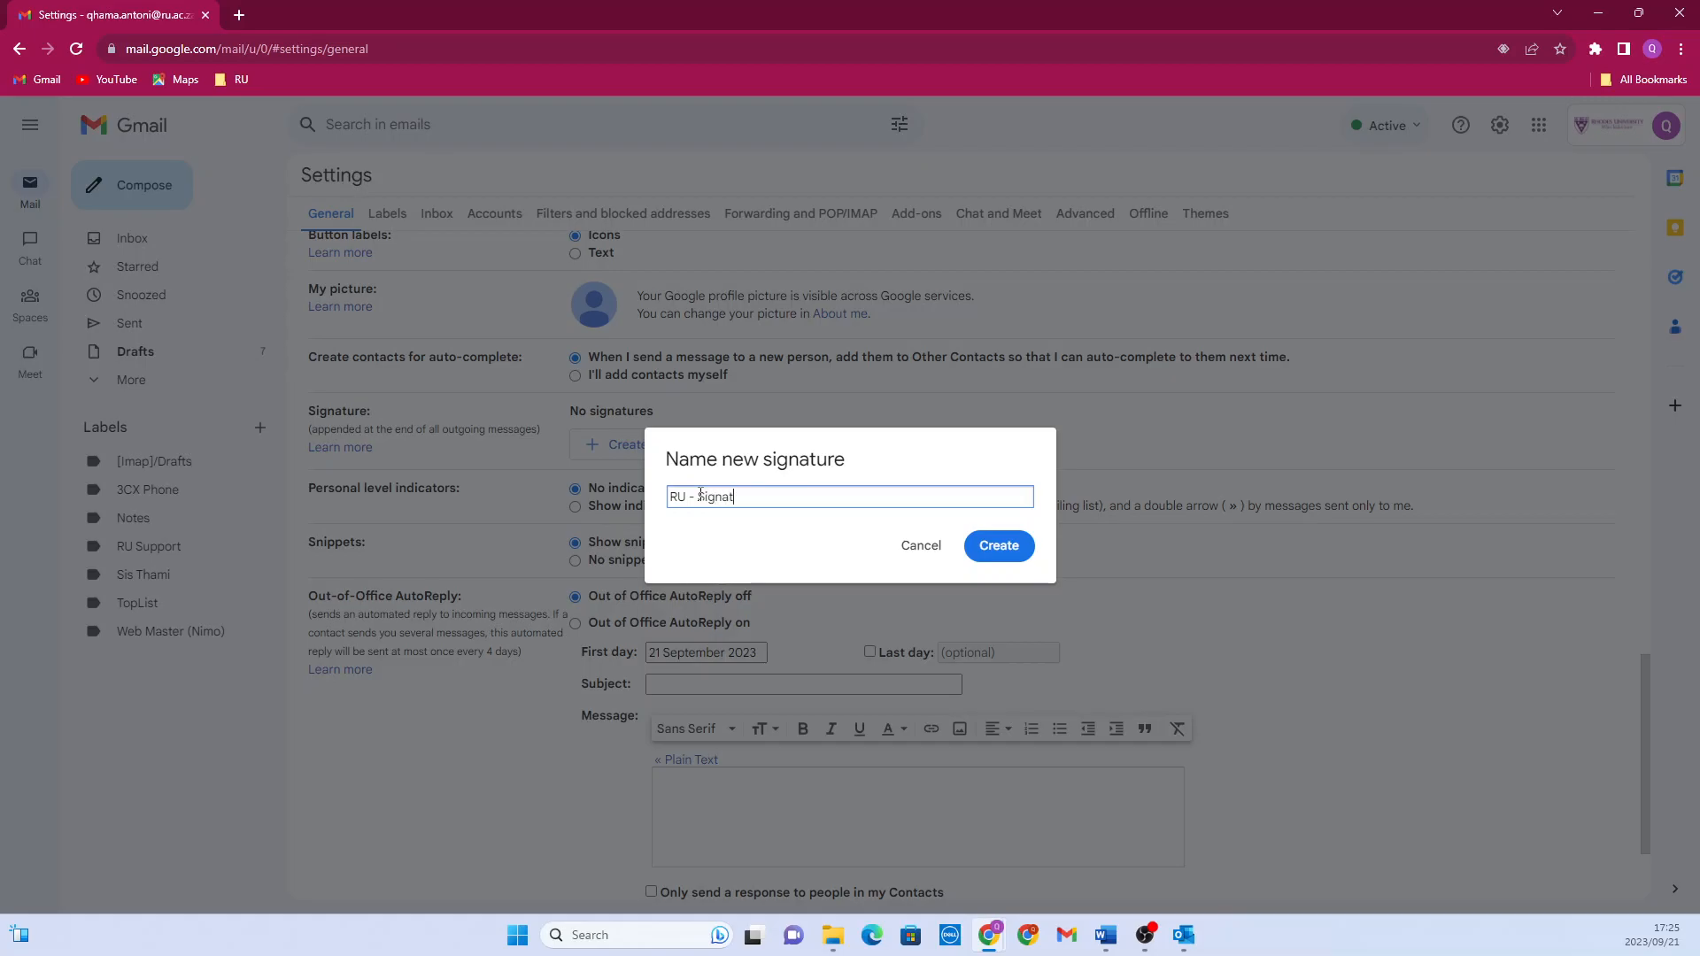
{"action": "type", "text": "ure"}
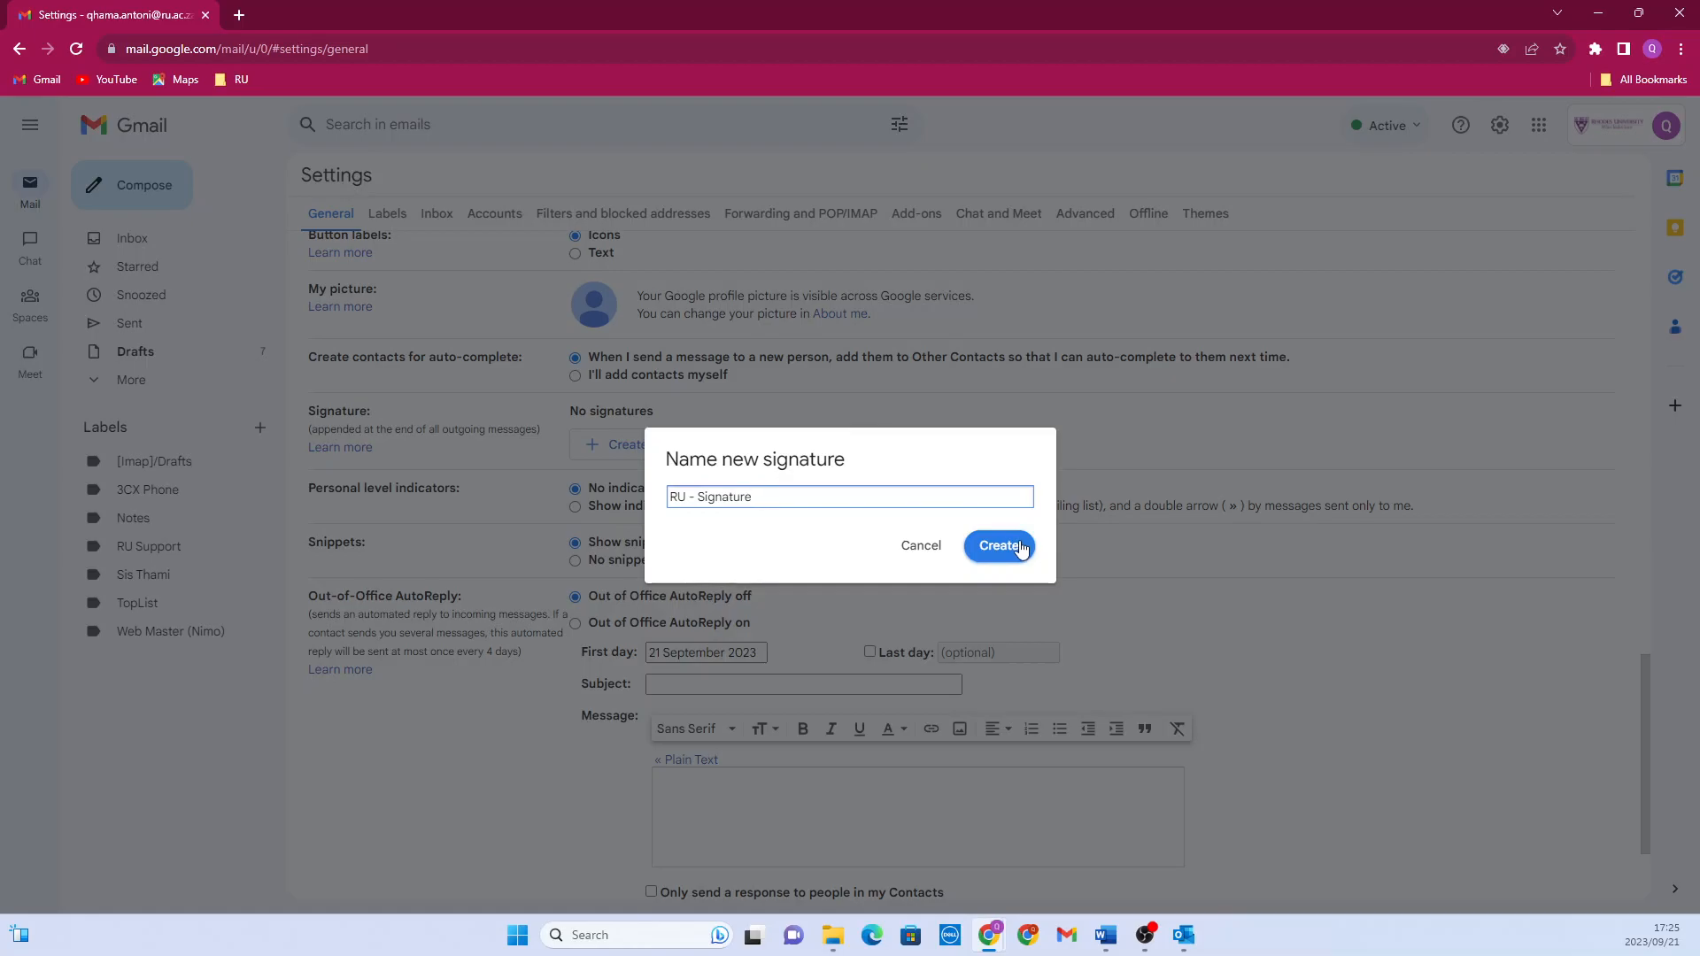
{"action": "left_click", "coordinate": [998, 545]}
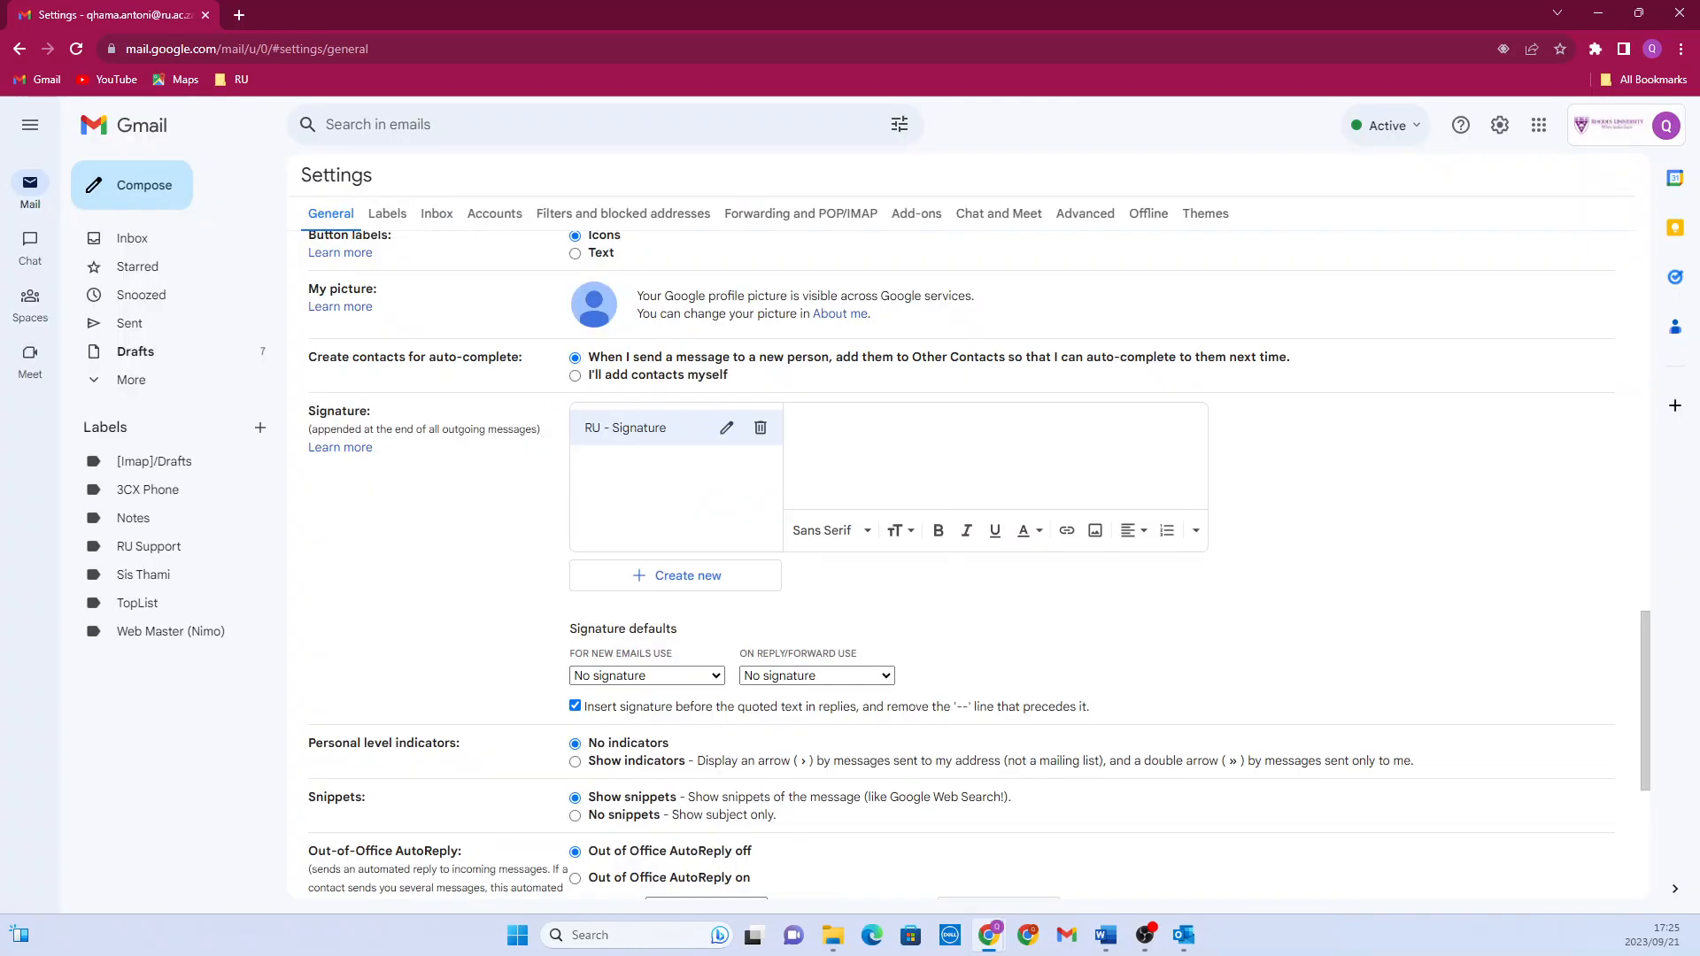
Bring the RU signature instructions document forward in Word and maximise it
{"action": "left_click", "coordinate": [1102, 933]}
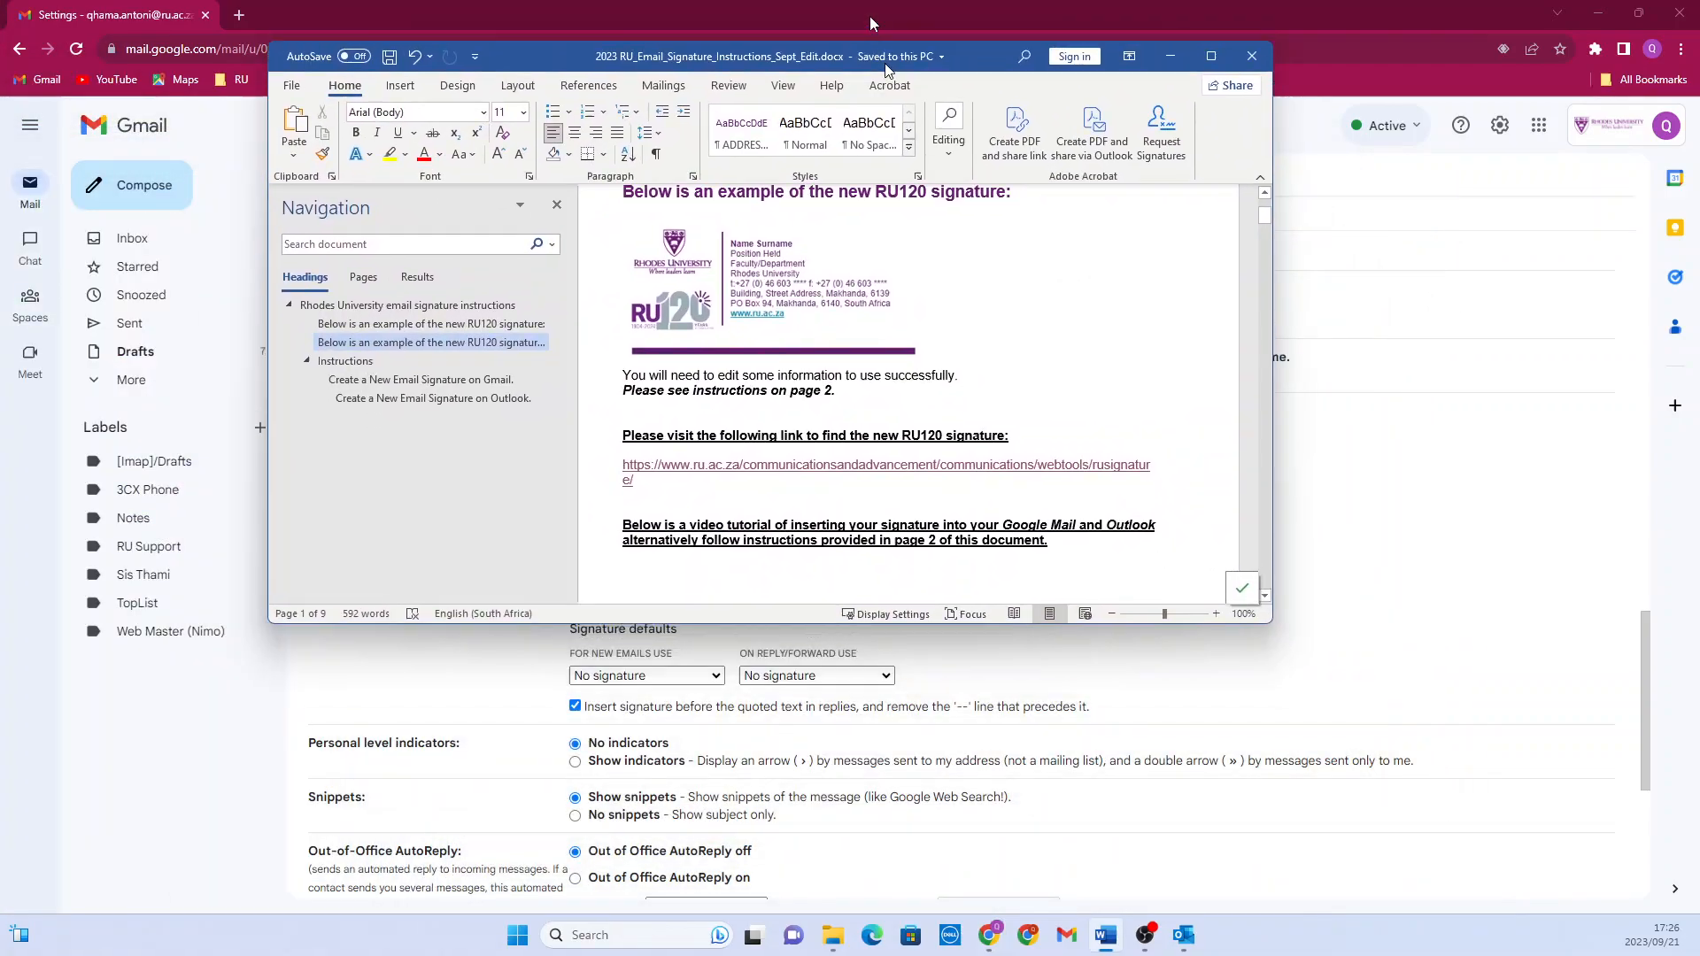
{"action": "left_click", "coordinate": [1211, 55]}
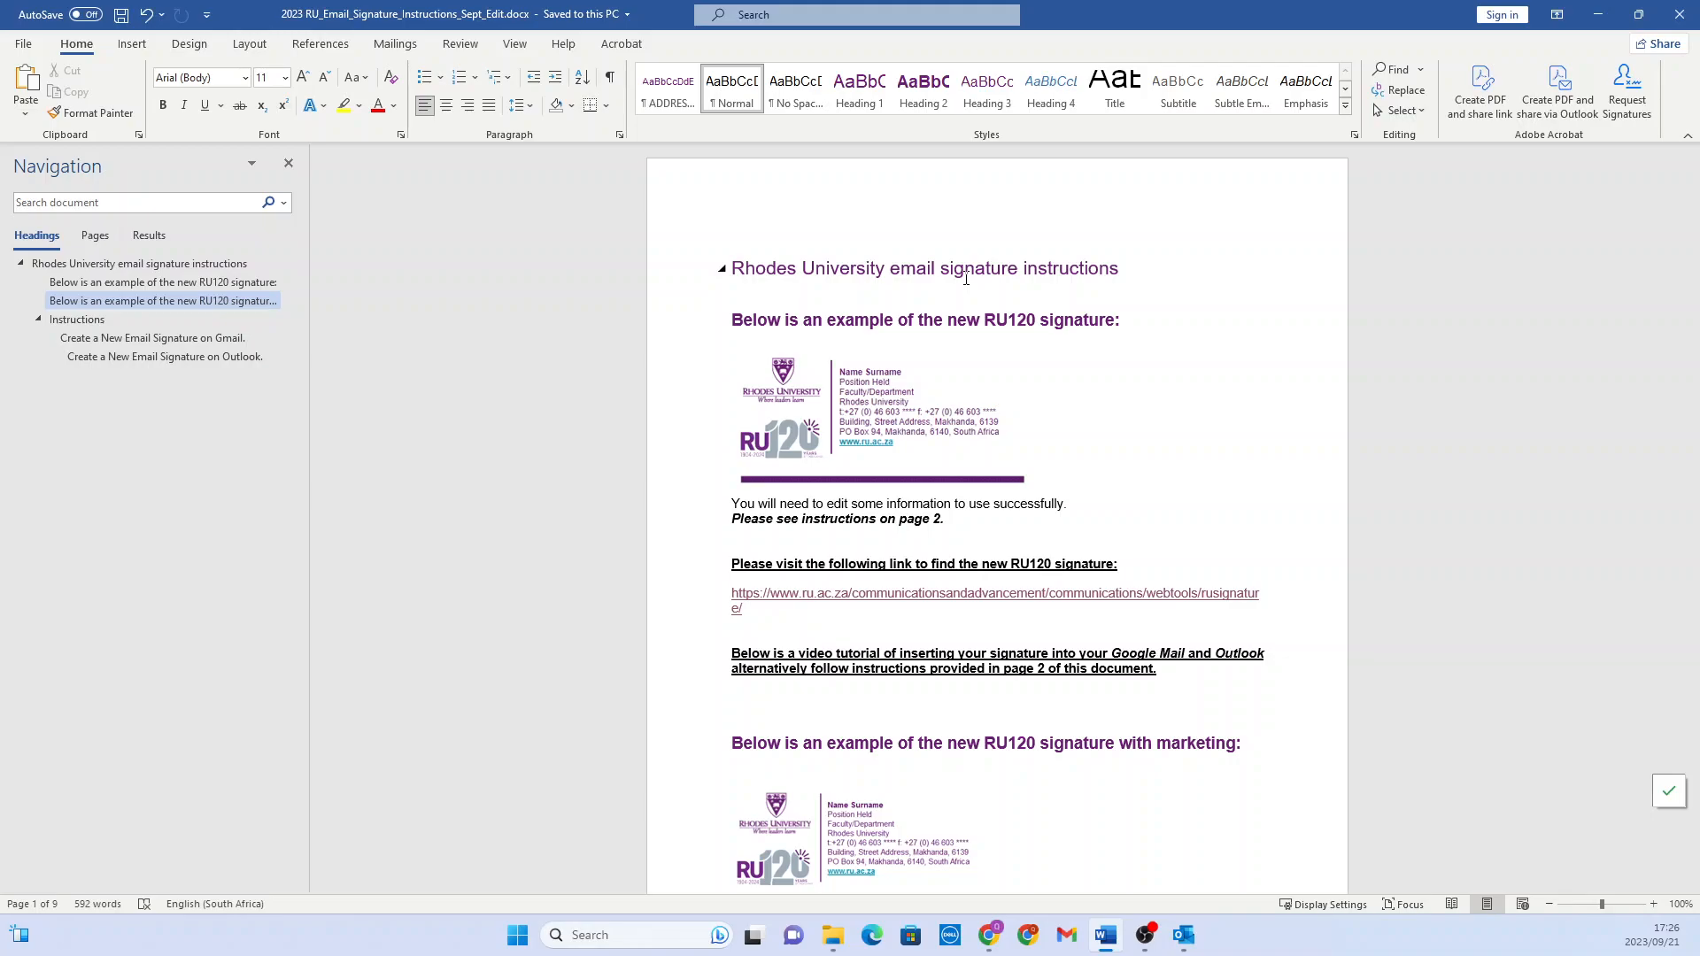
{"action": "mouse_move", "coordinate": [811, 598]}
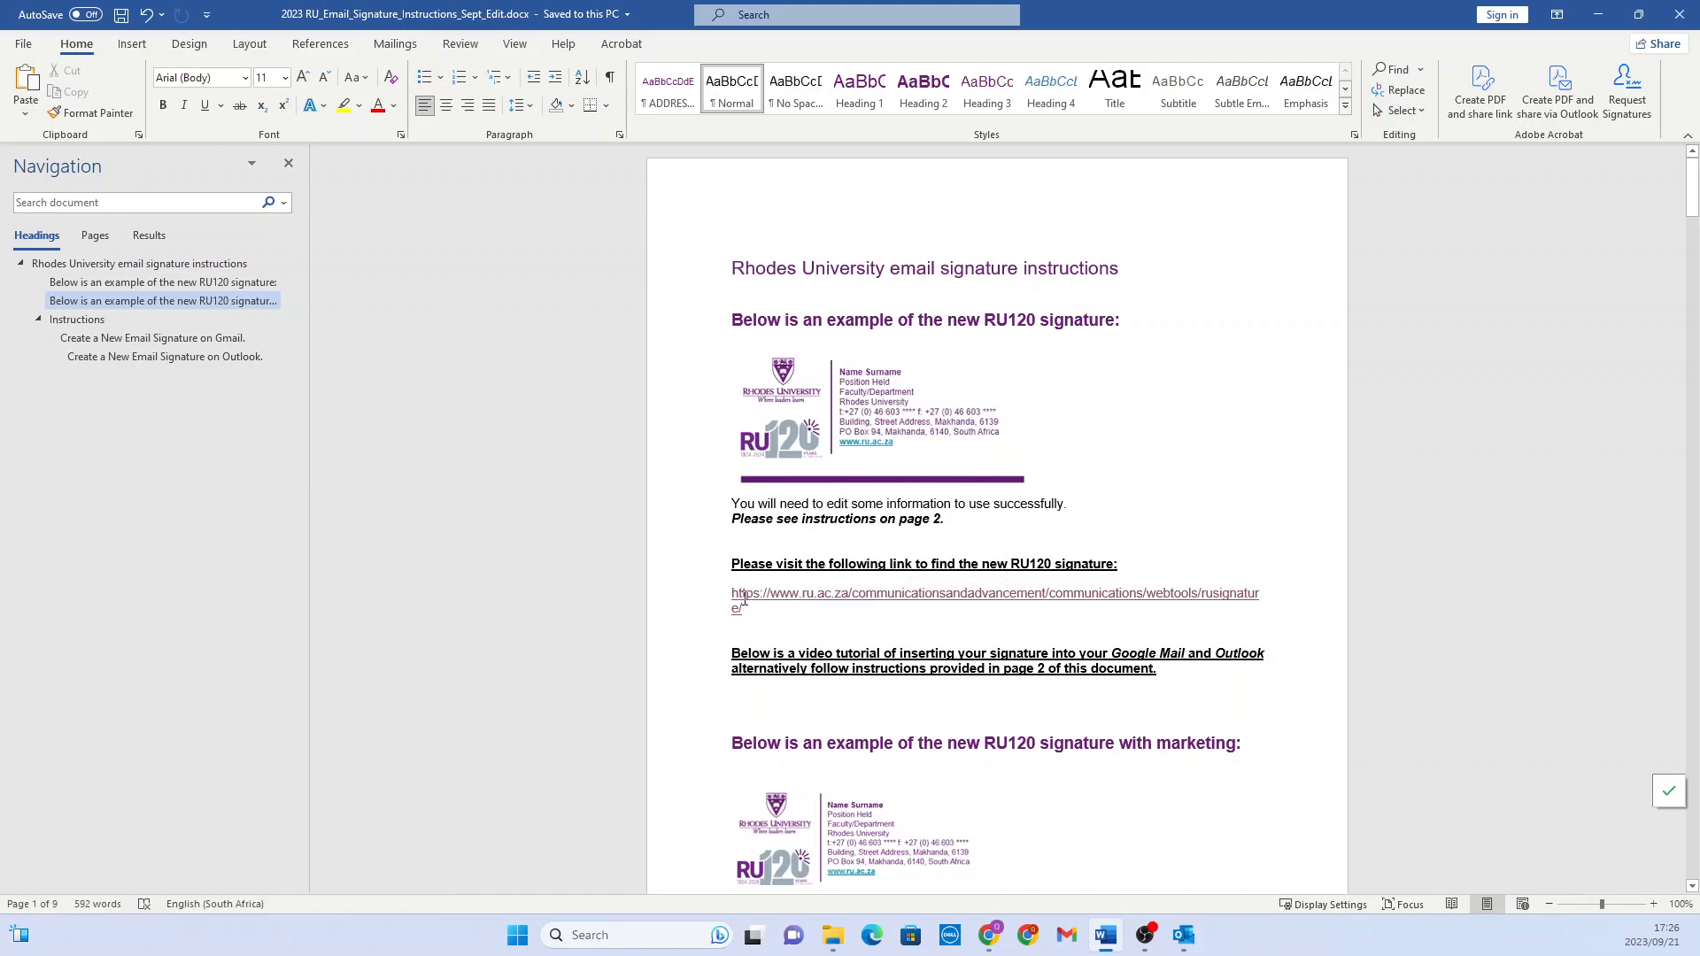
{"action": "mouse_move", "coordinate": [1023, 675]}
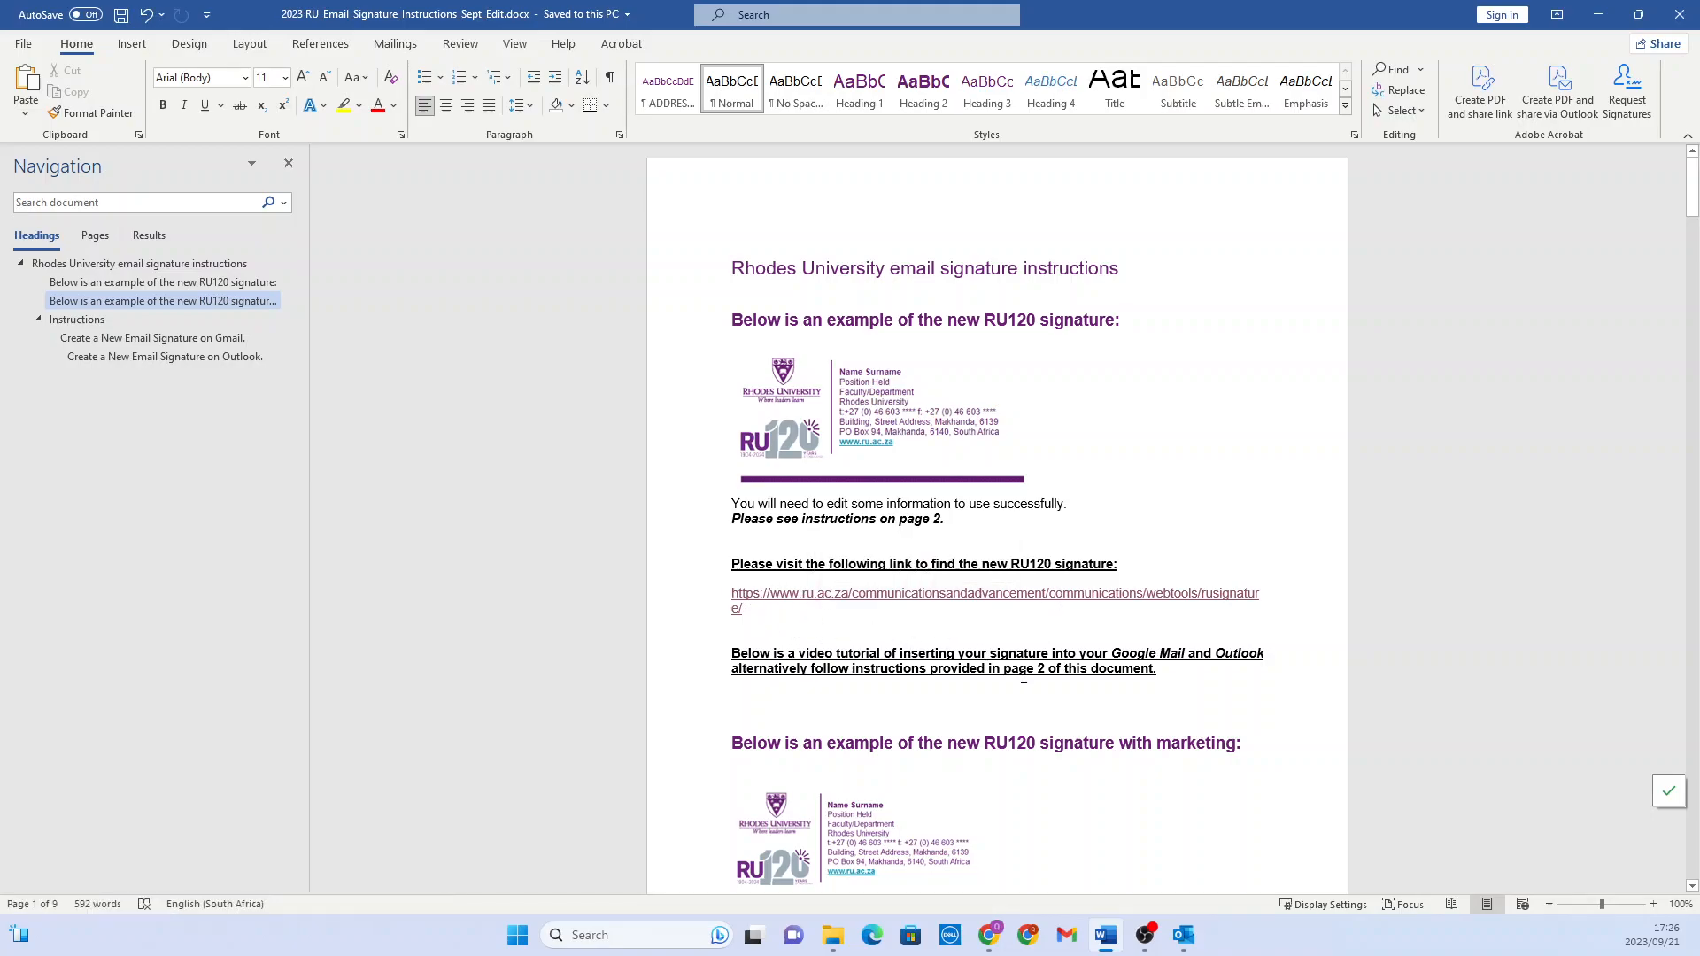
{"action": "mouse_move", "coordinate": [1019, 556]}
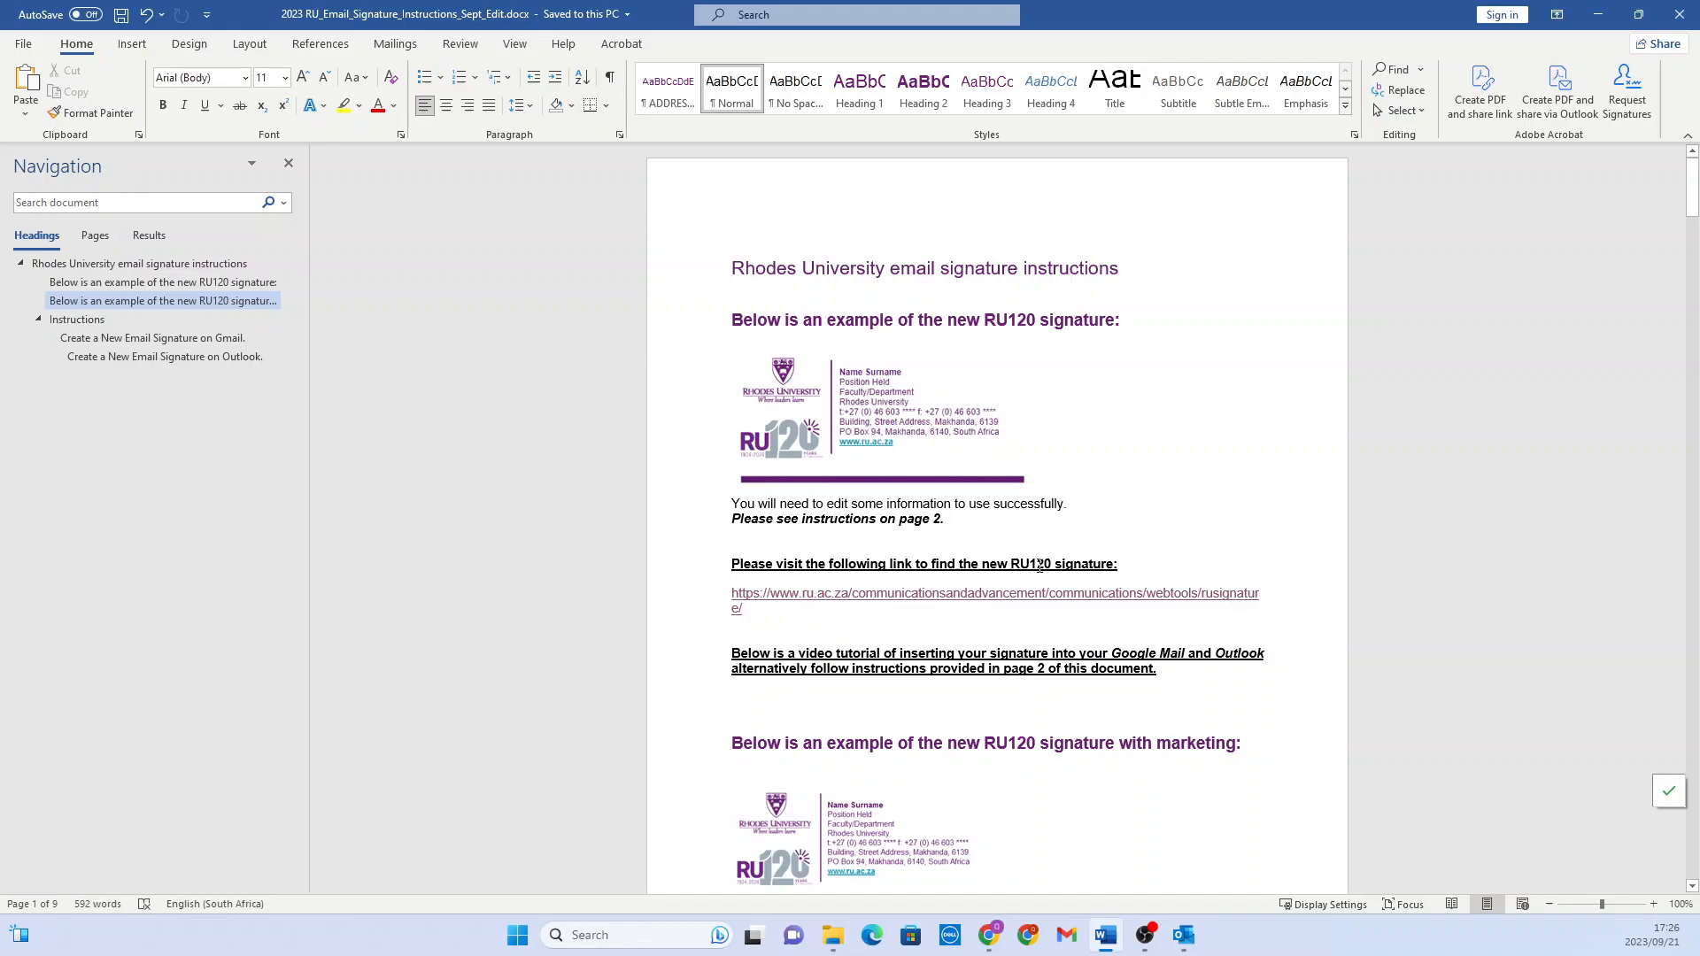
{"action": "mouse_move", "coordinate": [899, 593]}
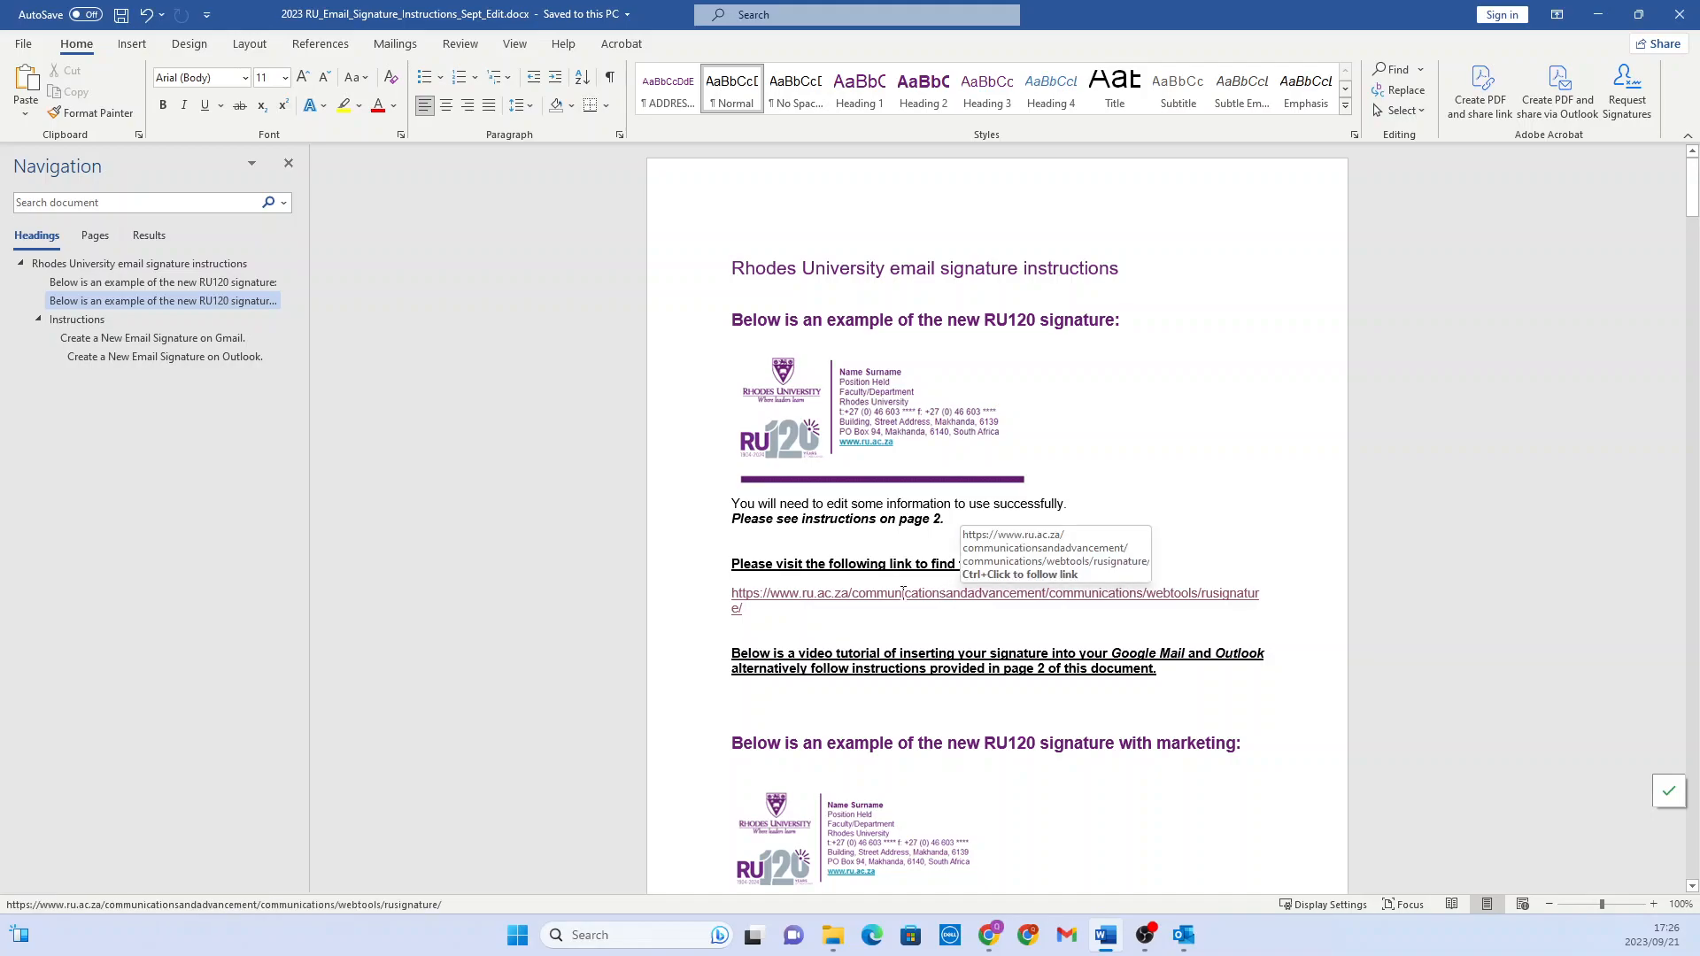
{"action": "mouse_move", "coordinate": [922, 631]}
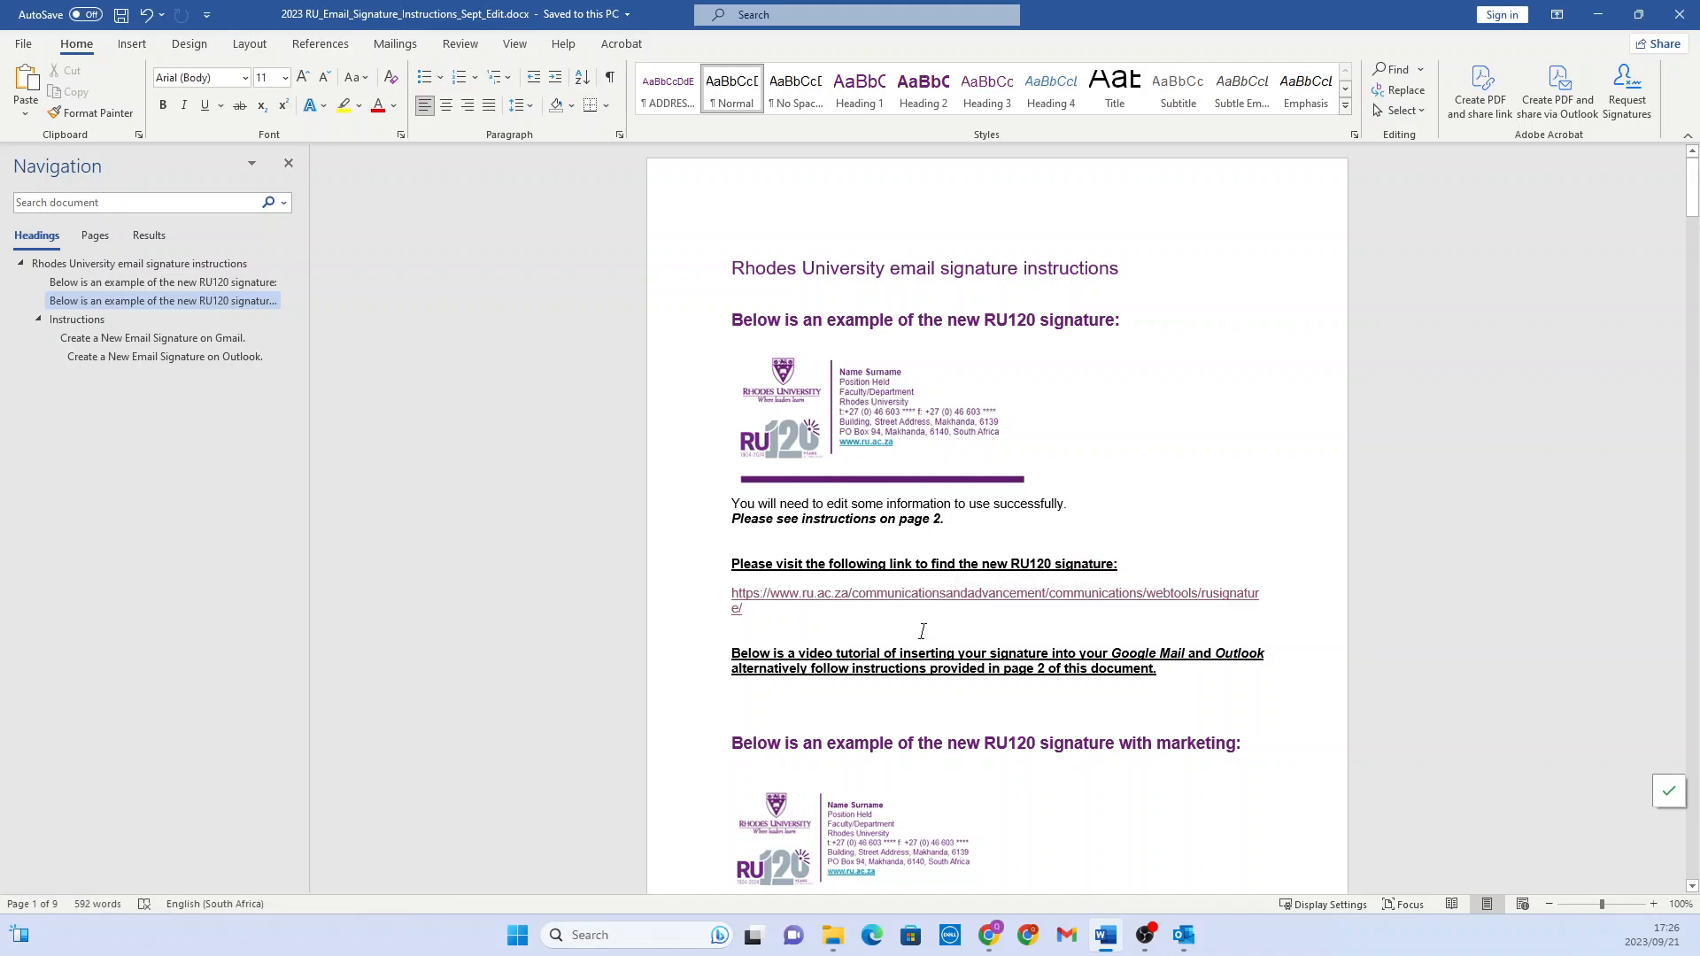
{"action": "mouse_move", "coordinate": [911, 602]}
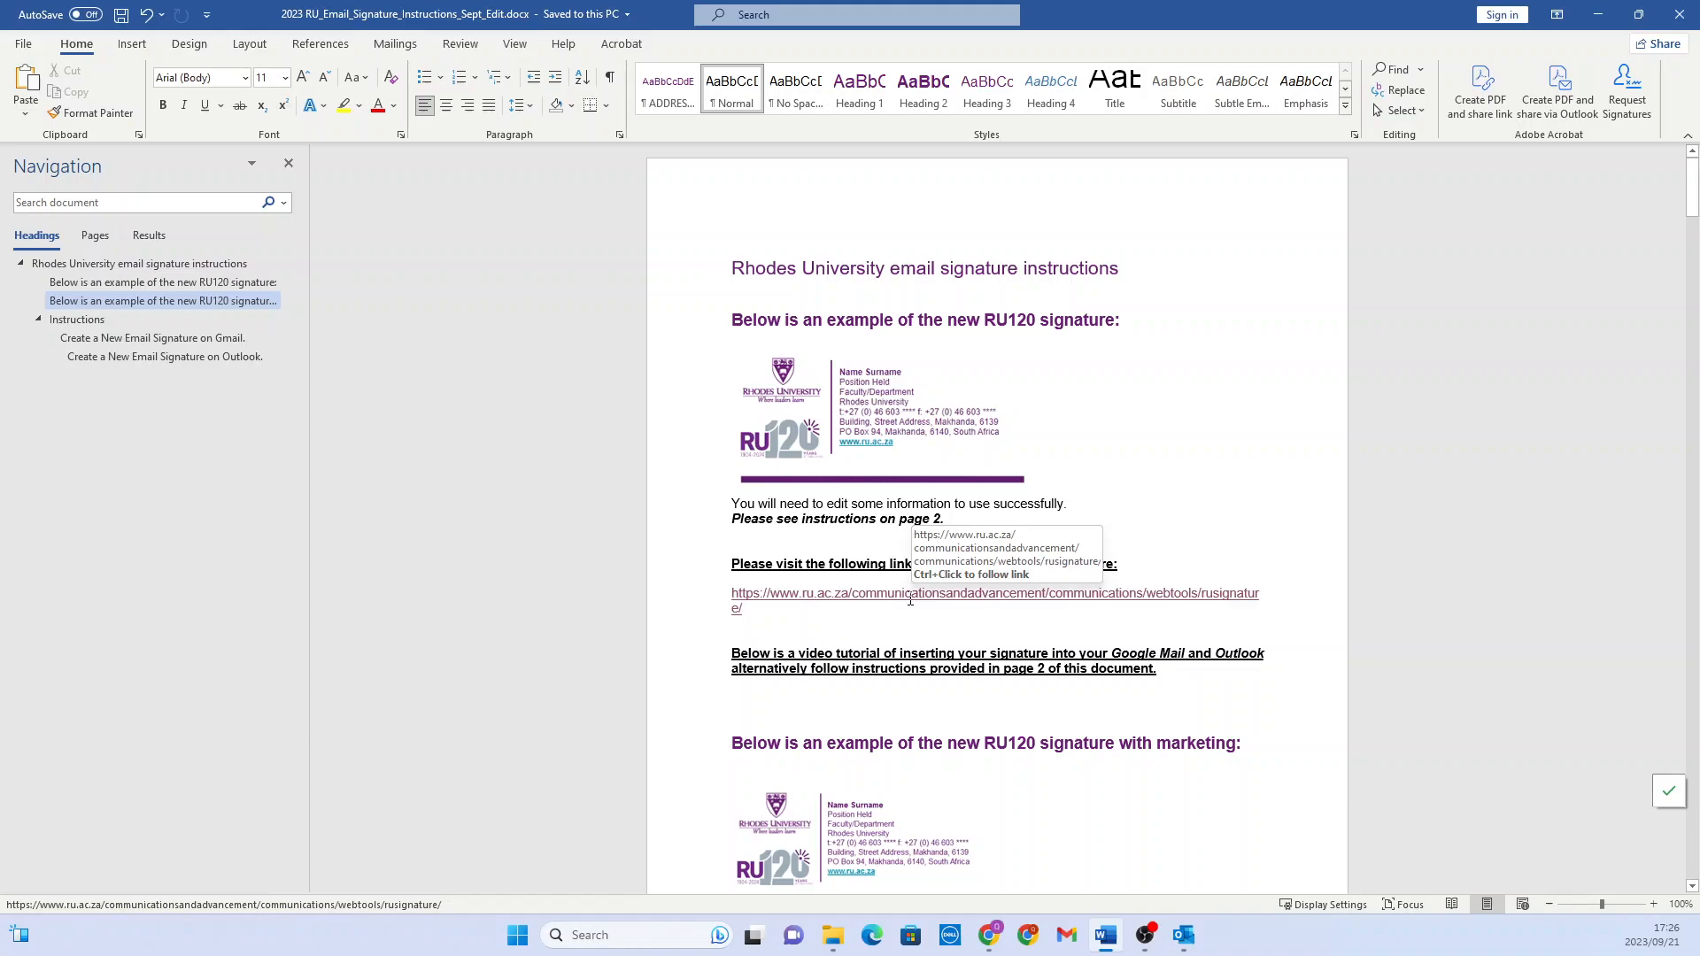
{"action": "mouse_move", "coordinate": [898, 623]}
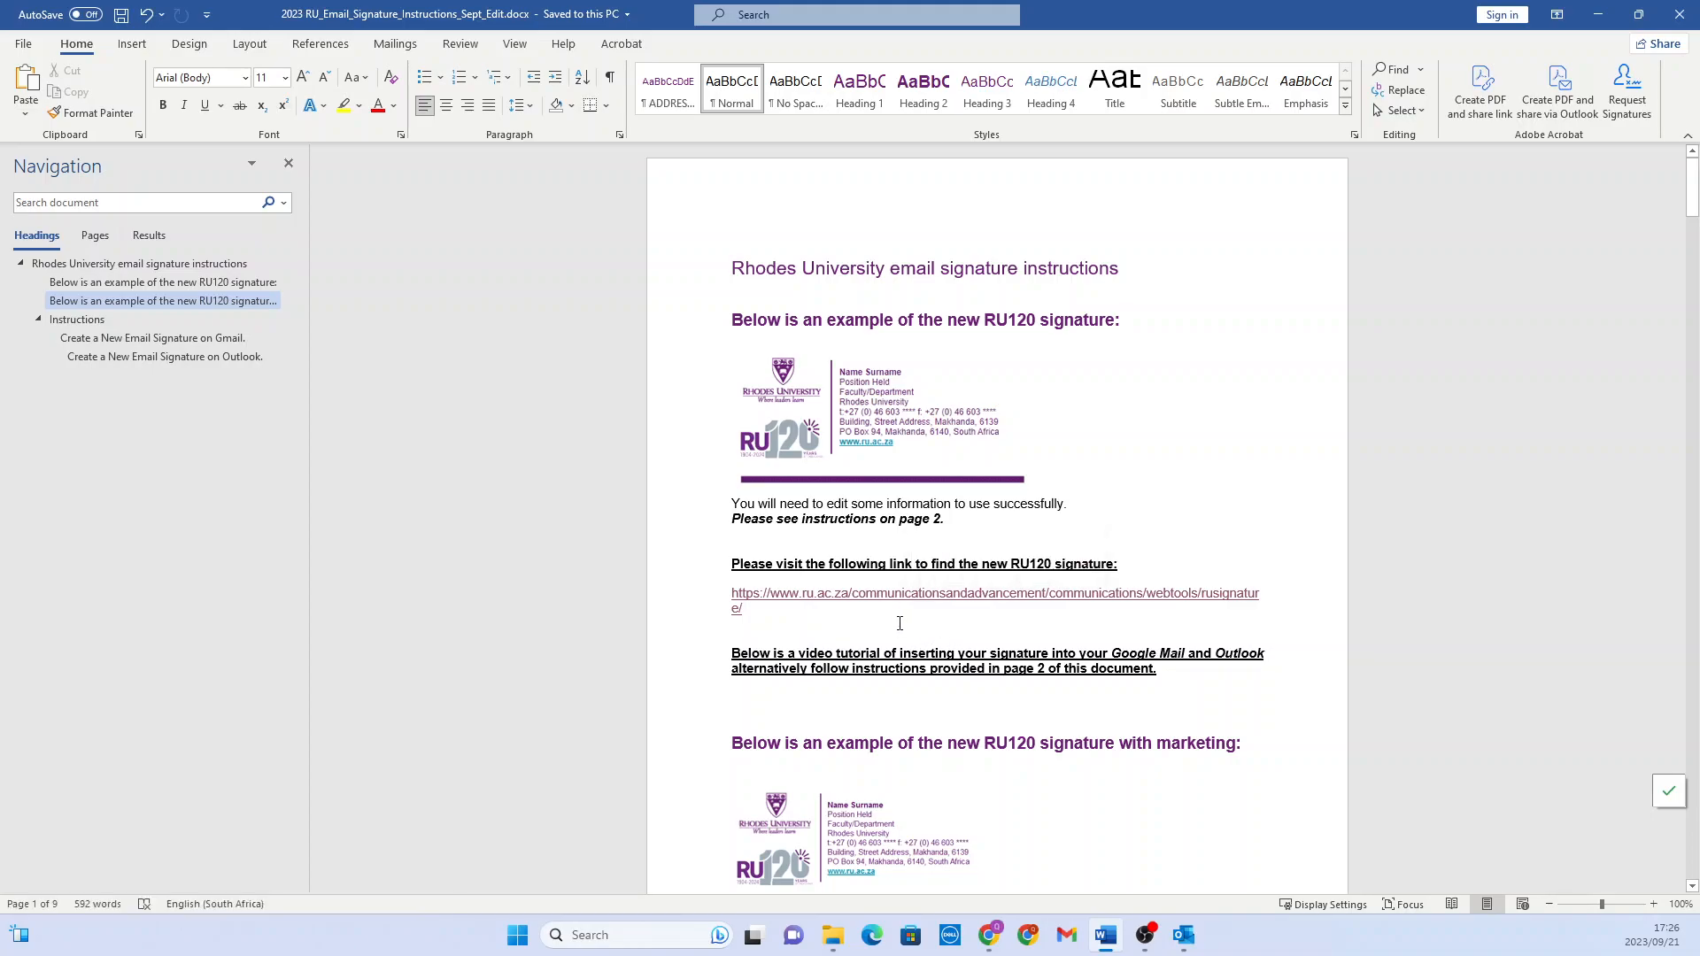
{"action": "mouse_move", "coordinate": [892, 604]}
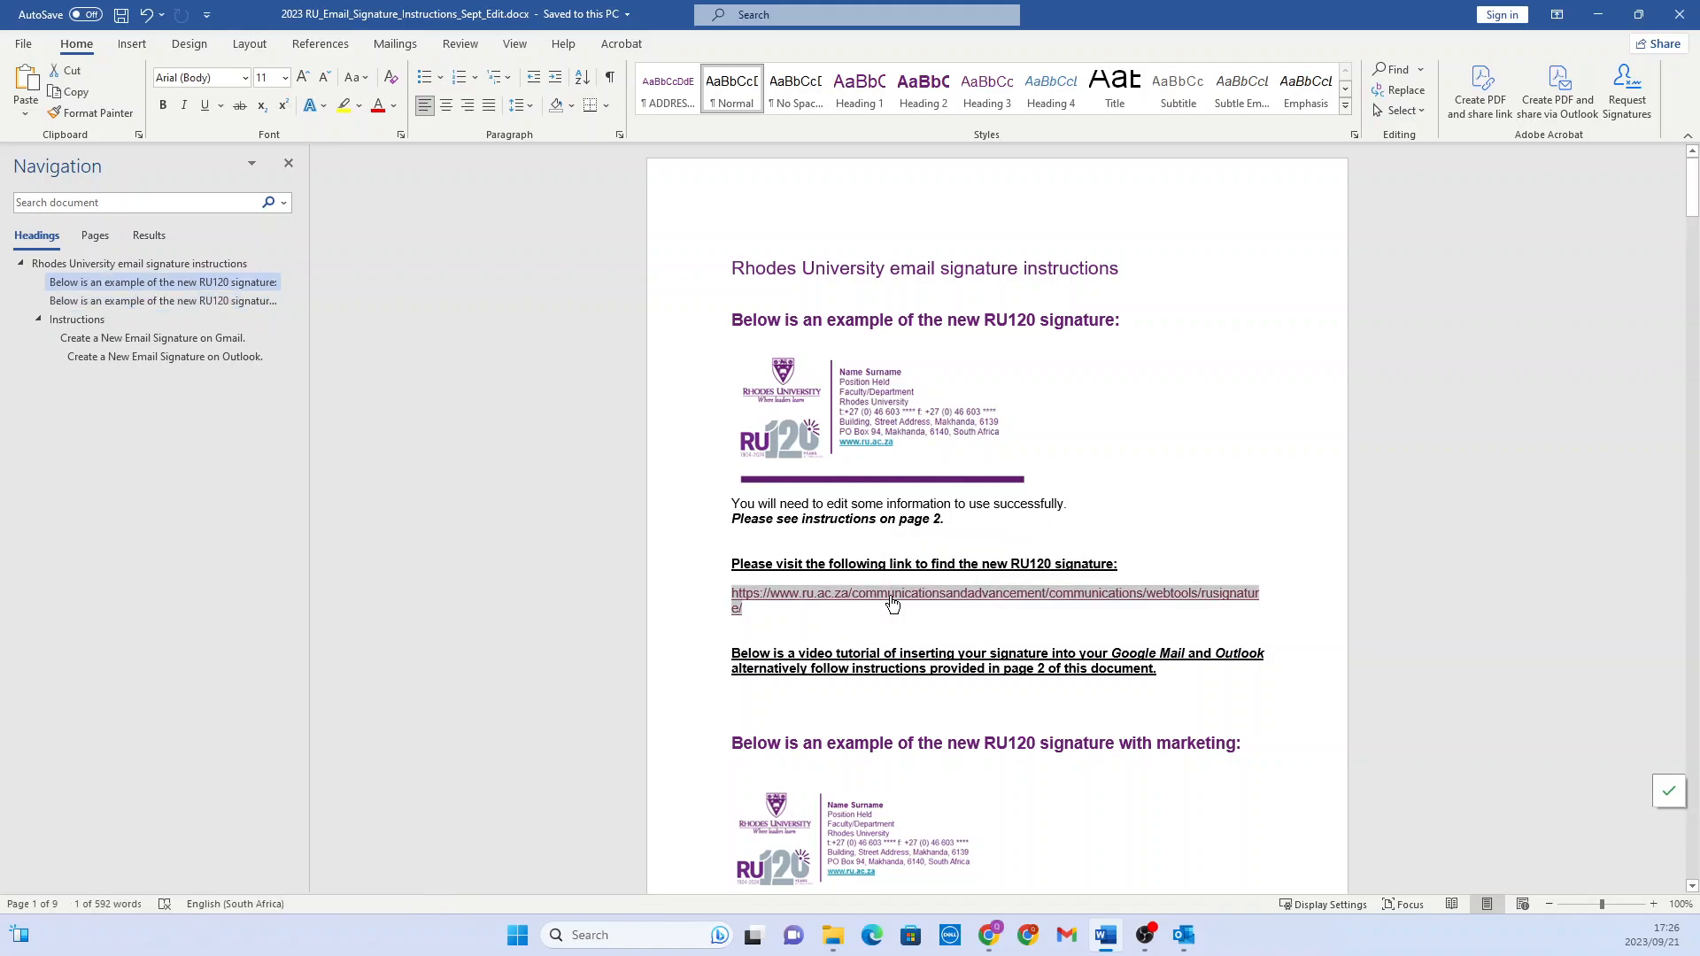
{"action": "mouse_move", "coordinate": [892, 599]}
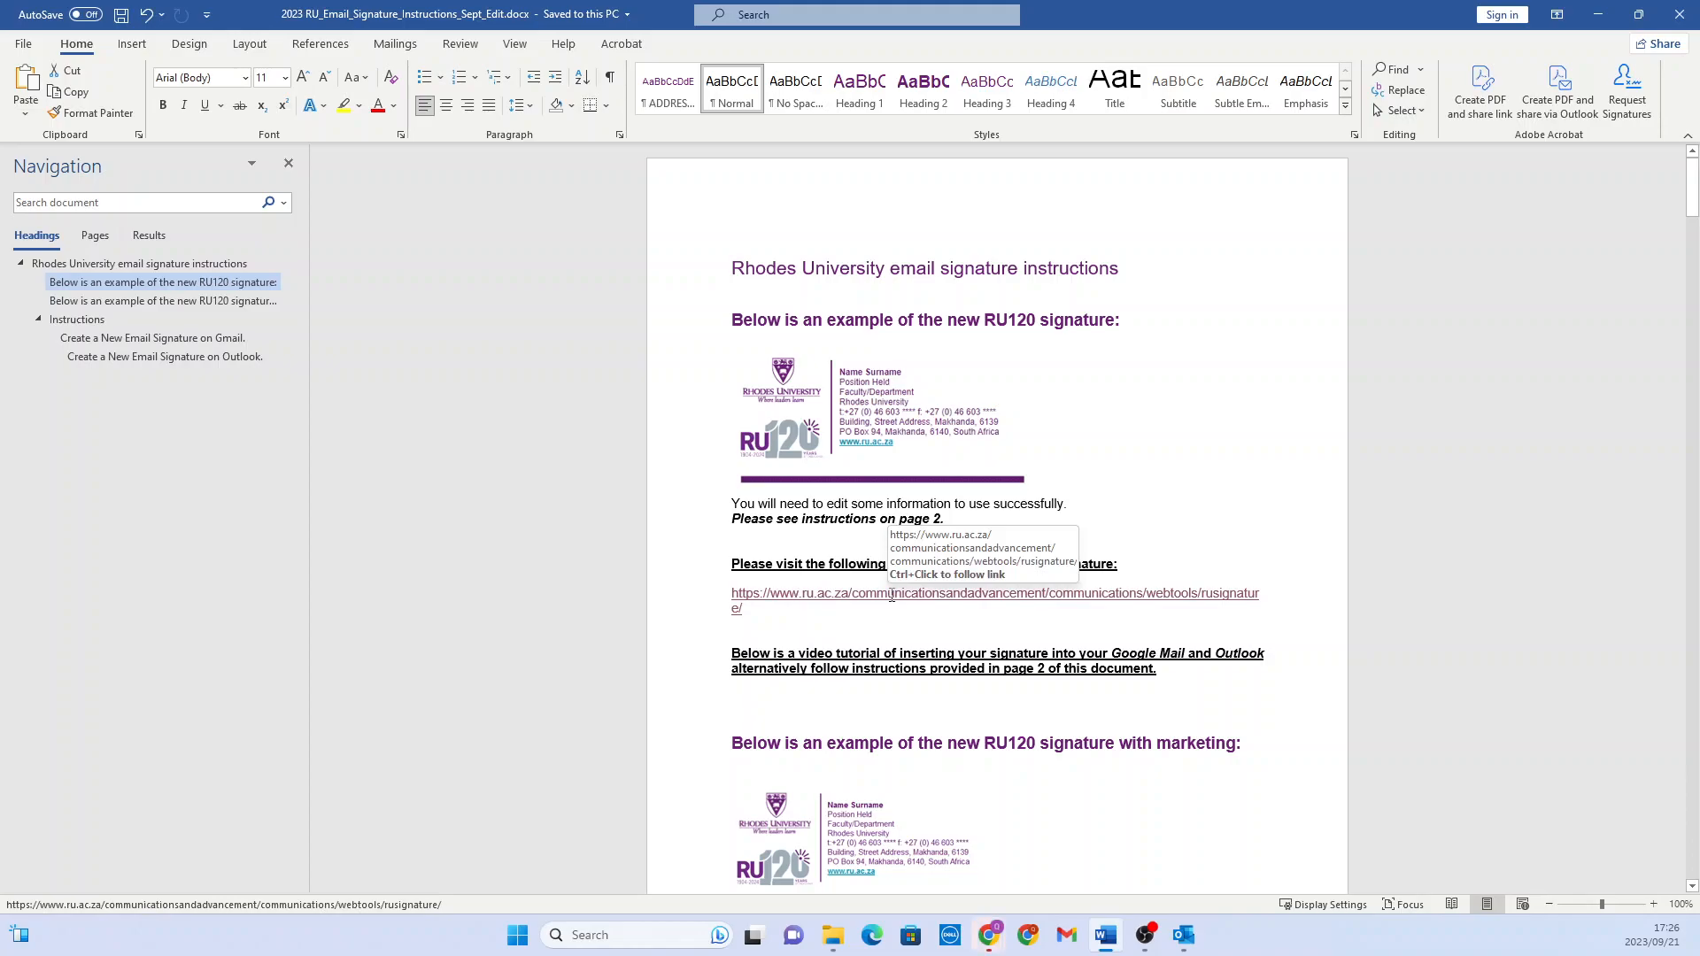
Open the RU120 signature page from the link and select the entire template
{"action": "left_click", "coordinate": [922, 593]}
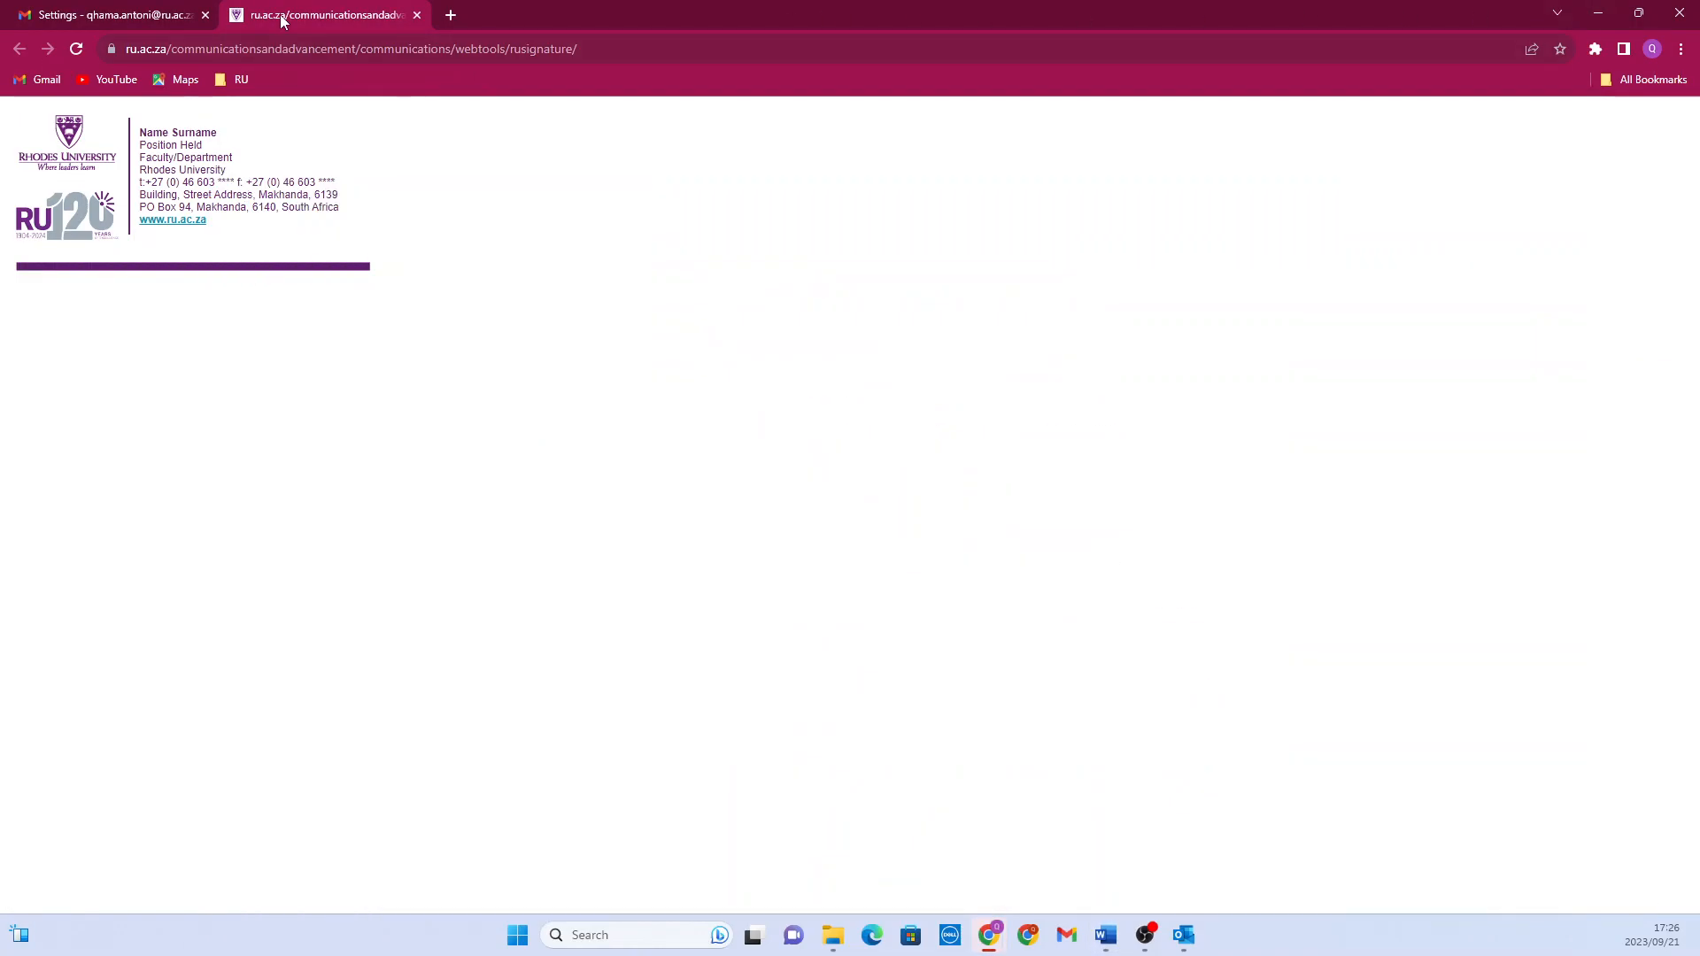
{"action": "mouse_move", "coordinate": [328, 299]}
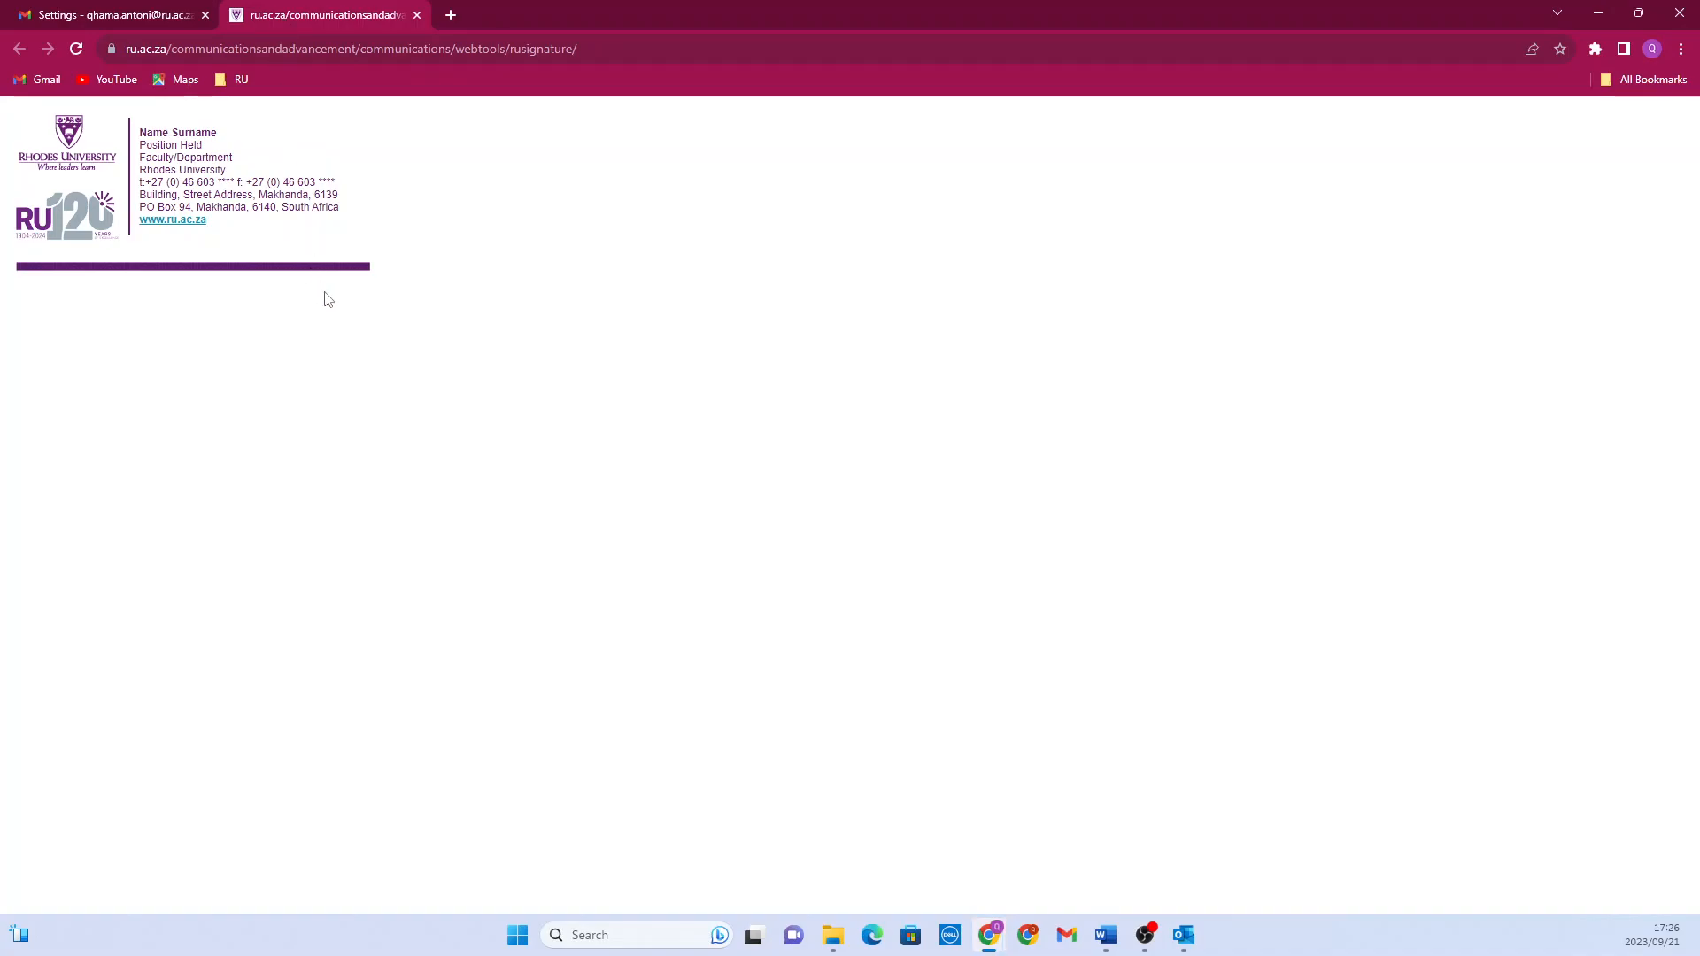
{"action": "mouse_move", "coordinate": [349, 344]}
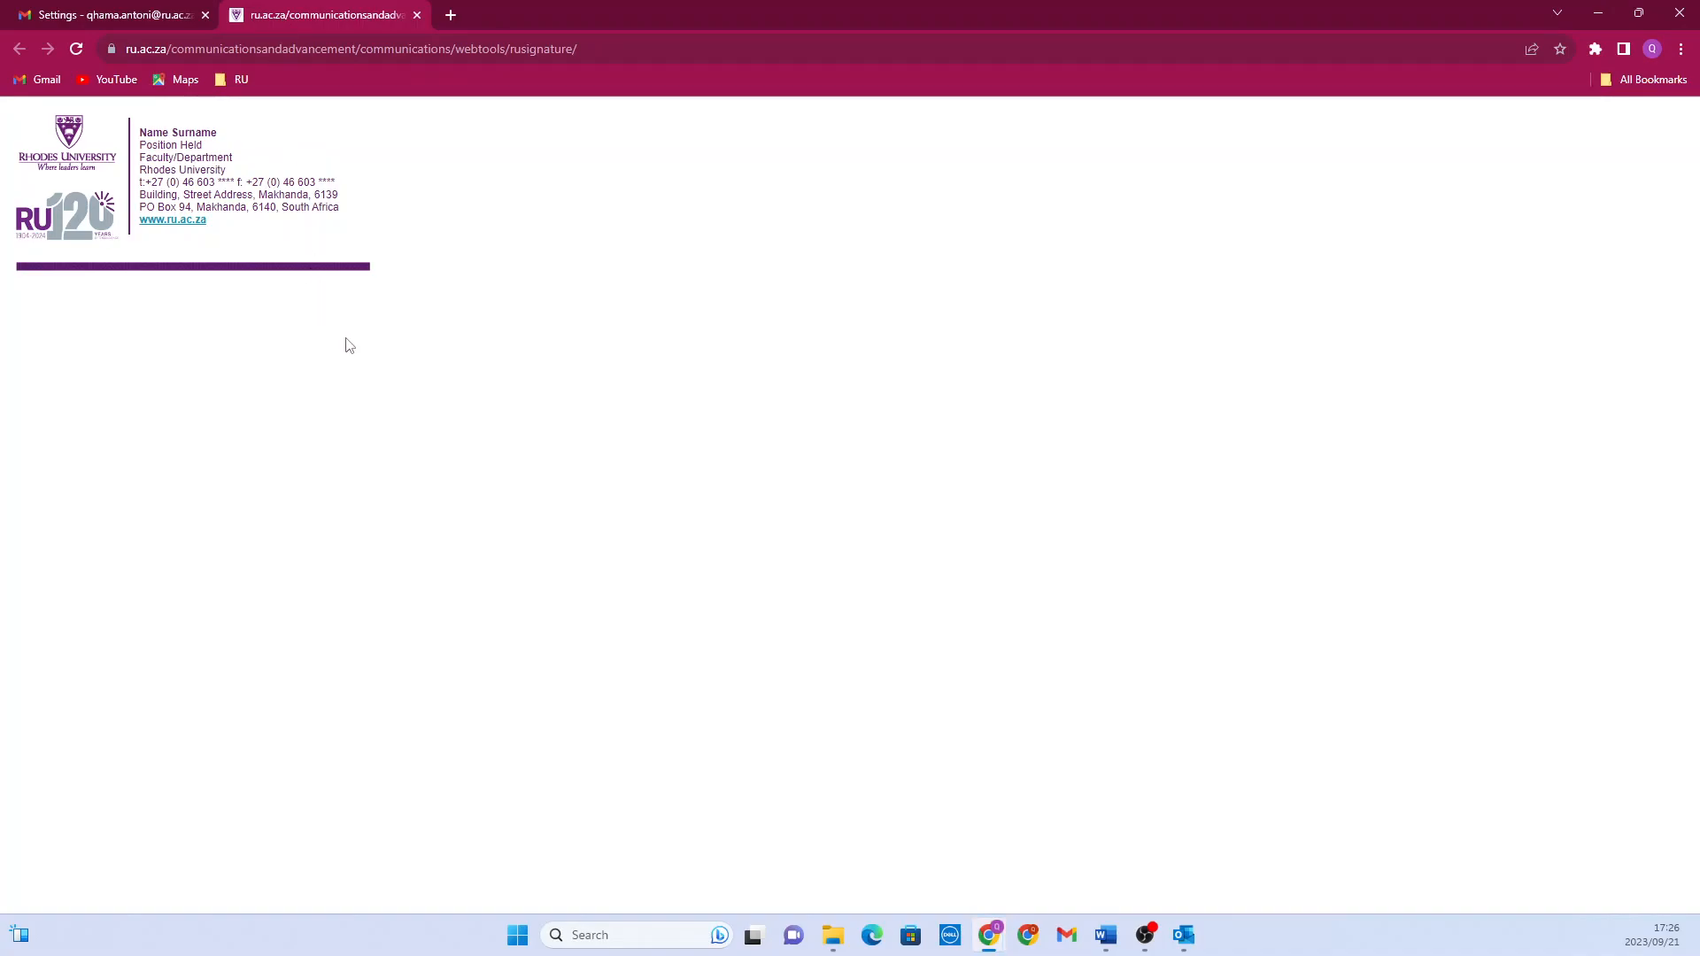
{"action": "mouse_move", "coordinate": [510, 391]}
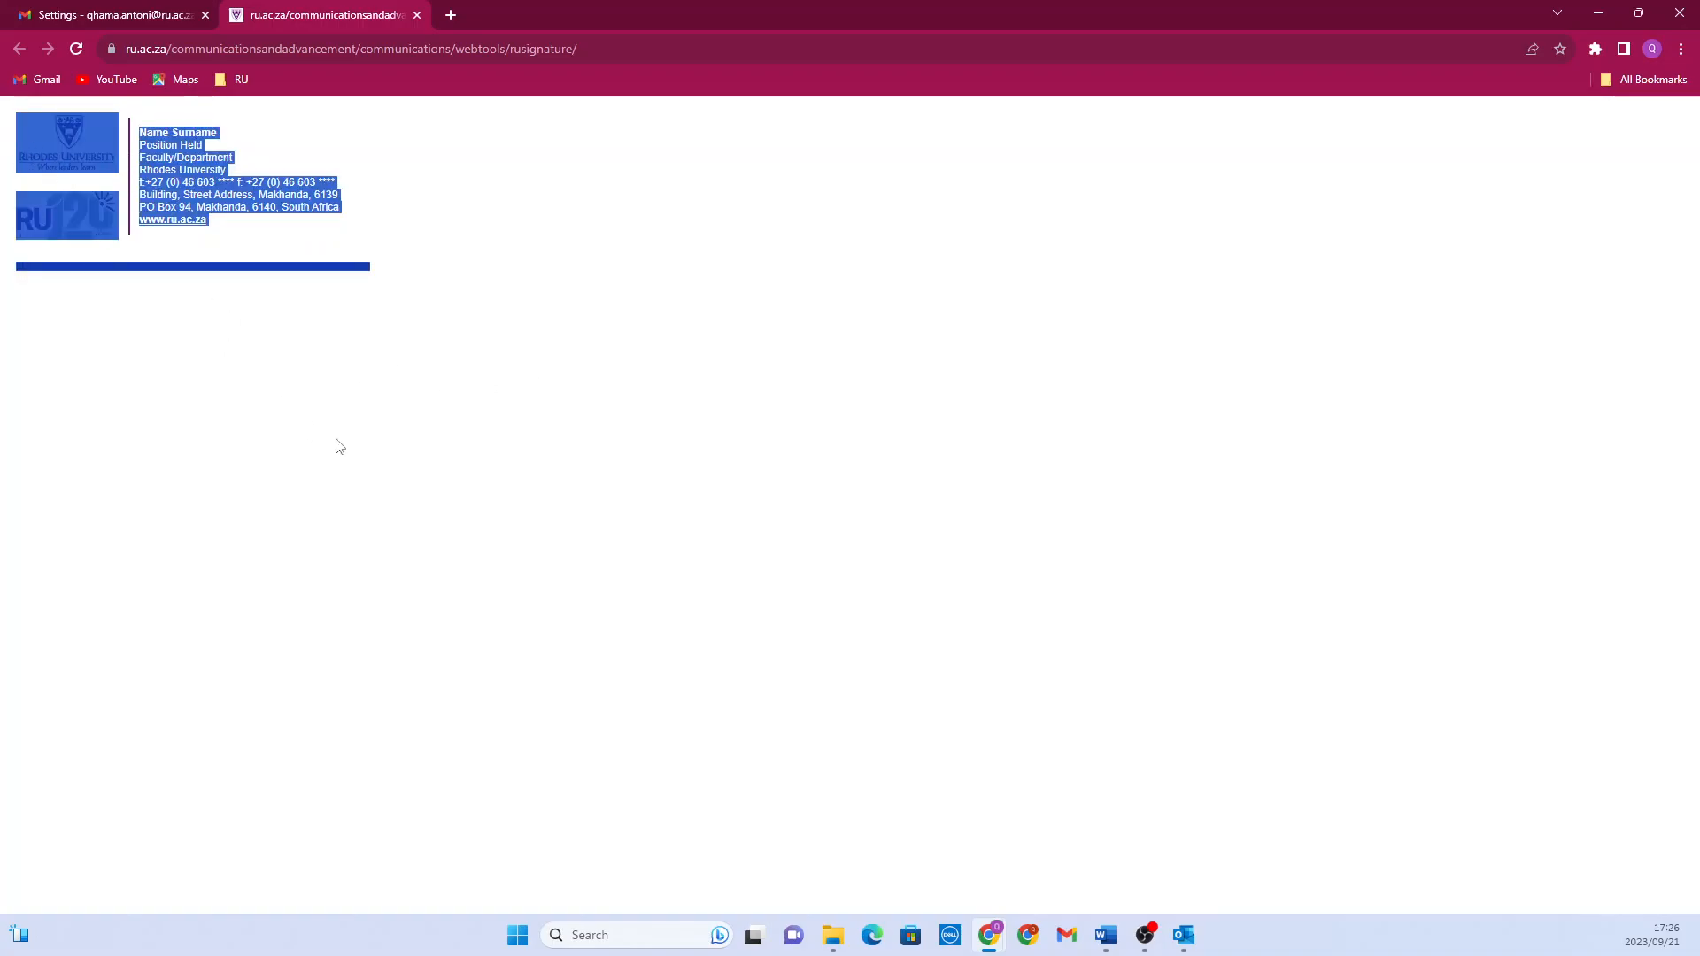
{"action": "left_click", "coordinate": [516, 196]}
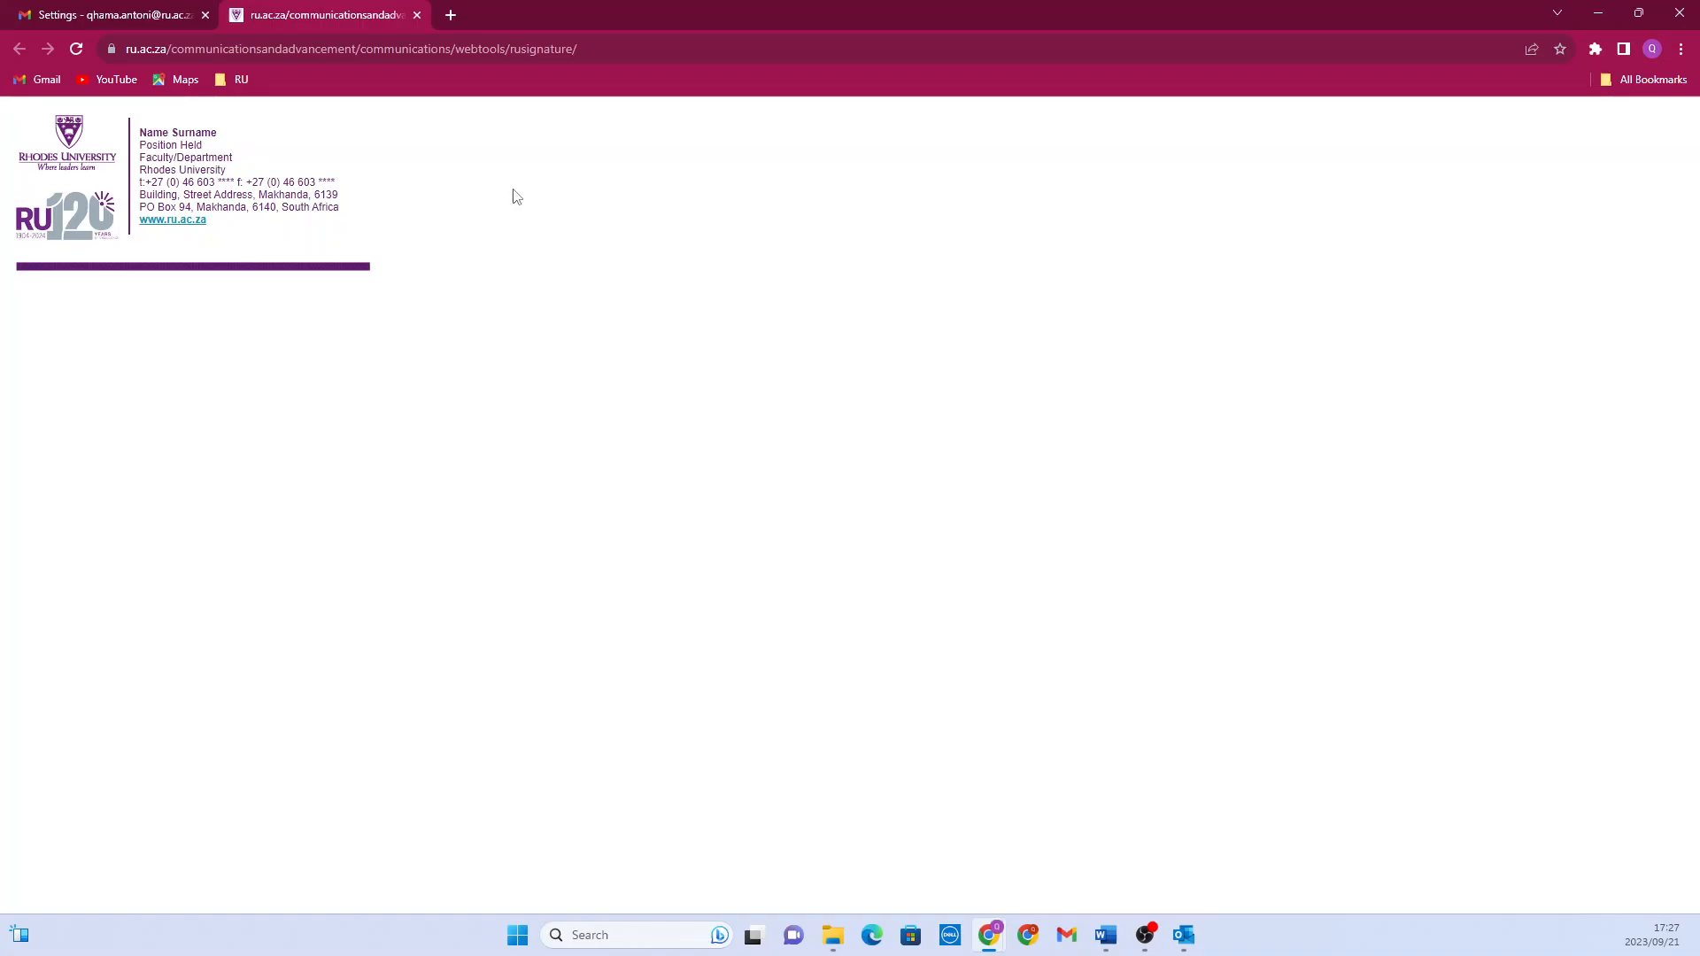
{"action": "key", "text": "ctrl+a"}
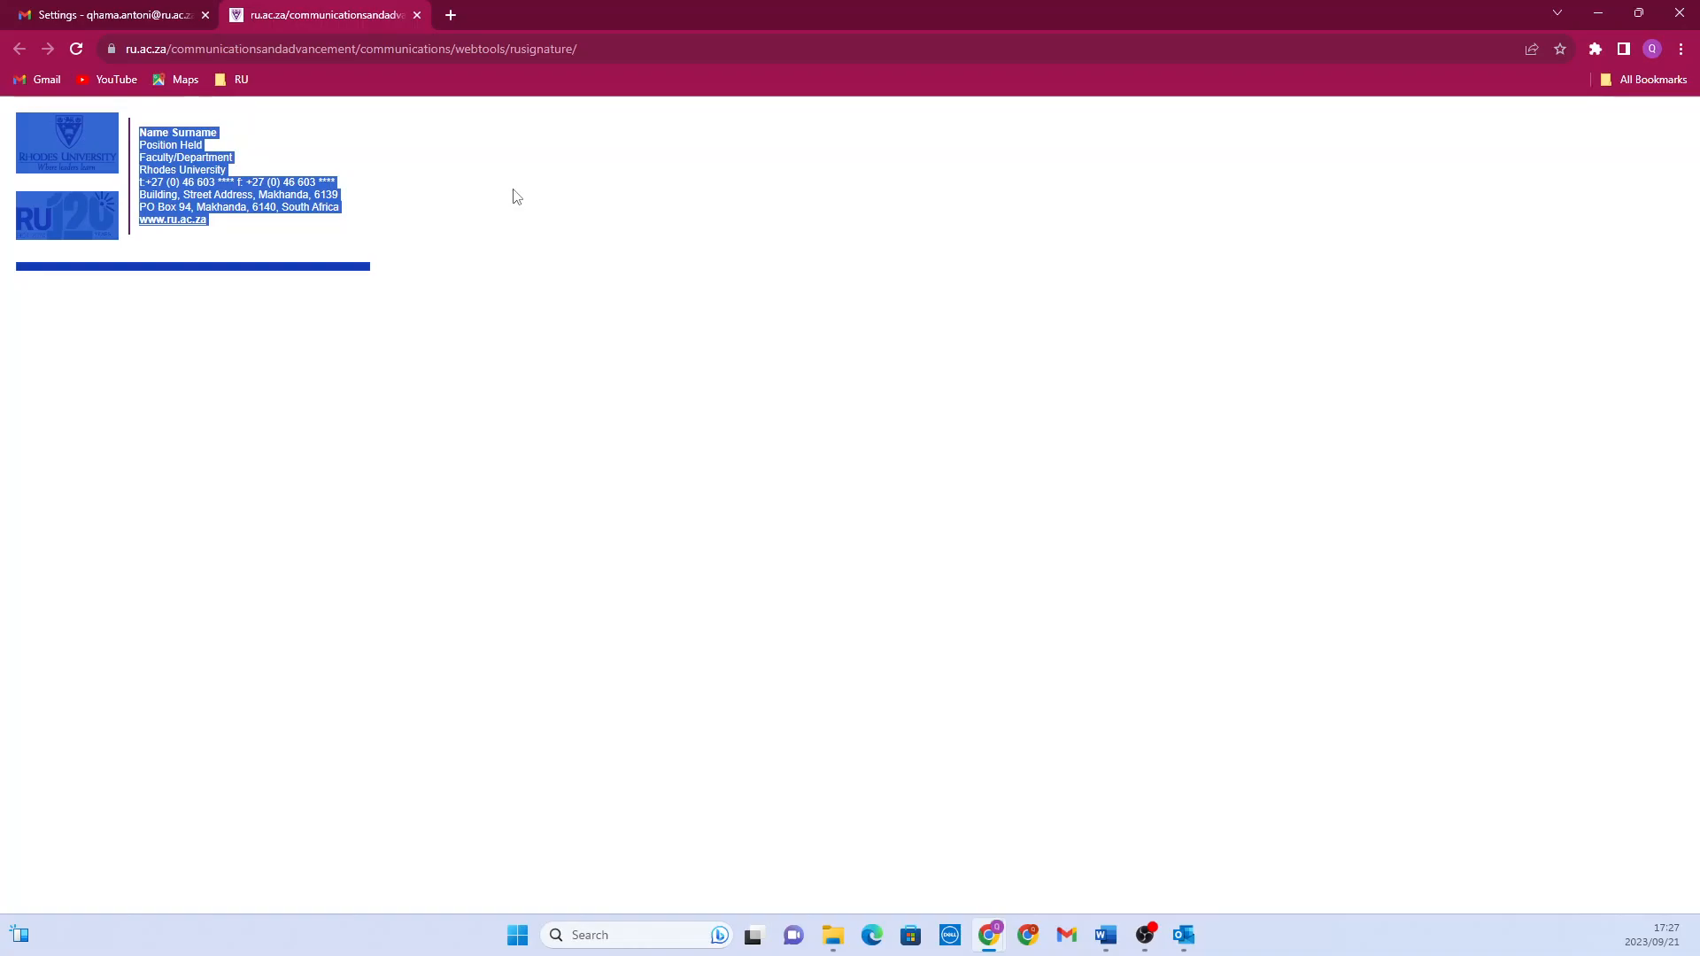
{"action": "mouse_move", "coordinate": [377, 347]}
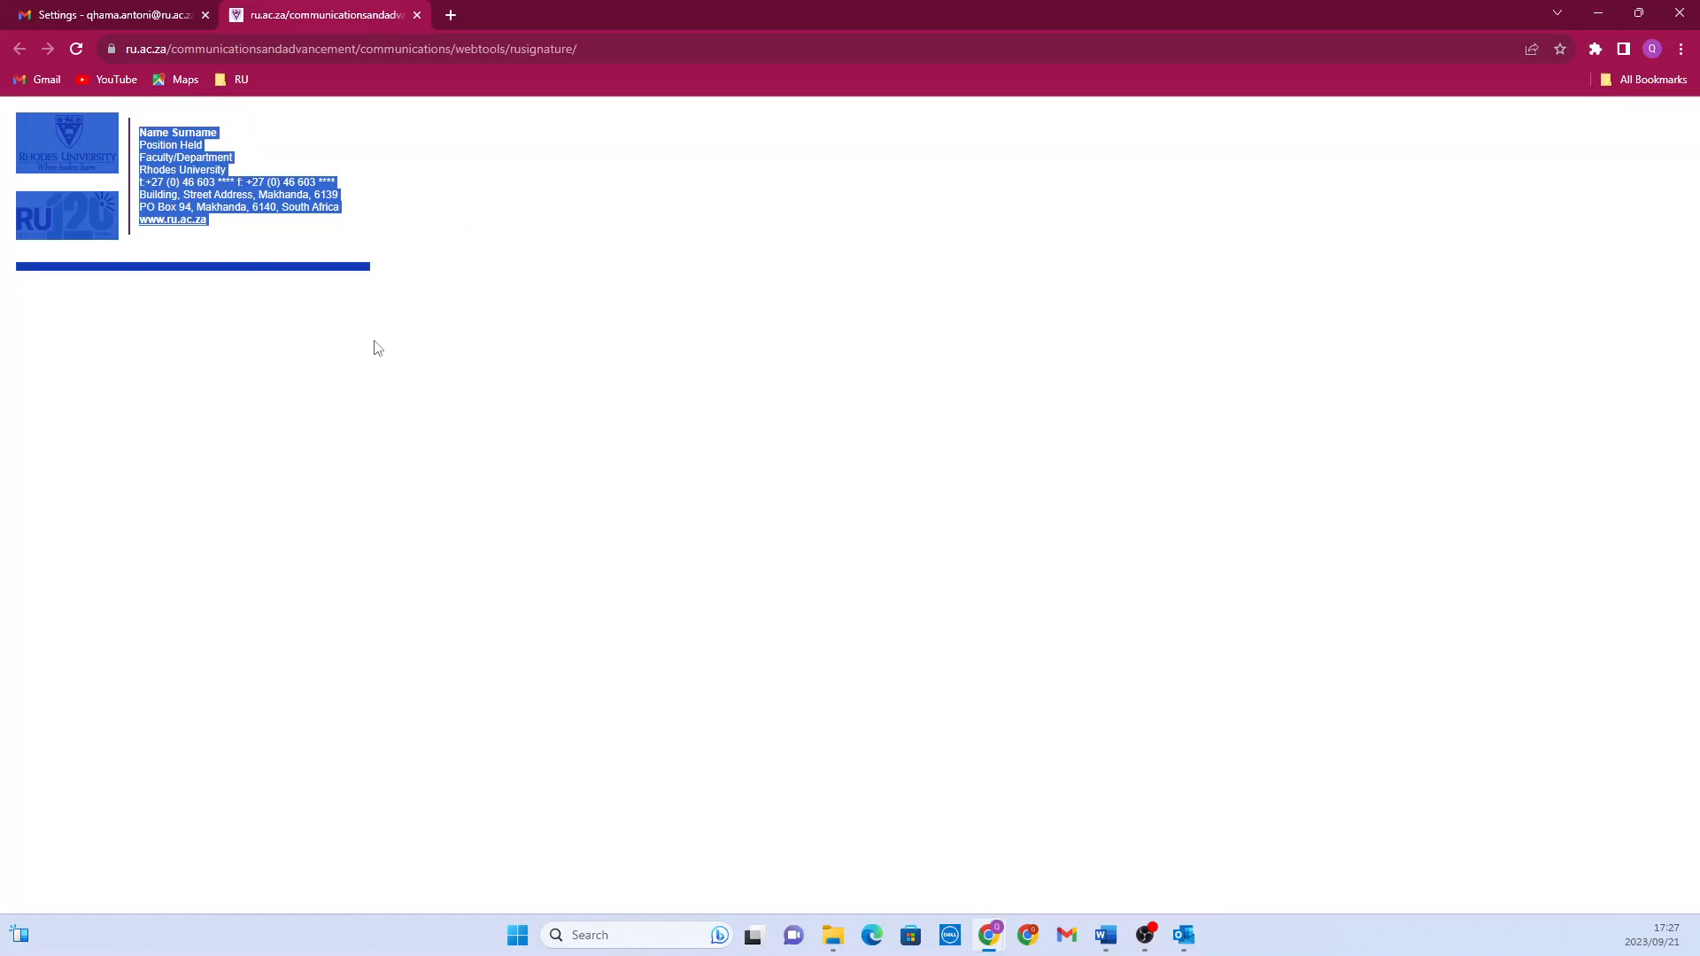
{"action": "mouse_move", "coordinate": [411, 290]}
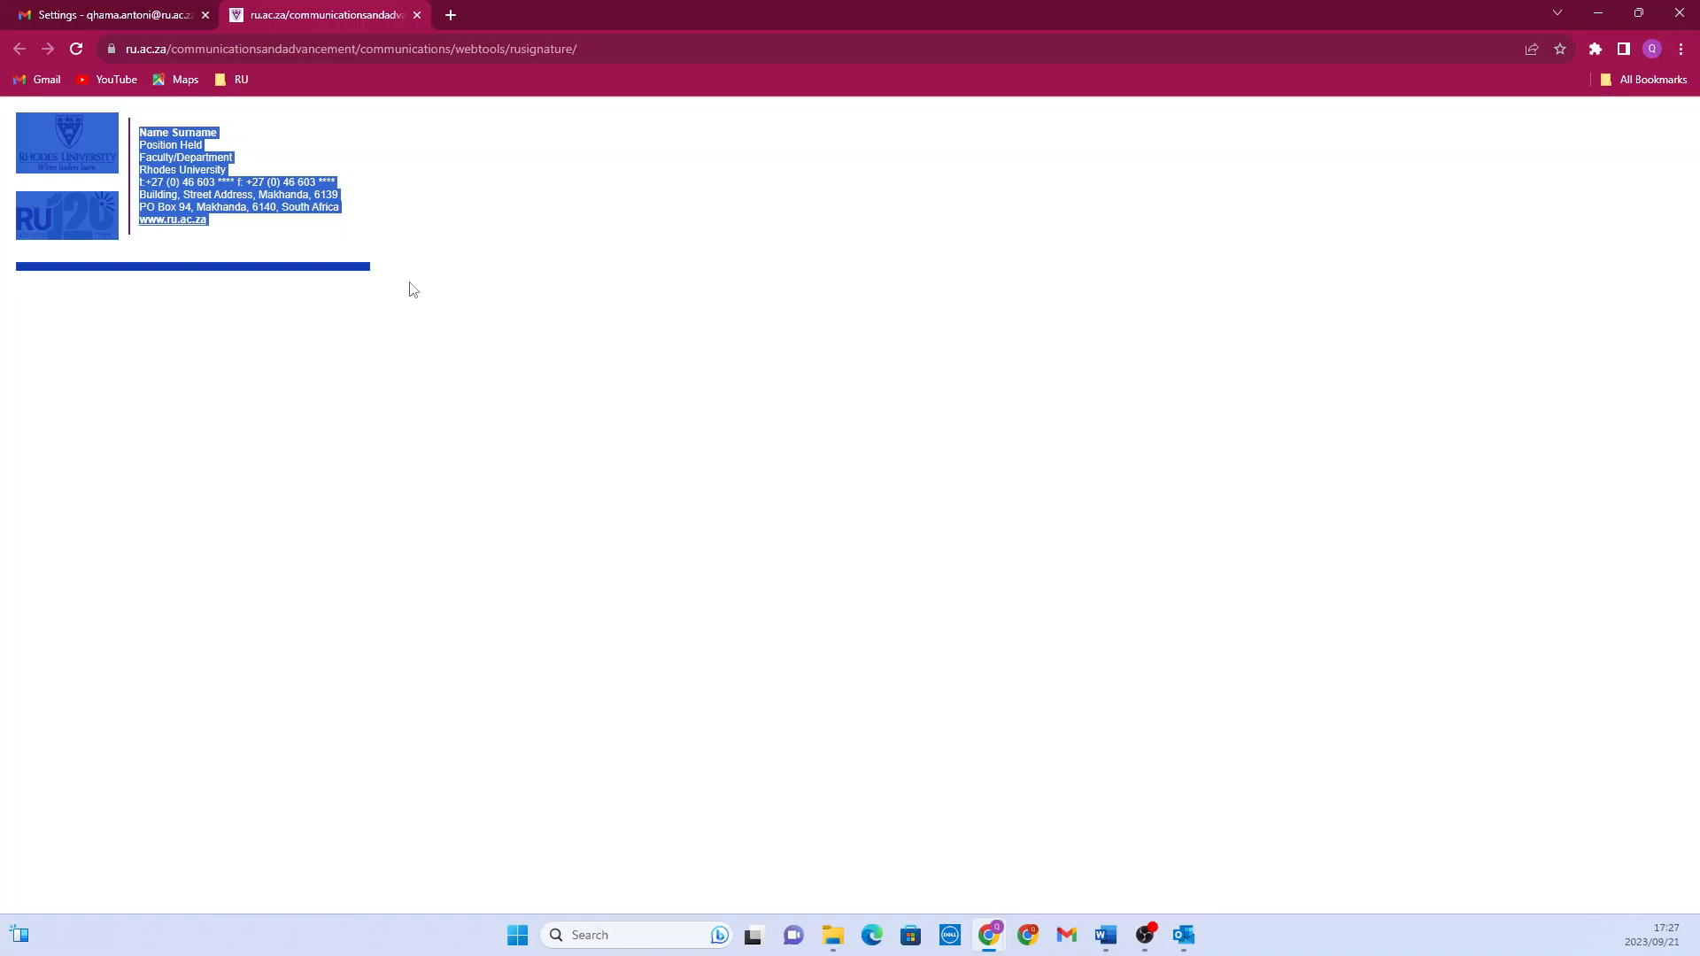
{"action": "mouse_move", "coordinate": [694, 280]}
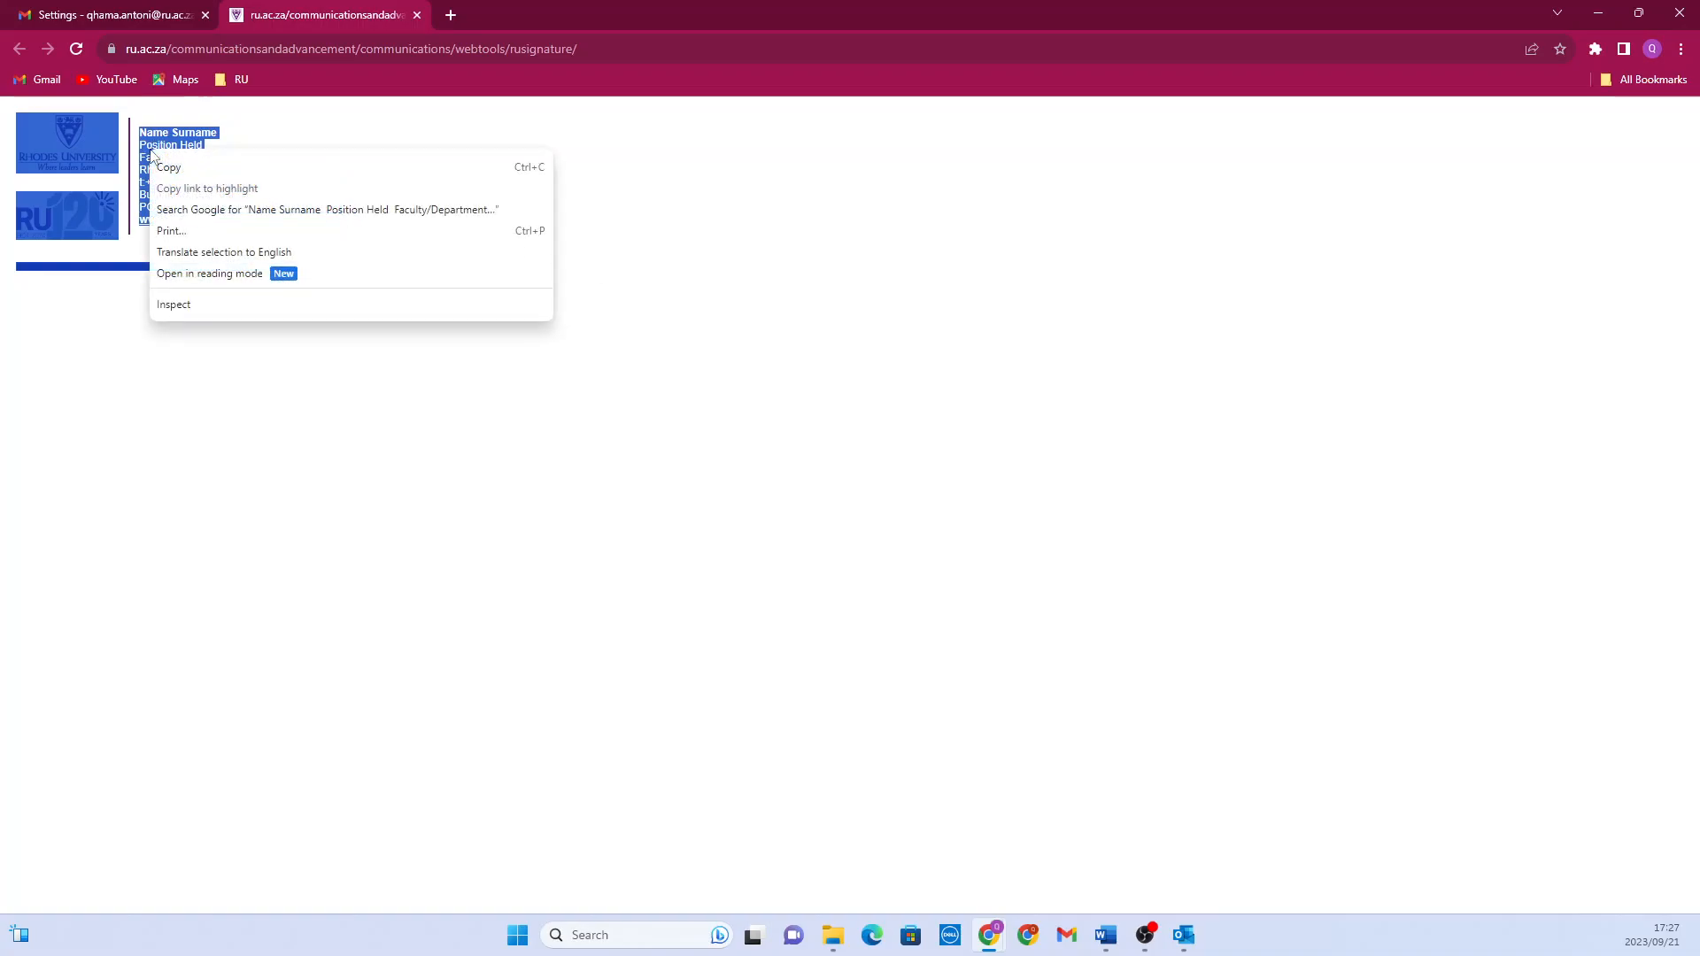
{"action": "mouse_move", "coordinate": [579, 424]}
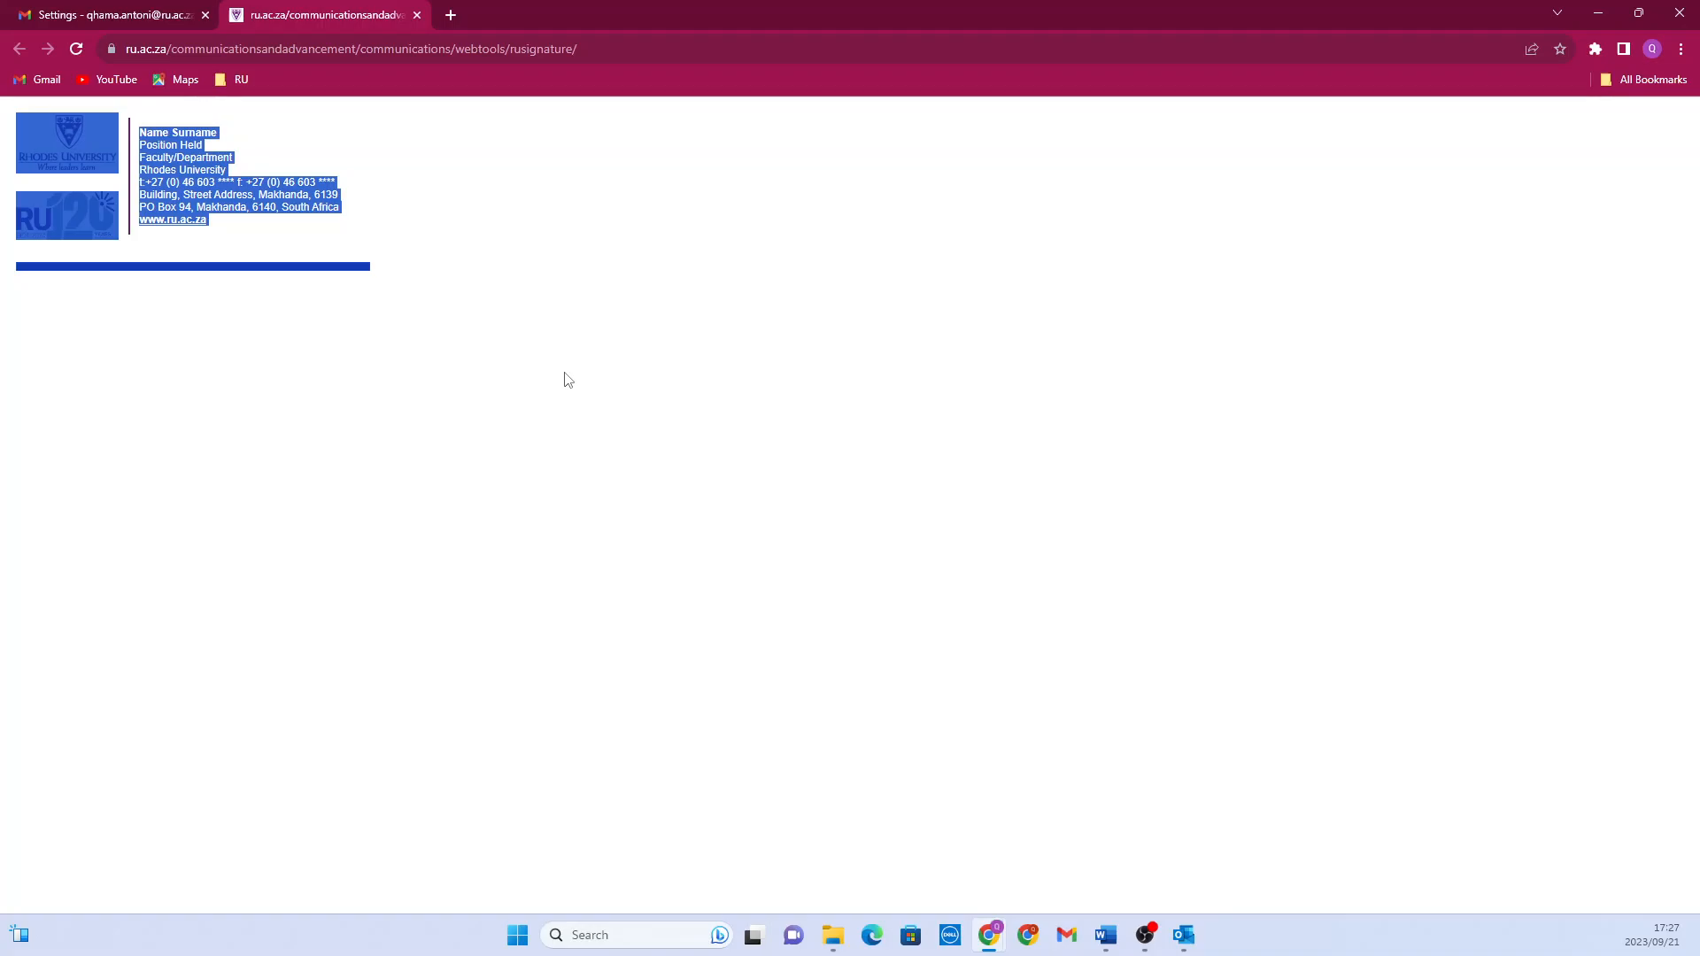
Return to the Gmail Settings tab and scroll up to the RU - Signature editor
{"action": "left_click", "coordinate": [108, 15]}
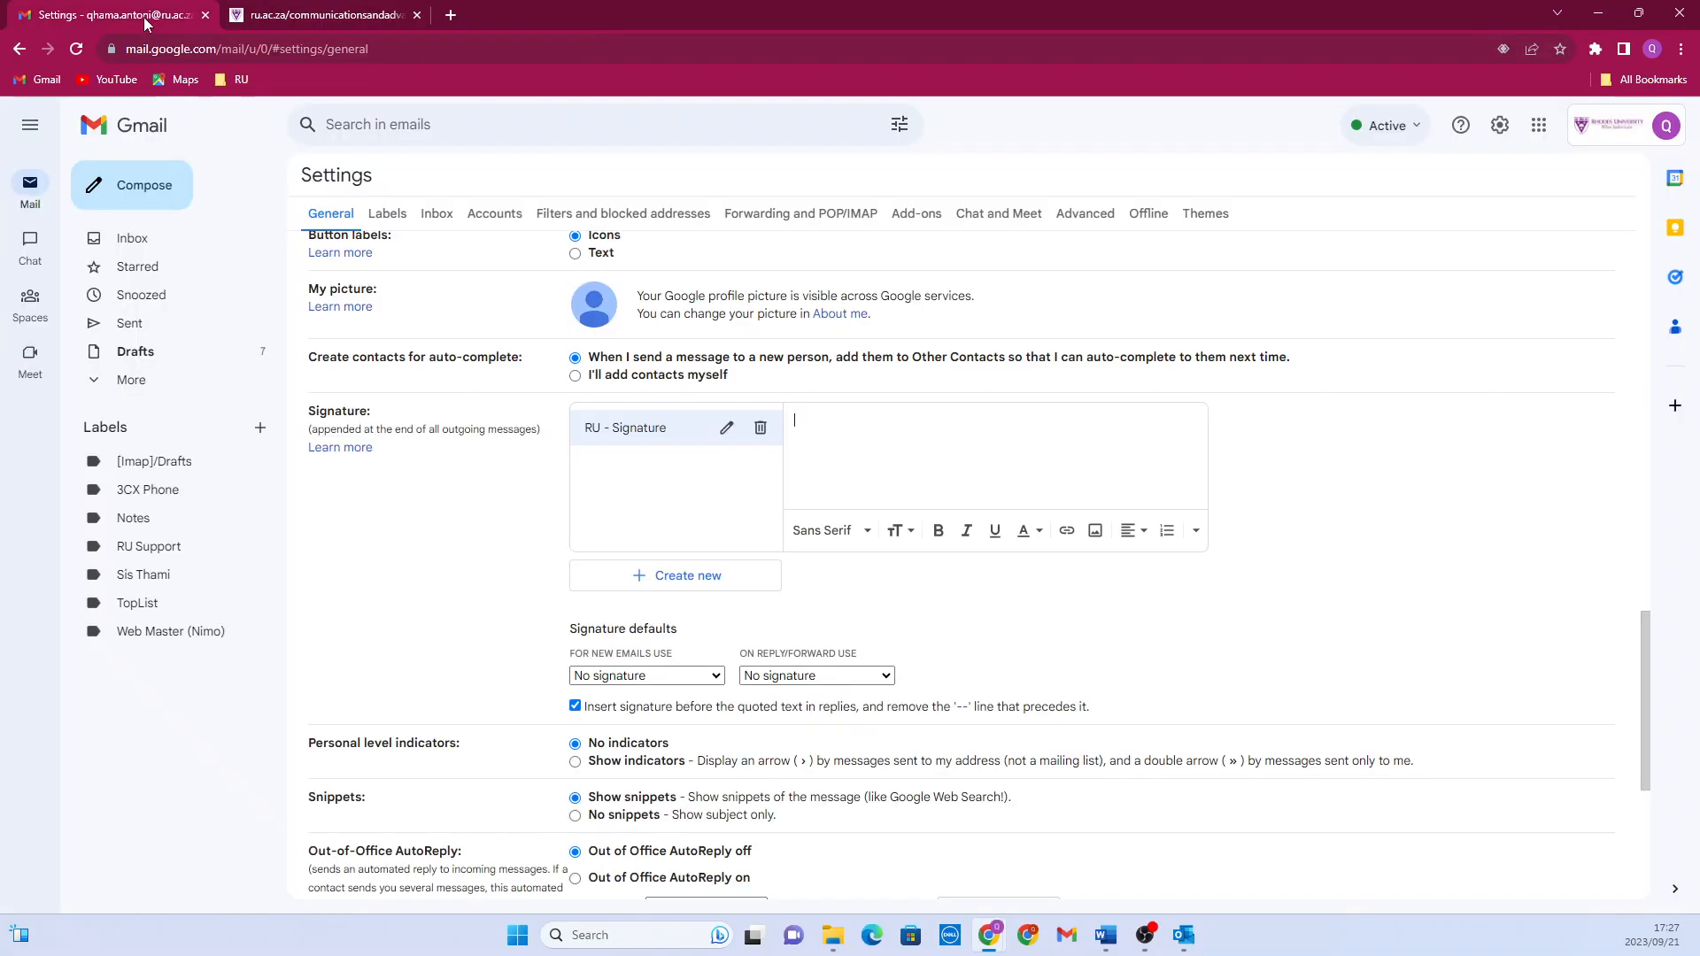
{"action": "mouse_move", "coordinate": [472, 523]}
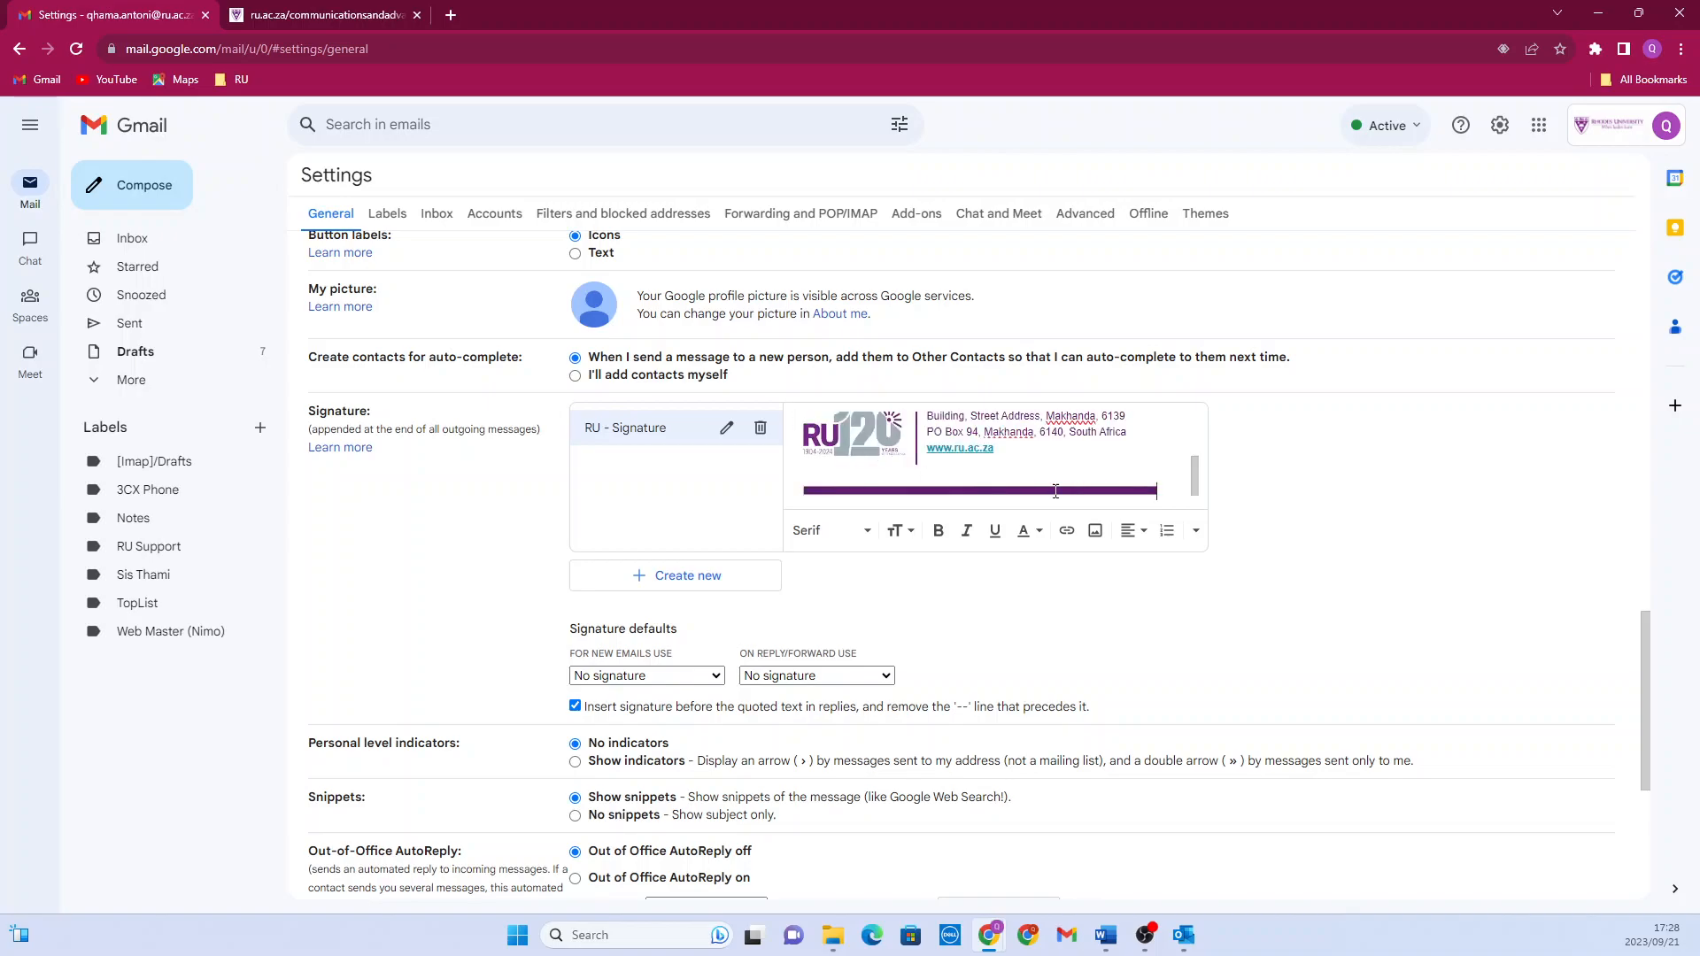
{"action": "scroll", "scroll_direction": "up", "scroll_amount": 3}
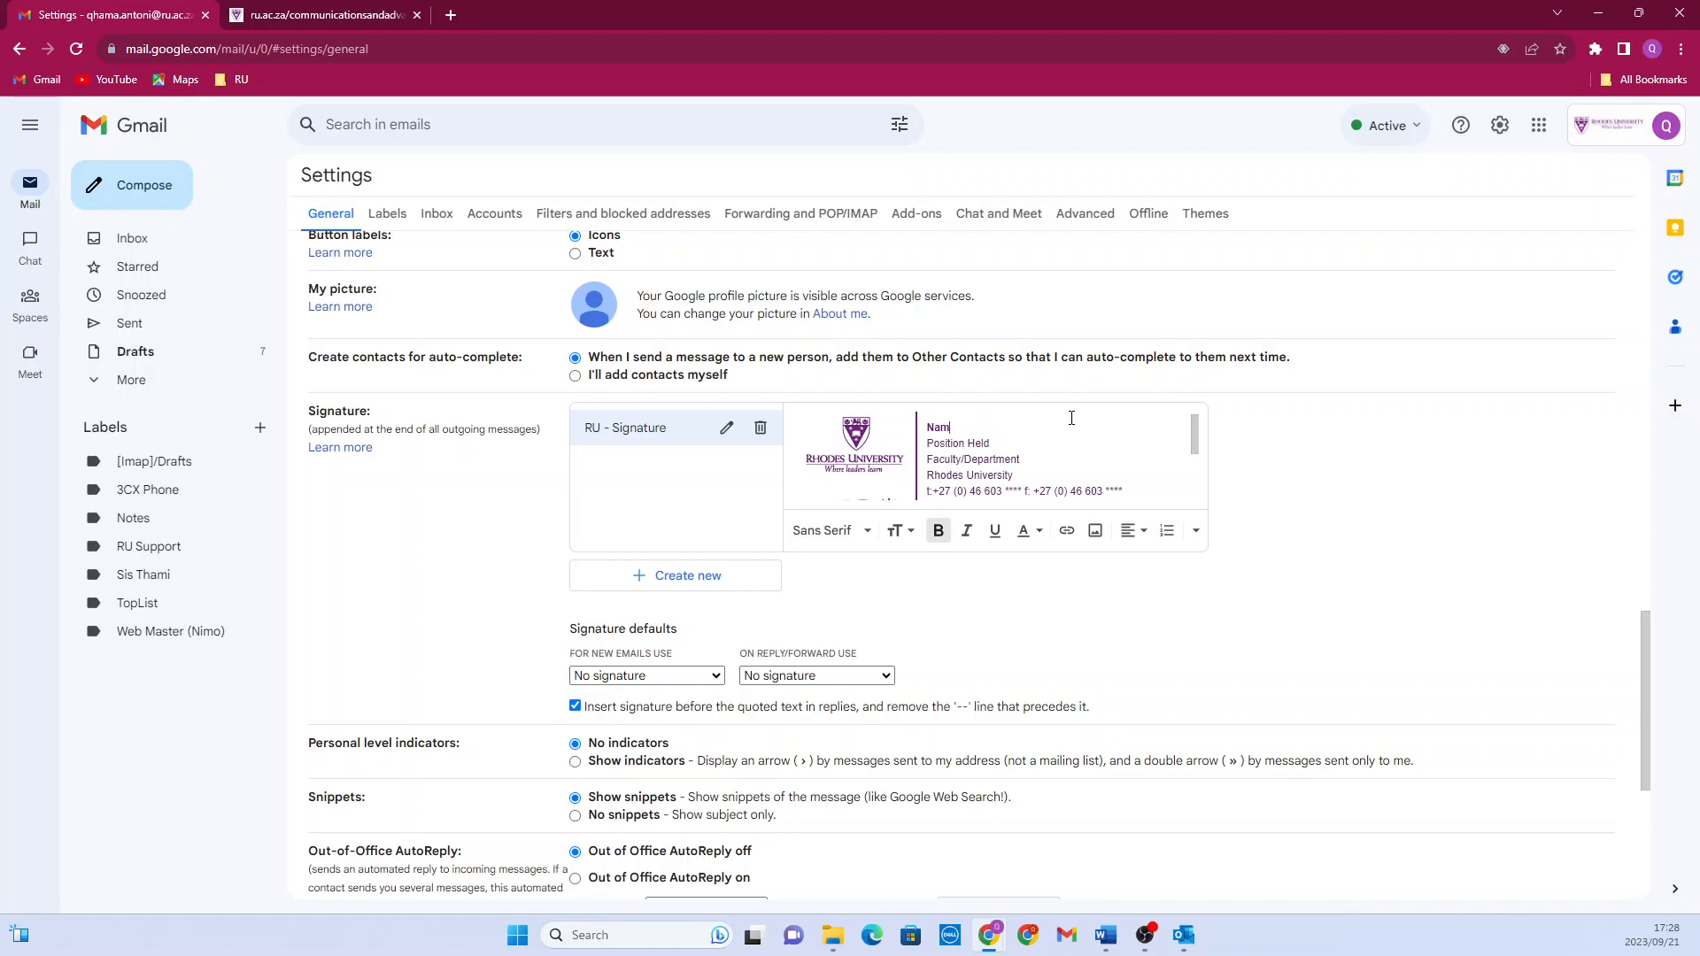
{"action": "type", "text": "QH"}
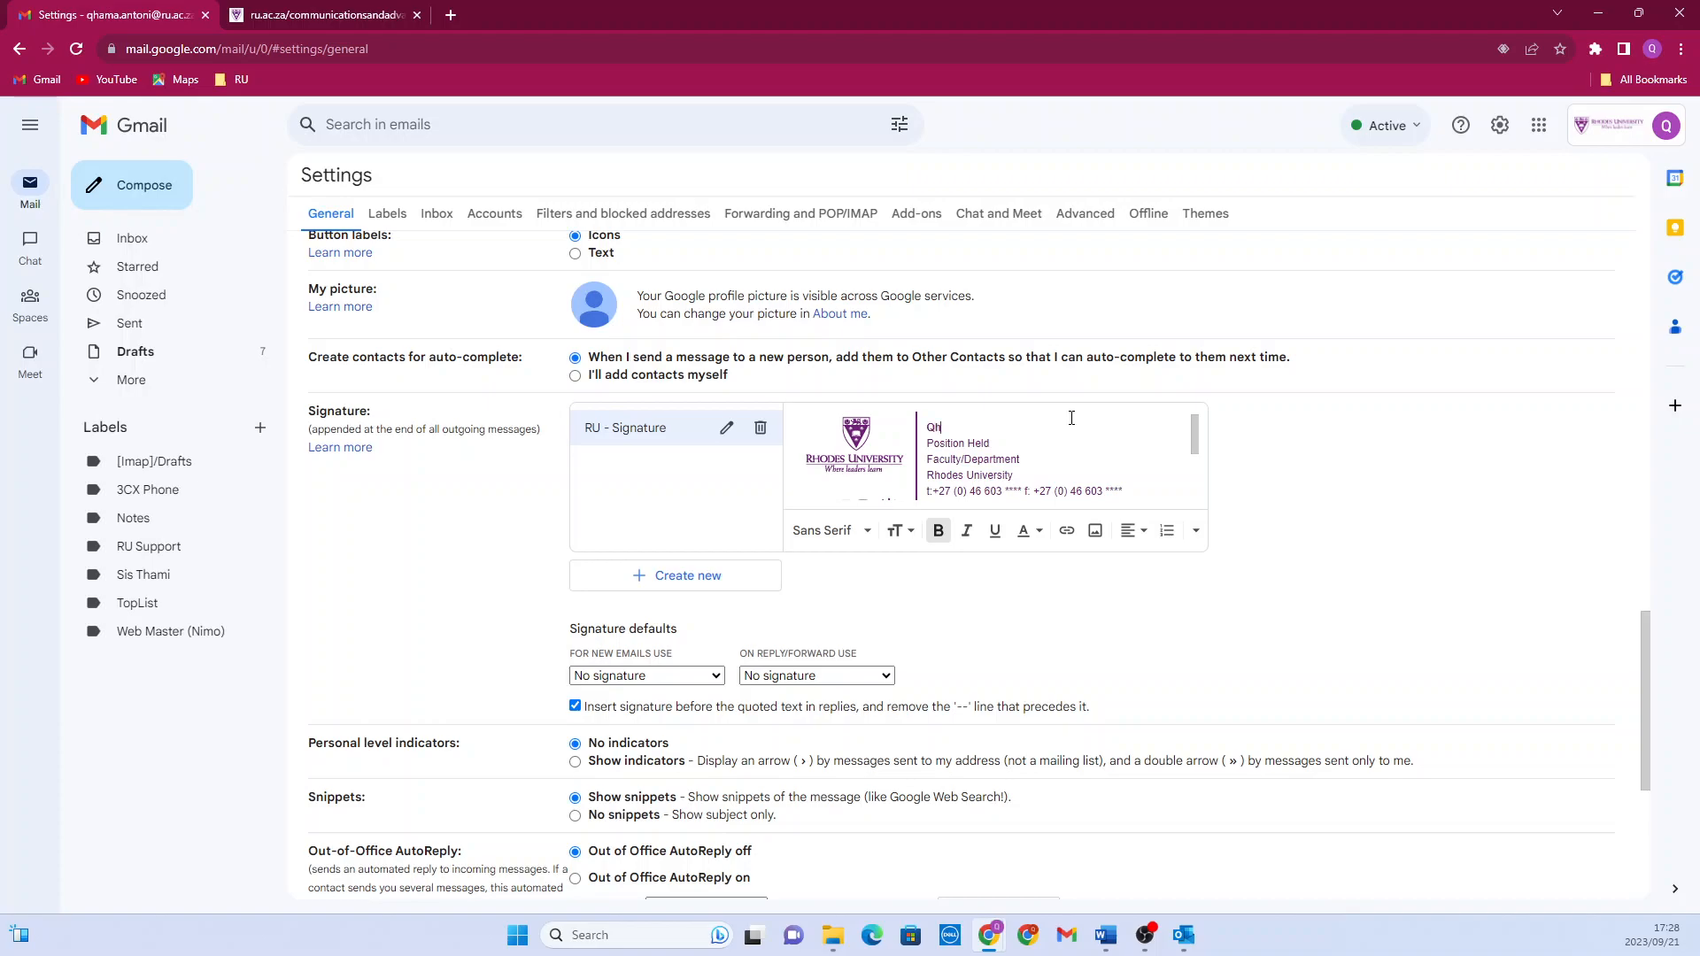
{"action": "type", "text": "hama Antoni"}
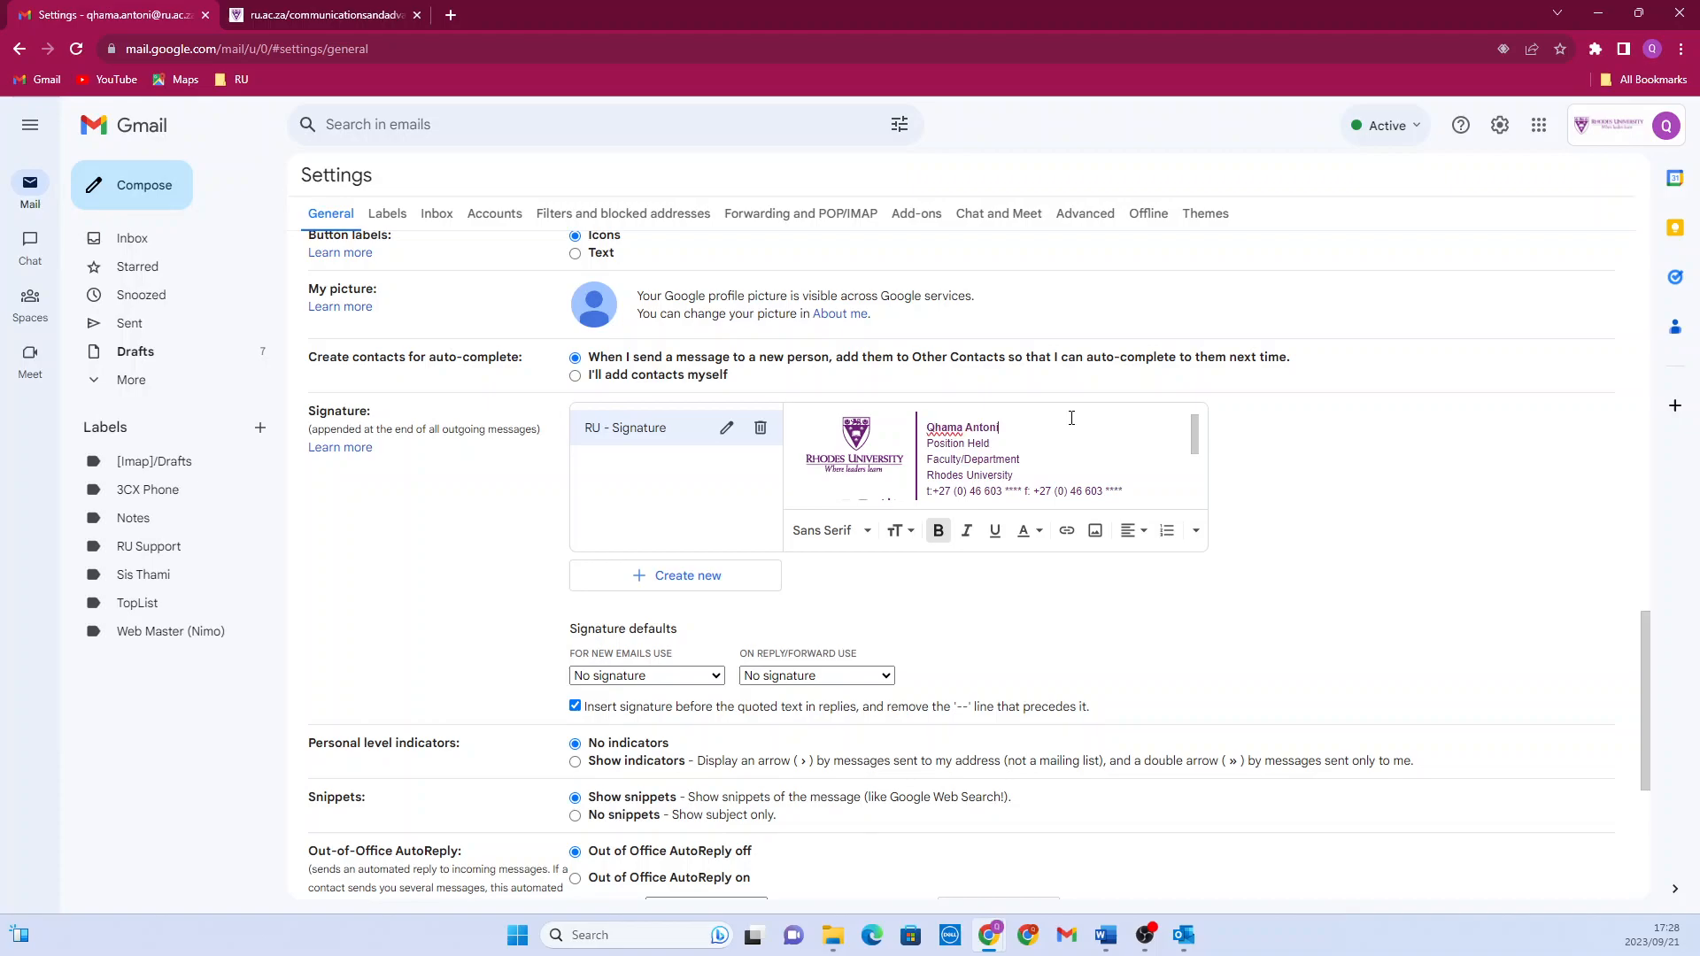
{"action": "double_click", "coordinate": [956, 442]}
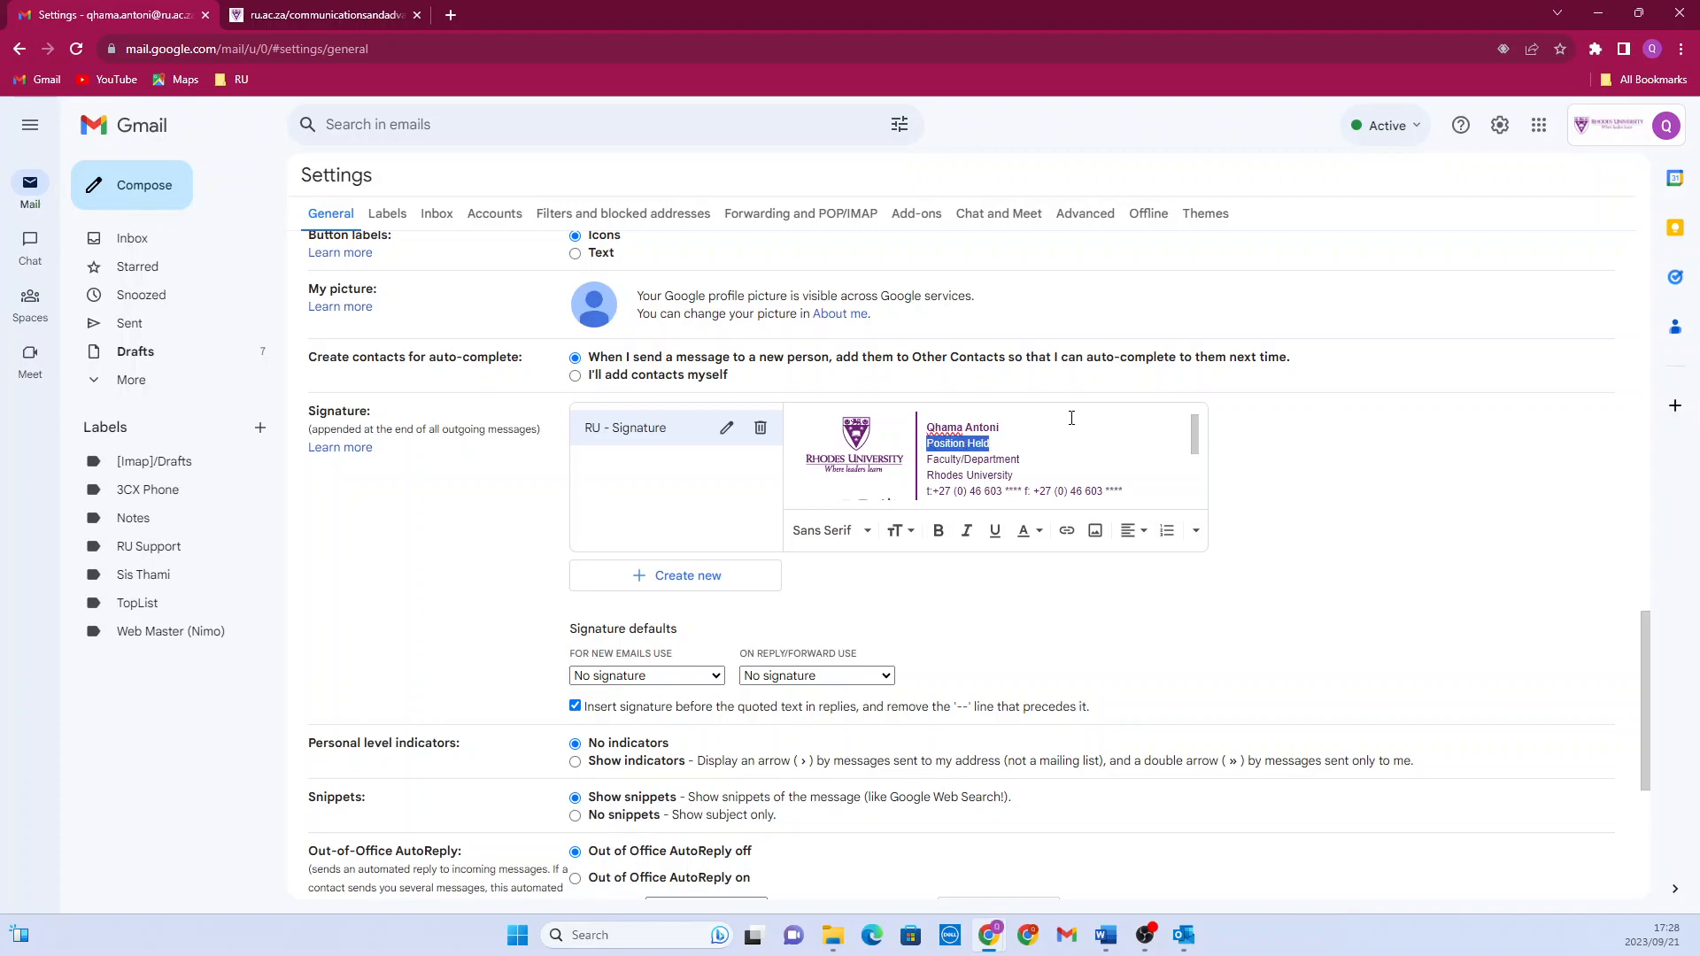
{"action": "type", "text": "Multimedia"}
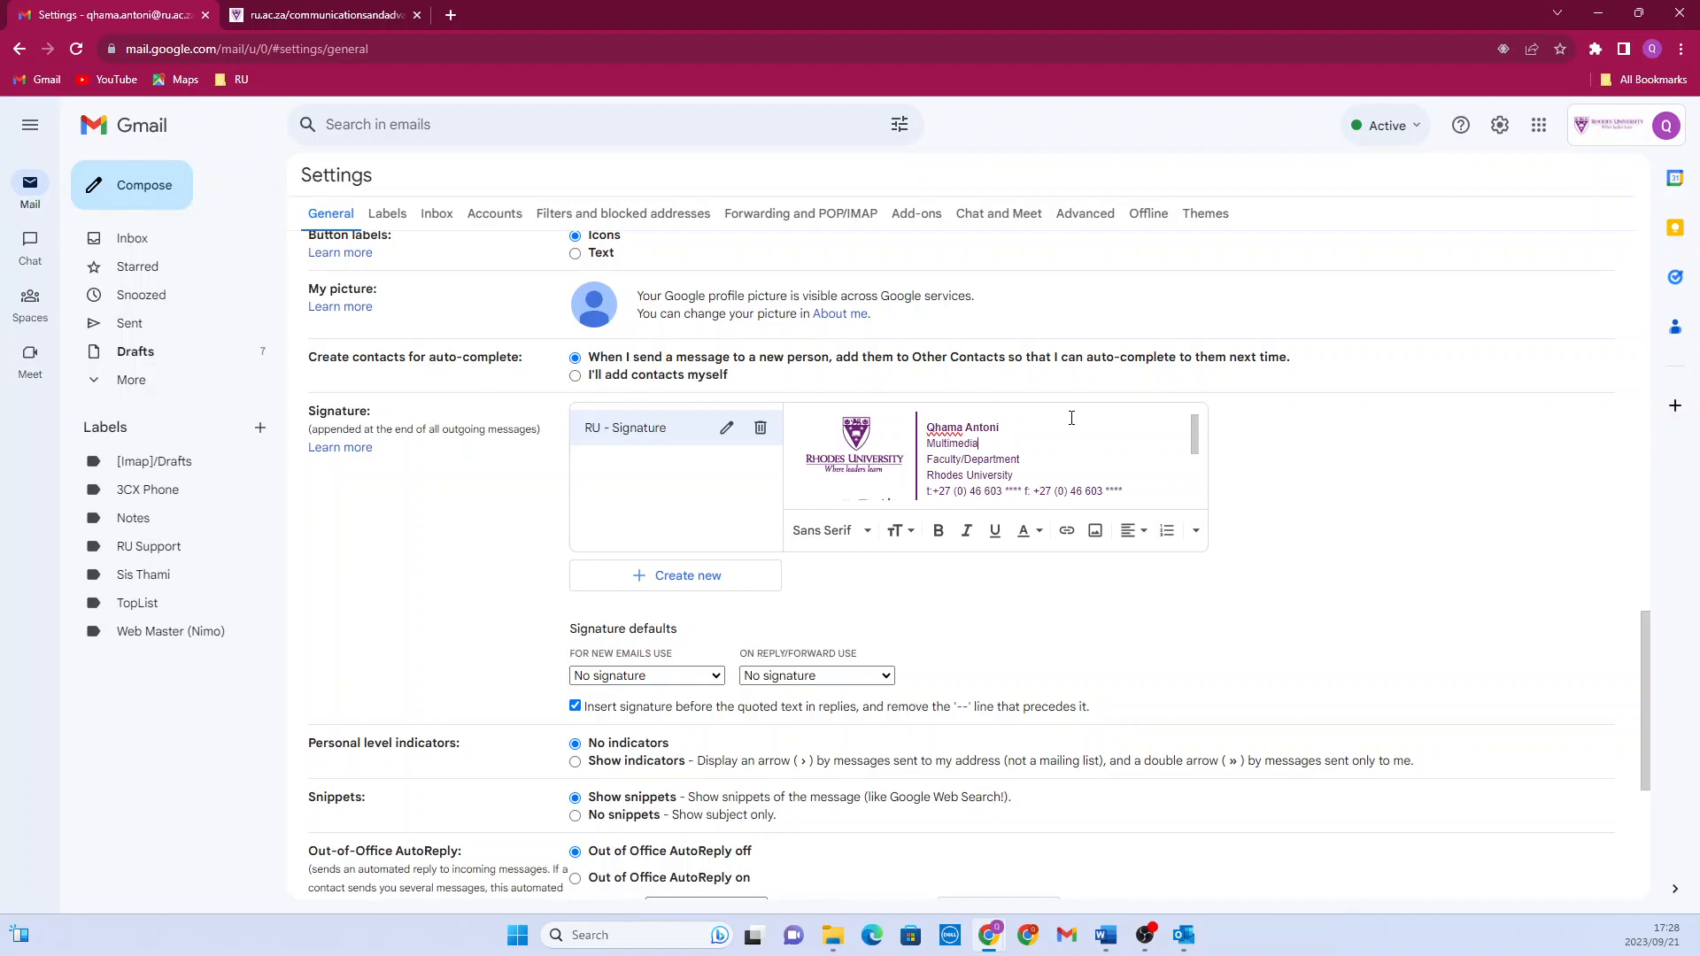
{"action": "type", "text": "Support"}
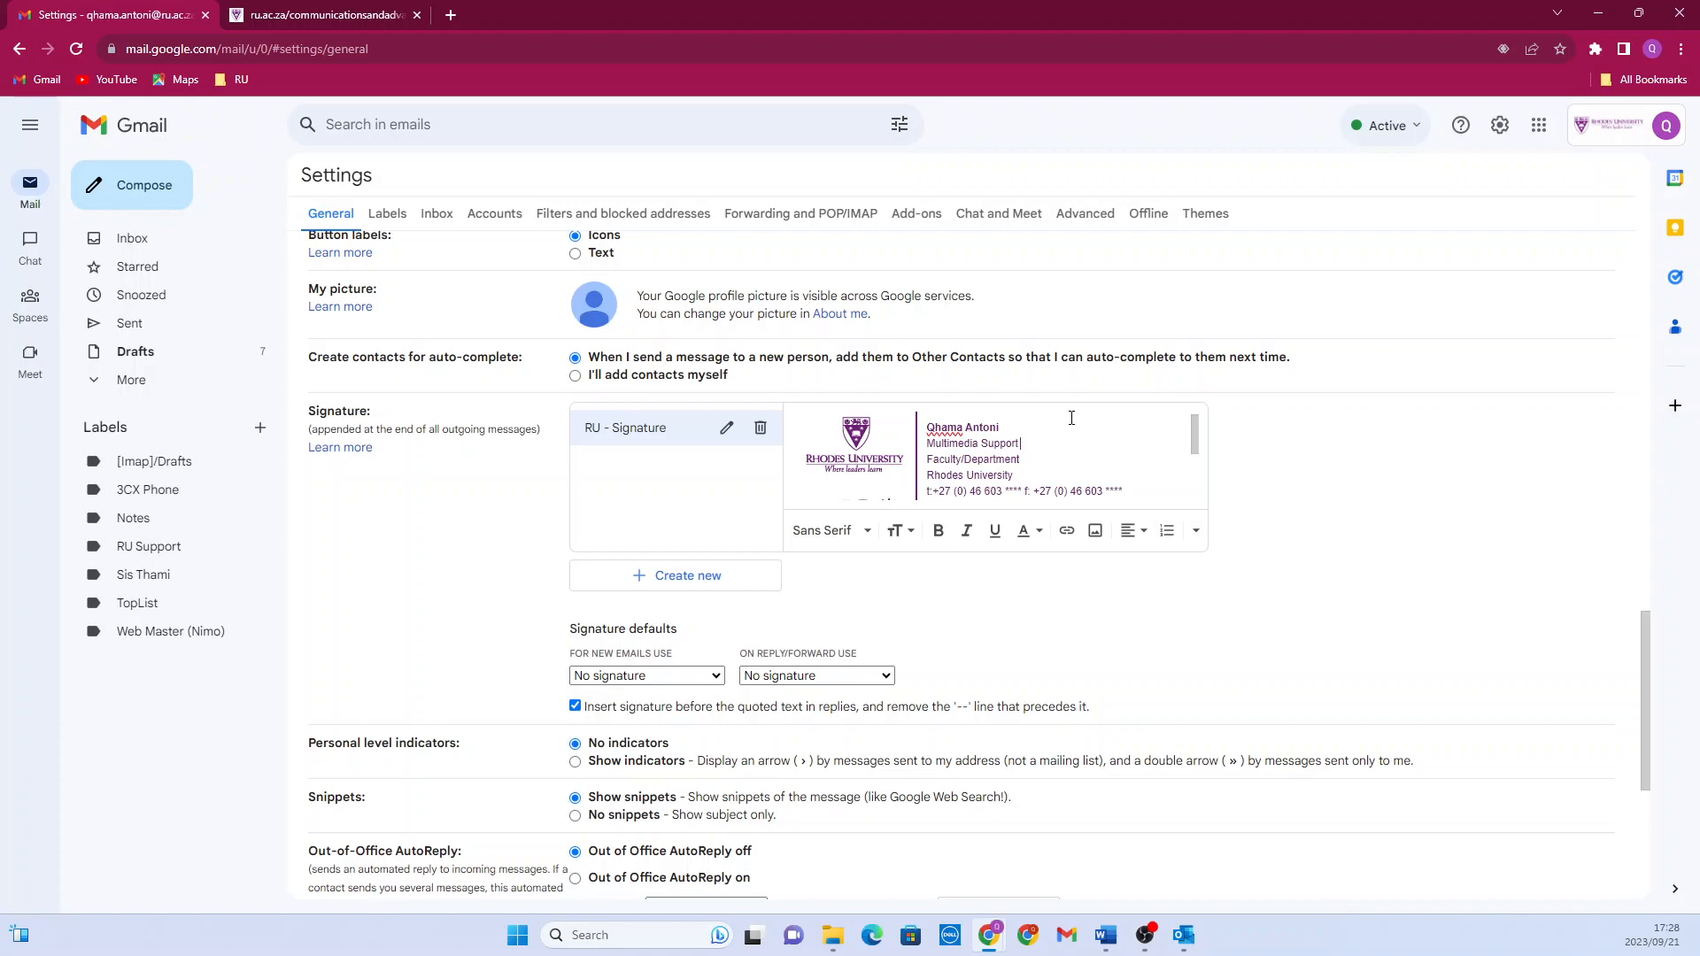
{"action": "type", "text": "Coordinat"}
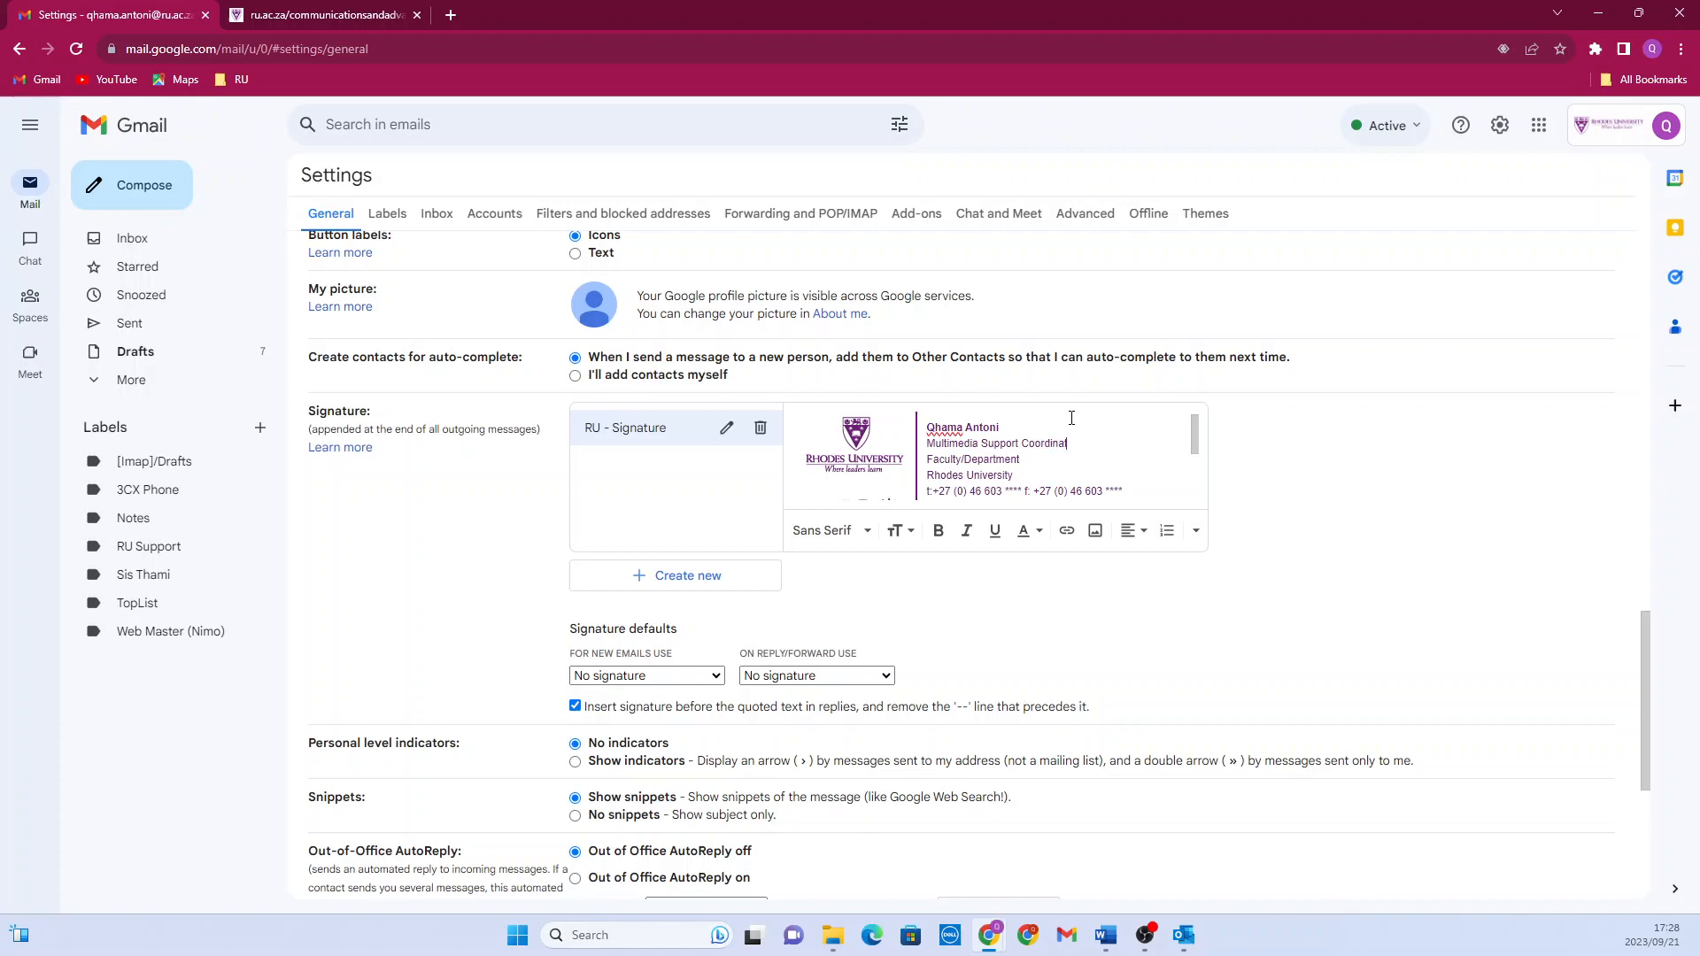
Set the department to Division of Communication and Advancement and end the phone with 8661
{"action": "double_click", "coordinate": [988, 459]}
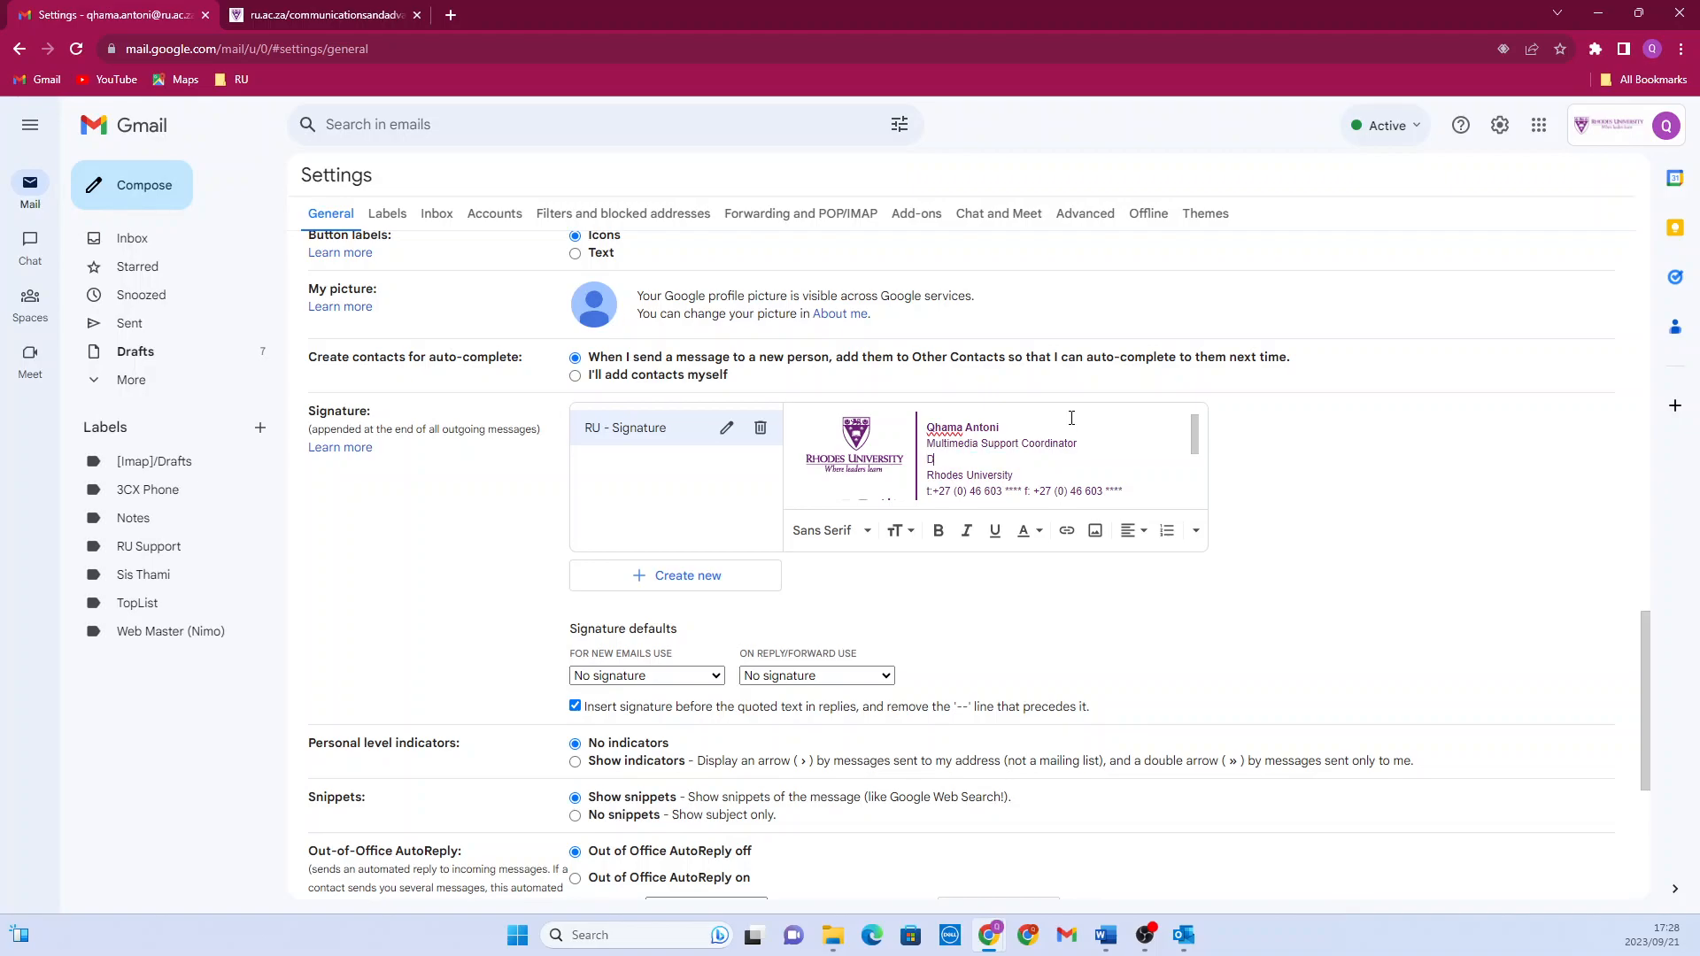
{"action": "type", "text": "ivision"}
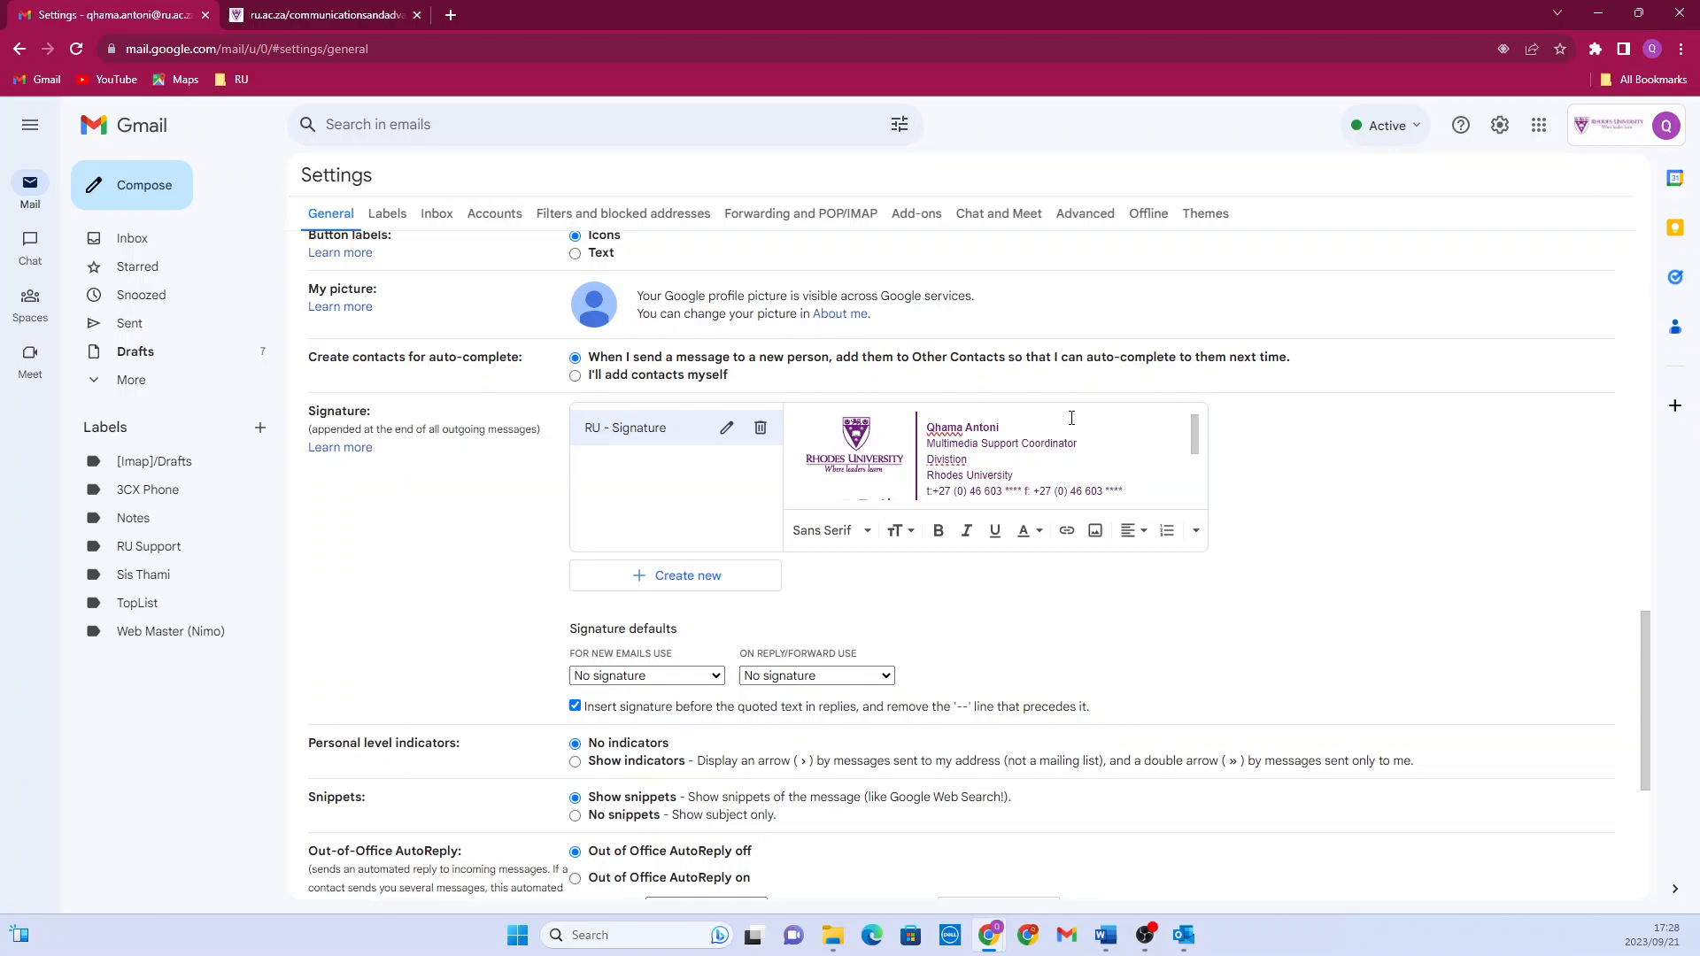
{"action": "key", "text": "backspace"}
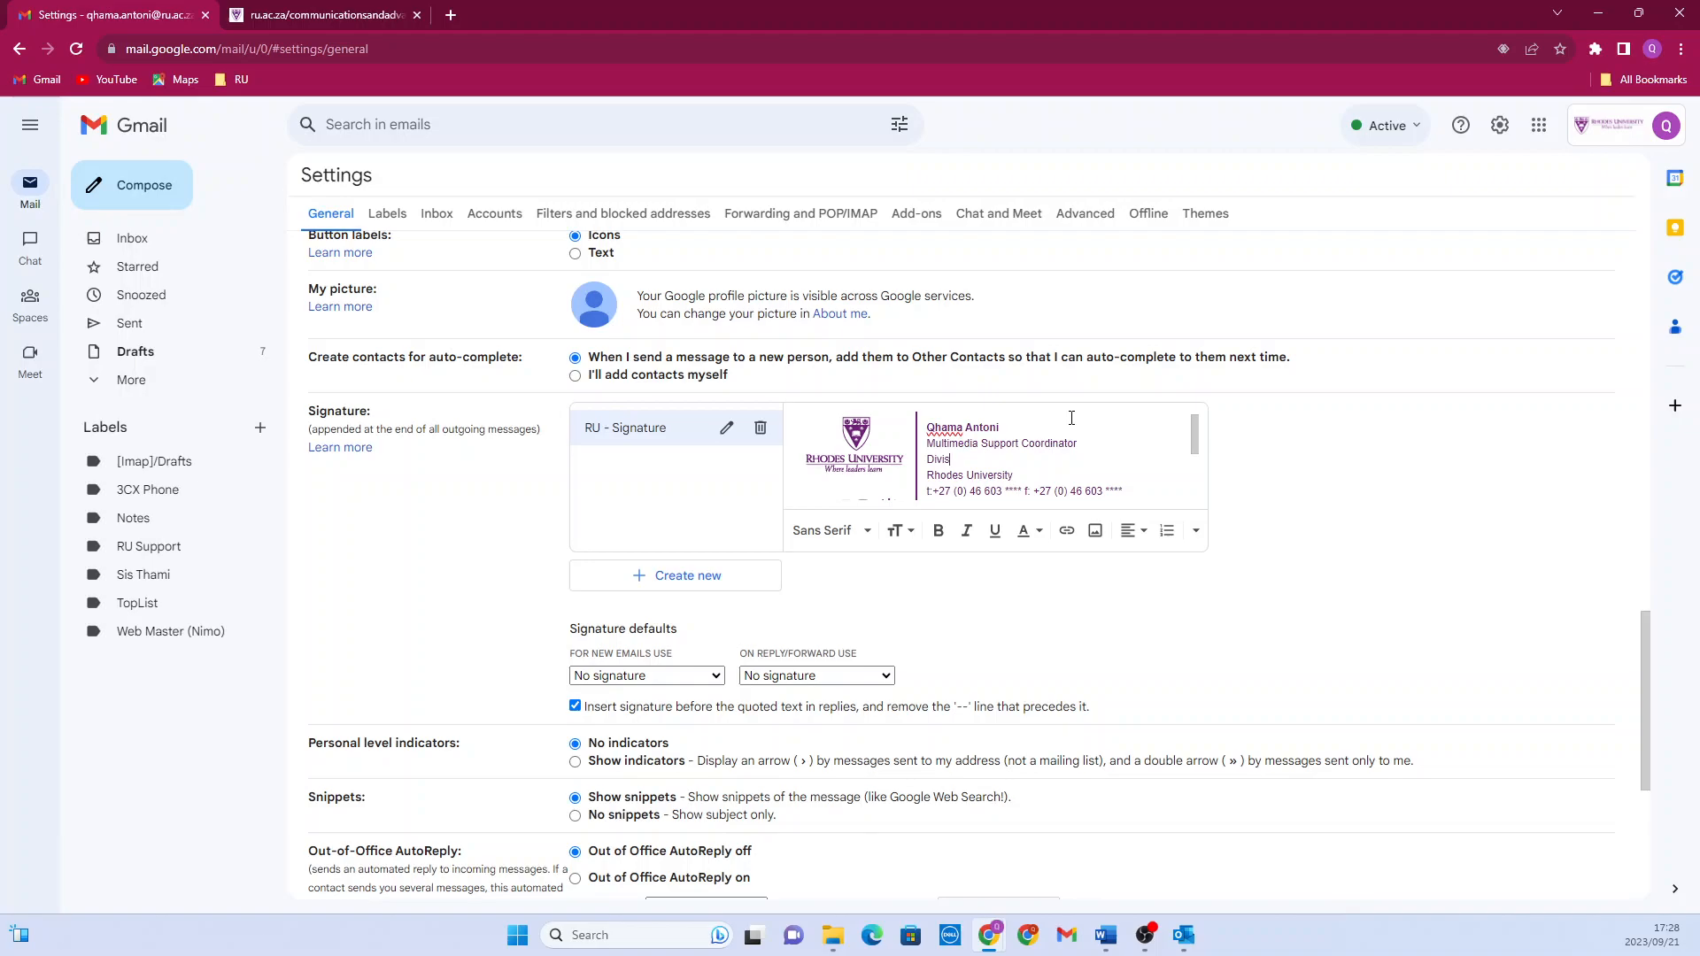
{"action": "type", "text": "ion"}
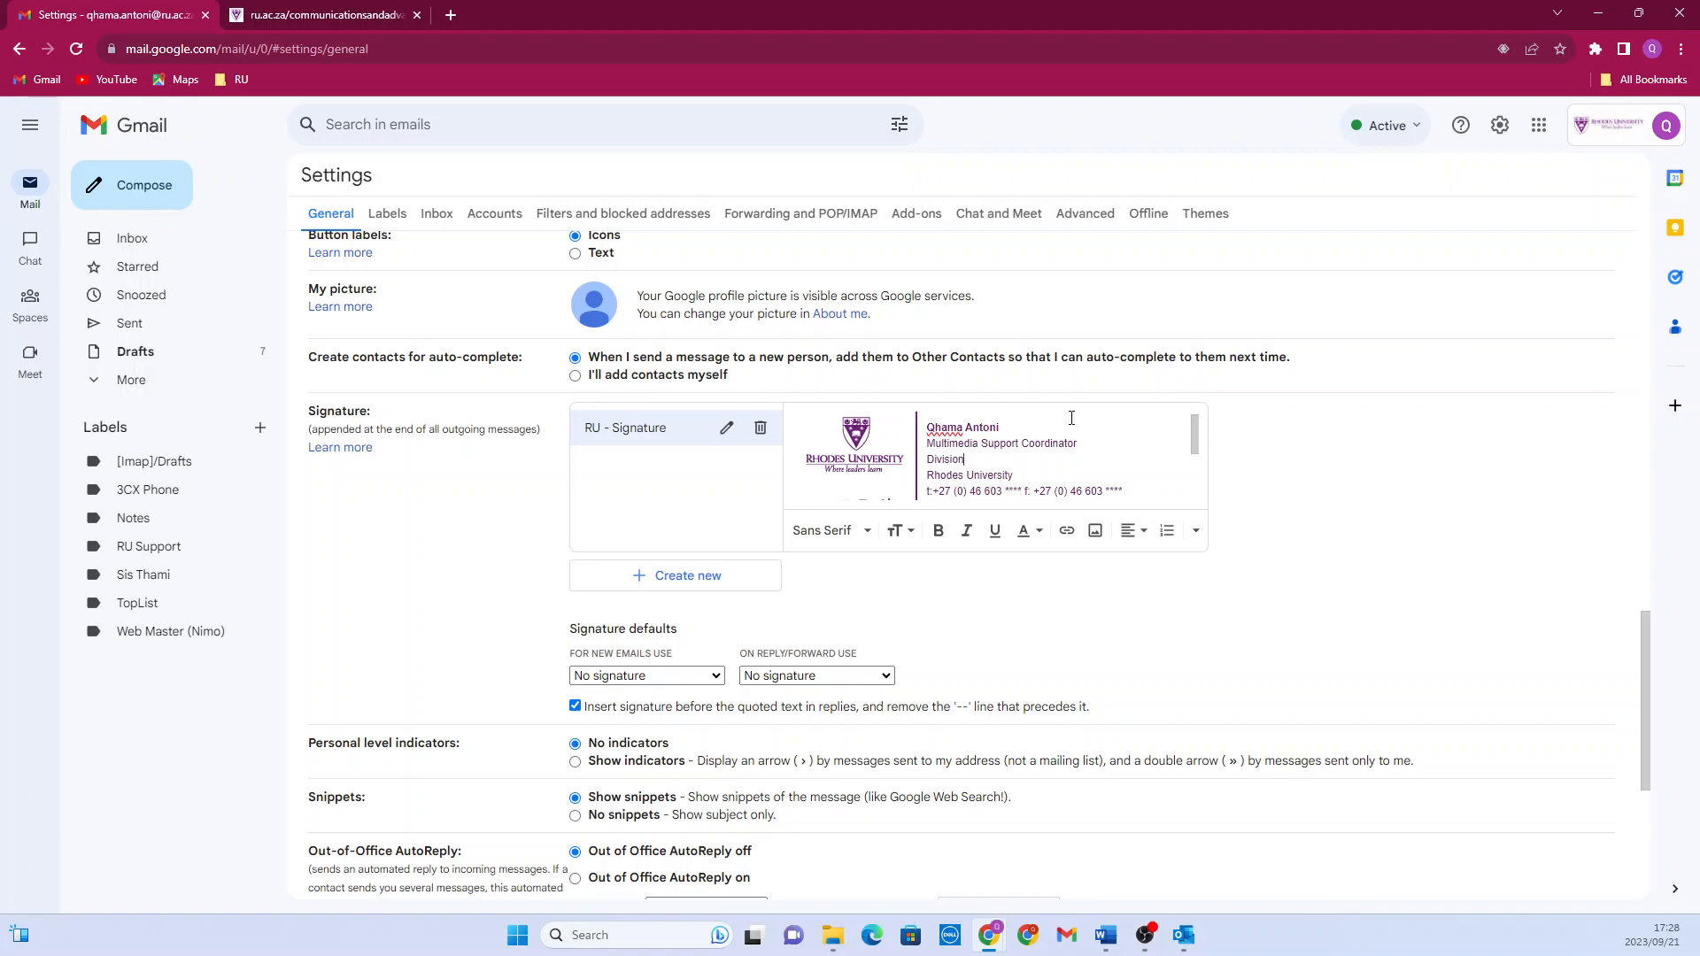
{"action": "type", "text": "of"}
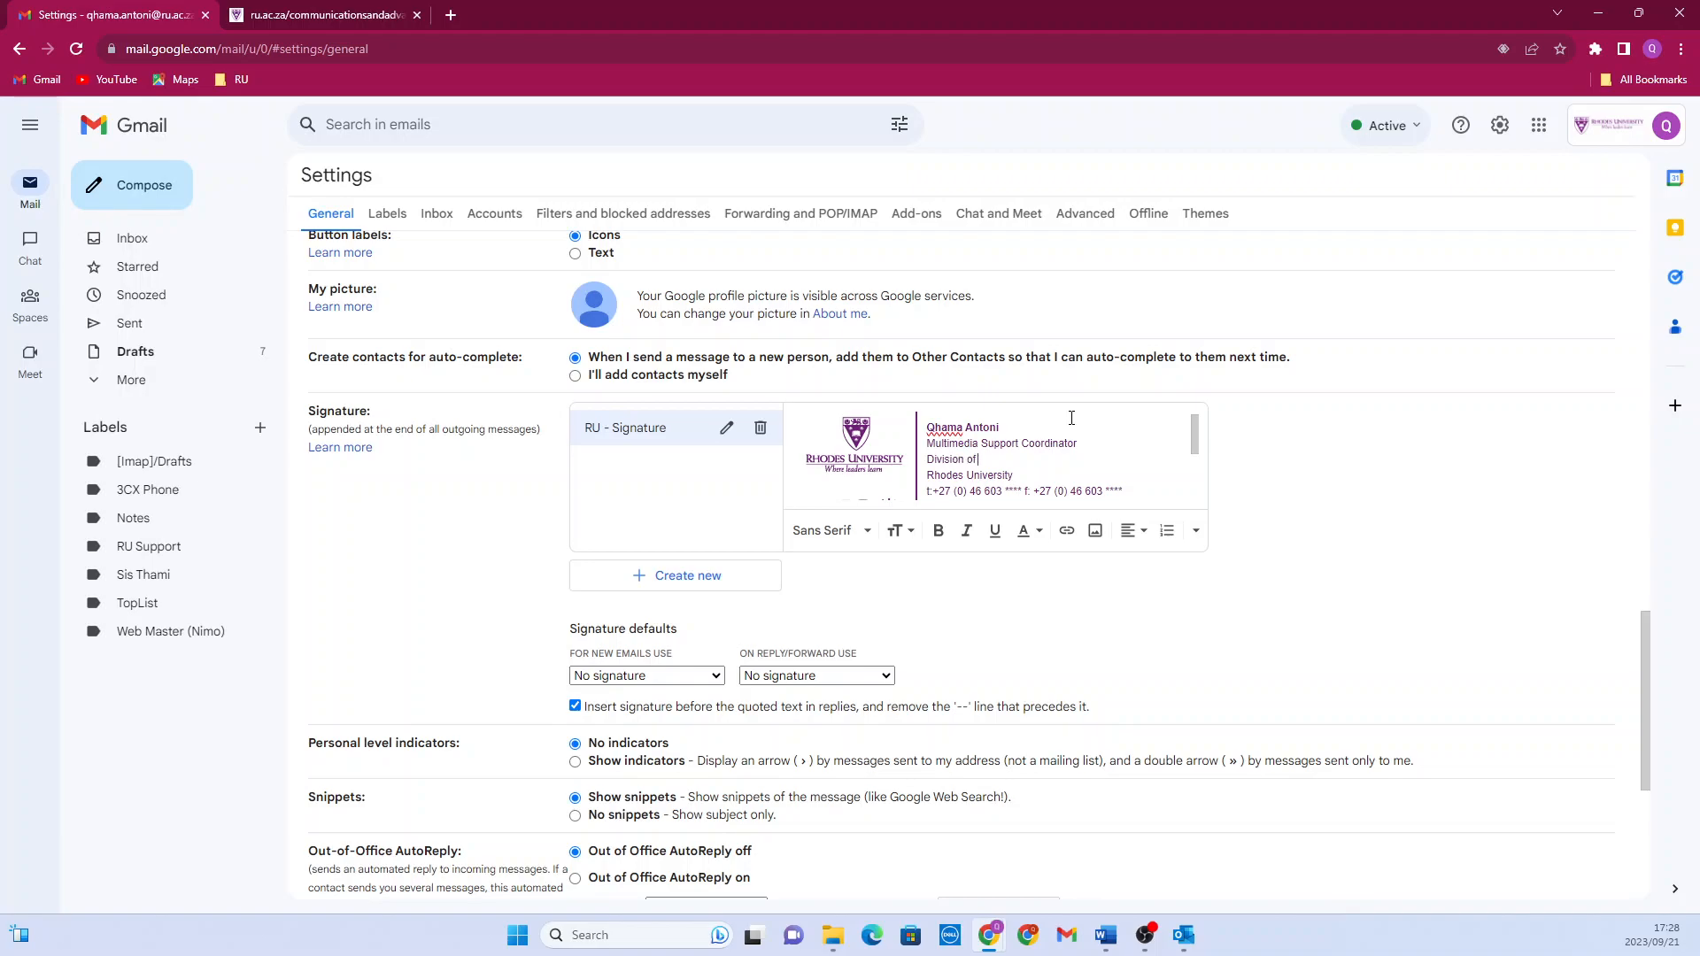
{"action": "type", "text": "Communication a"}
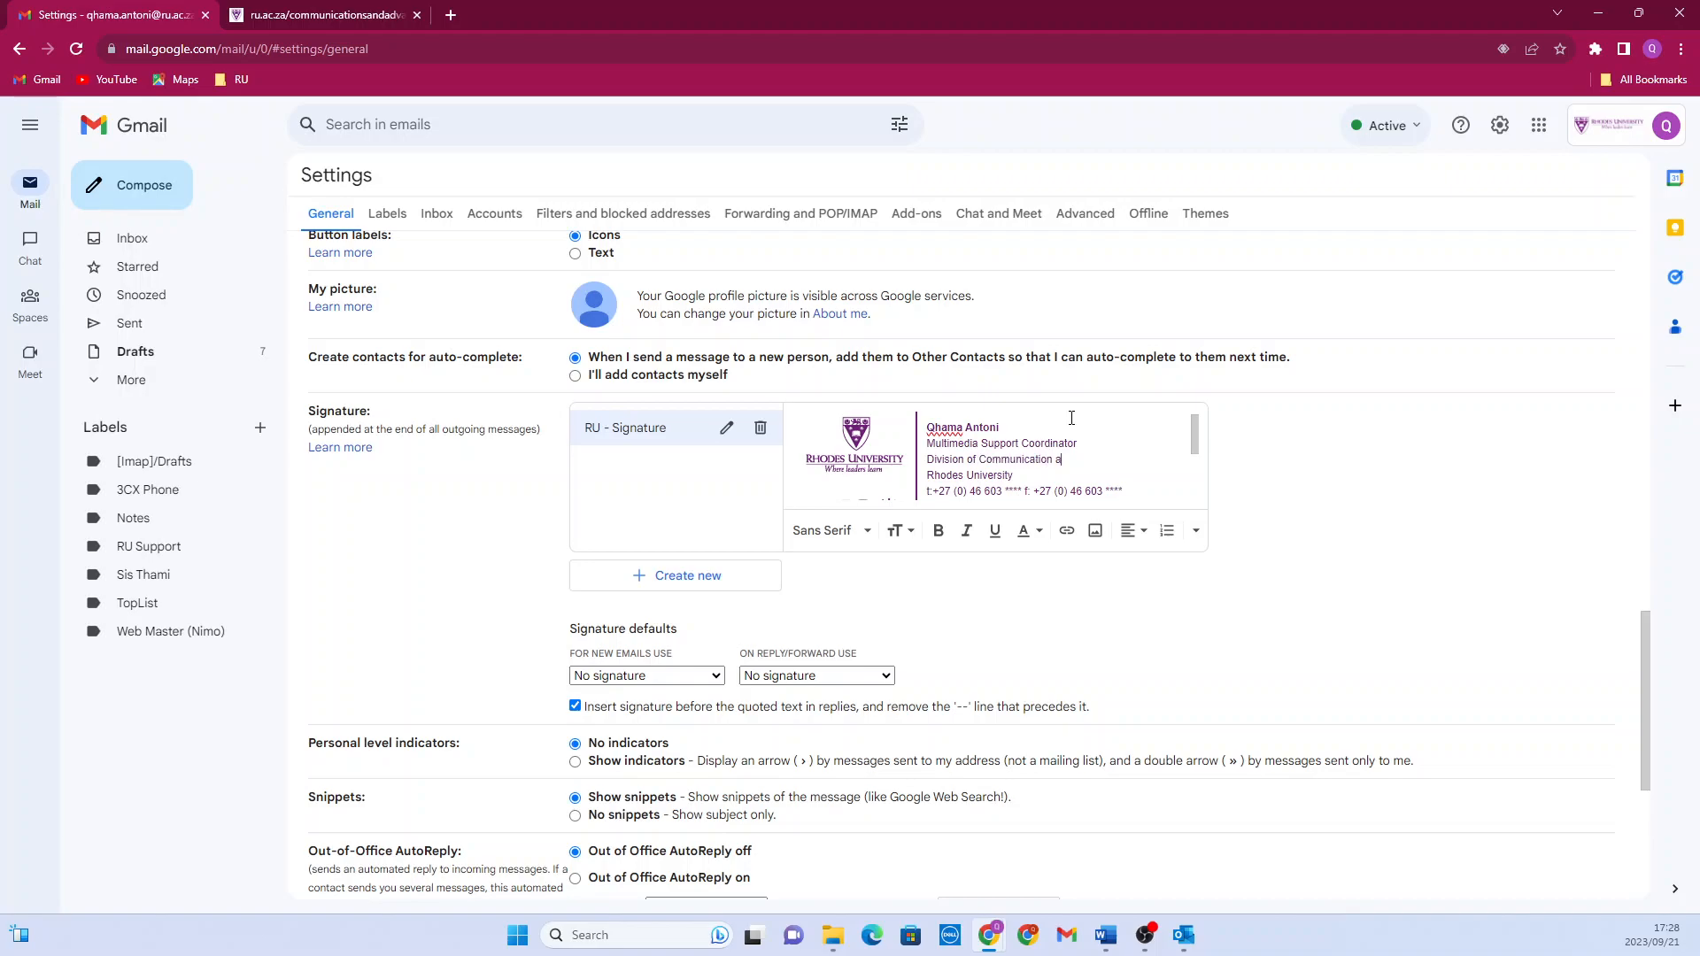
{"action": "type", "text": "nd Advancement"}
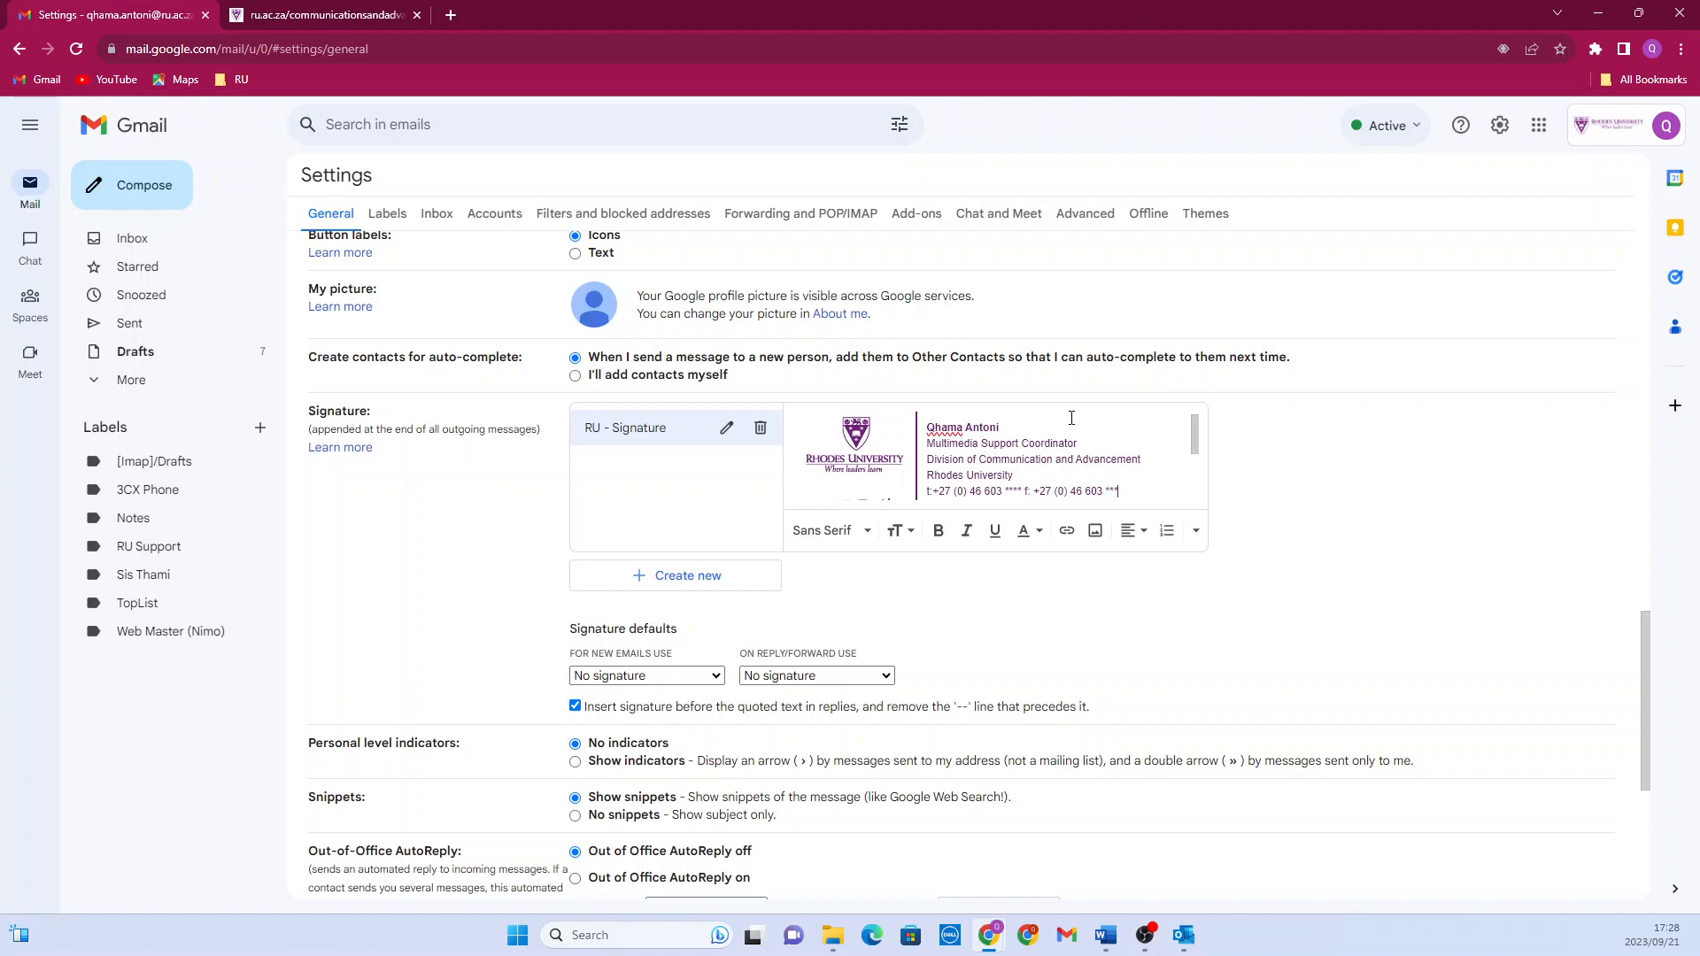
{"action": "key", "text": "backspace"}
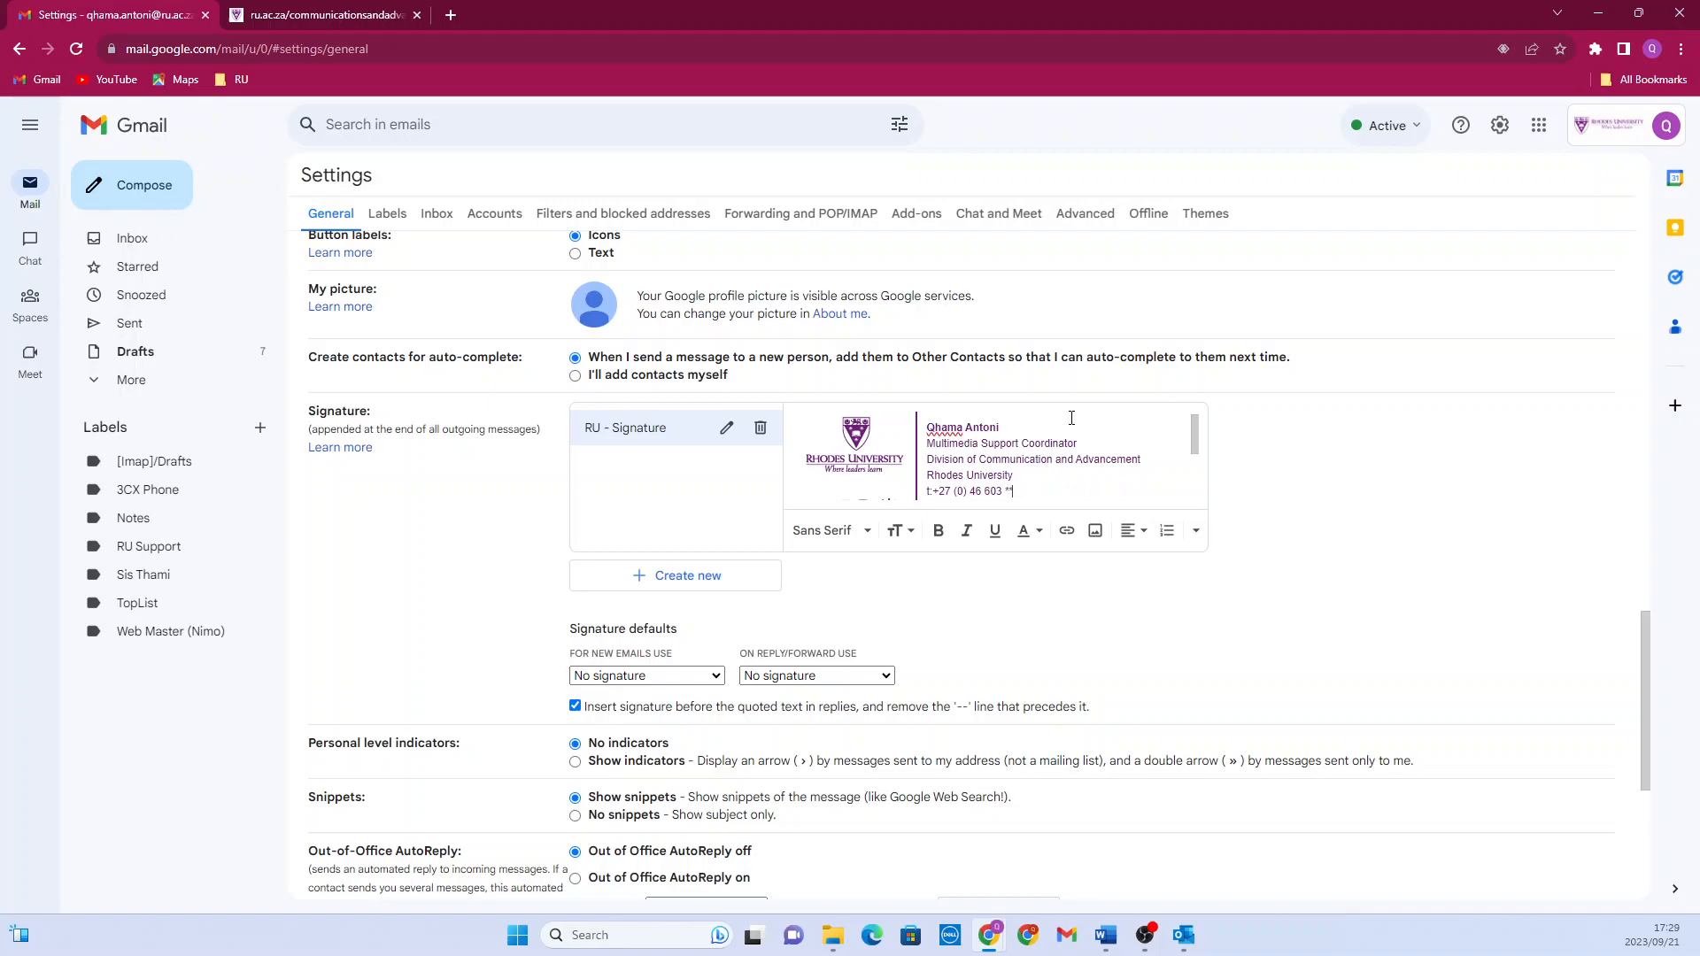
{"action": "key", "text": "Backspace"}
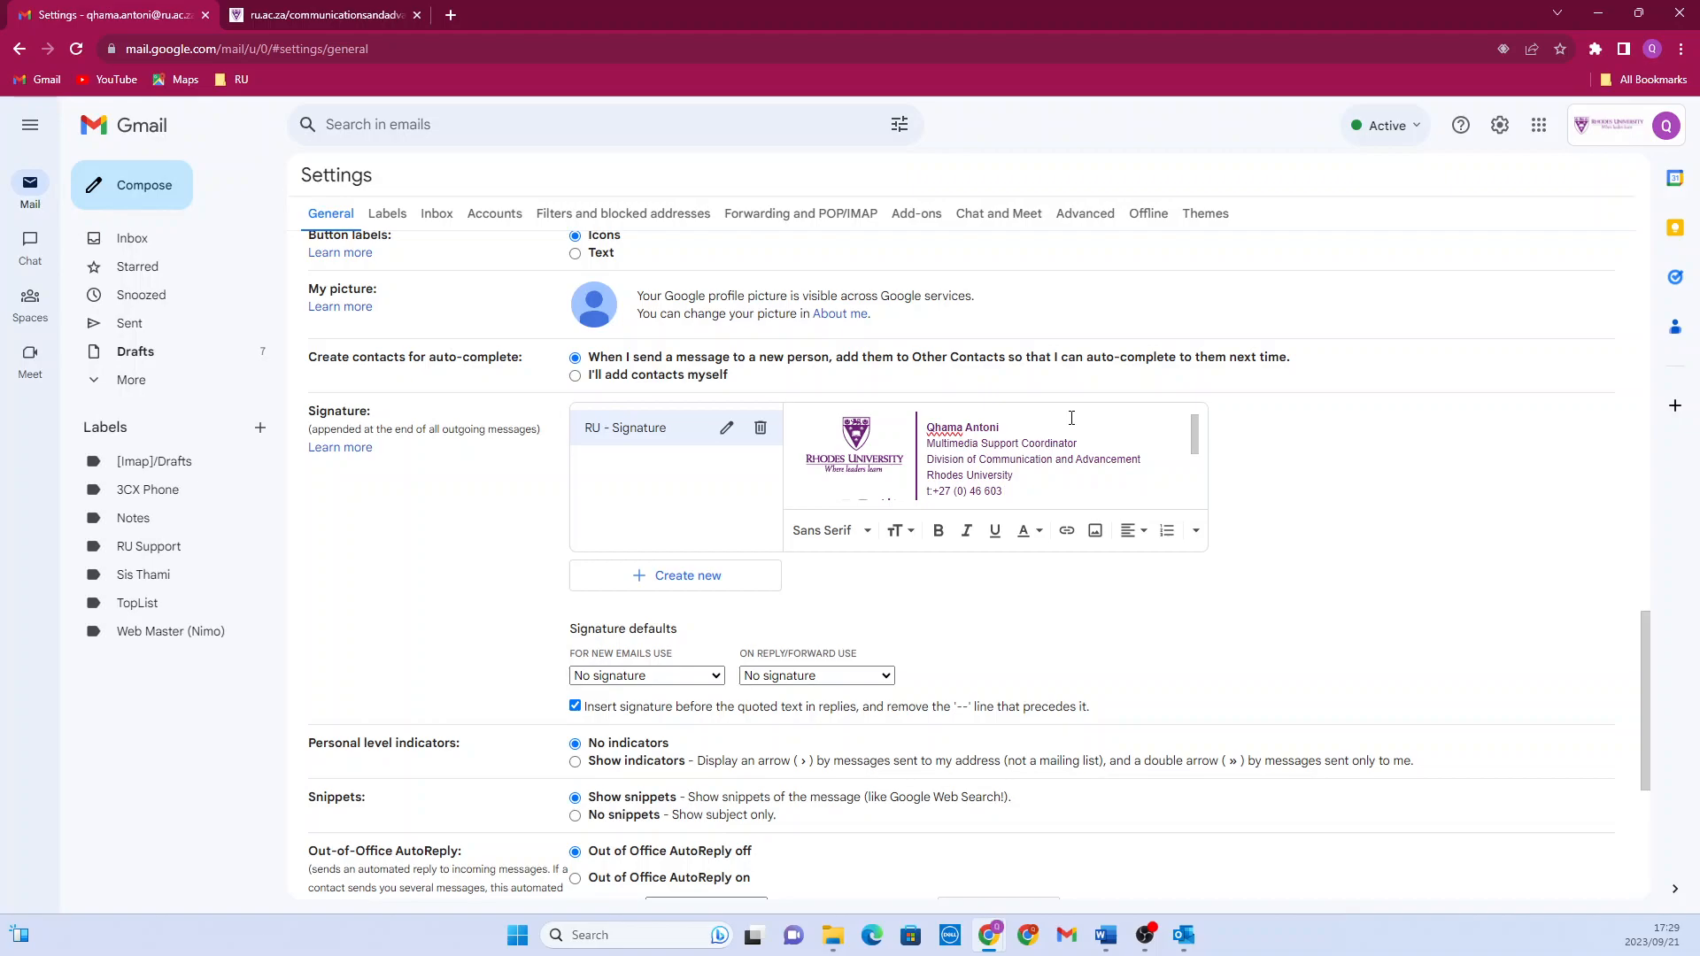
{"action": "type", "text": "8661"}
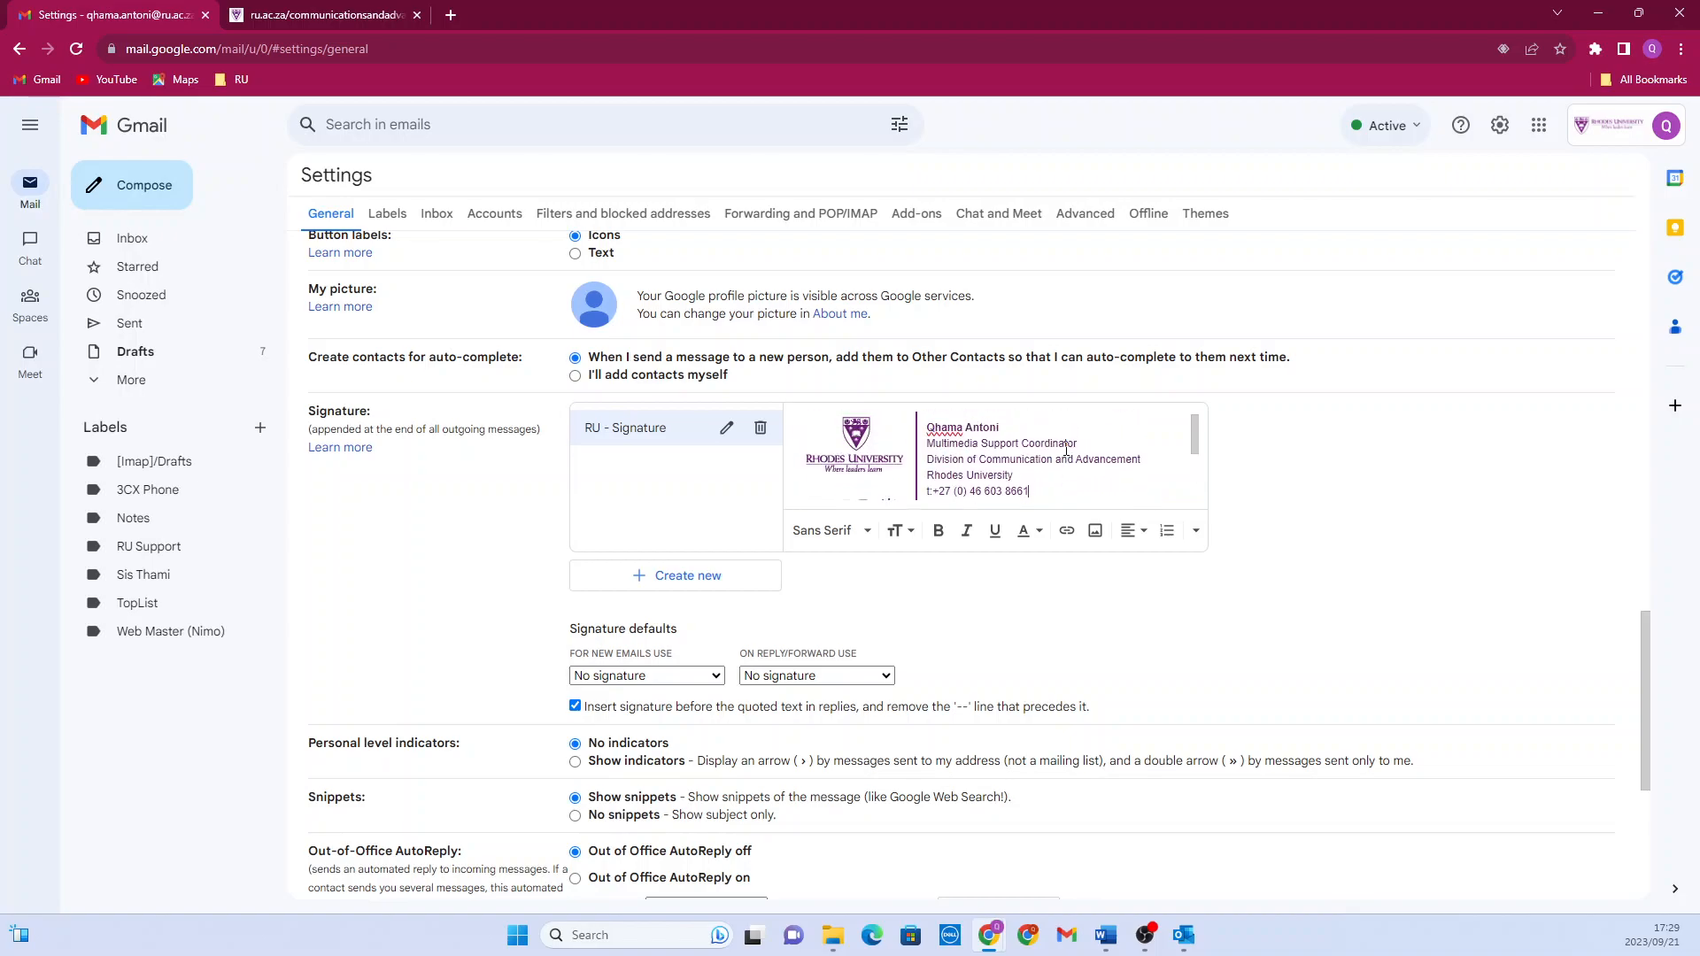
{"action": "scroll", "scroll_direction": "down", "scroll_amount": 3}
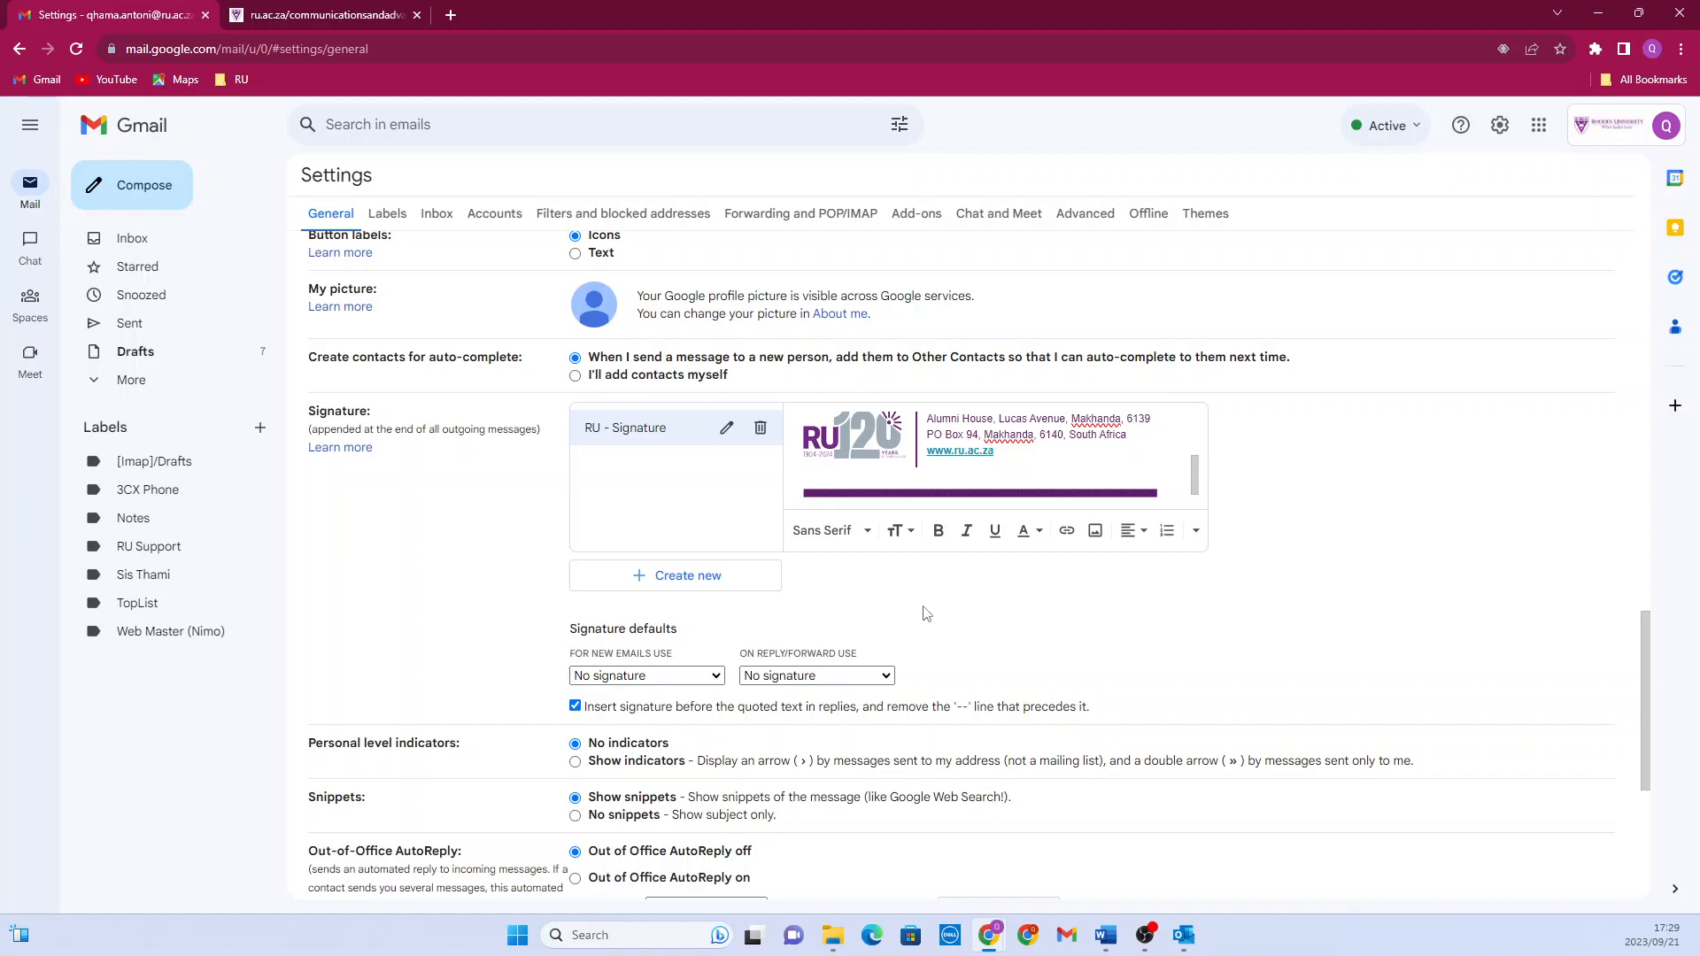
{"action": "mouse_move", "coordinate": [858, 637]}
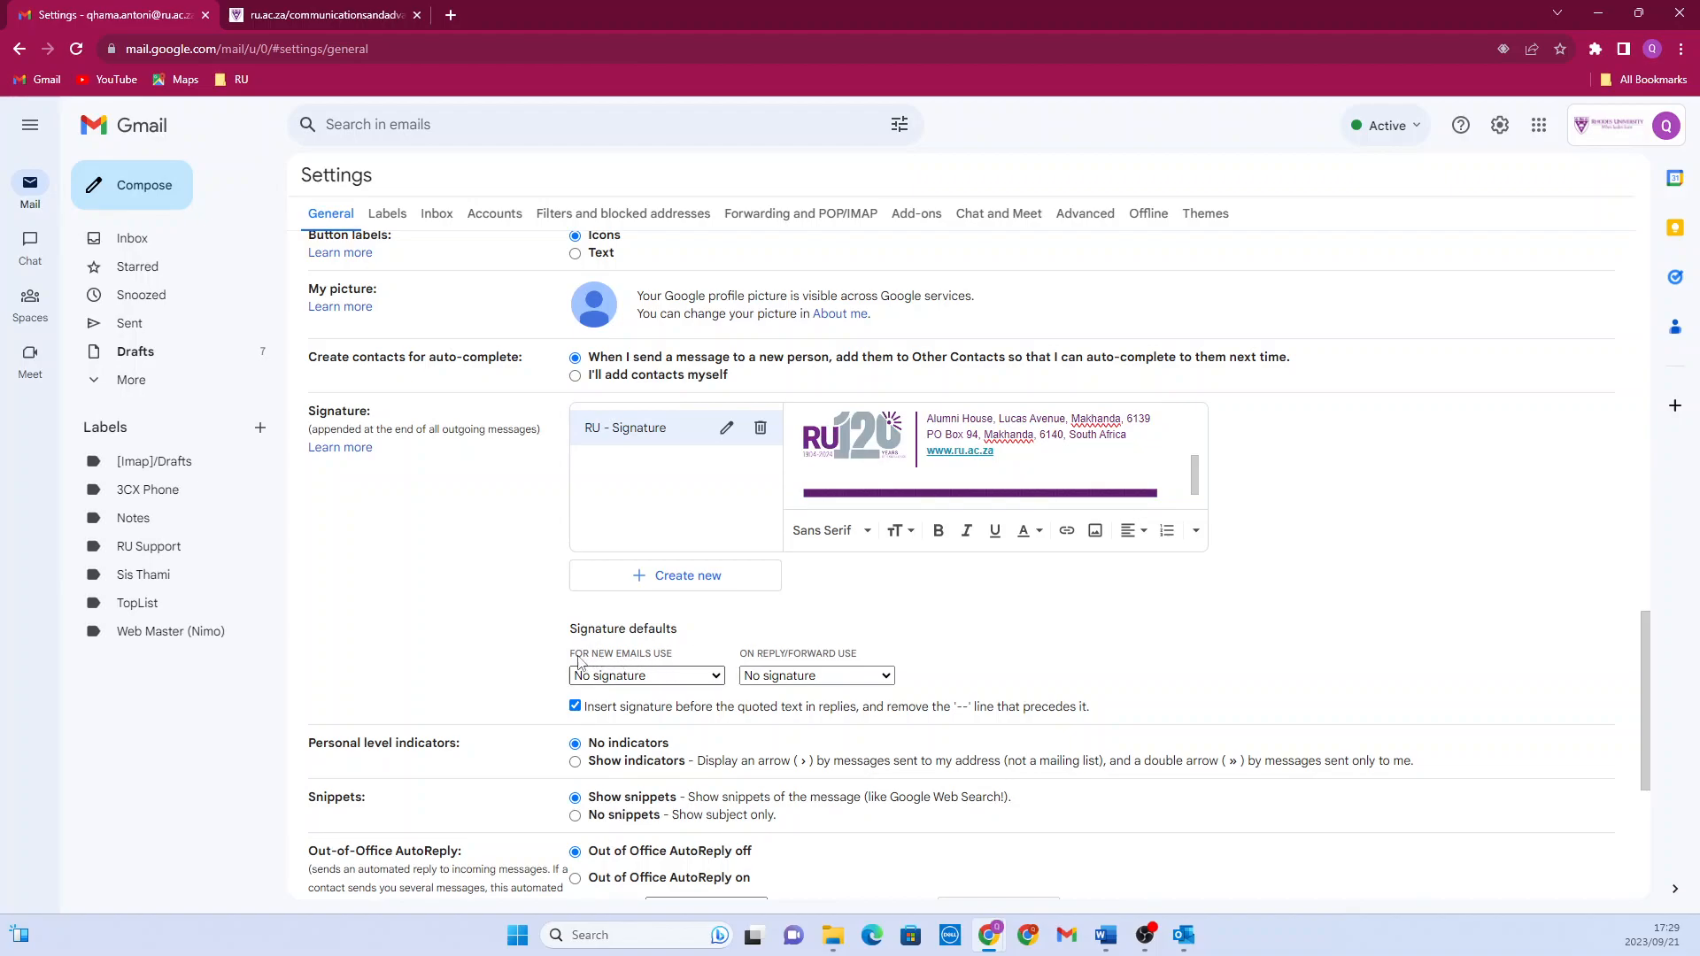
Make RU - Signature the default for new emails and replies, and save changes
{"action": "left_click", "coordinate": [646, 674]}
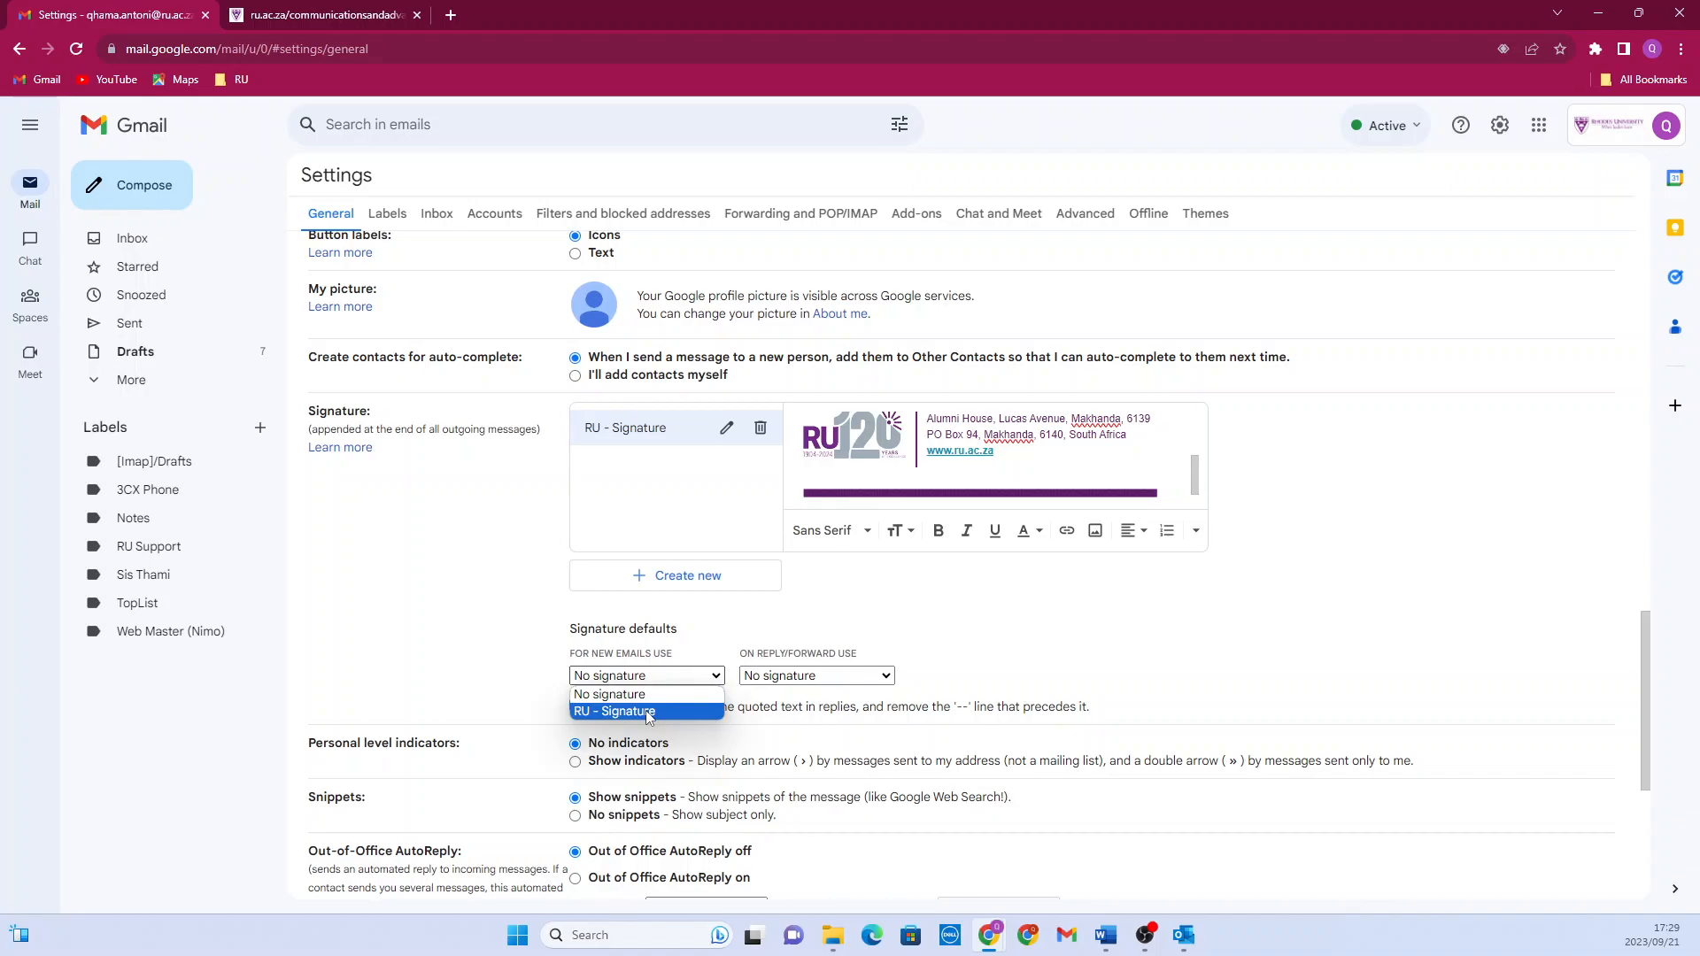
{"action": "left_click", "coordinate": [615, 710]}
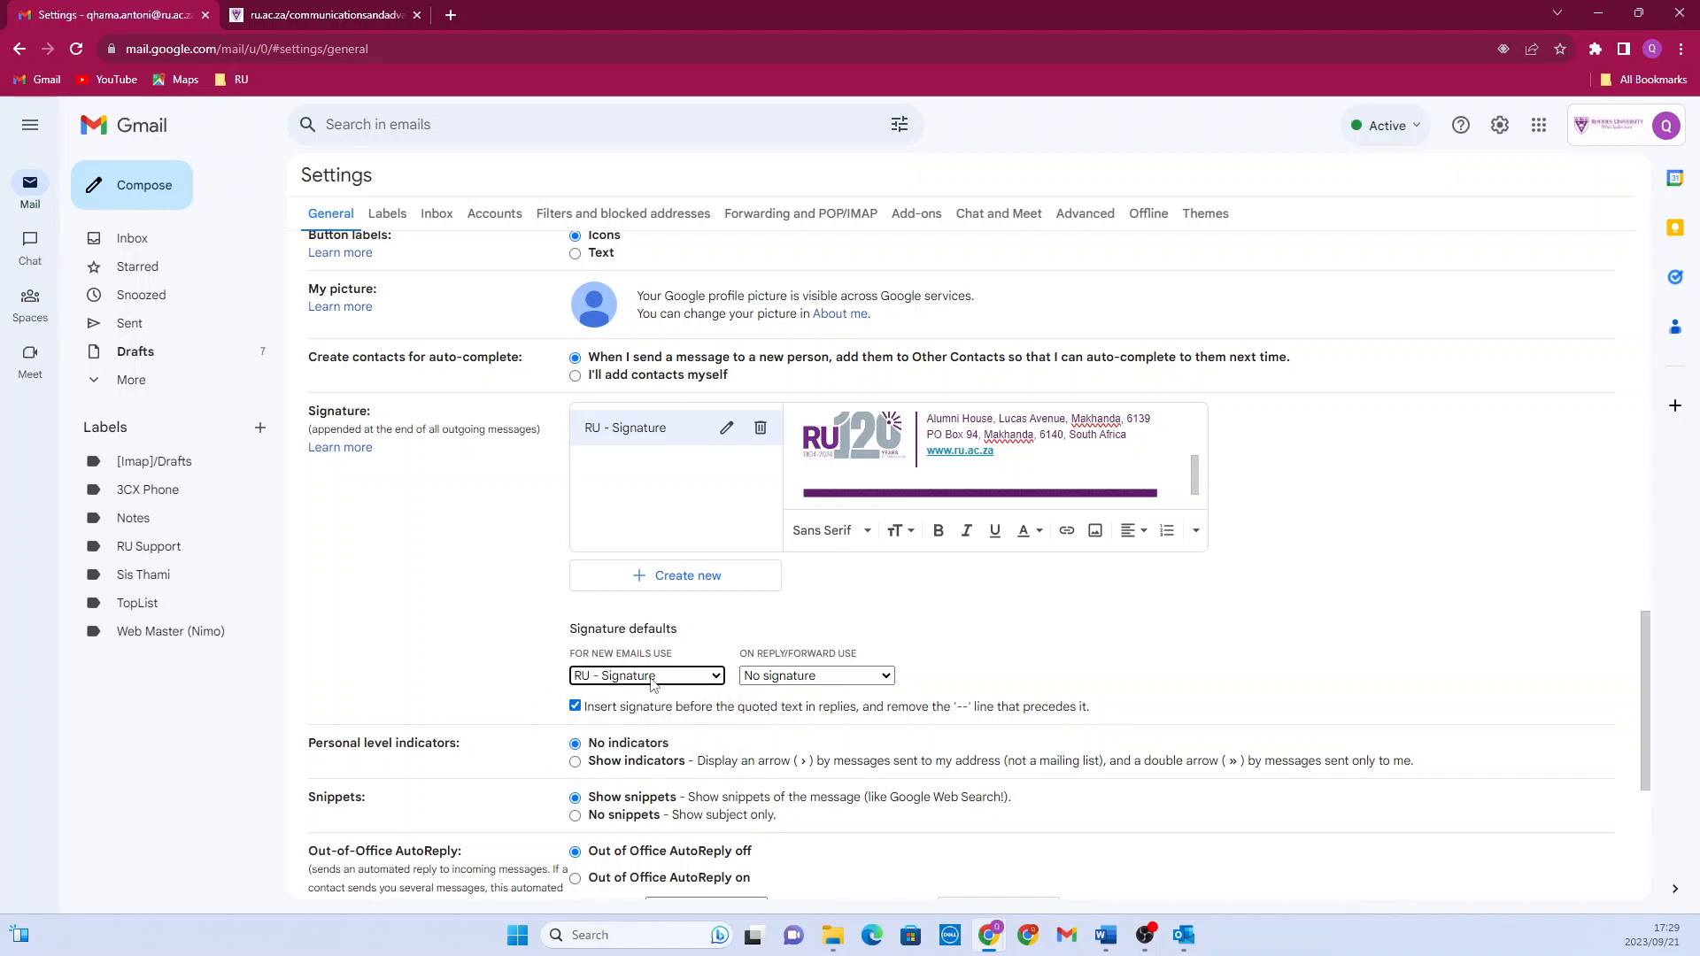
{"action": "left_click", "coordinate": [816, 675]}
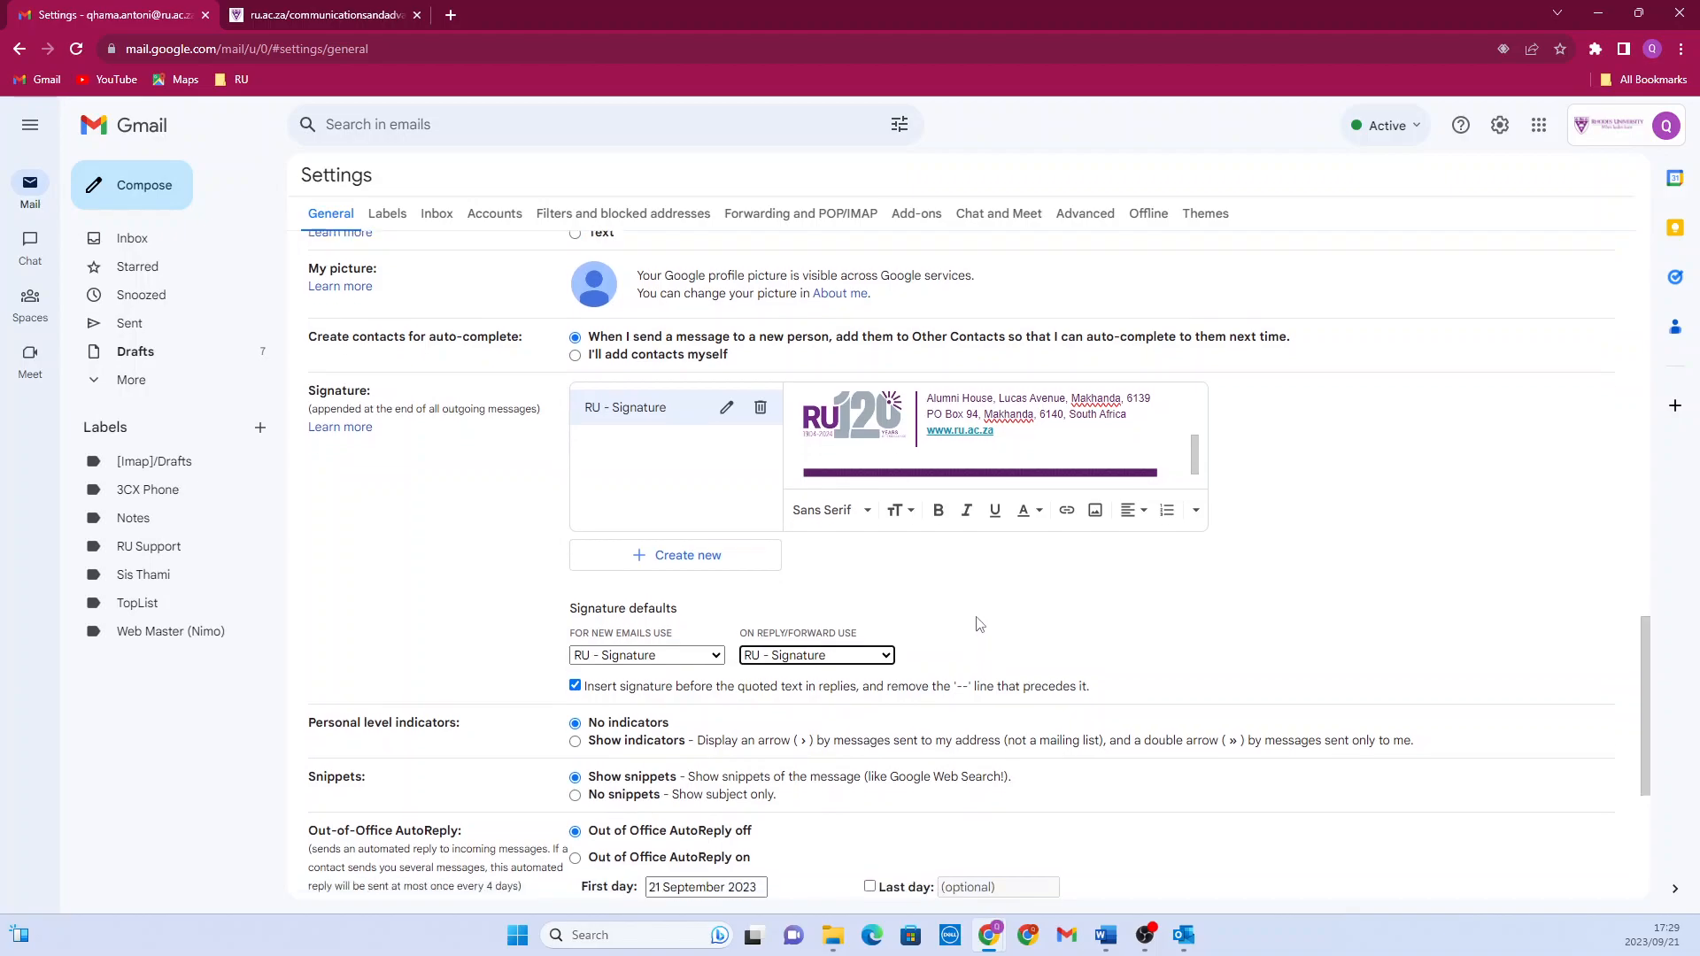
{"action": "scroll", "scroll_direction": "down", "scroll_amount": 3}
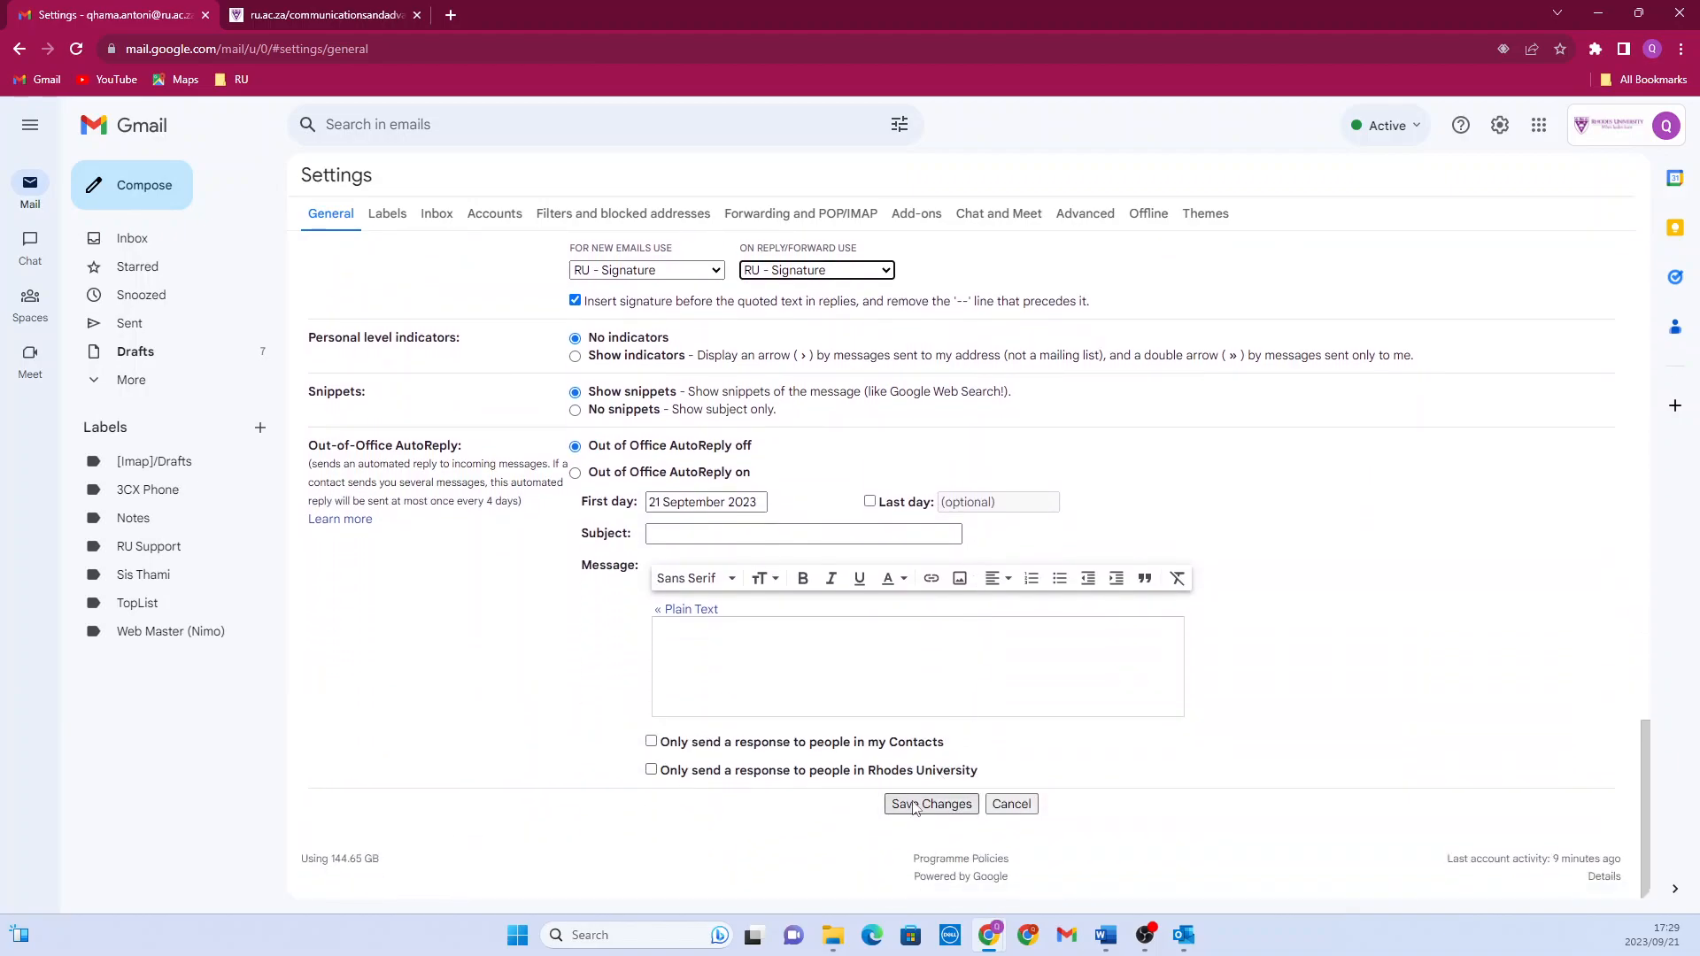
{"action": "left_click", "coordinate": [929, 803]}
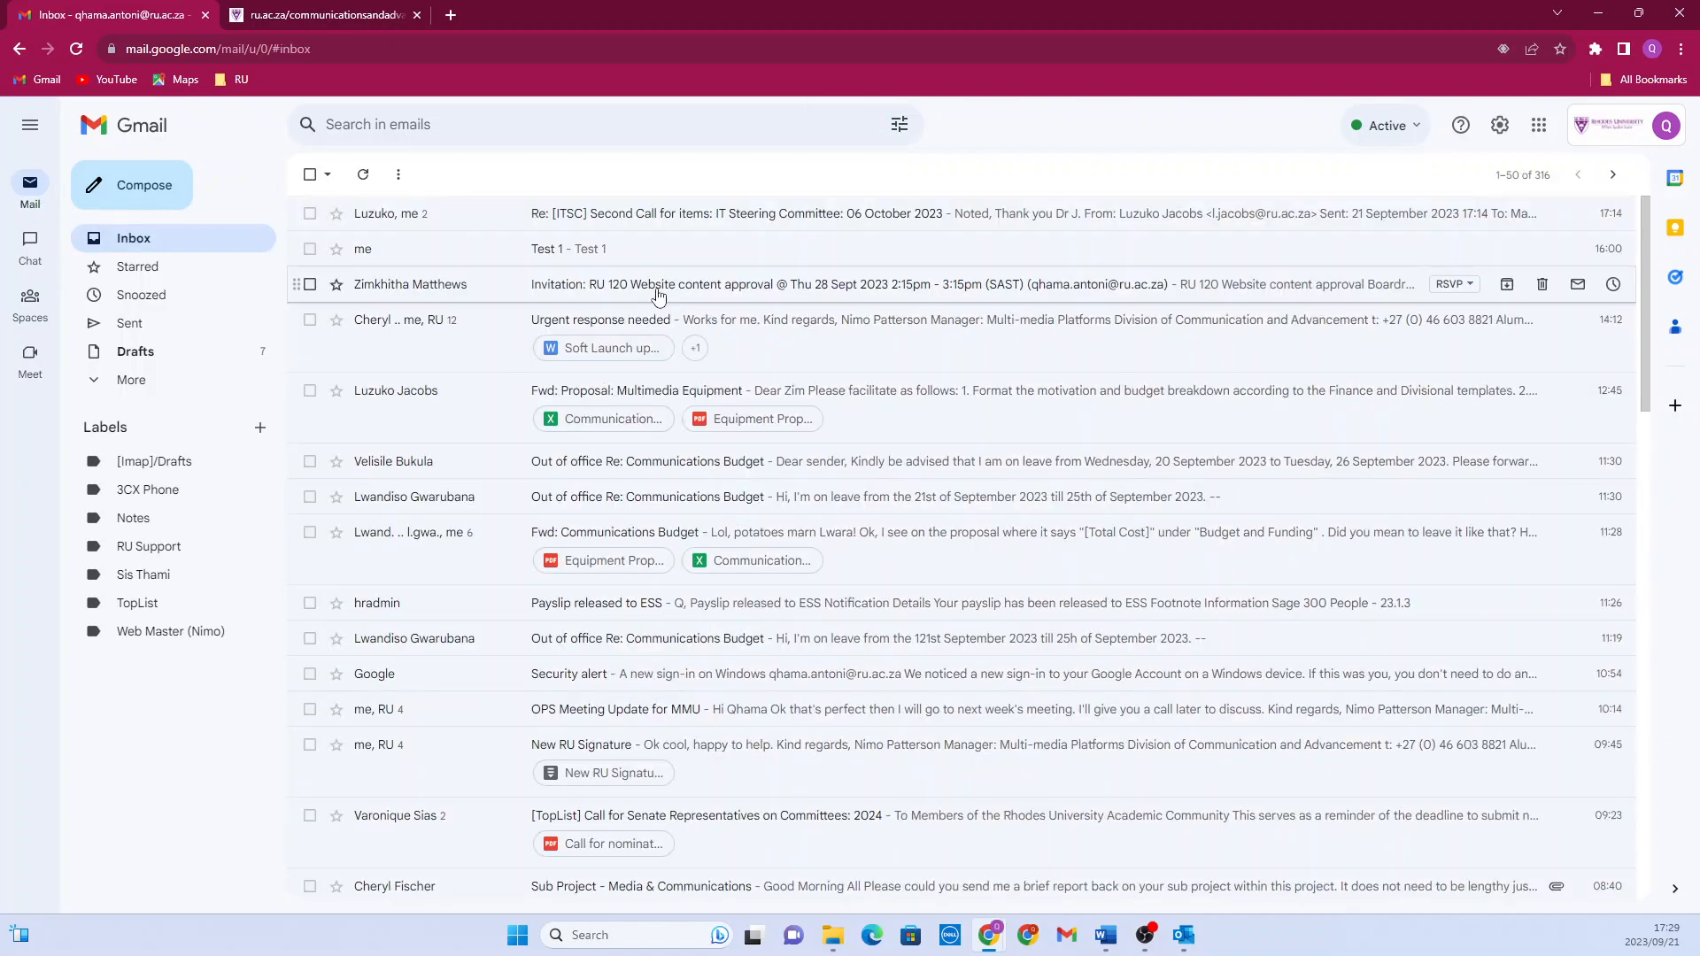
Open the Test 1 email, then minimise Chrome to the desktop
{"action": "left_click", "coordinate": [568, 248]}
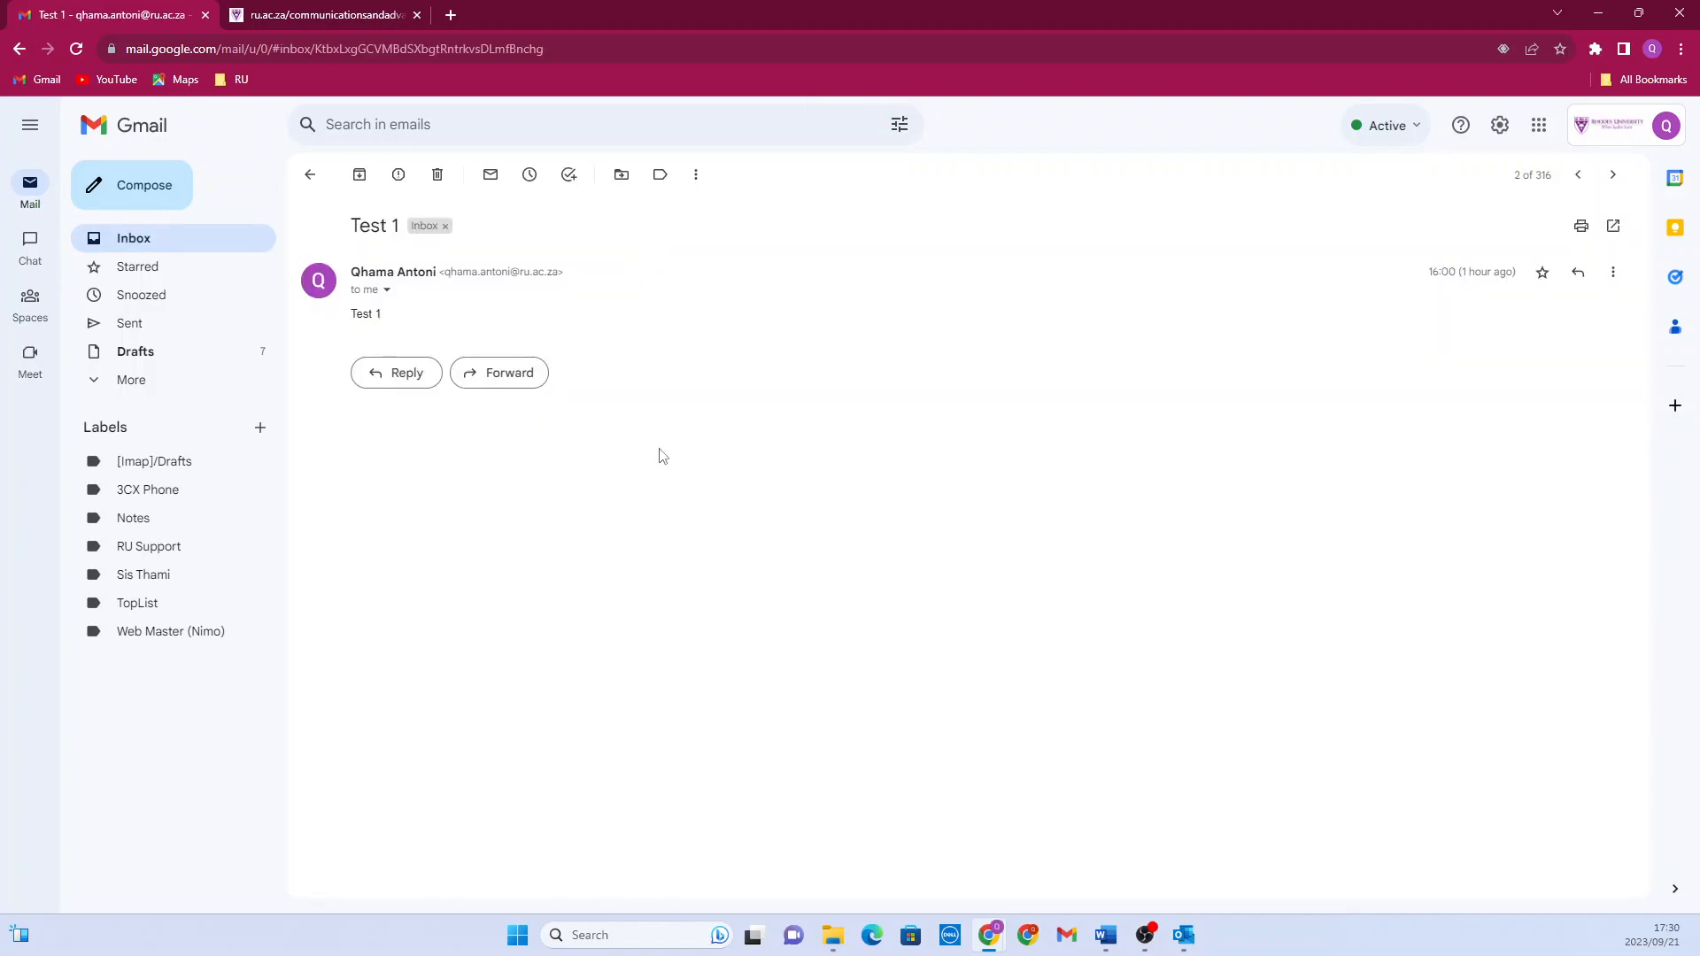
{"action": "left_click", "coordinate": [131, 184]}
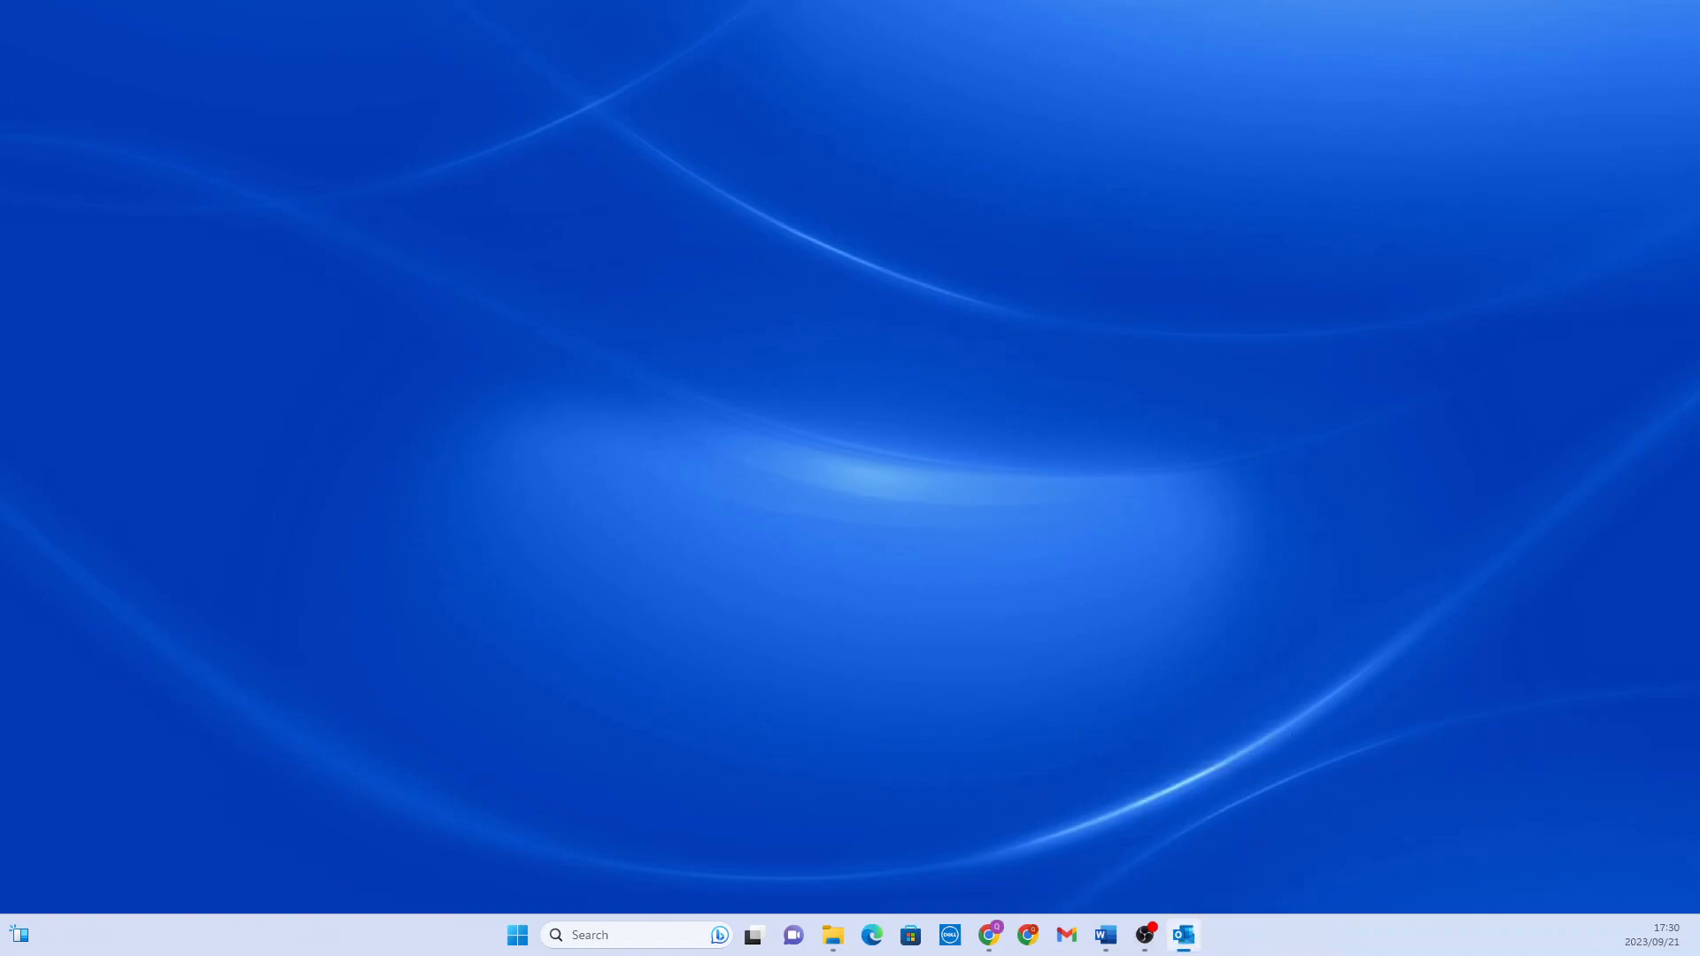
Launch Outlook from its taskbar icon
{"action": "left_click", "coordinate": [1182, 934]}
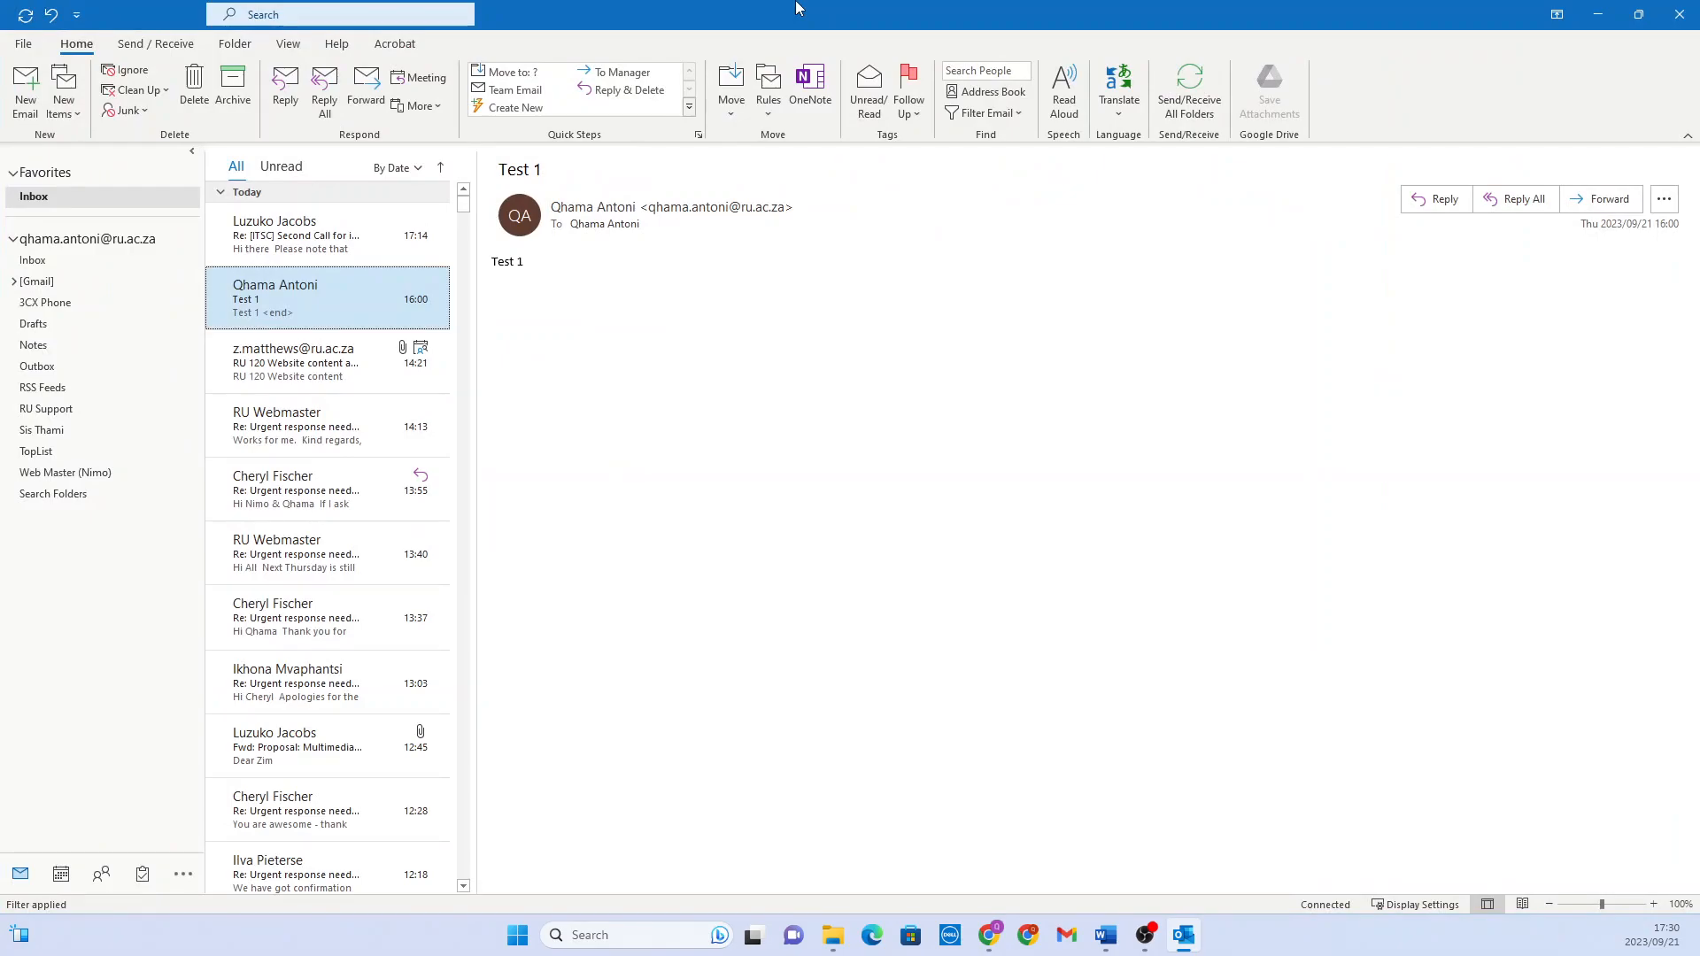
{"action": "mouse_move", "coordinate": [732, 21]}
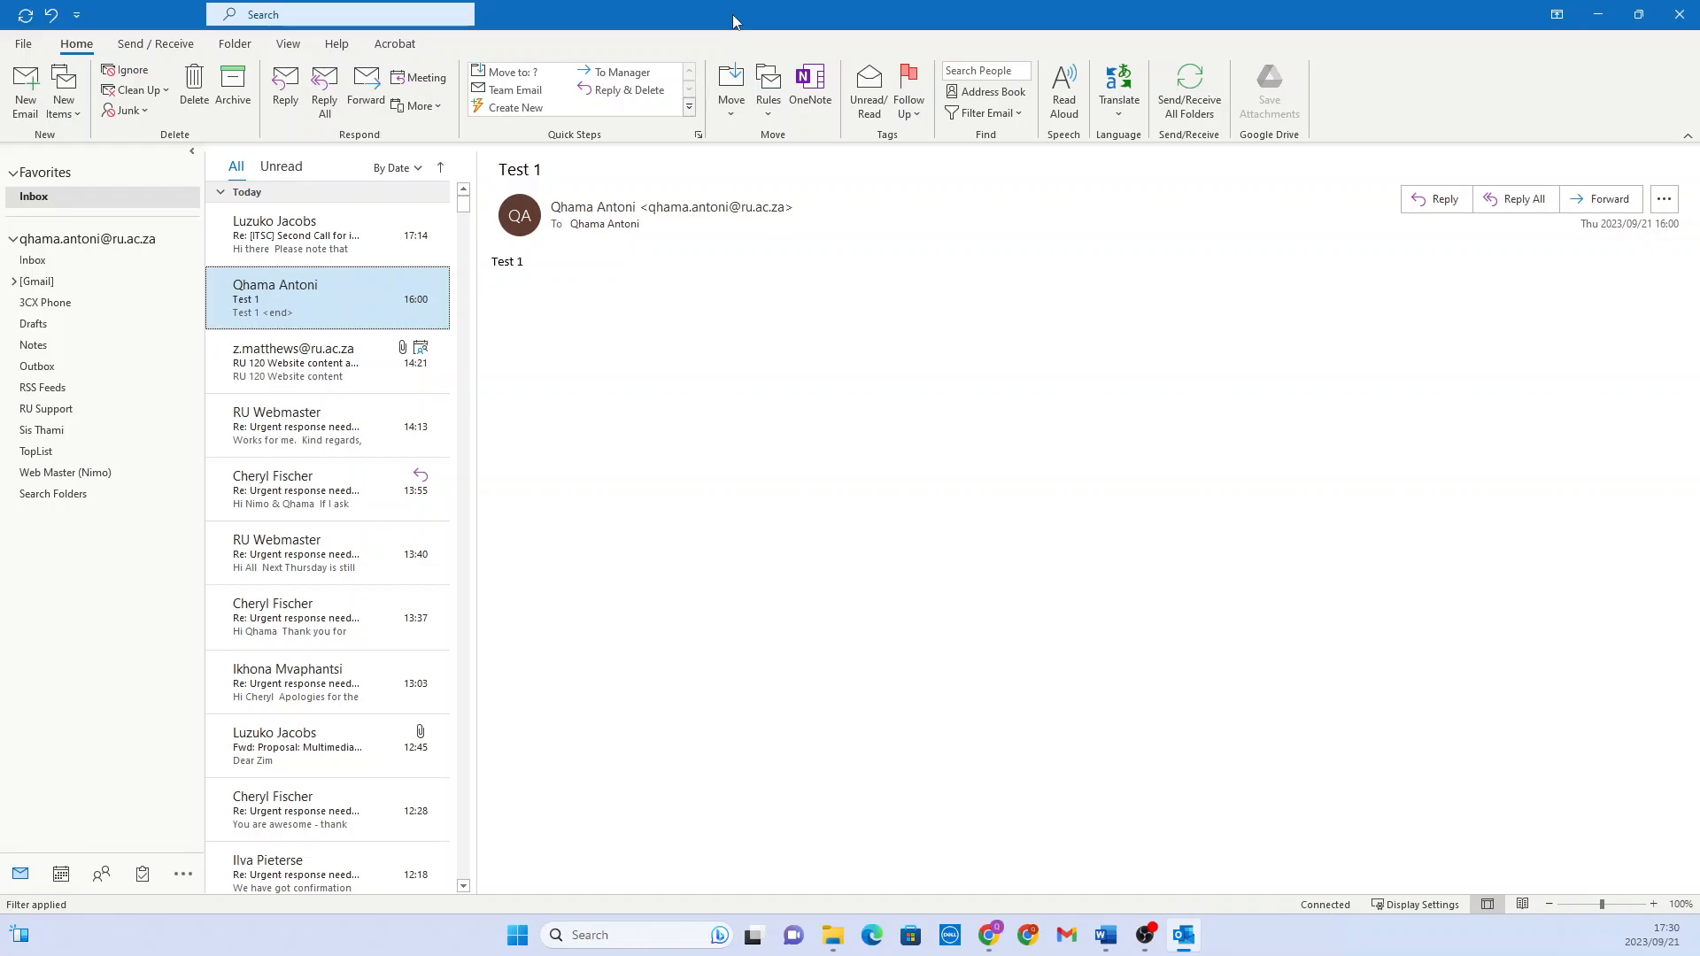
{"action": "mouse_move", "coordinate": [734, 23]}
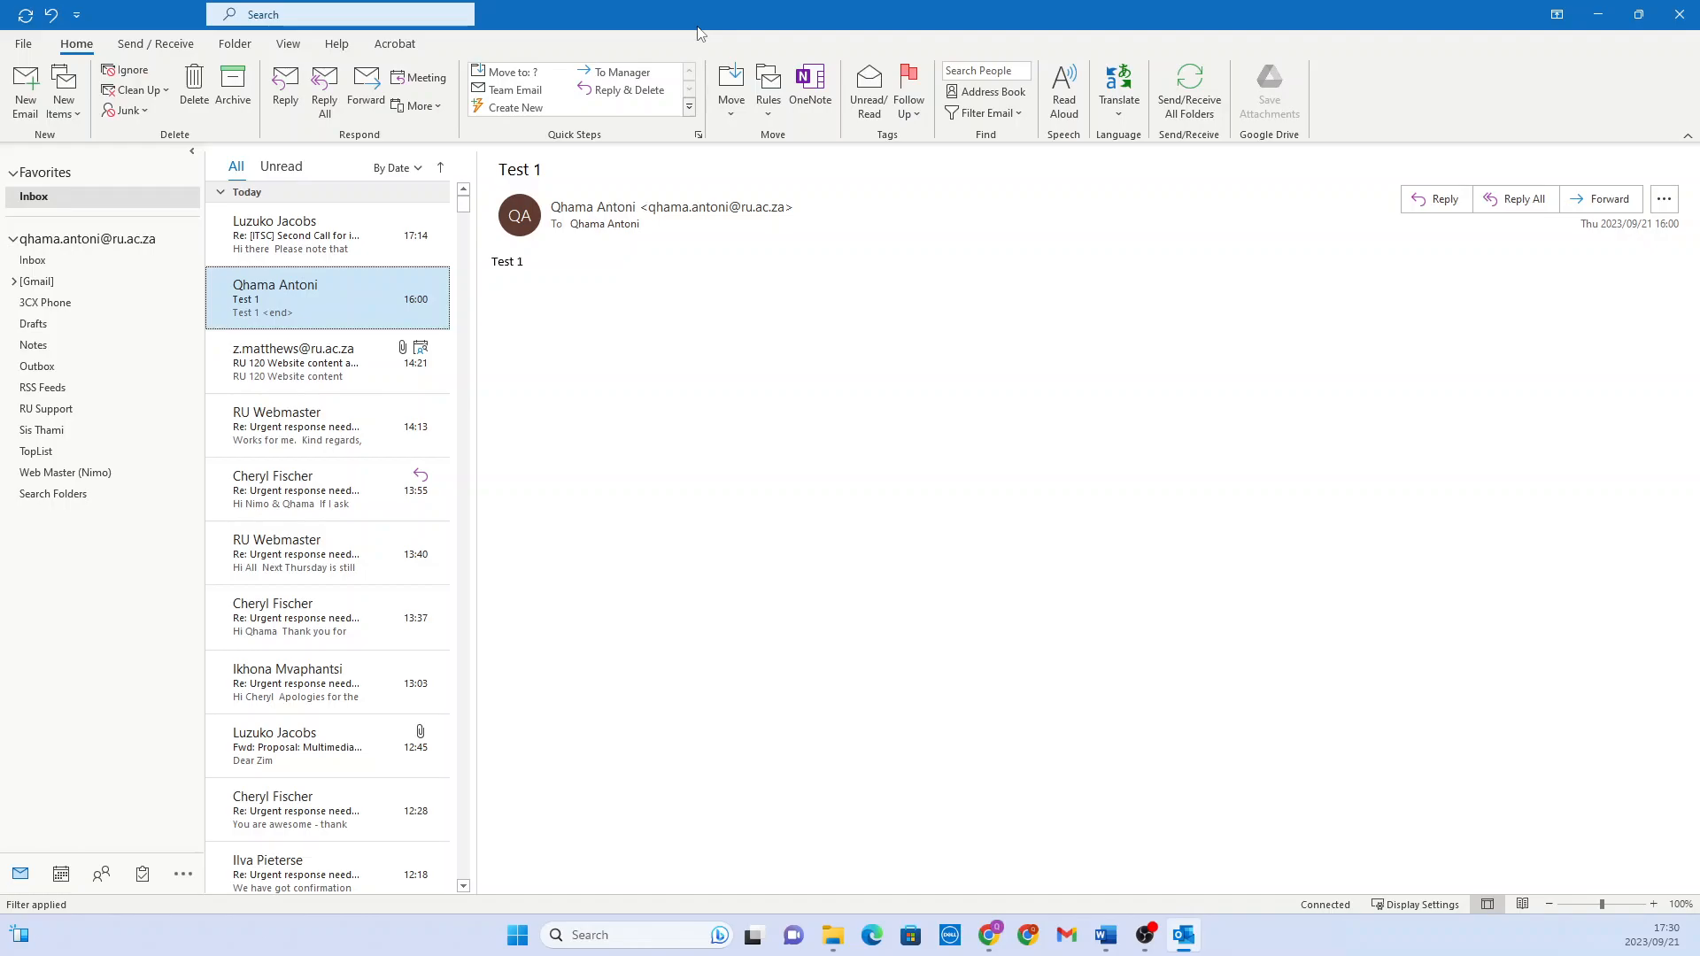
{"action": "mouse_move", "coordinate": [24, 90]}
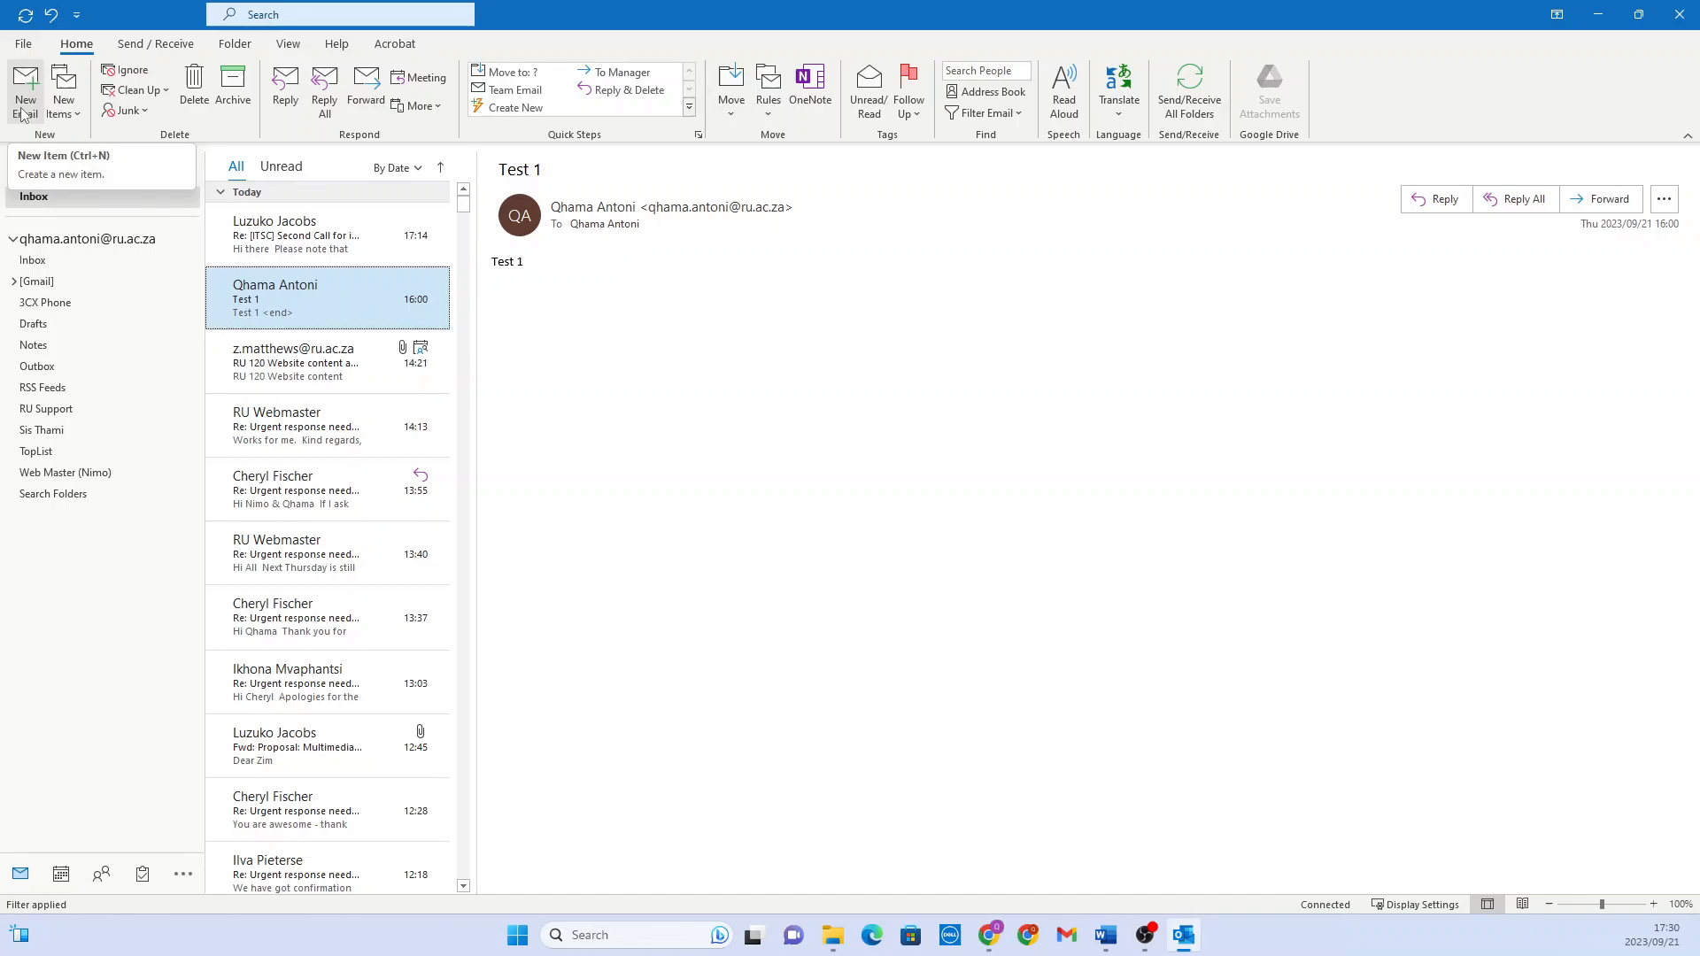
Start a new email and open the Signatures and Stationery dialog
{"action": "left_click", "coordinate": [24, 81]}
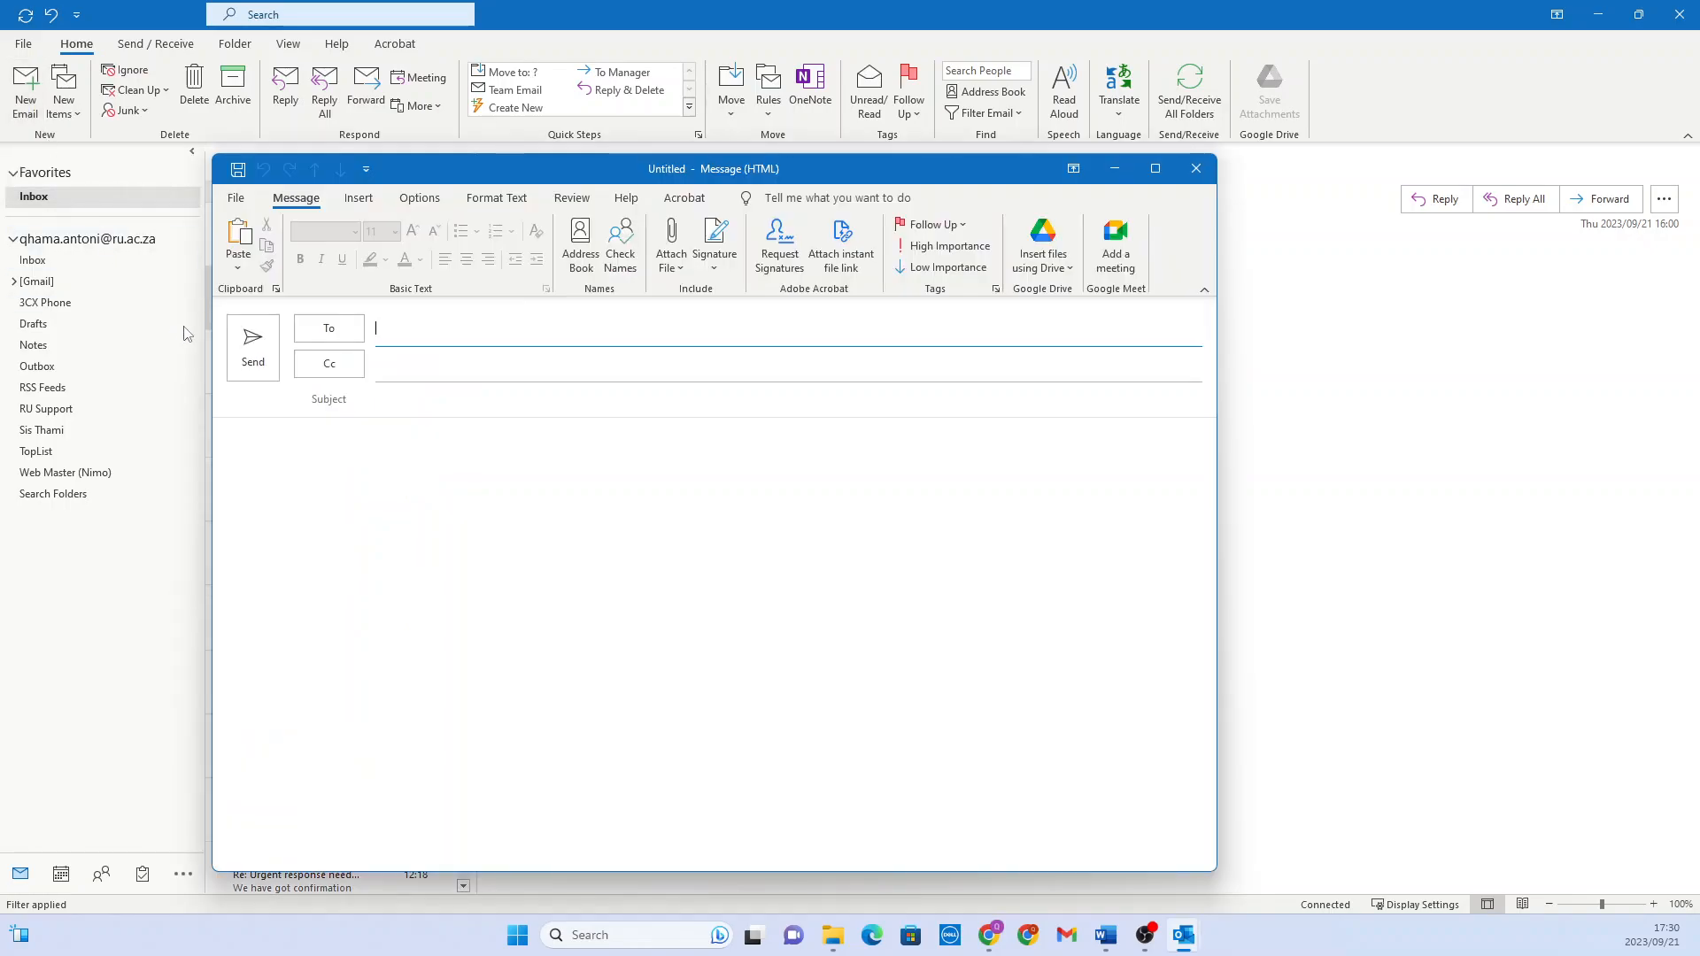
{"action": "mouse_move", "coordinate": [247, 390]}
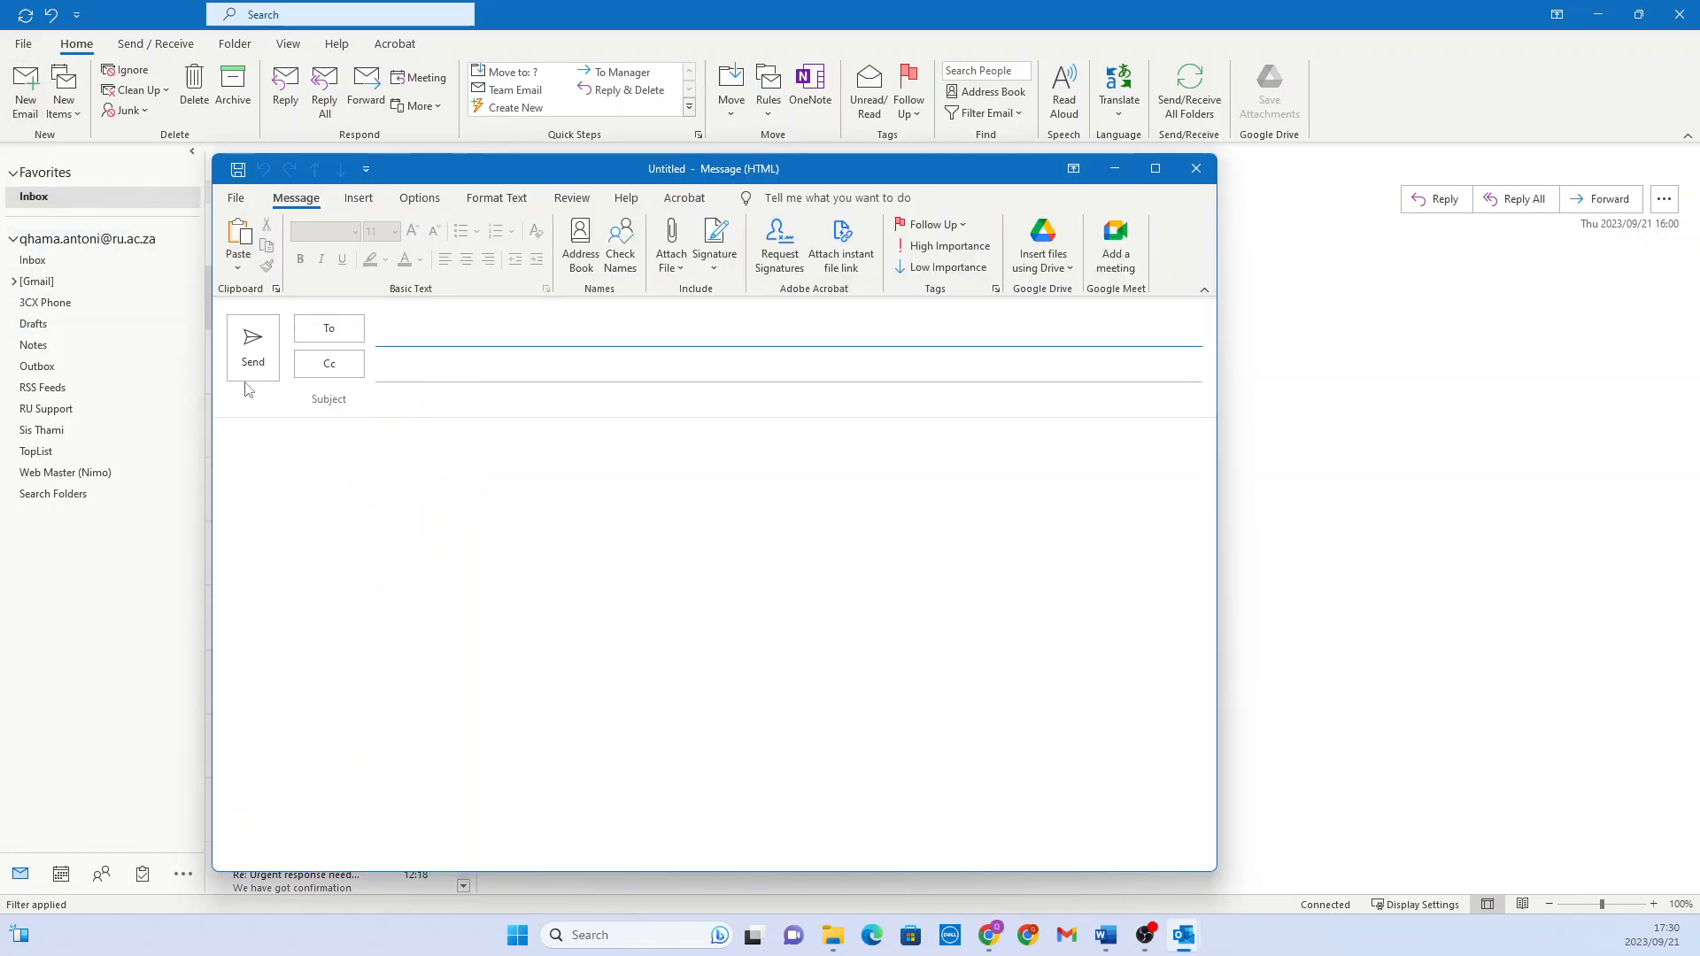
{"action": "mouse_move", "coordinate": [715, 238]}
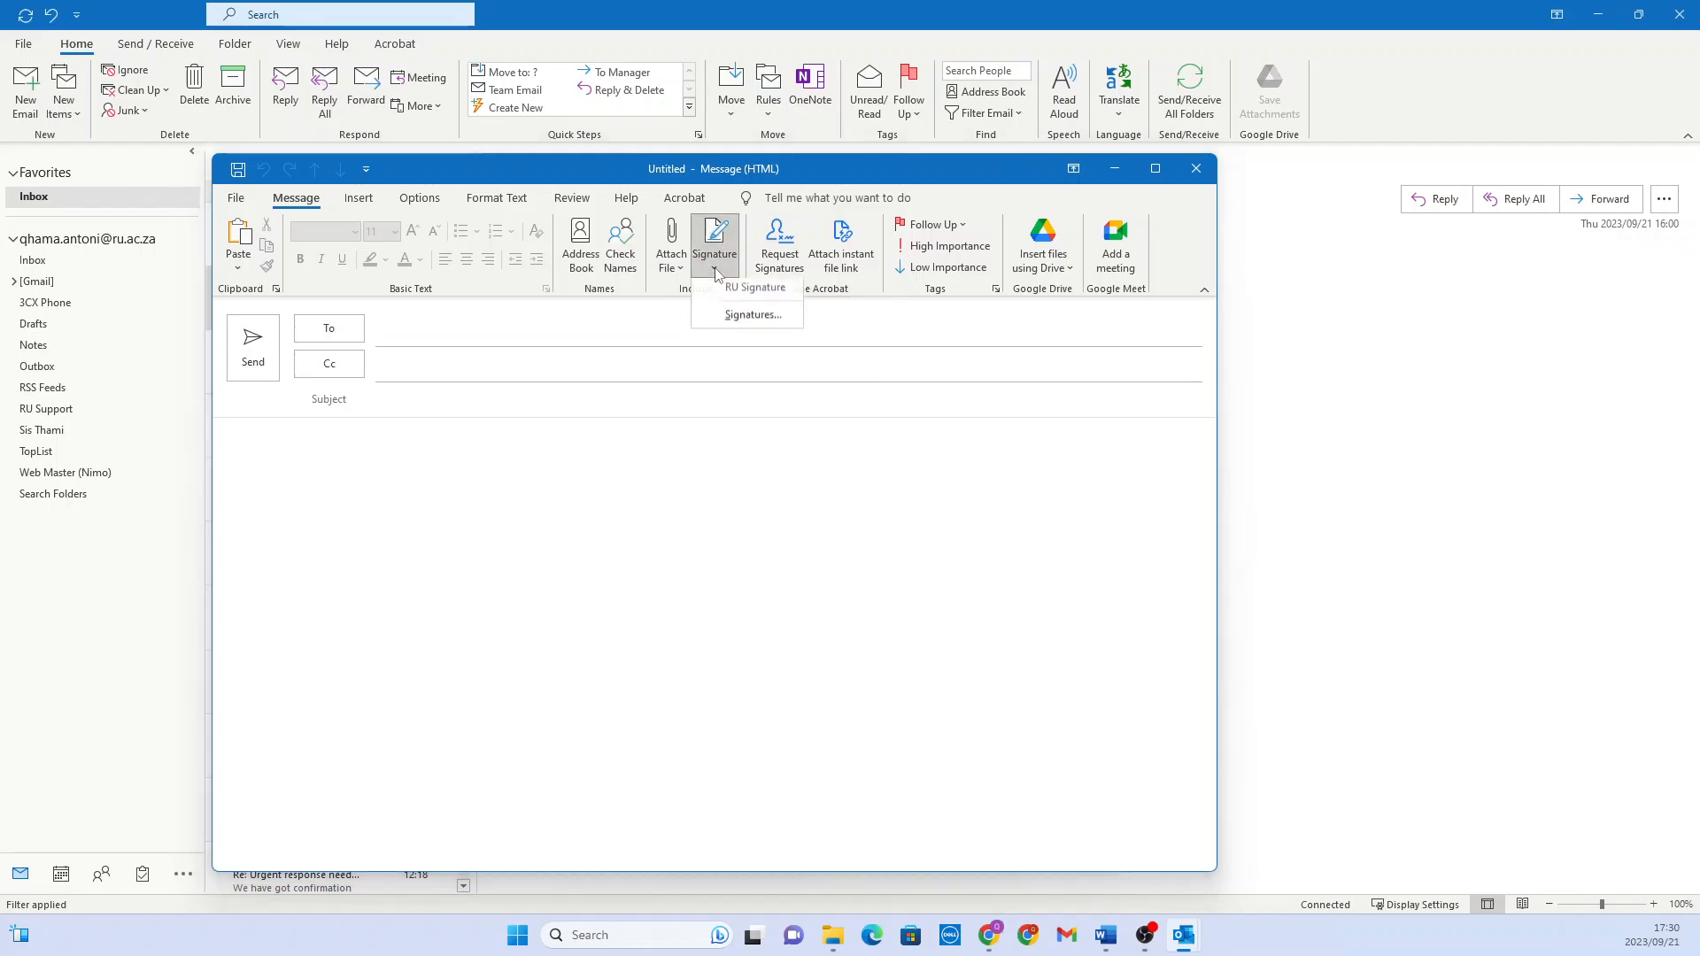
{"action": "mouse_move", "coordinate": [730, 320]}
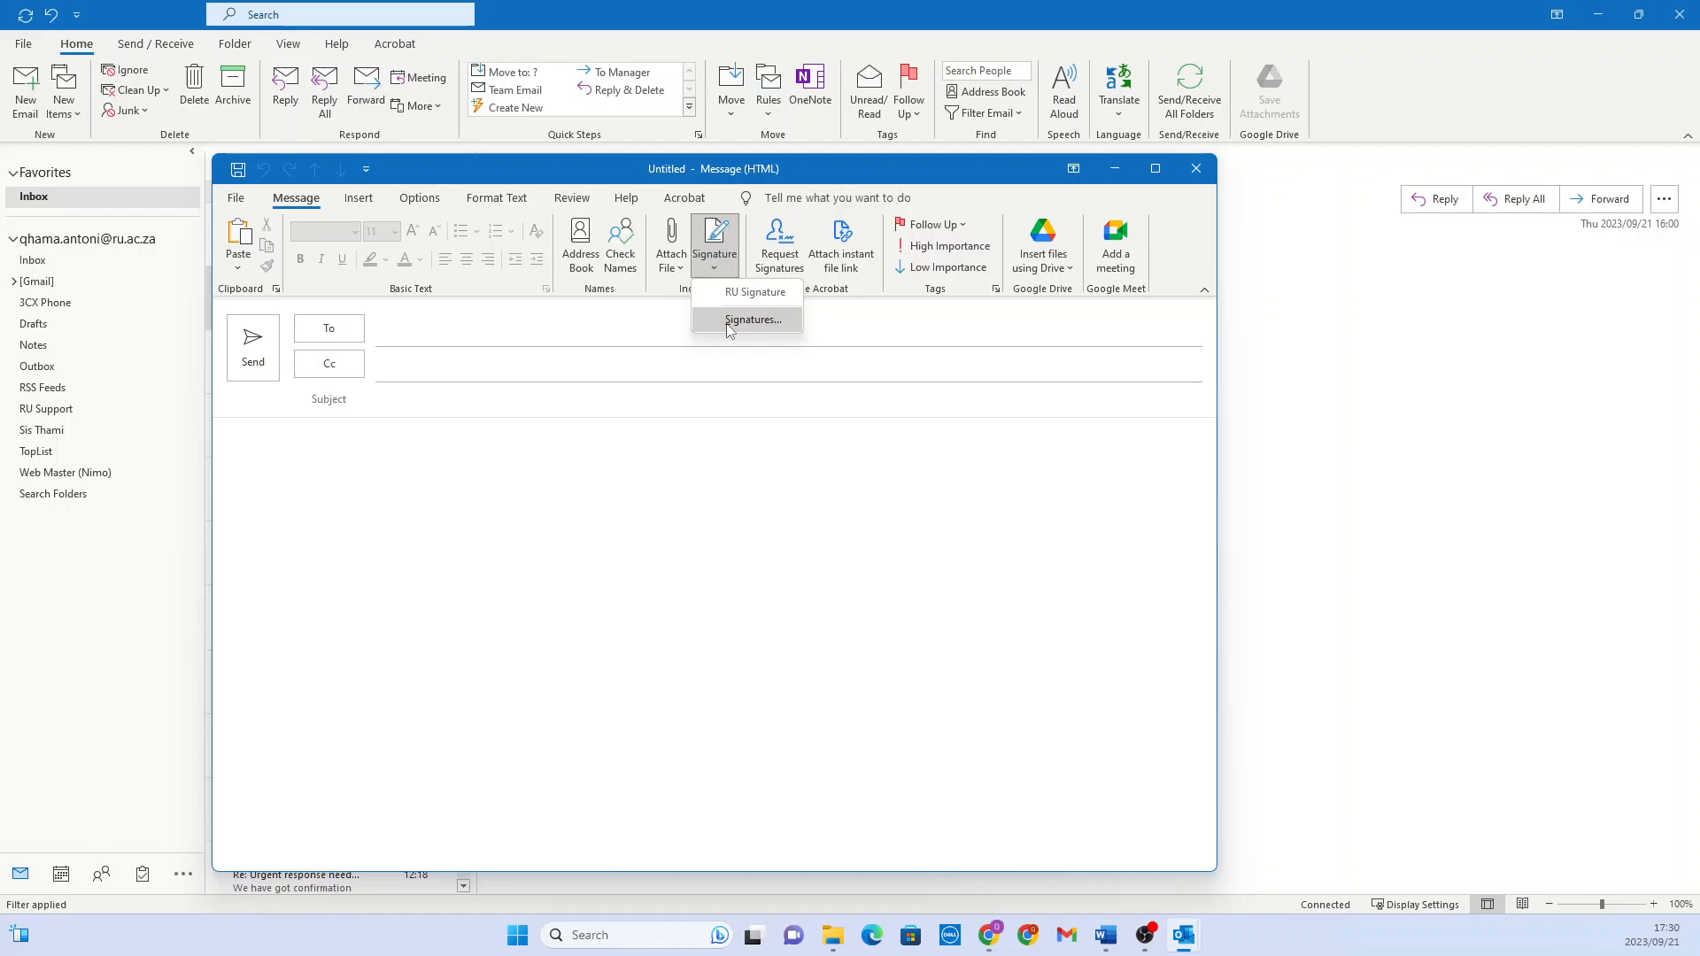
{"action": "left_click", "coordinate": [750, 319]}
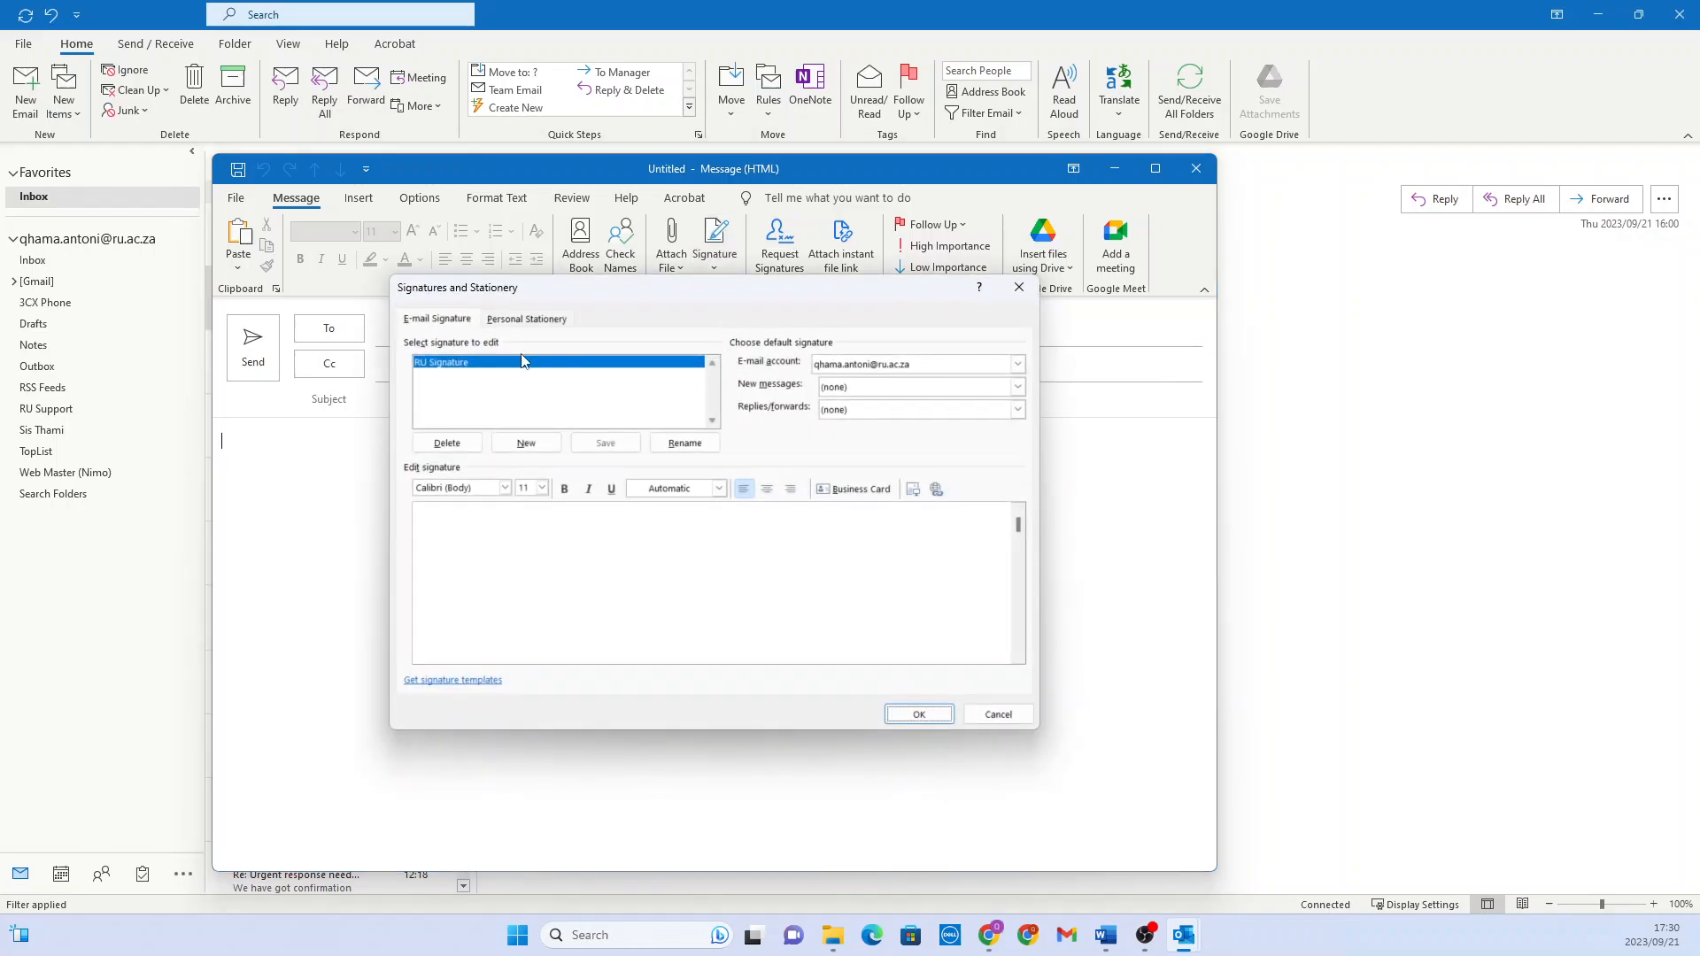
Delete the old RU Signature and create a fresh signature named 'RU Signature'
{"action": "left_click", "coordinate": [445, 442]}
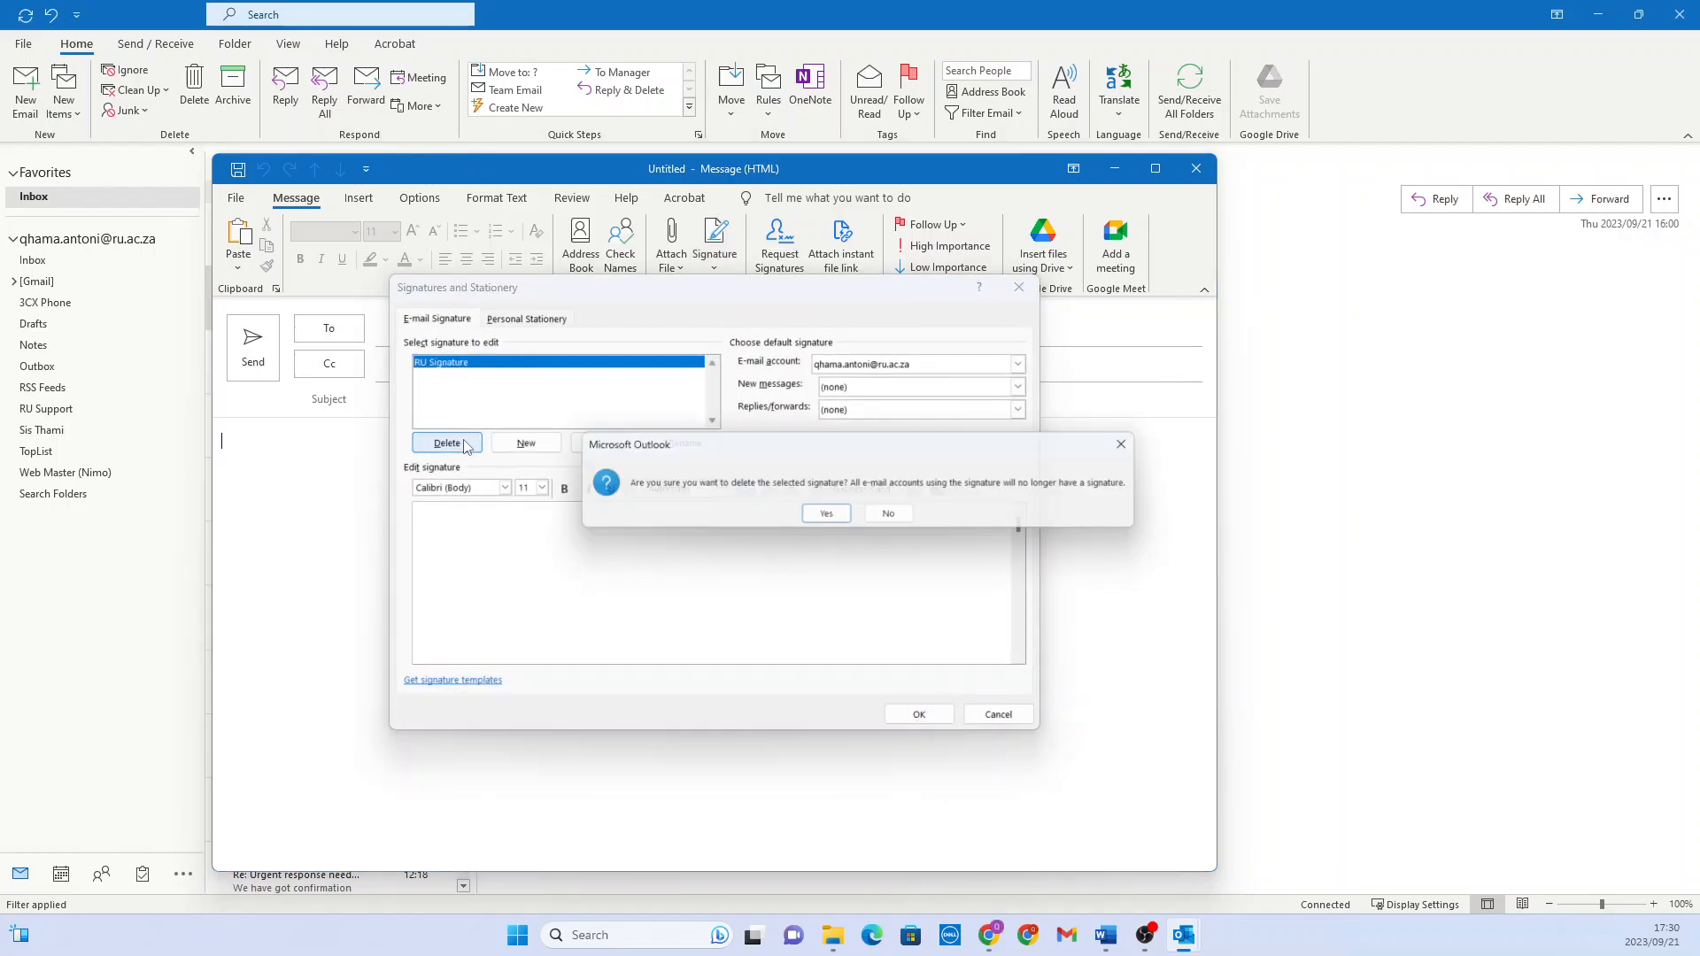
{"action": "left_click", "coordinate": [825, 512]}
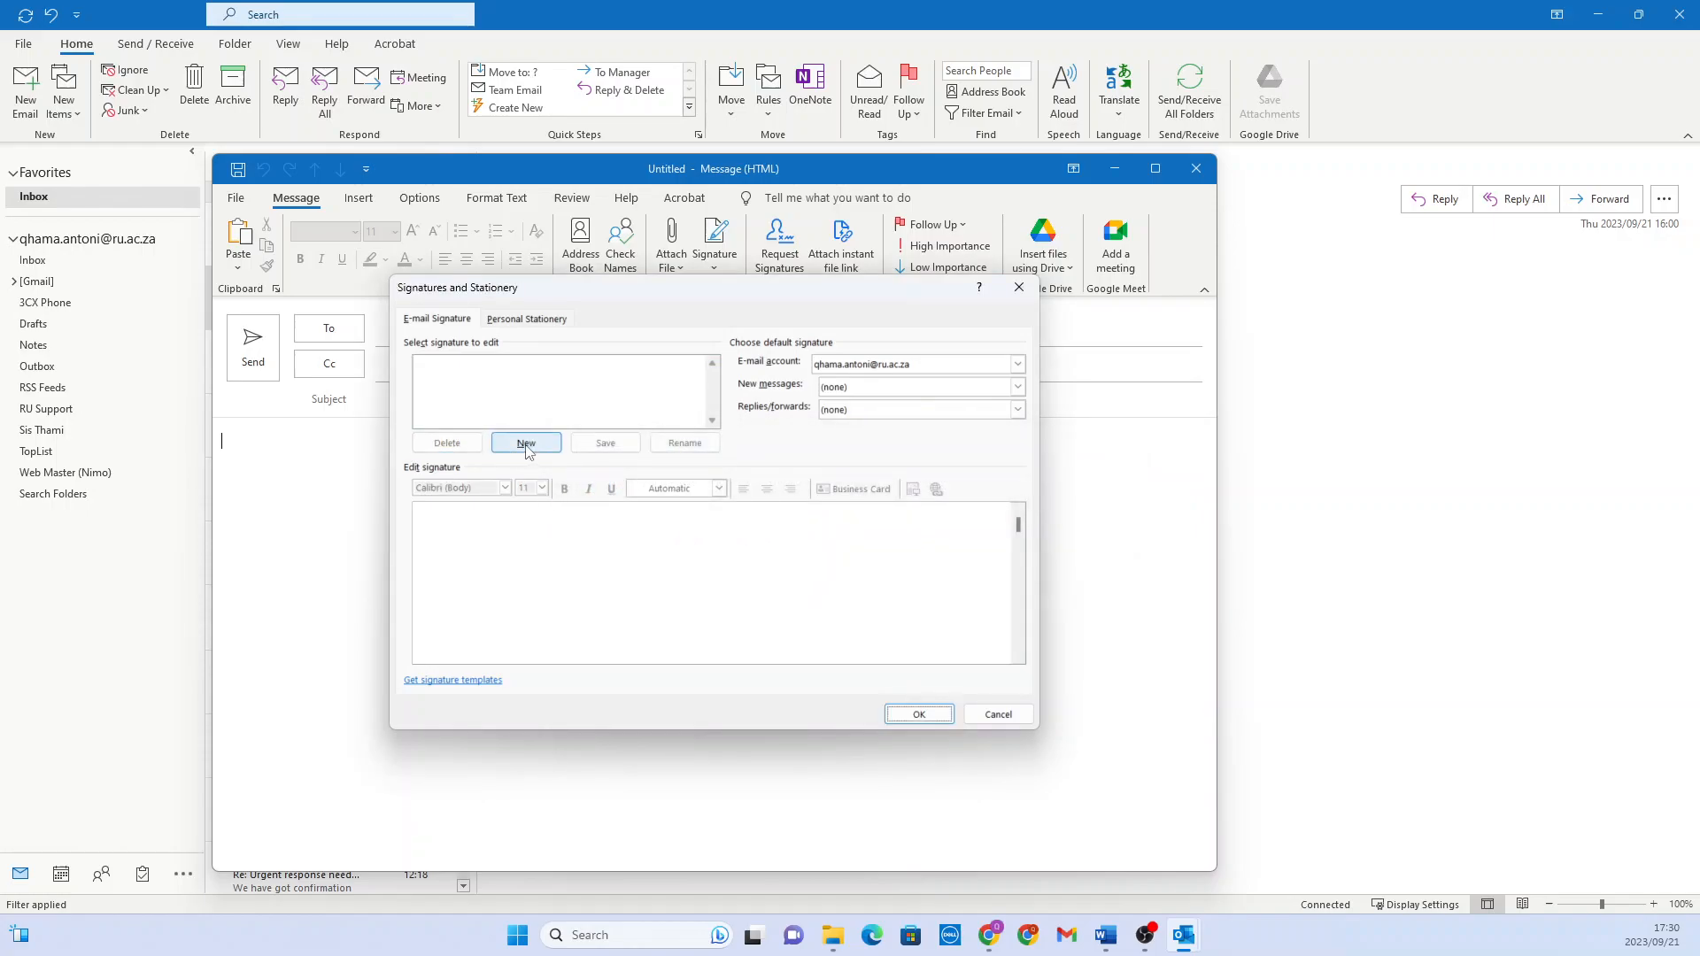
{"action": "left_click", "coordinate": [526, 443]}
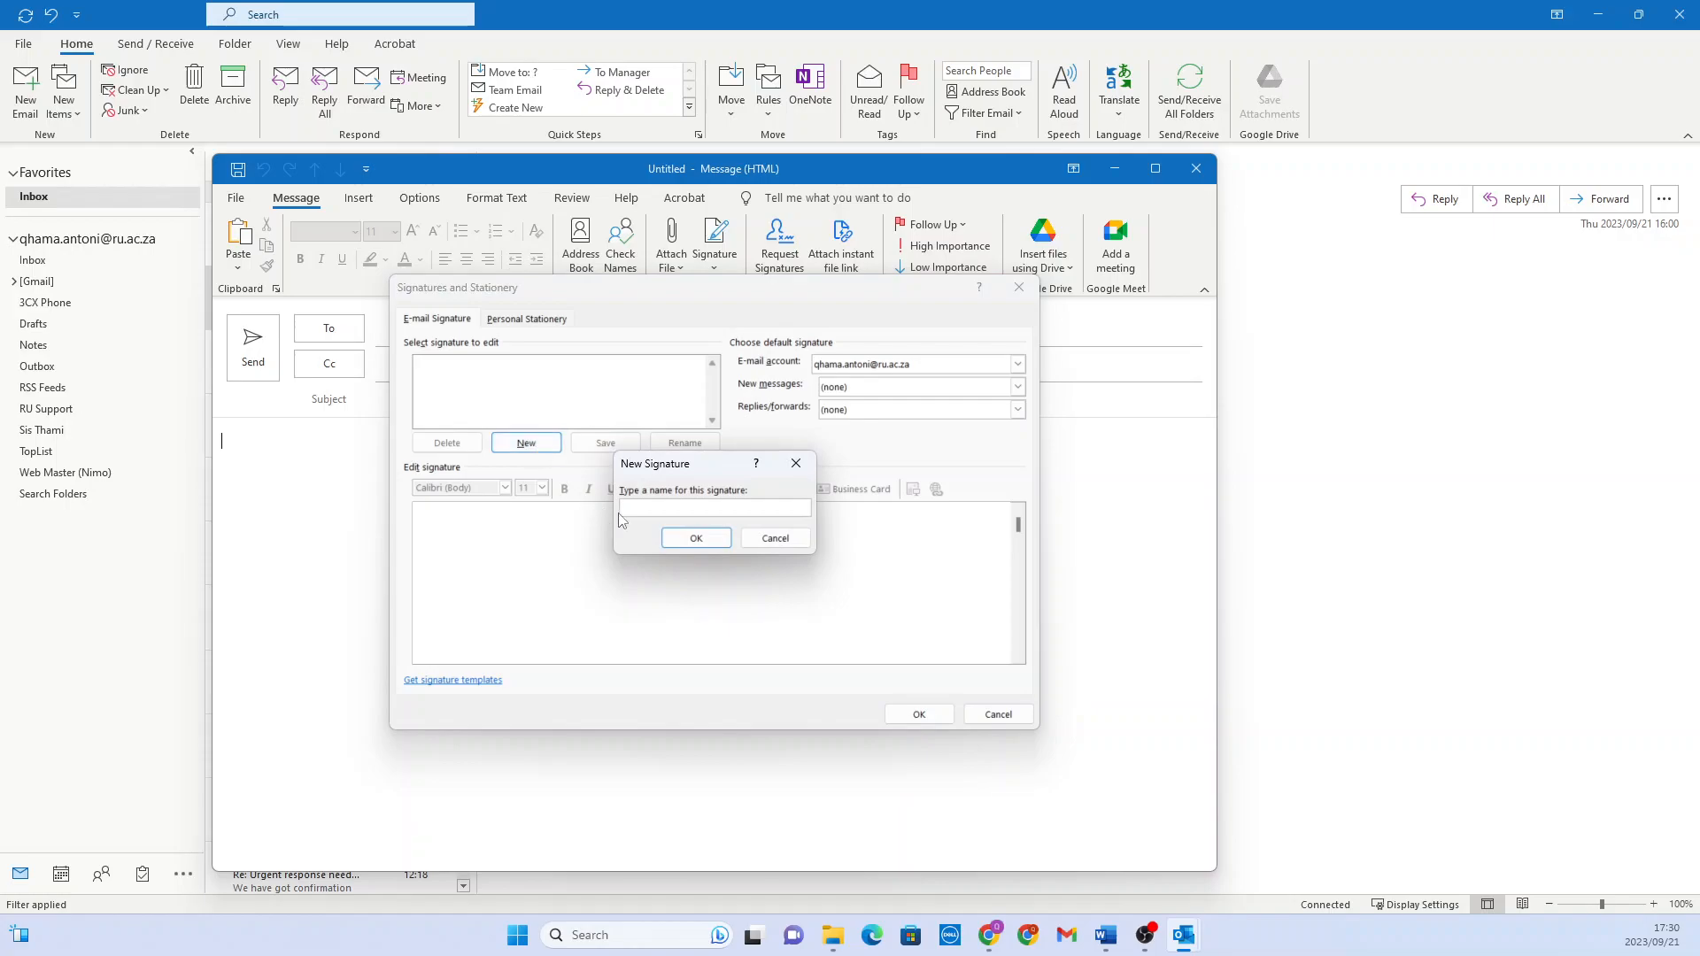
{"action": "type", "text": "RU Si"}
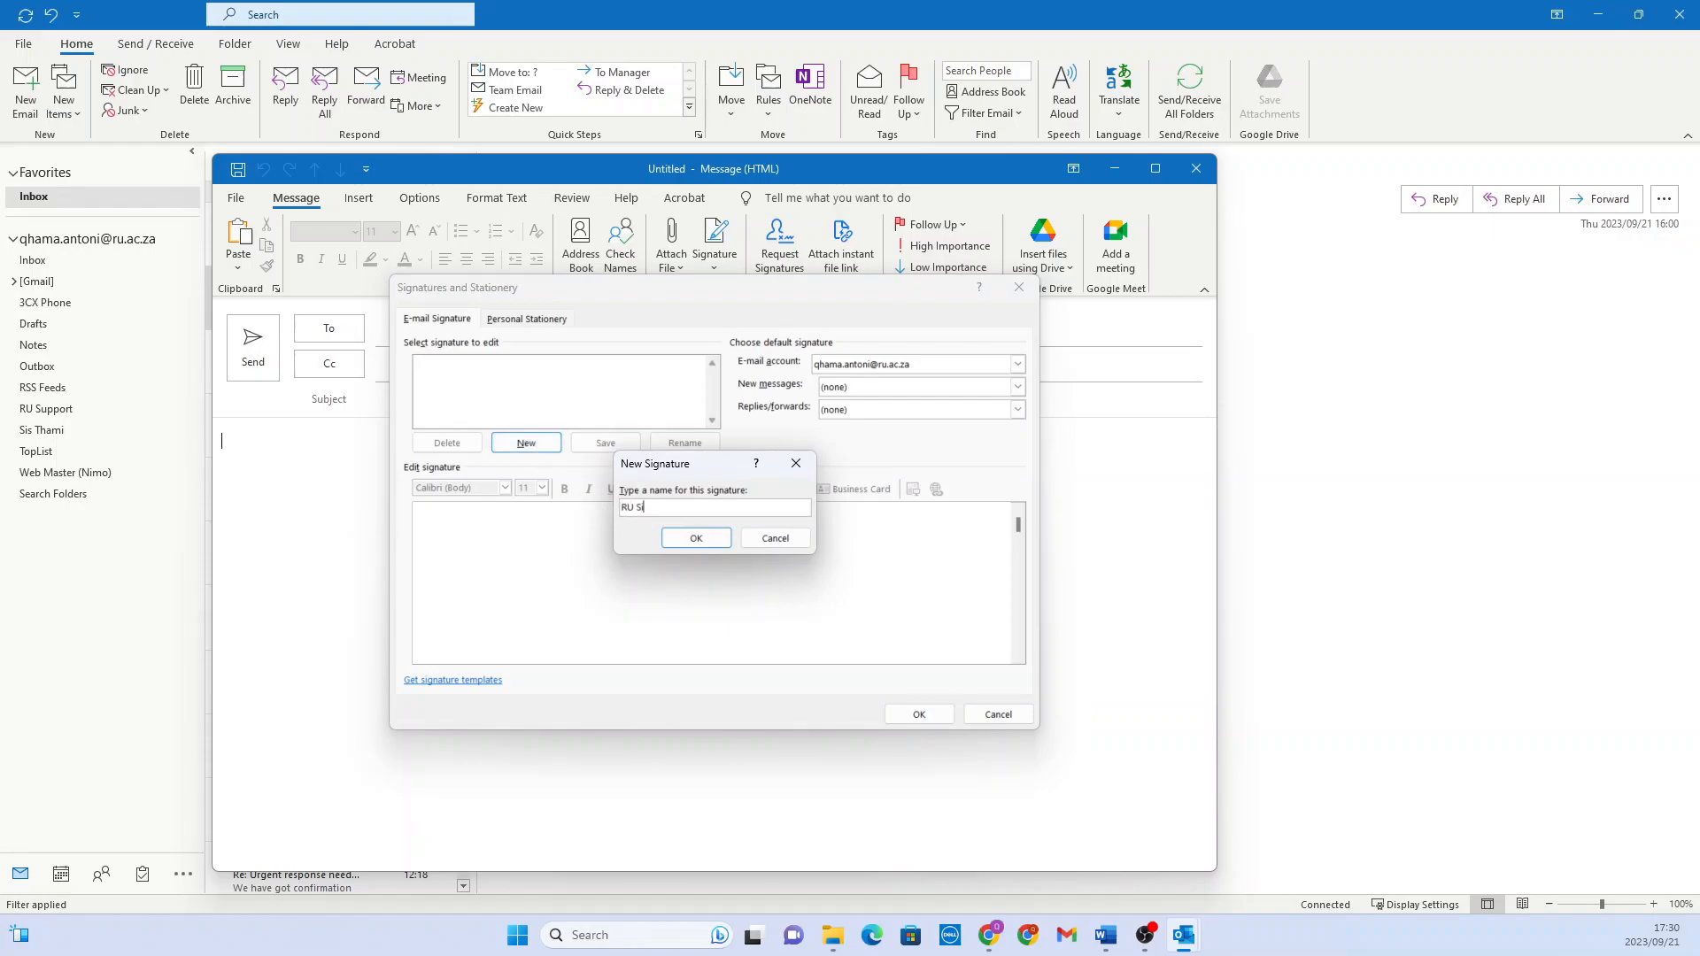
{"action": "type", "text": "gna"}
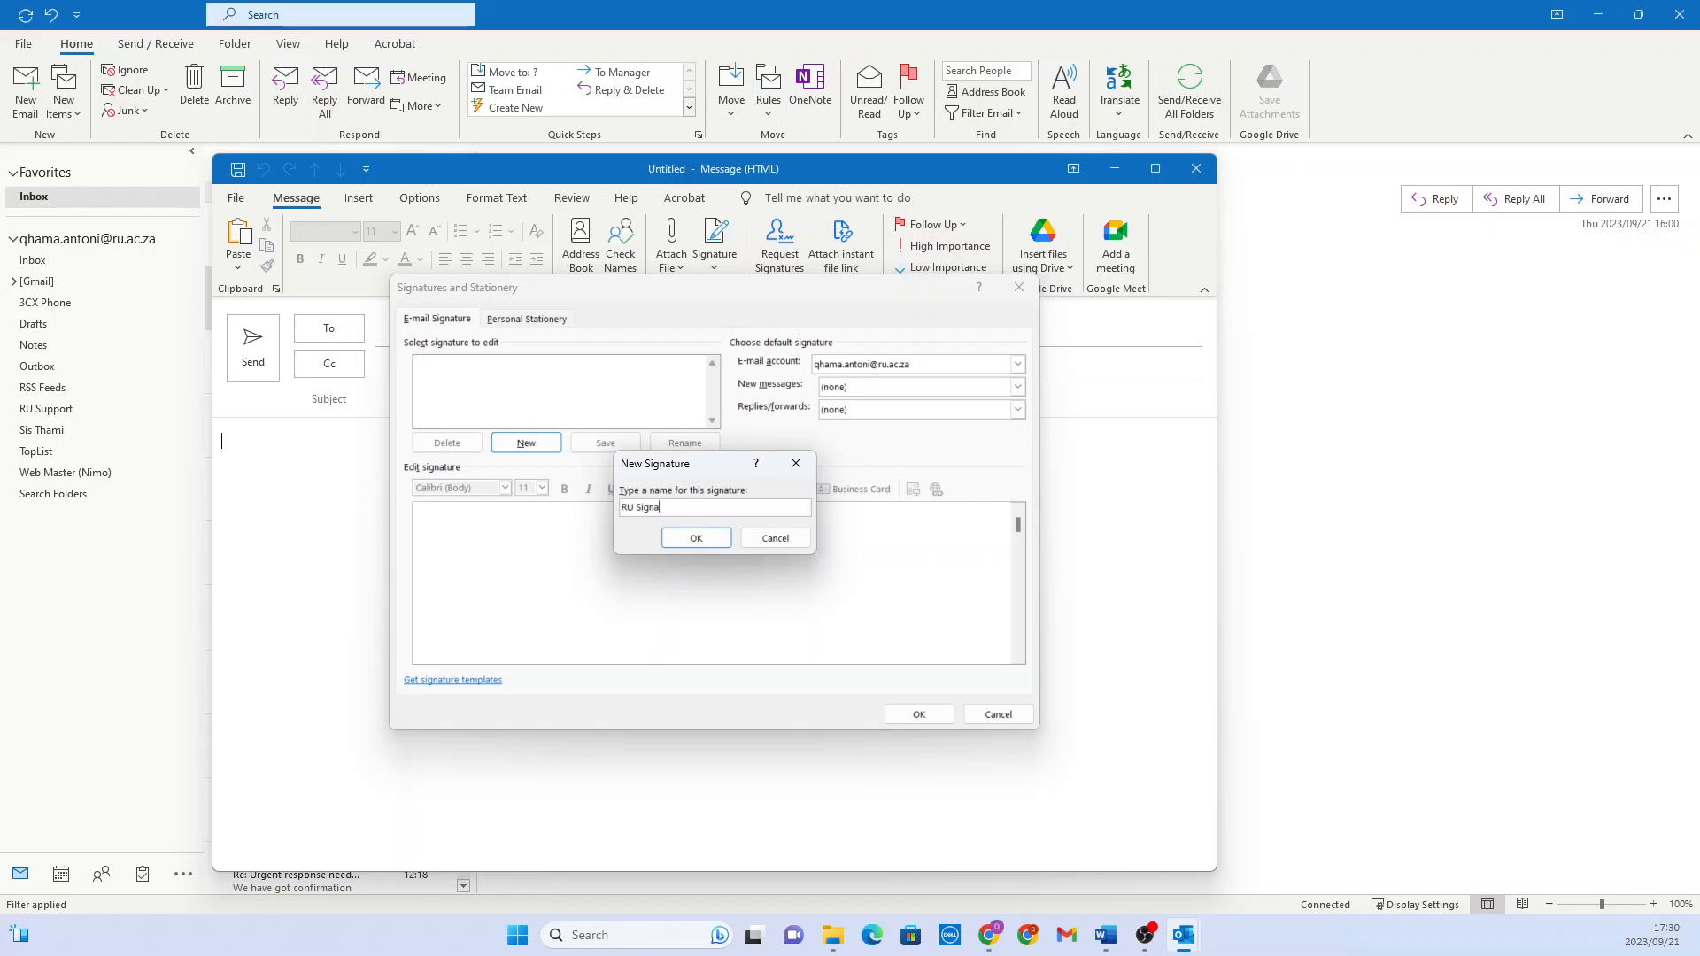
{"action": "type", "text": "ture"}
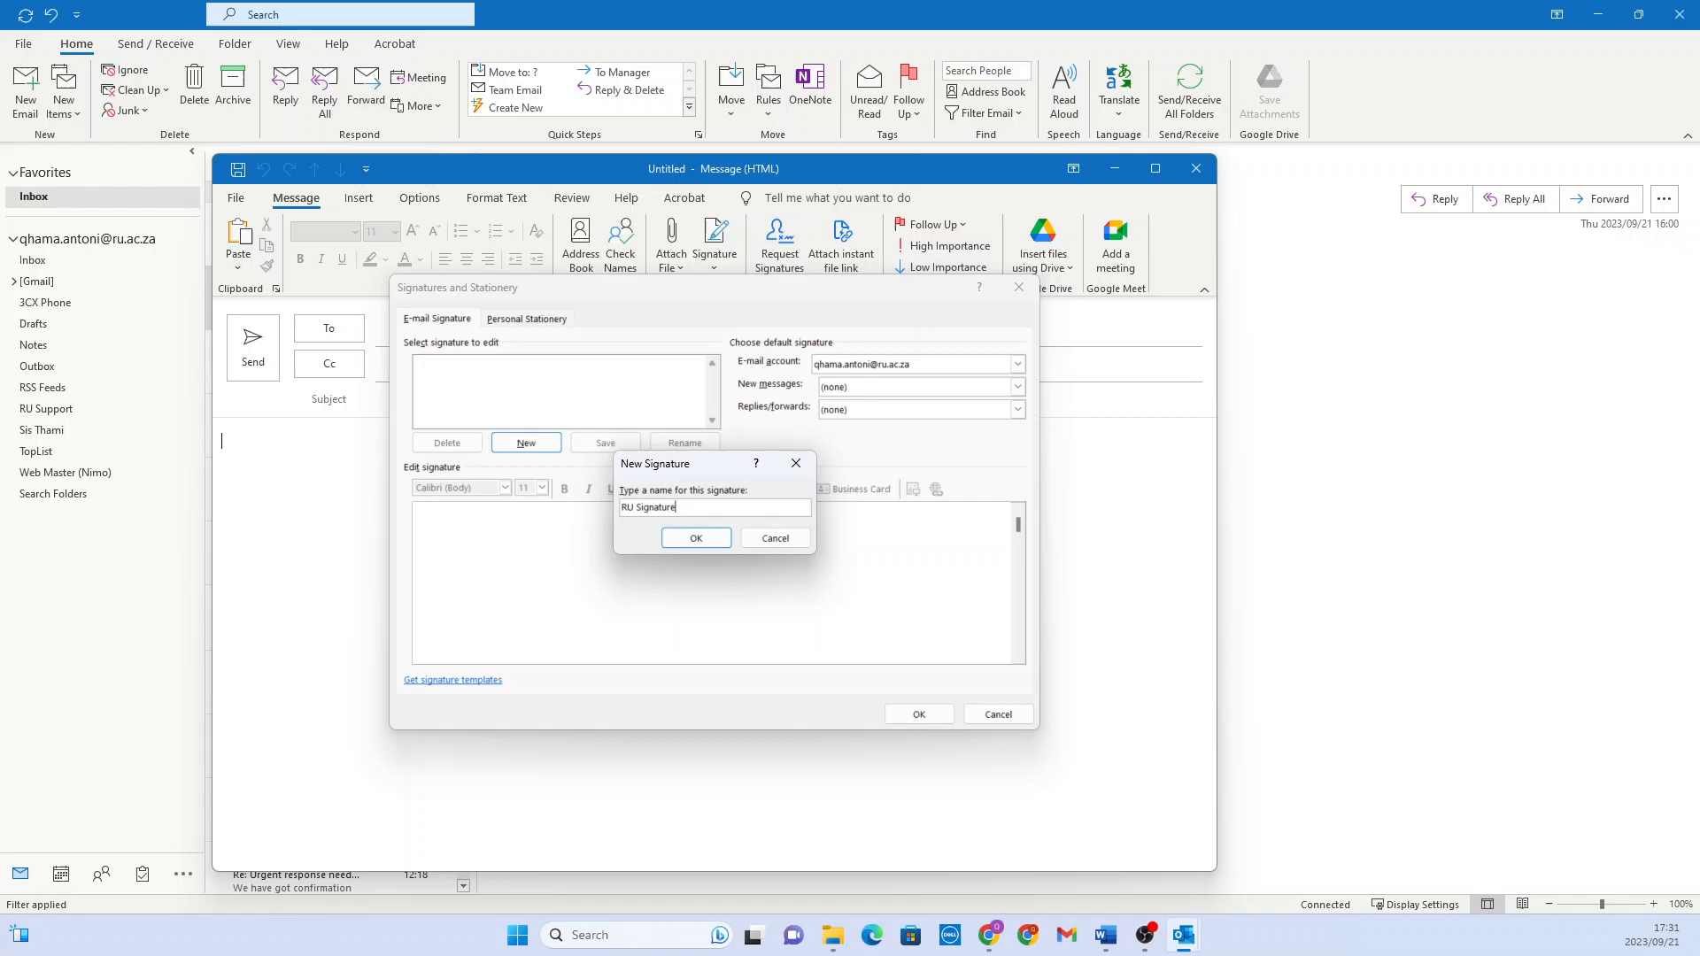
{"action": "mouse_move", "coordinate": [620, 594]}
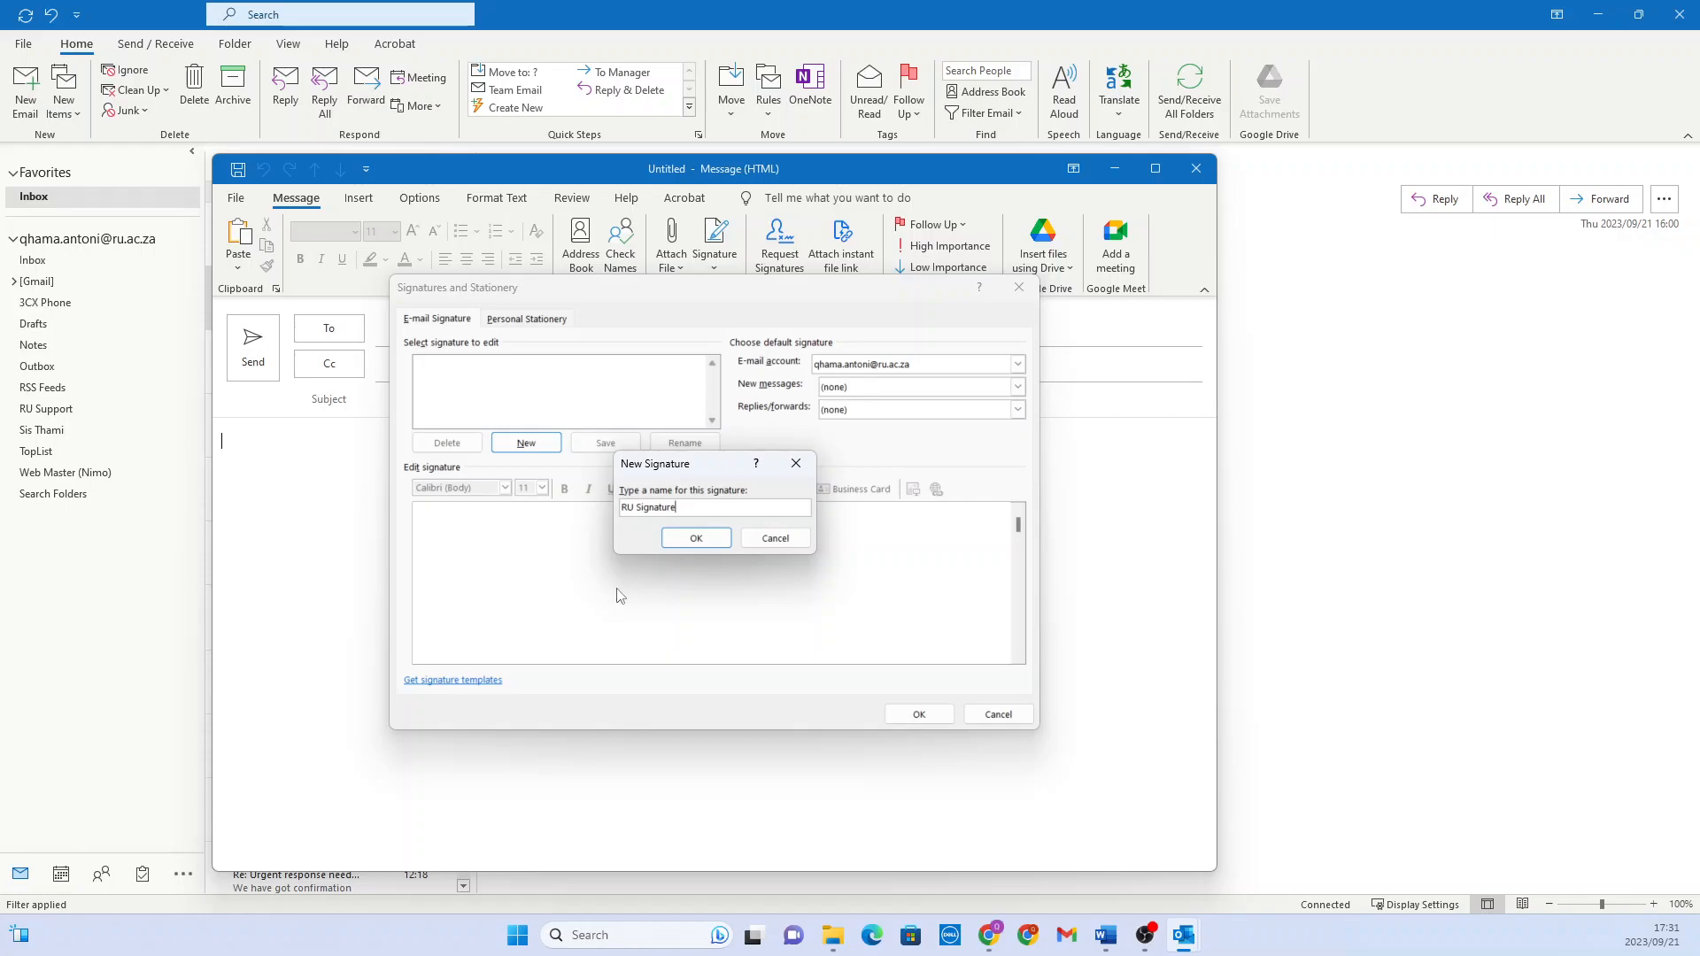
{"action": "left_click", "coordinate": [695, 537]}
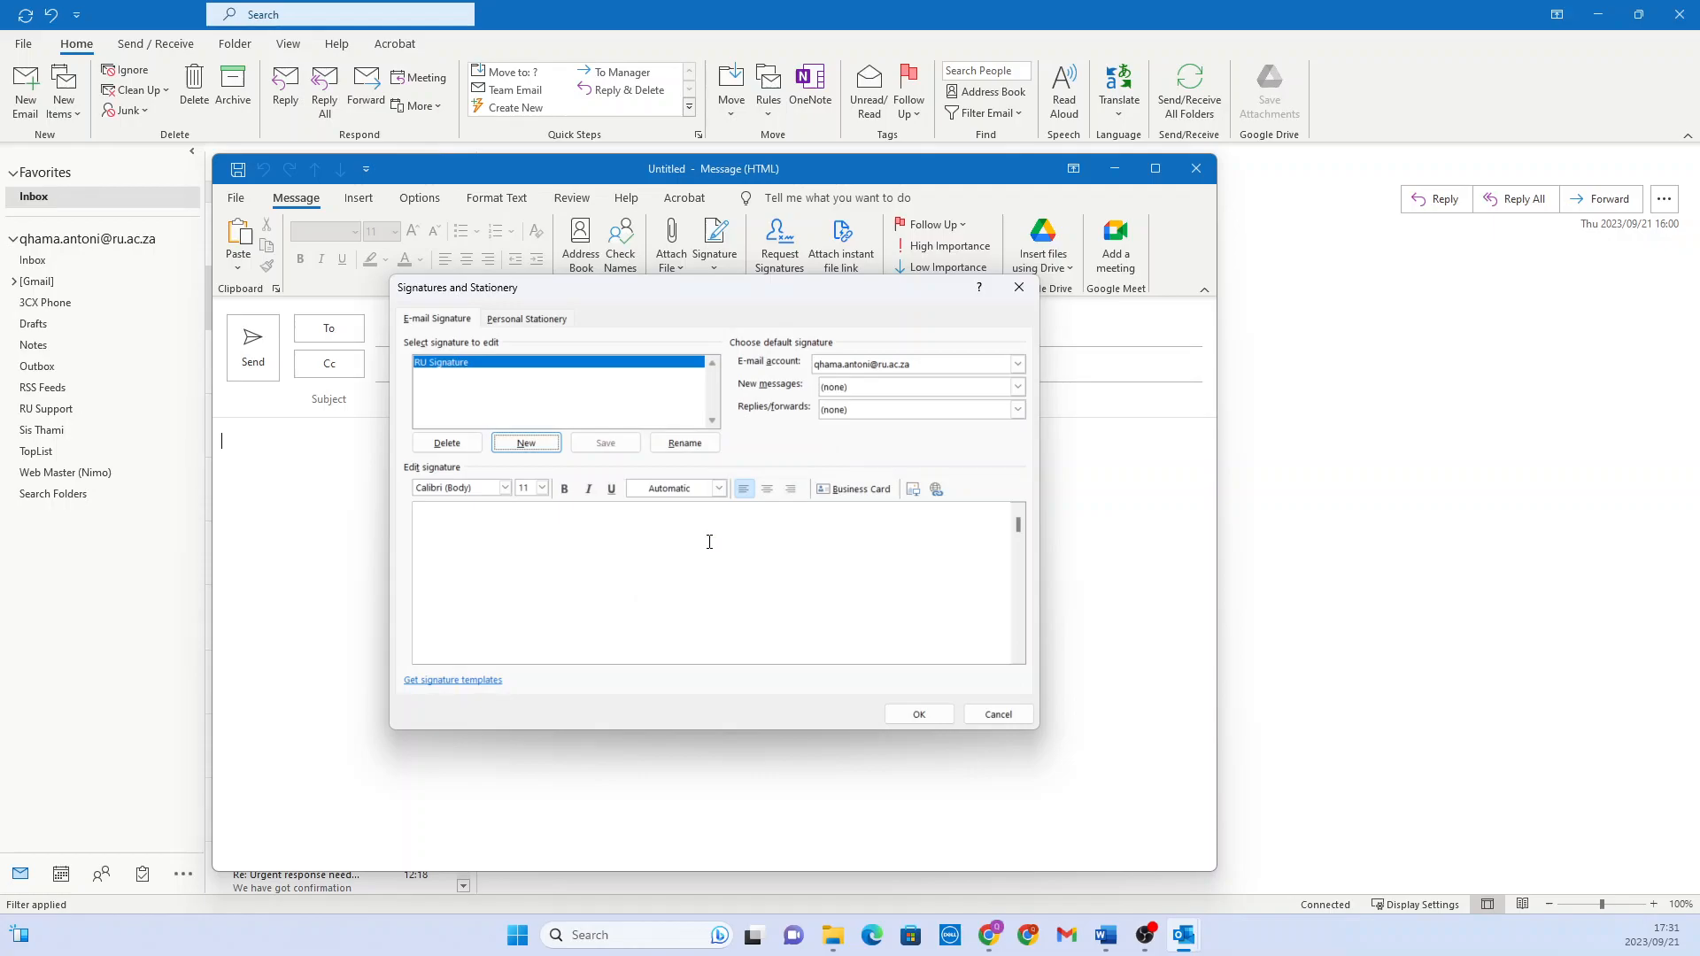
{"action": "mouse_move", "coordinate": [991, 935]}
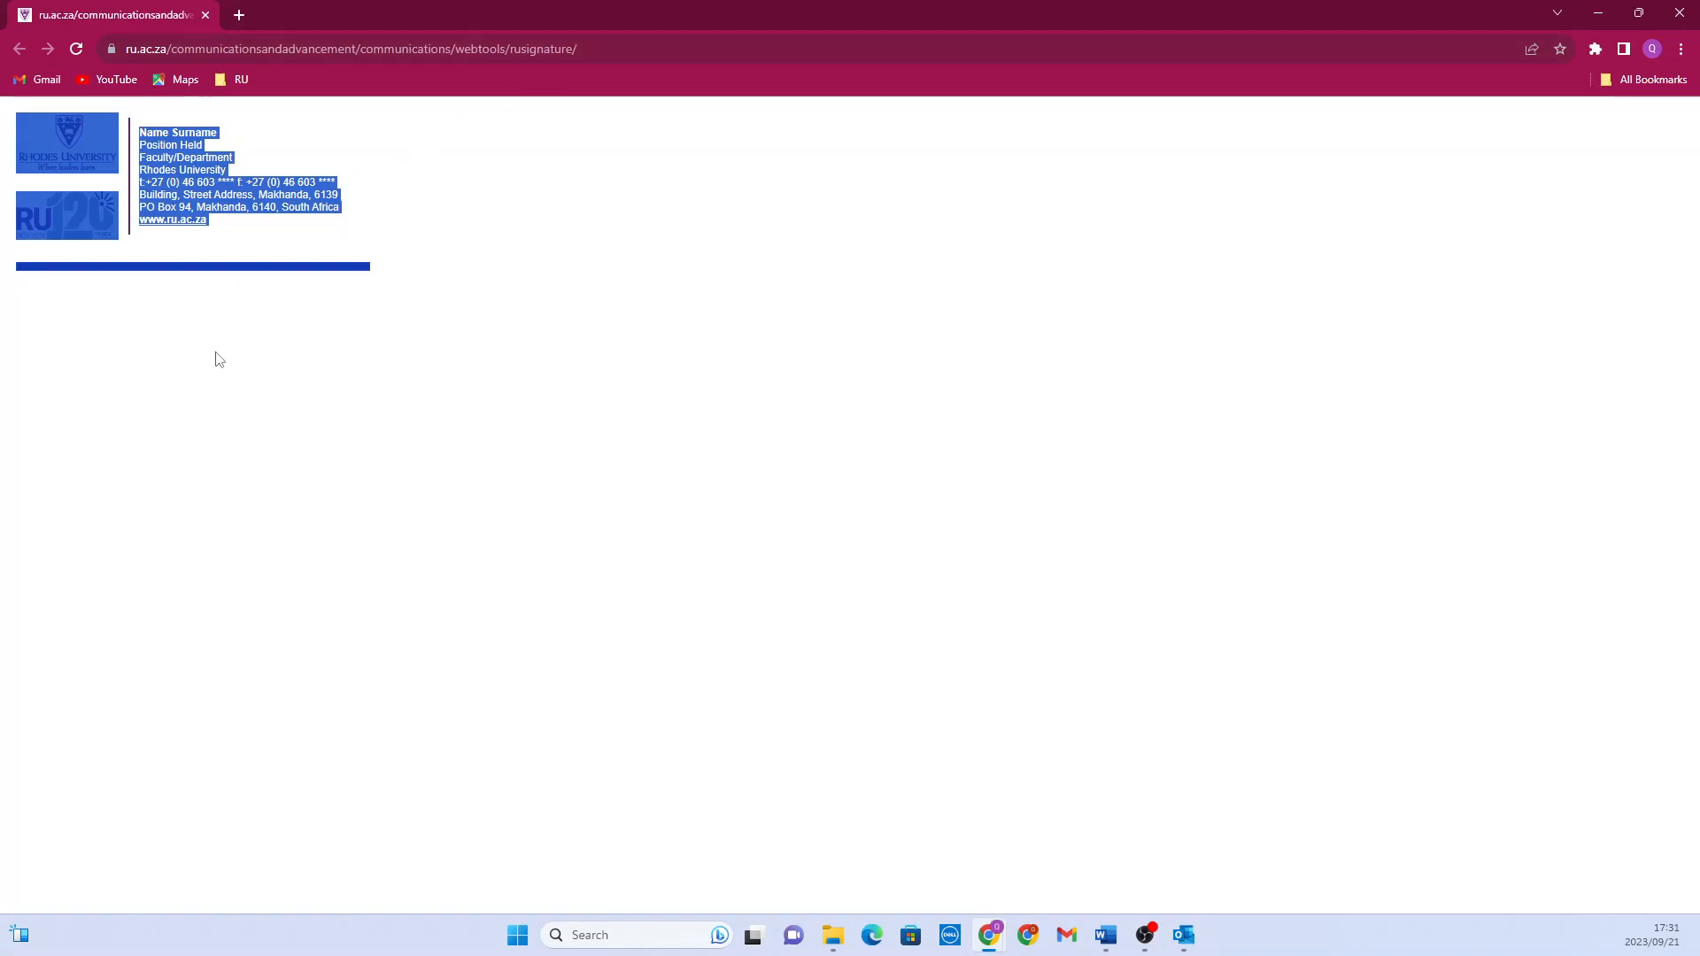
{"action": "mouse_move", "coordinate": [423, 387]}
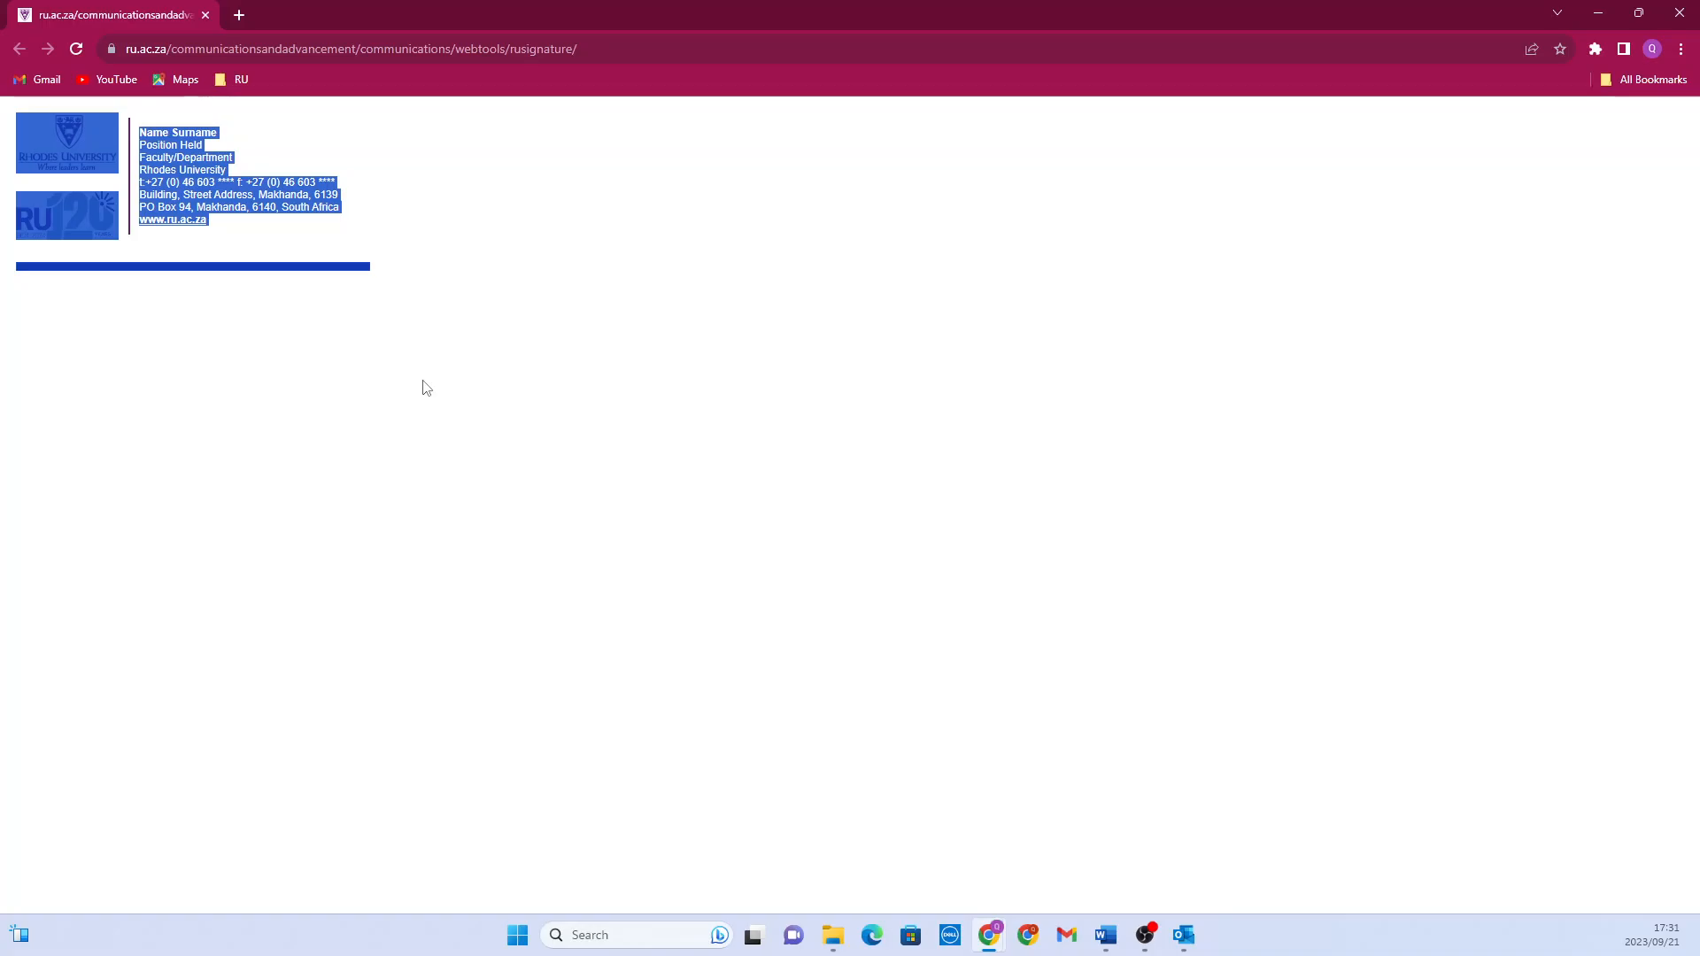
{"action": "mouse_move", "coordinate": [1009, 271]}
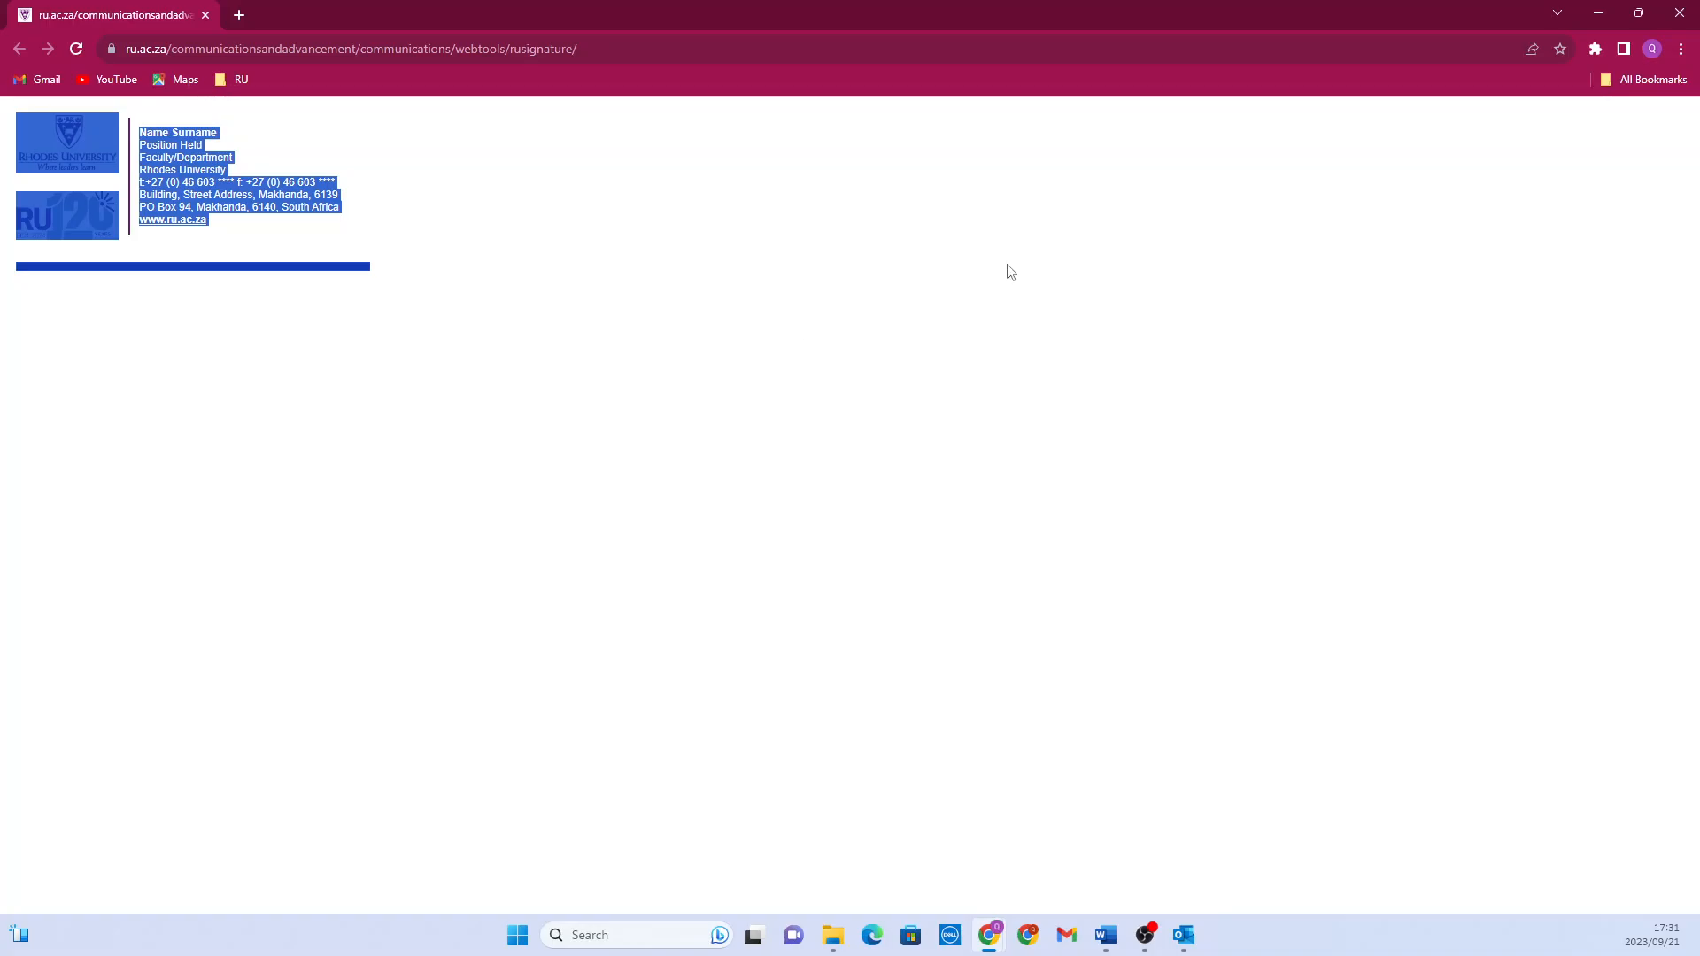
Copy the RU120 signature template from the Rhodes University signature web page
{"action": "left_click", "coordinate": [1182, 935]}
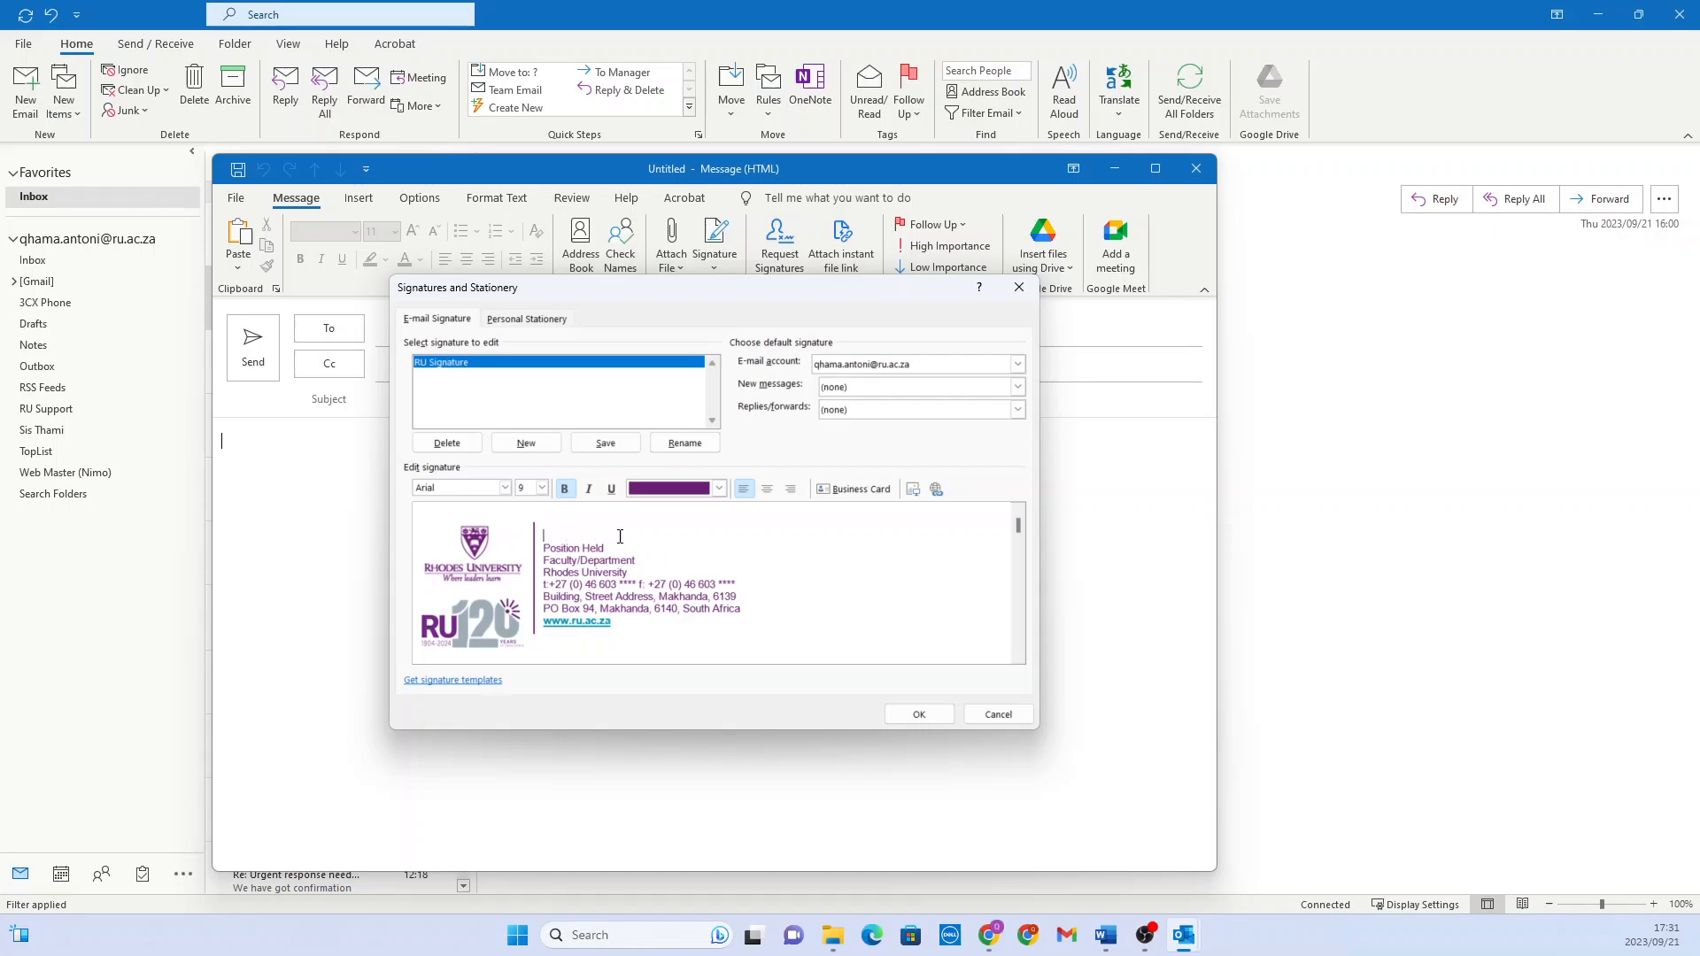
{"action": "type", "text": "Qhama Antoni"}
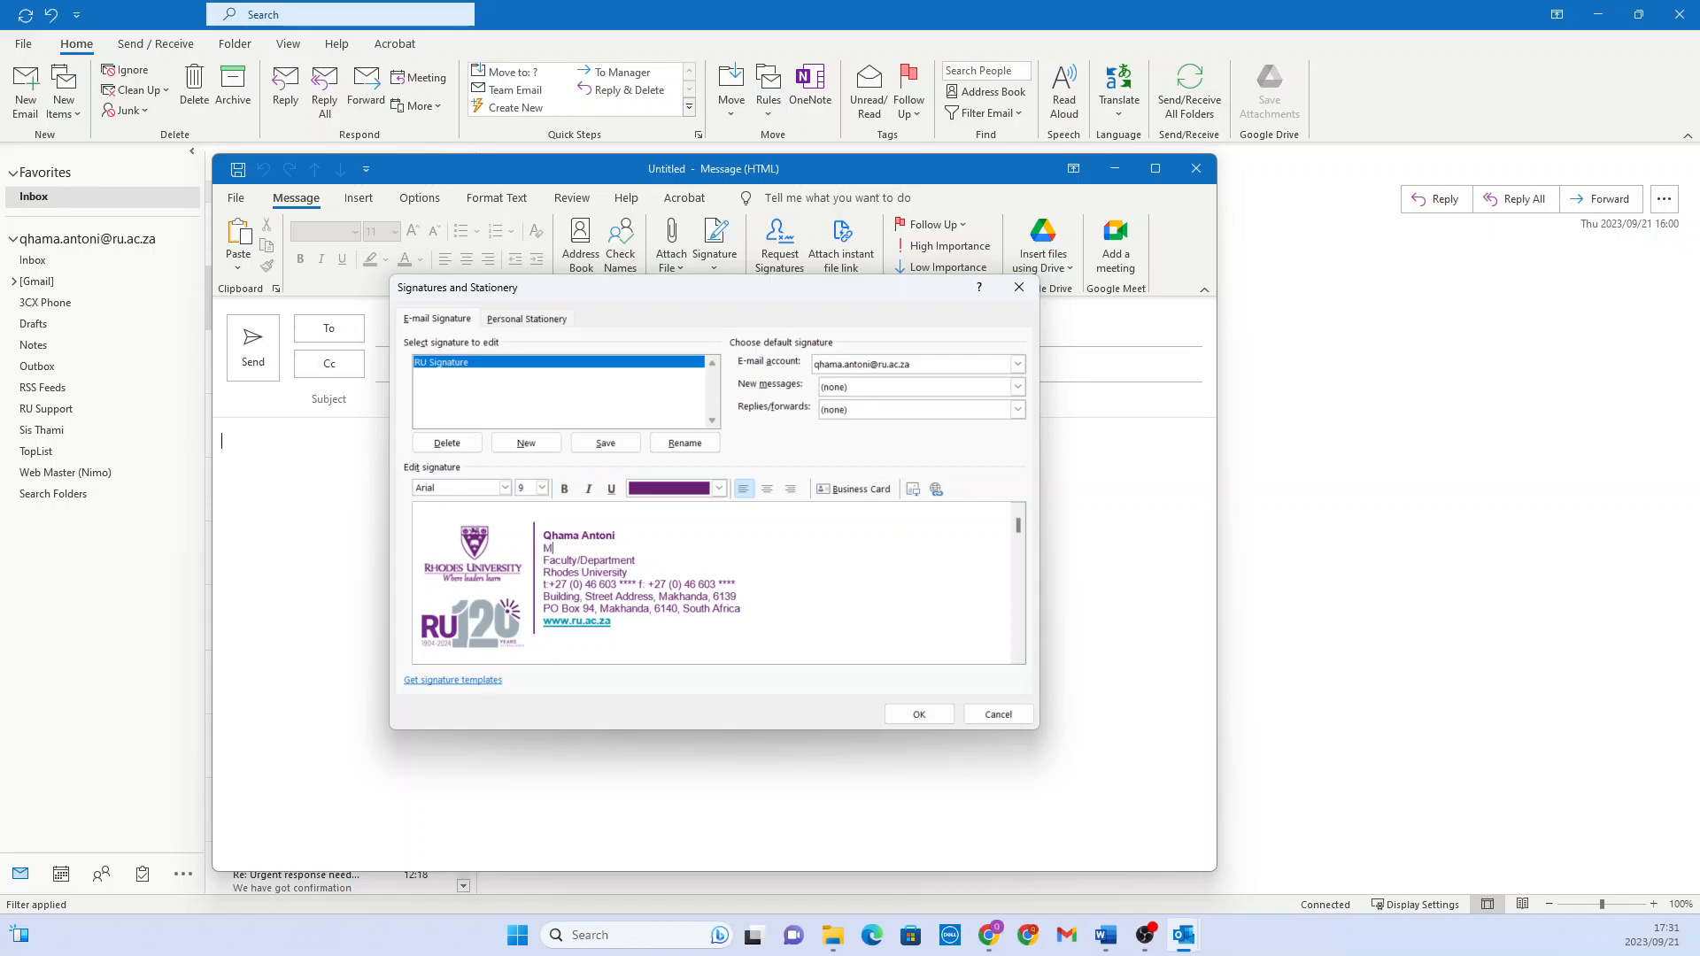
{"action": "type", "text": "Multimedia Support Coordinator"}
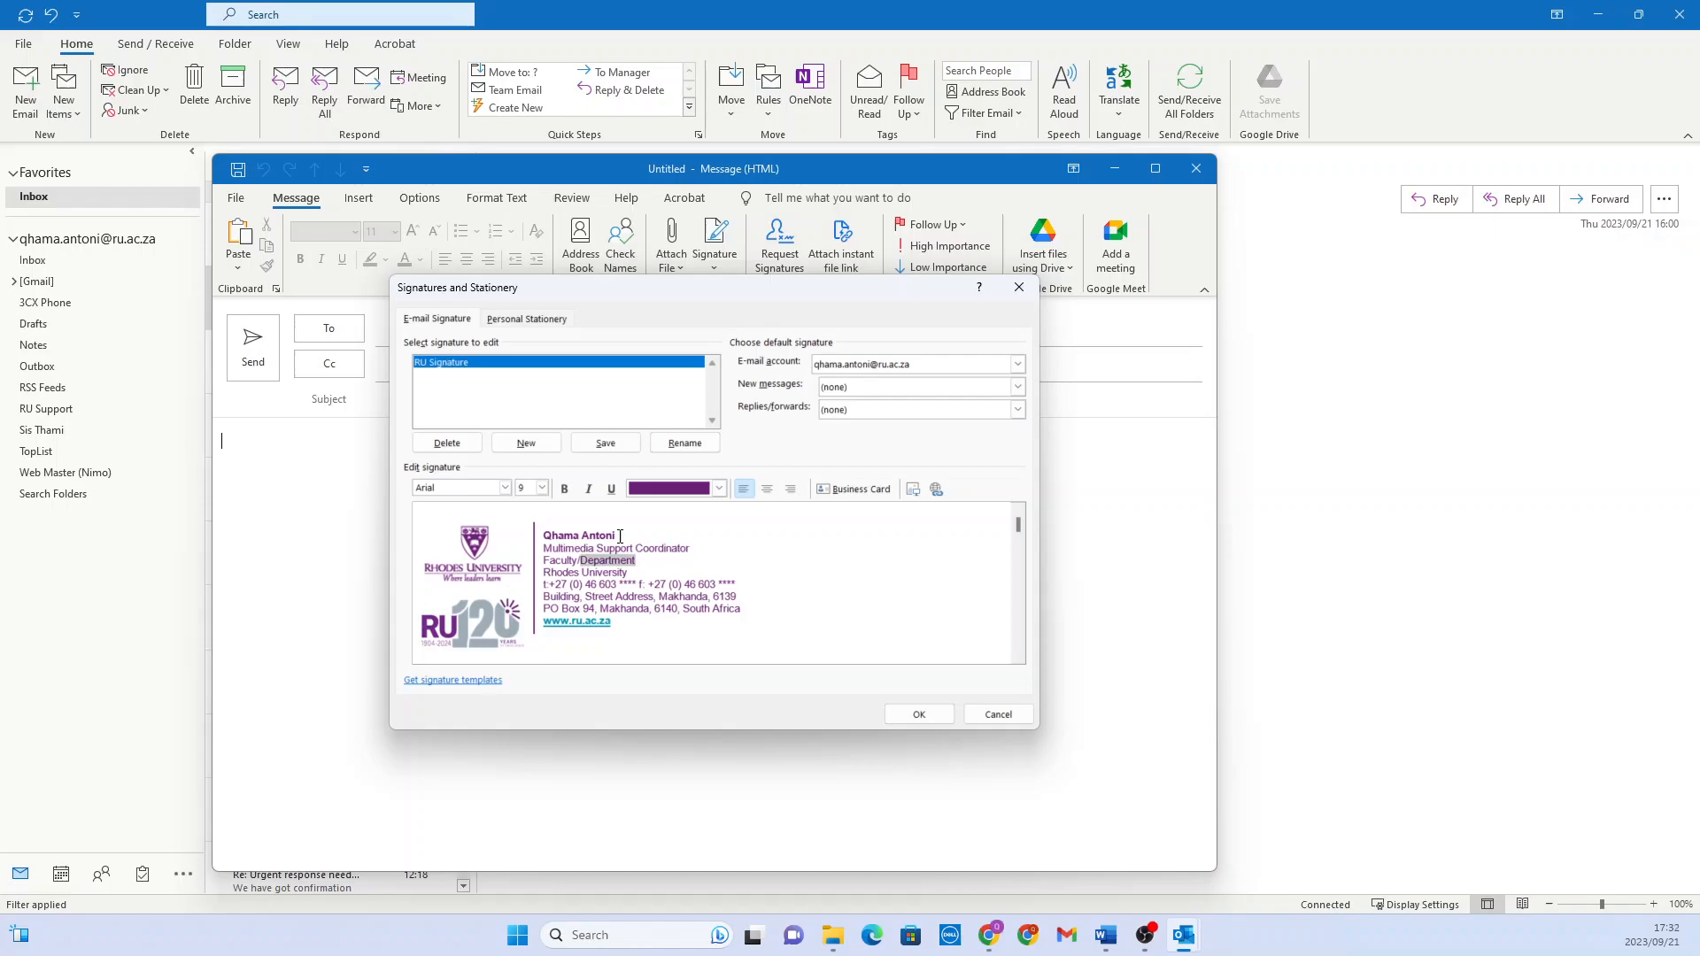
{"action": "double_click", "coordinate": [581, 560]}
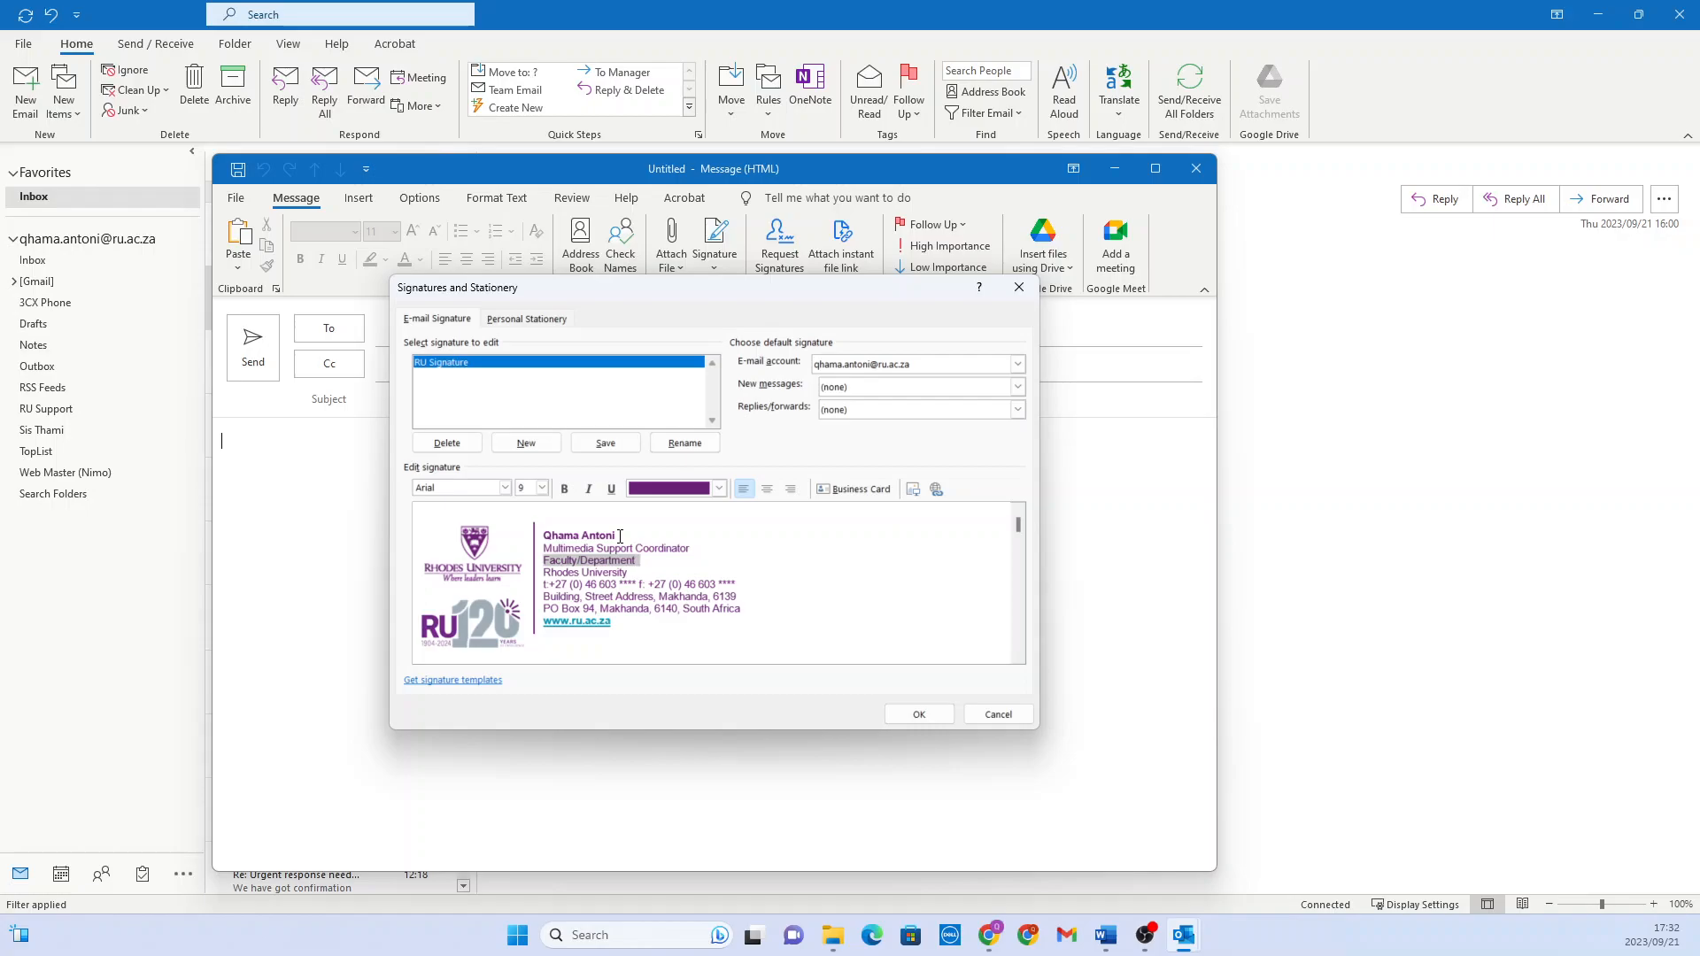
{"action": "type", "text": "Divisi"}
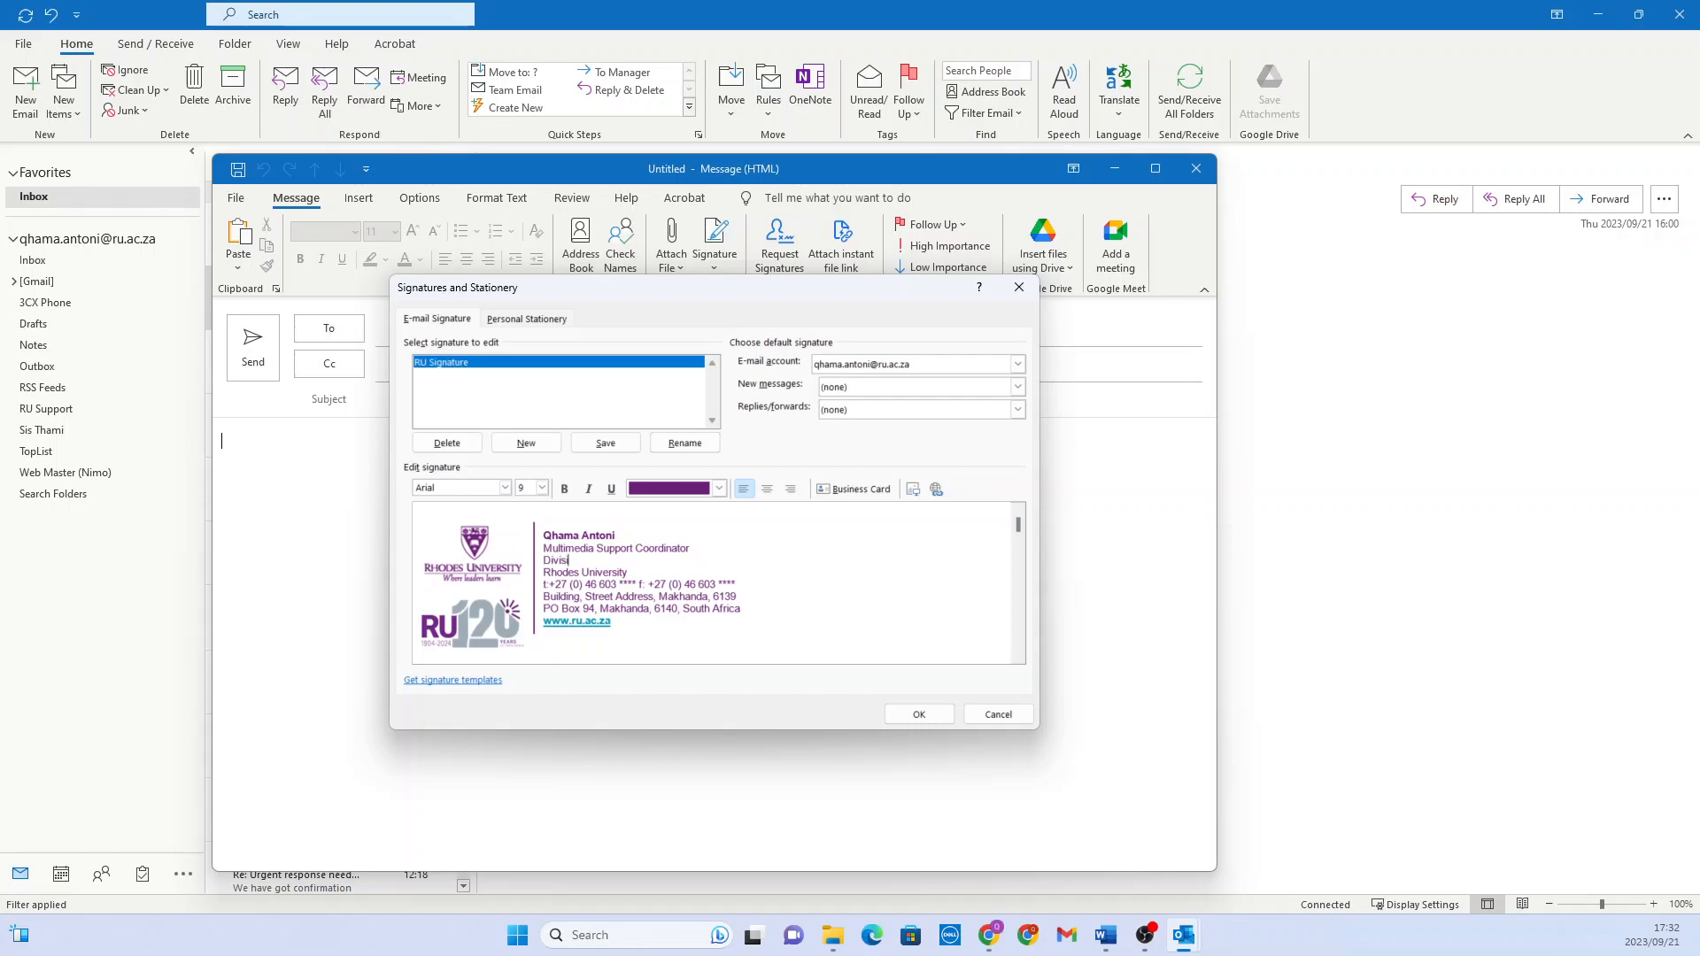
{"action": "type", "text": "on of"}
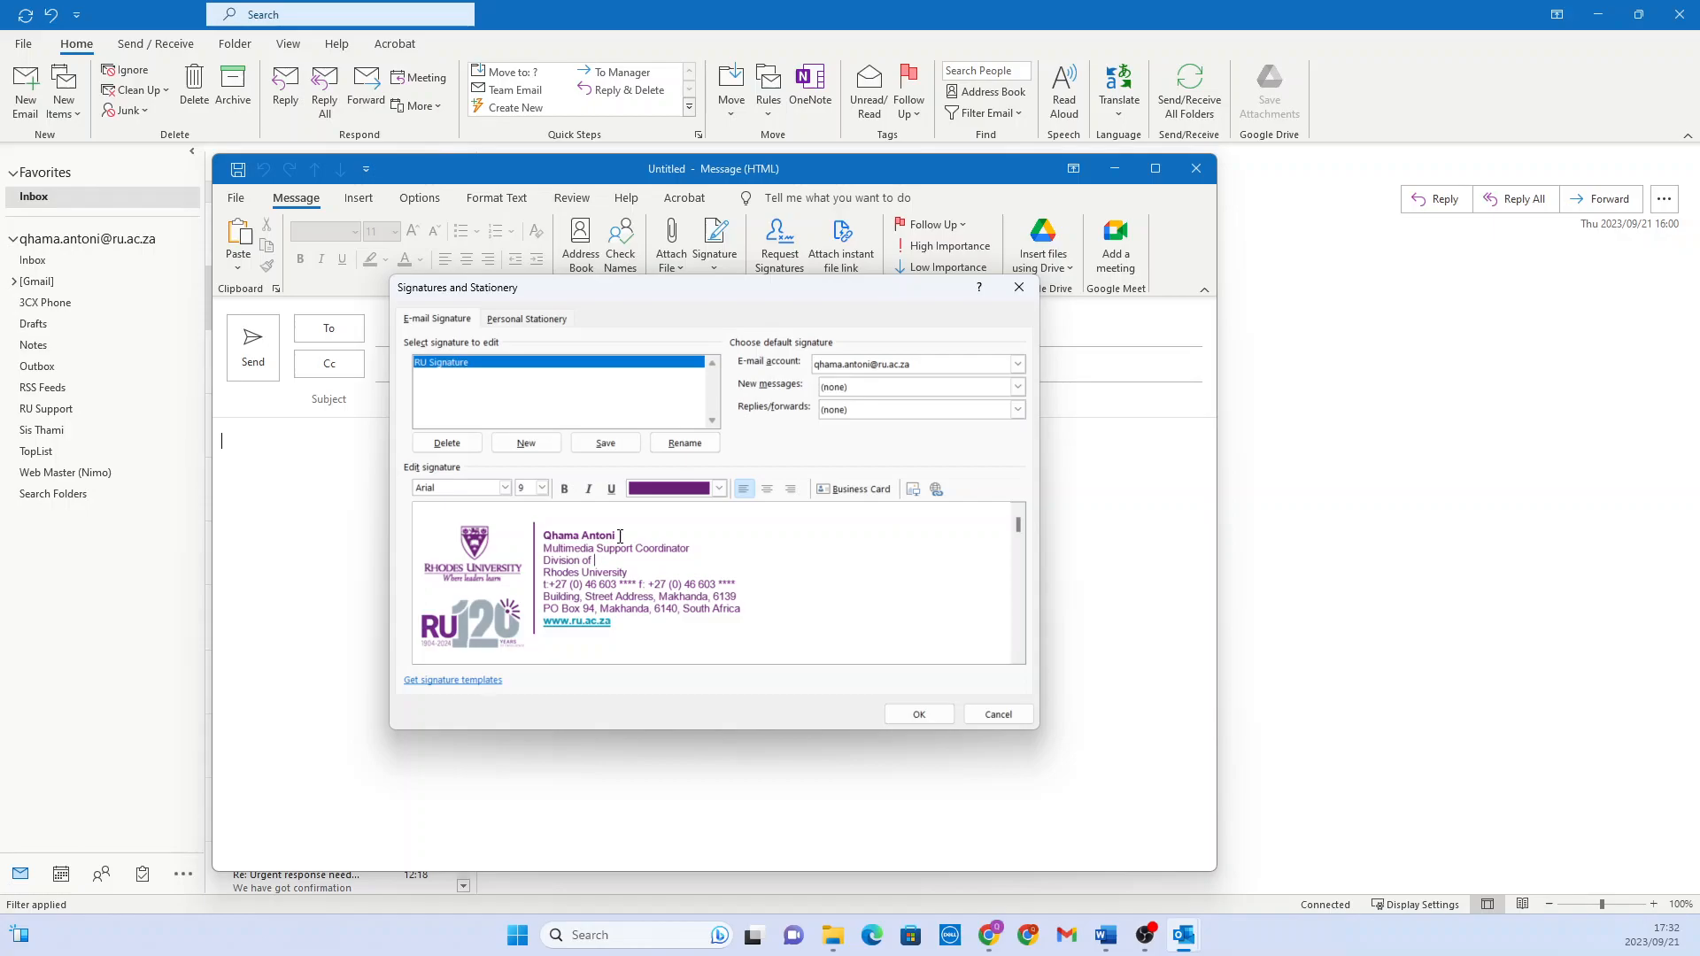
{"action": "type", "text": "Communicat"}
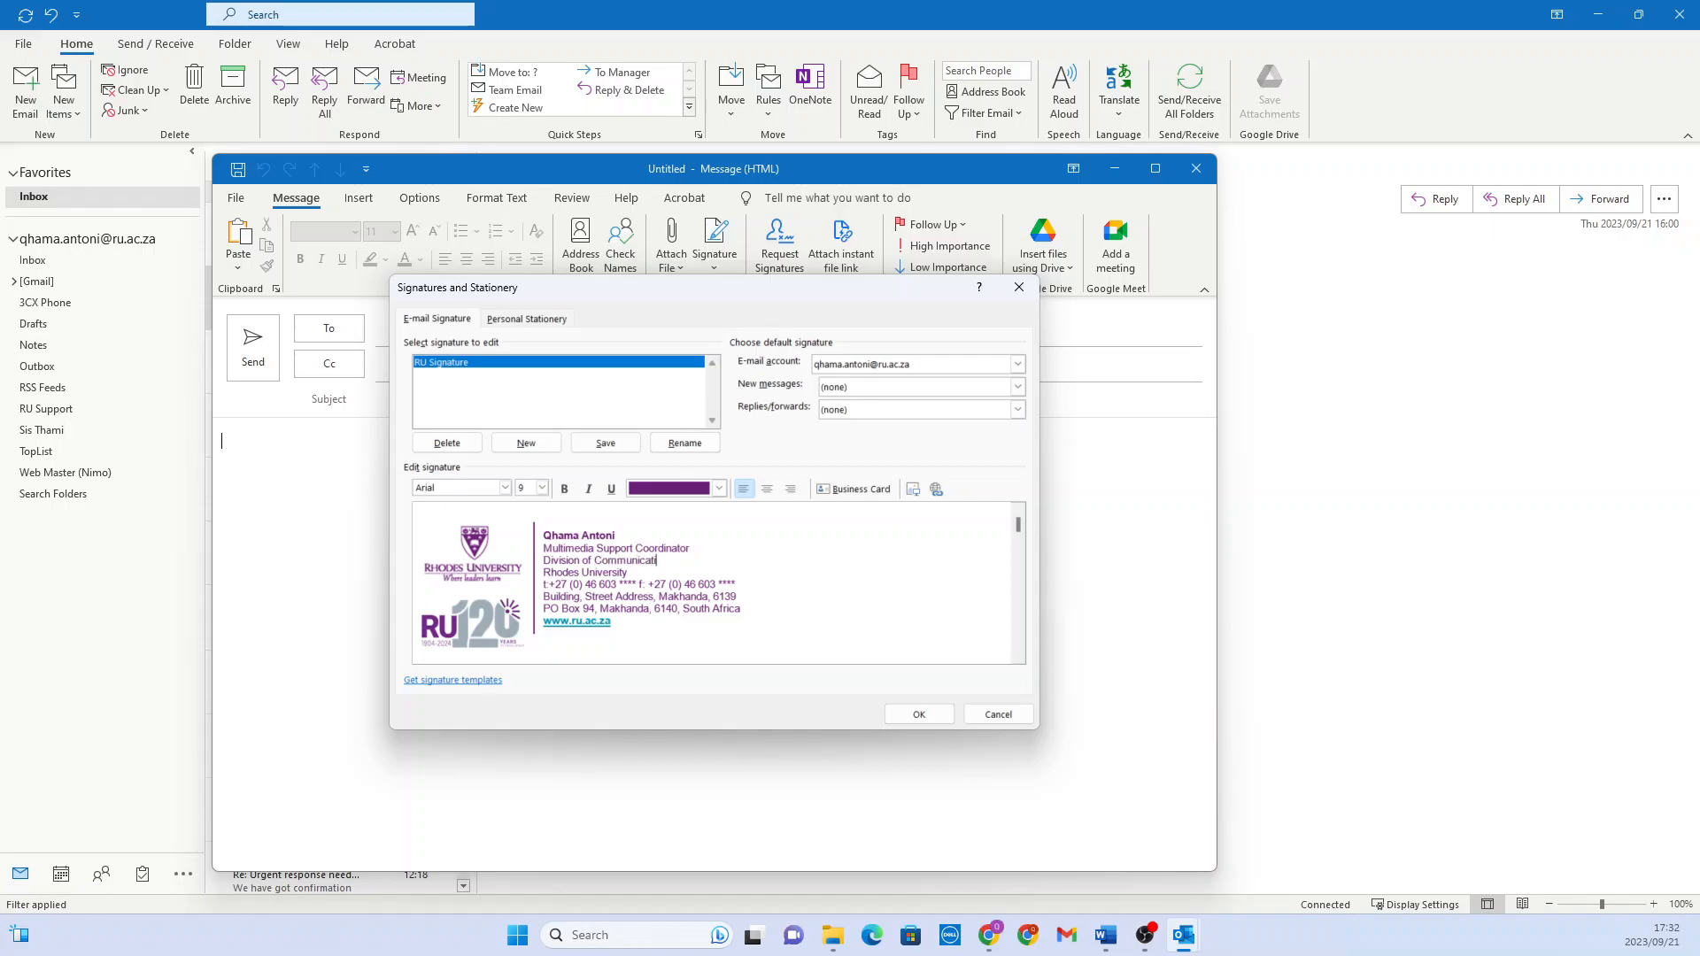
{"action": "type", "text": "ion and"}
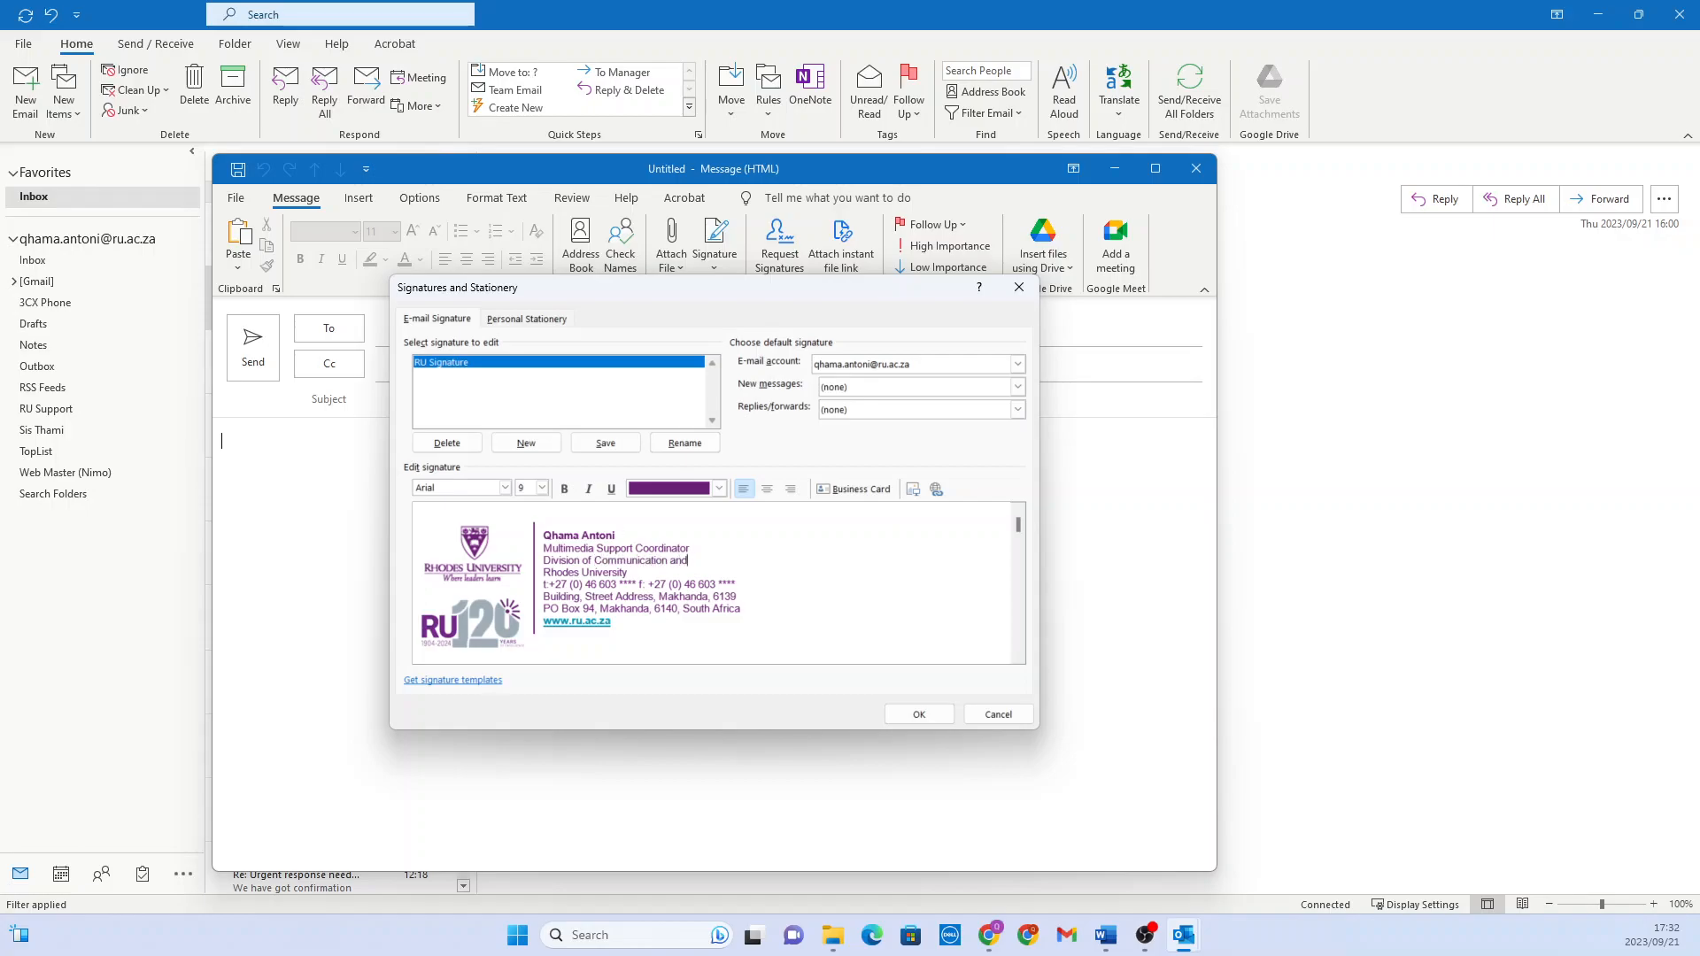
{"action": "type", "text": "Adva"}
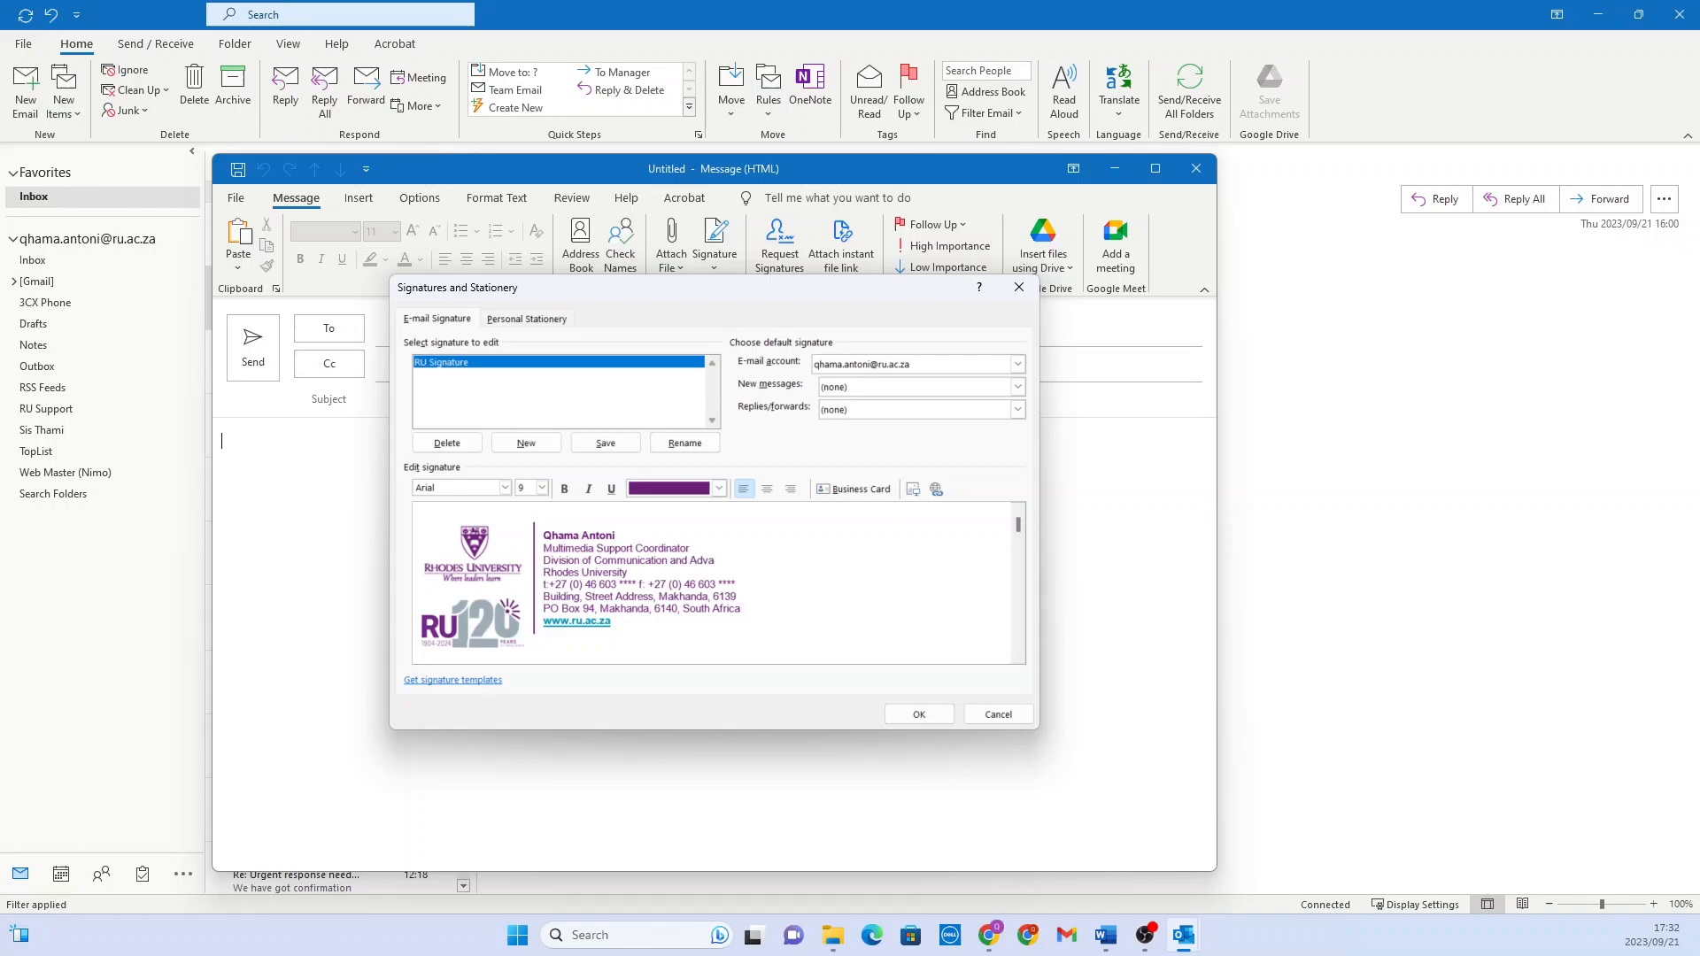
{"action": "type", "text": "ncement"}
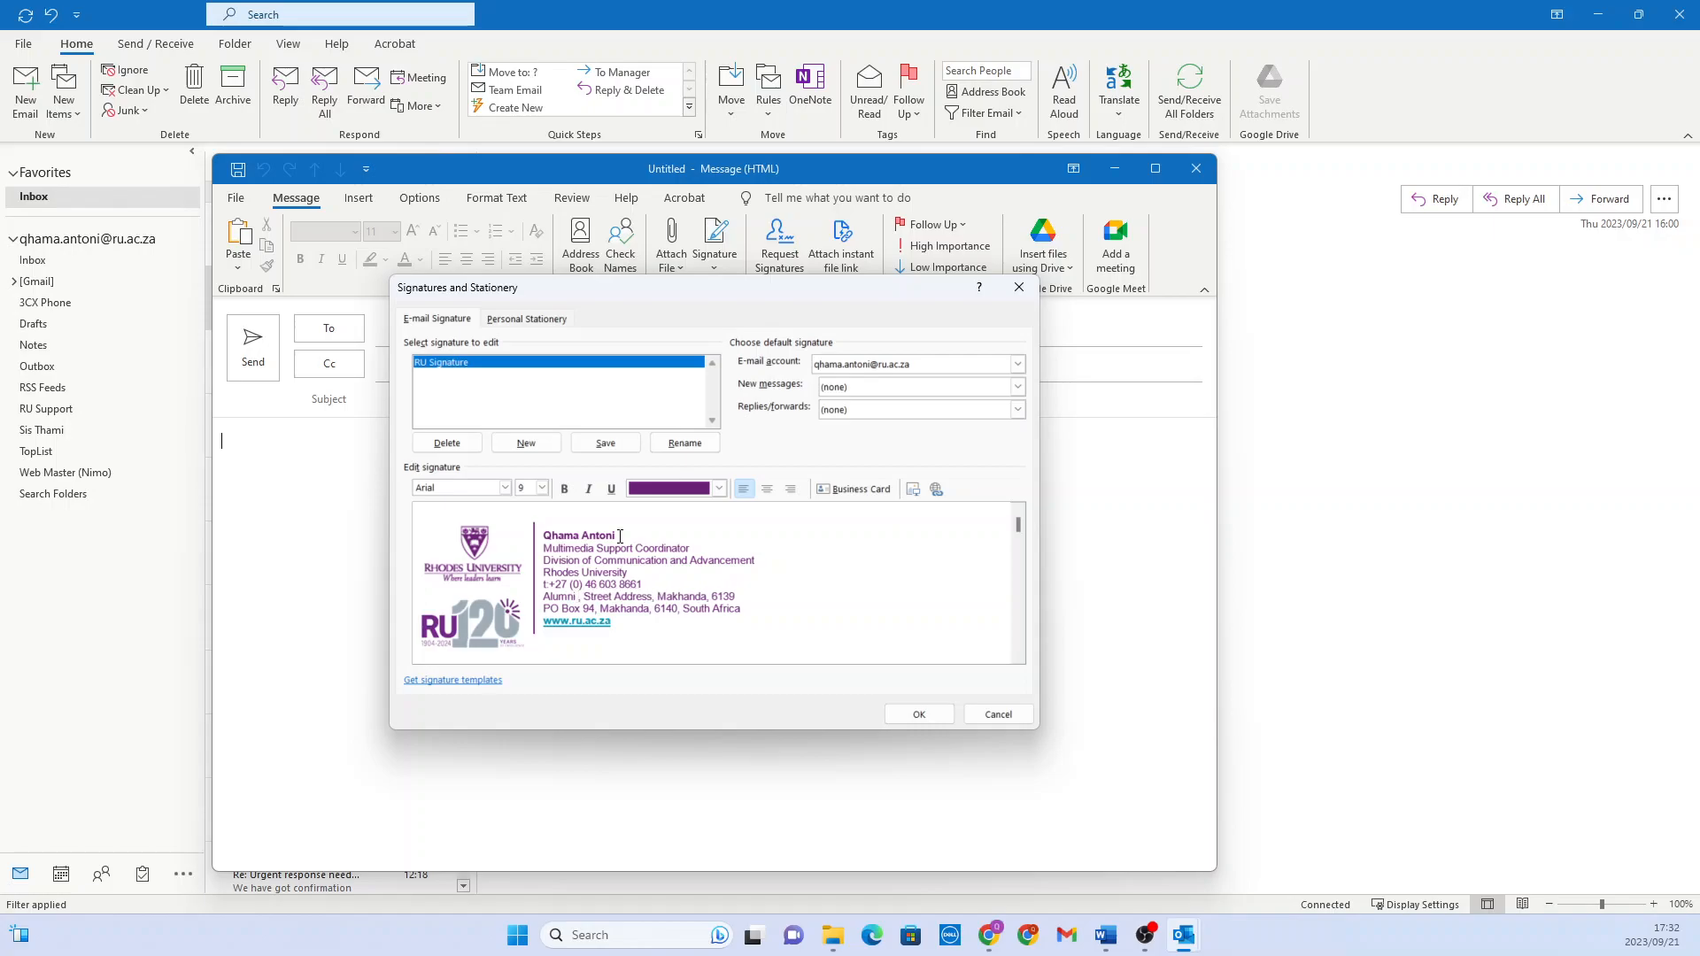
{"action": "type", "text": "House"}
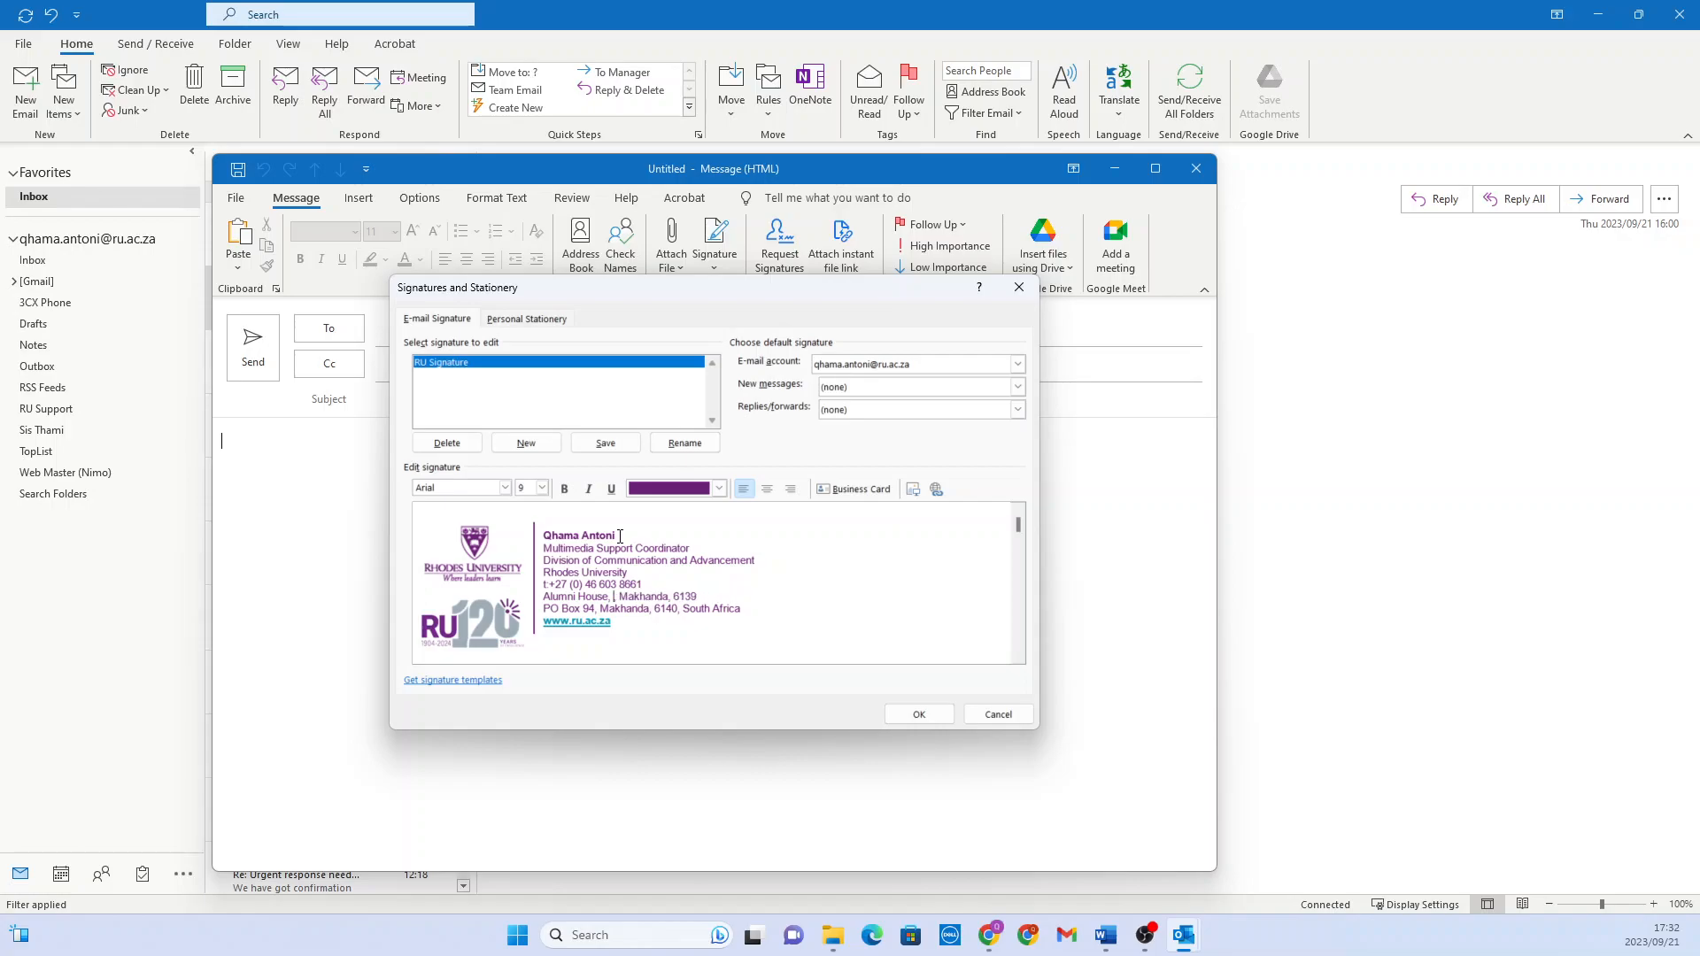
{"action": "type", "text": "Lucas Avenu"}
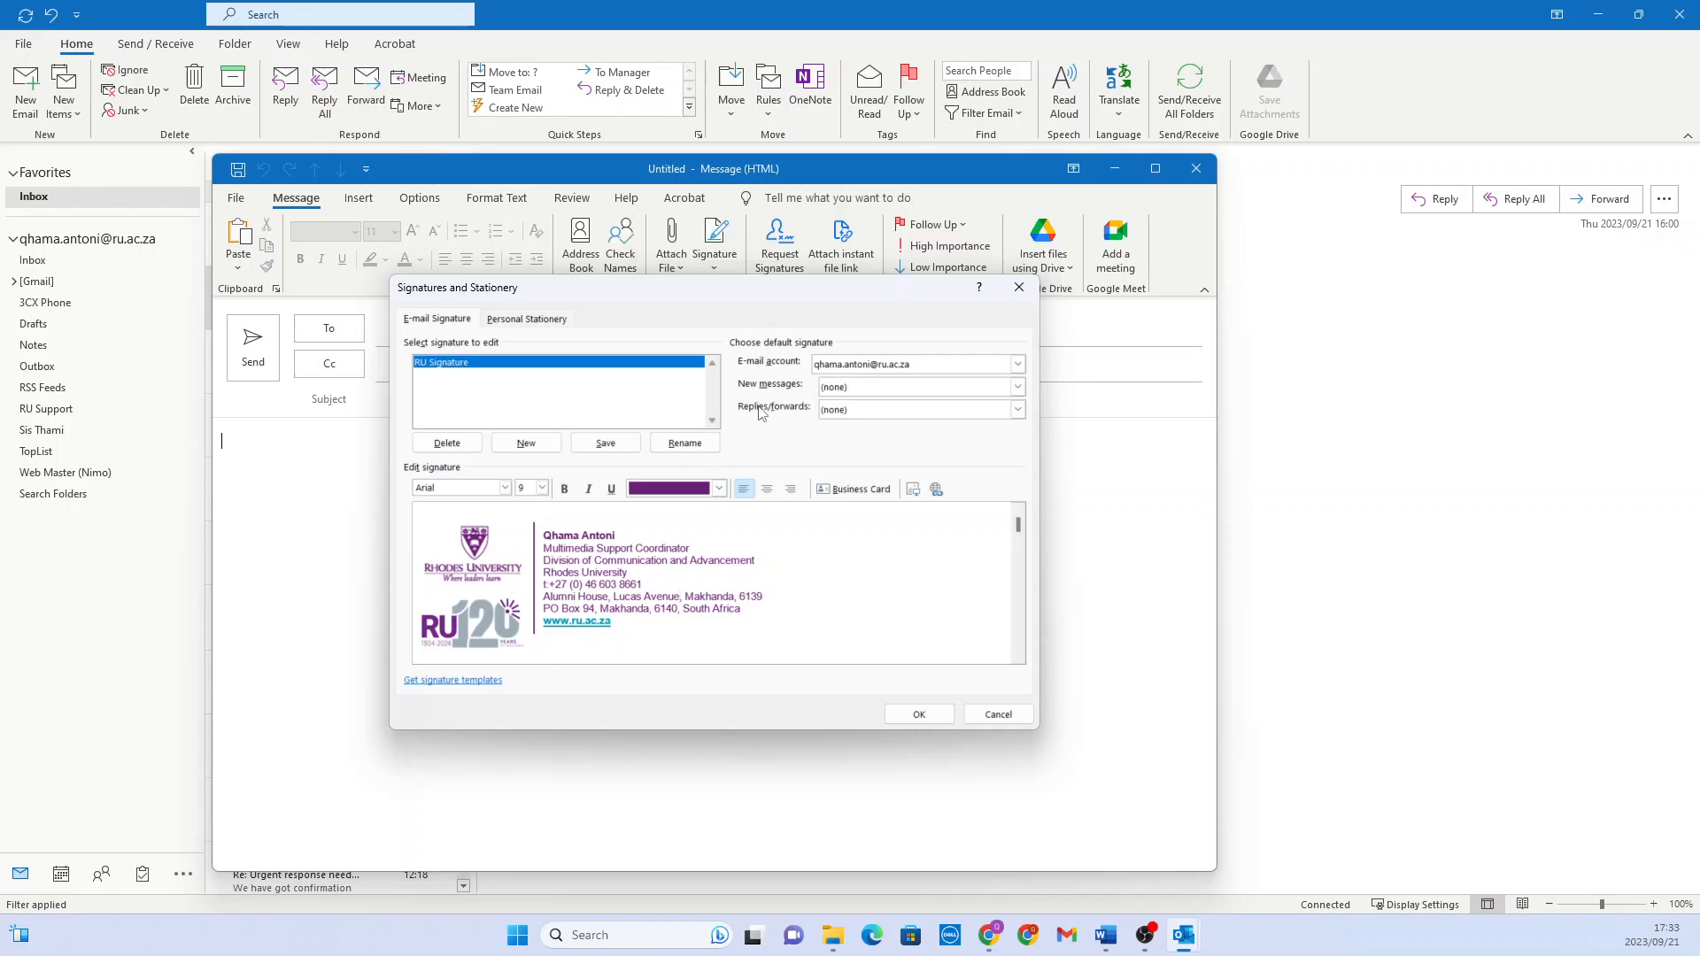
Make RU Signature the default for new messages and replies/forwards, then close the blank draft
{"action": "left_click", "coordinate": [1014, 387]}
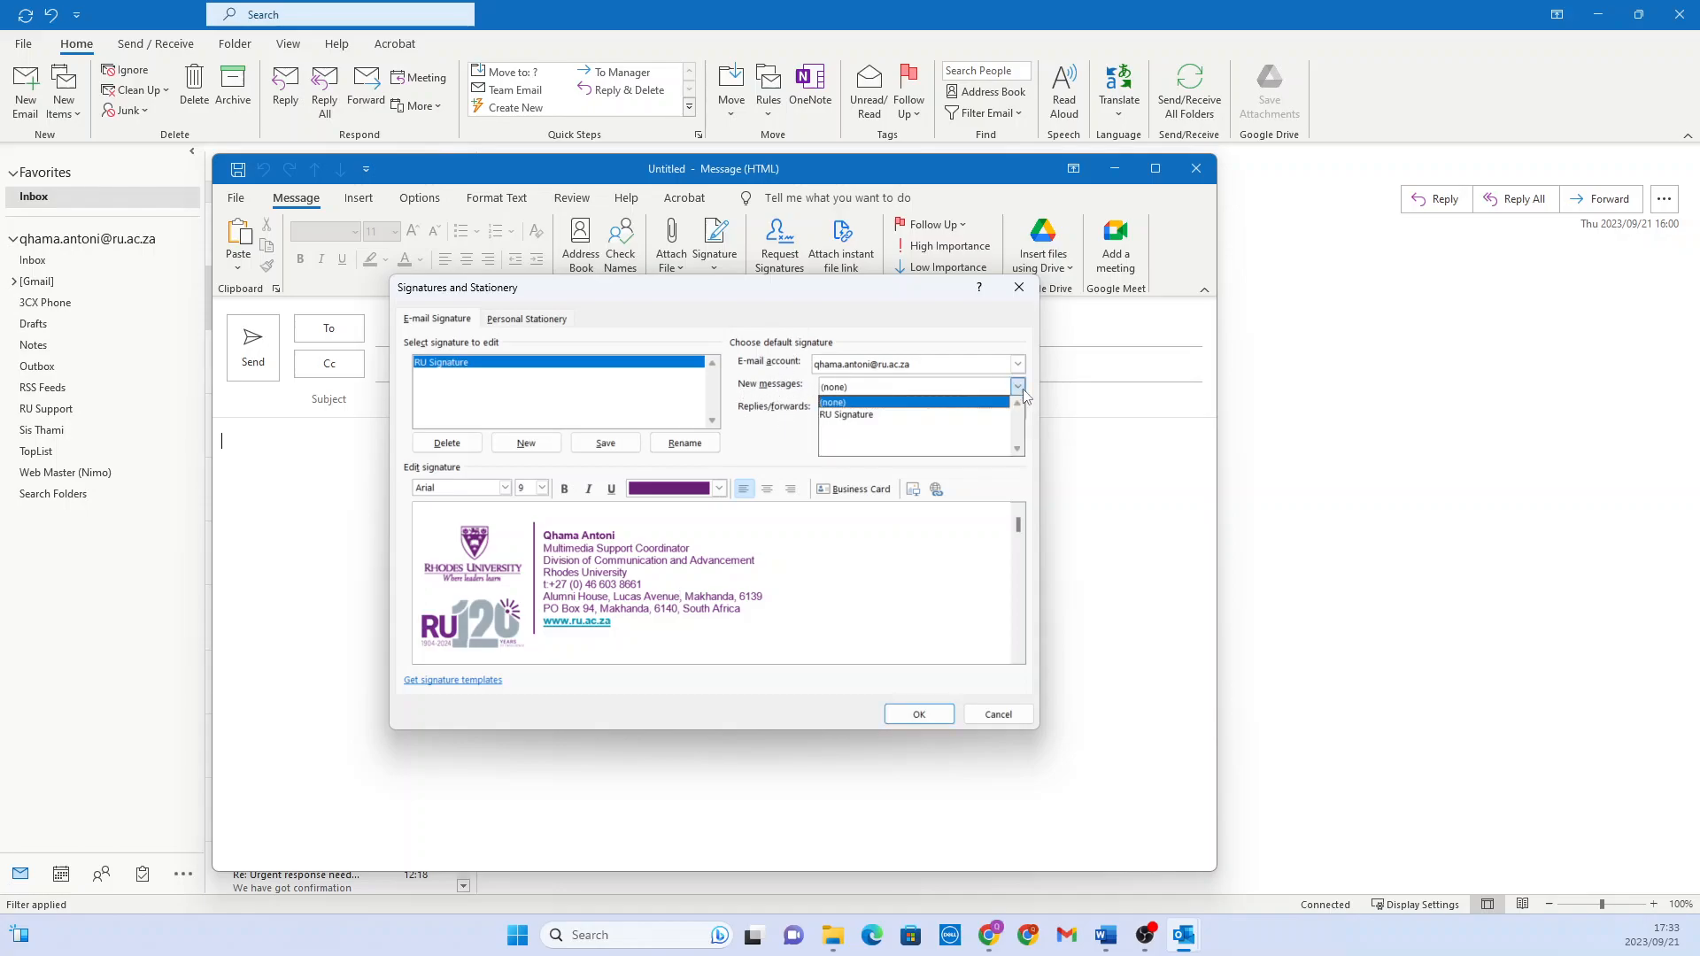
{"action": "left_click", "coordinate": [846, 414]}
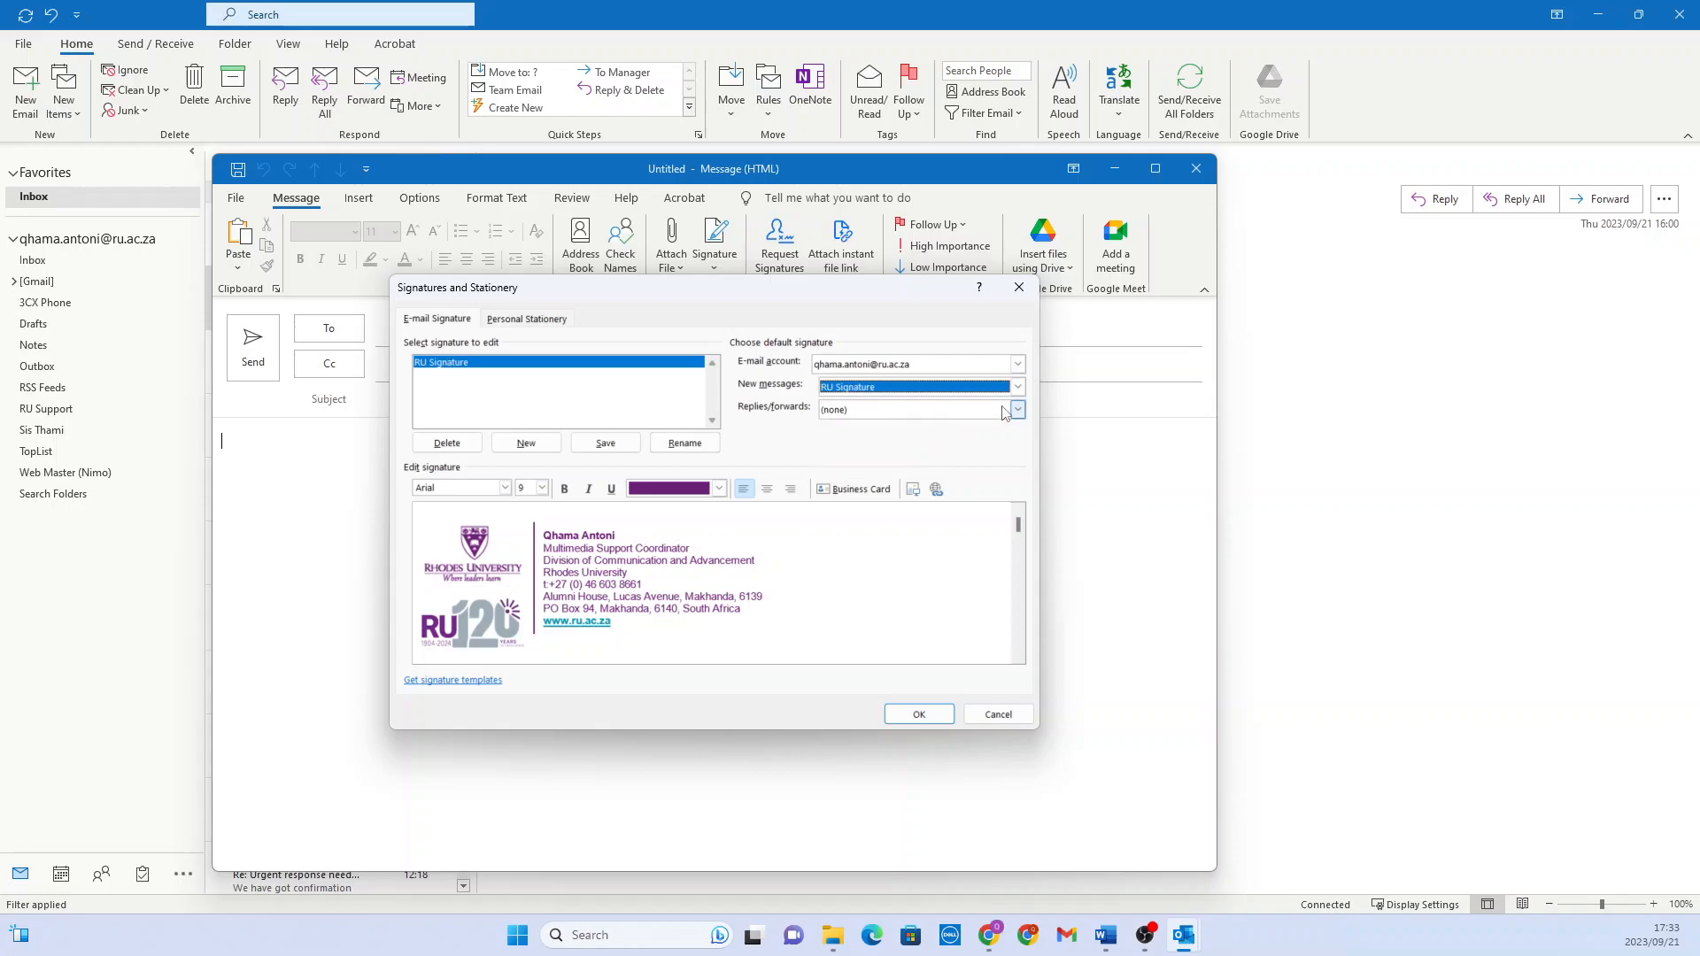
{"action": "left_click", "coordinate": [1016, 409]}
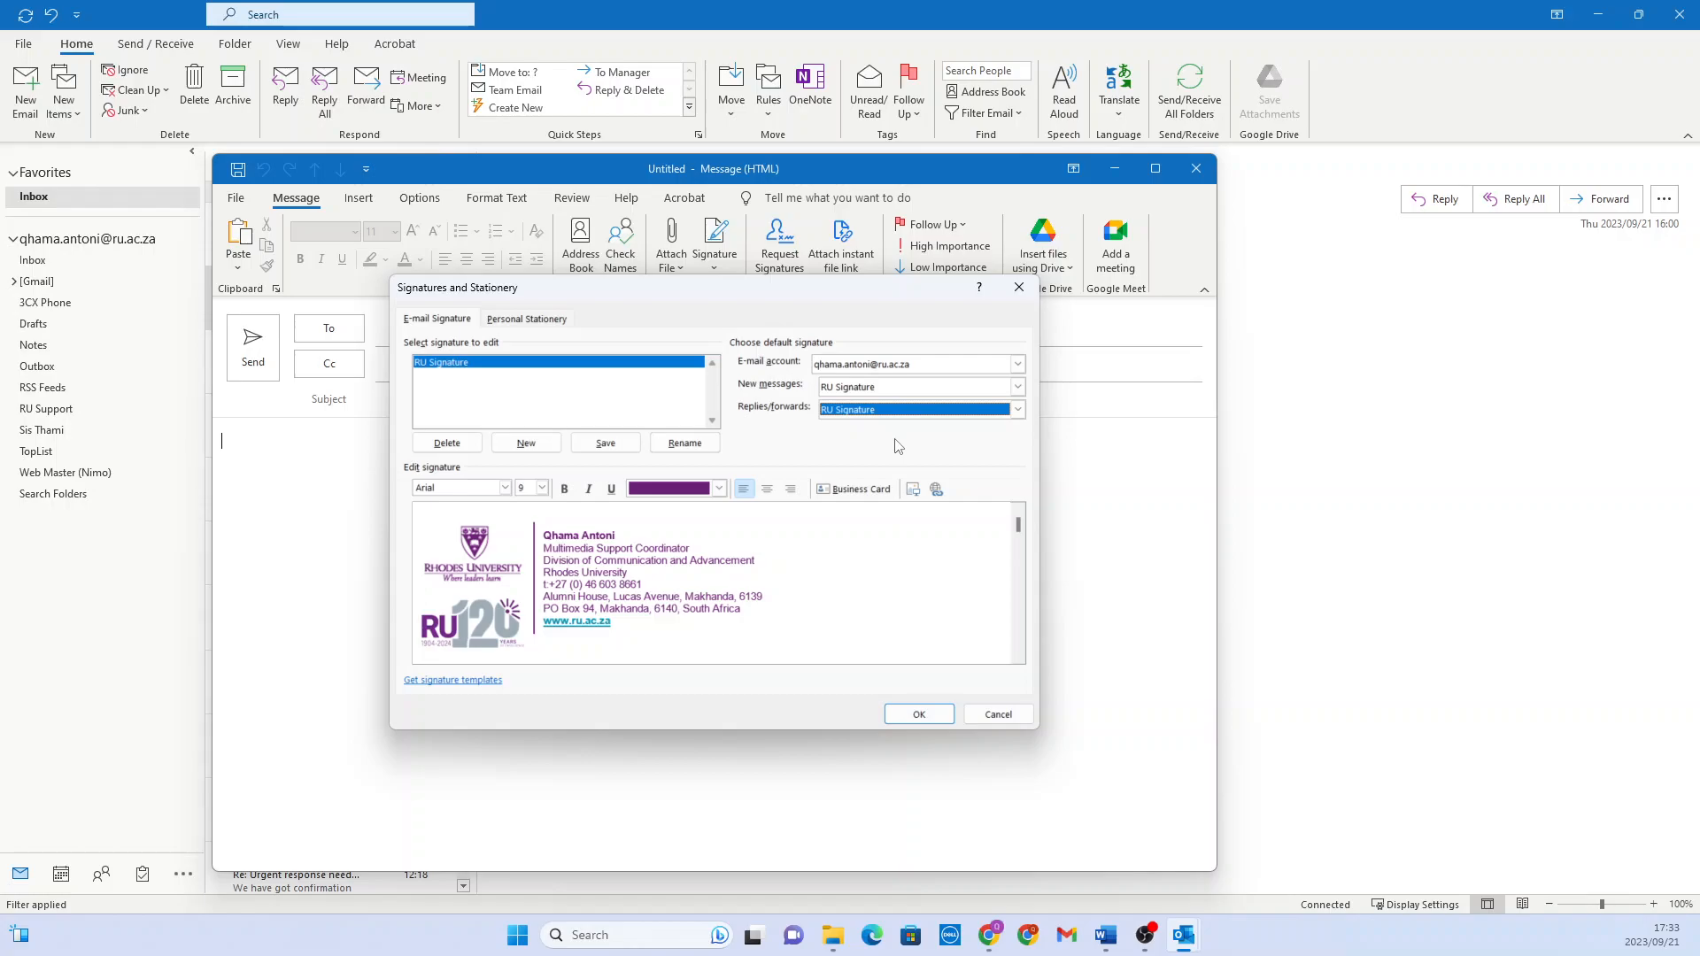
{"action": "mouse_move", "coordinate": [898, 705]}
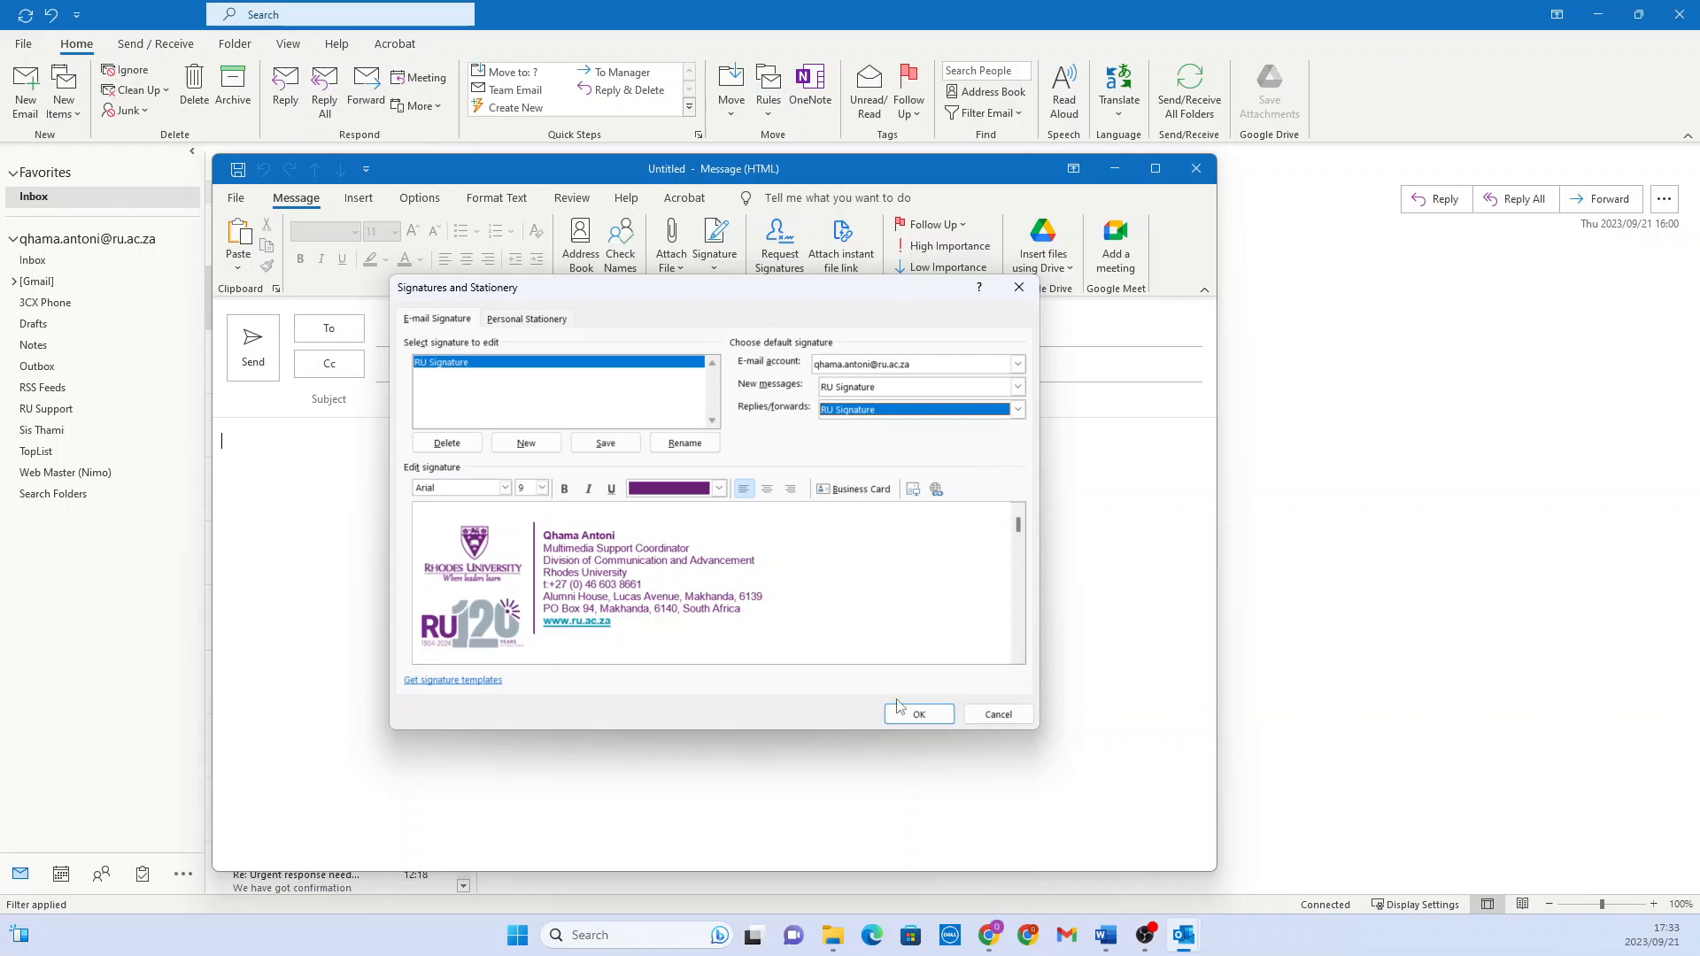
{"action": "left_click", "coordinate": [917, 714]}
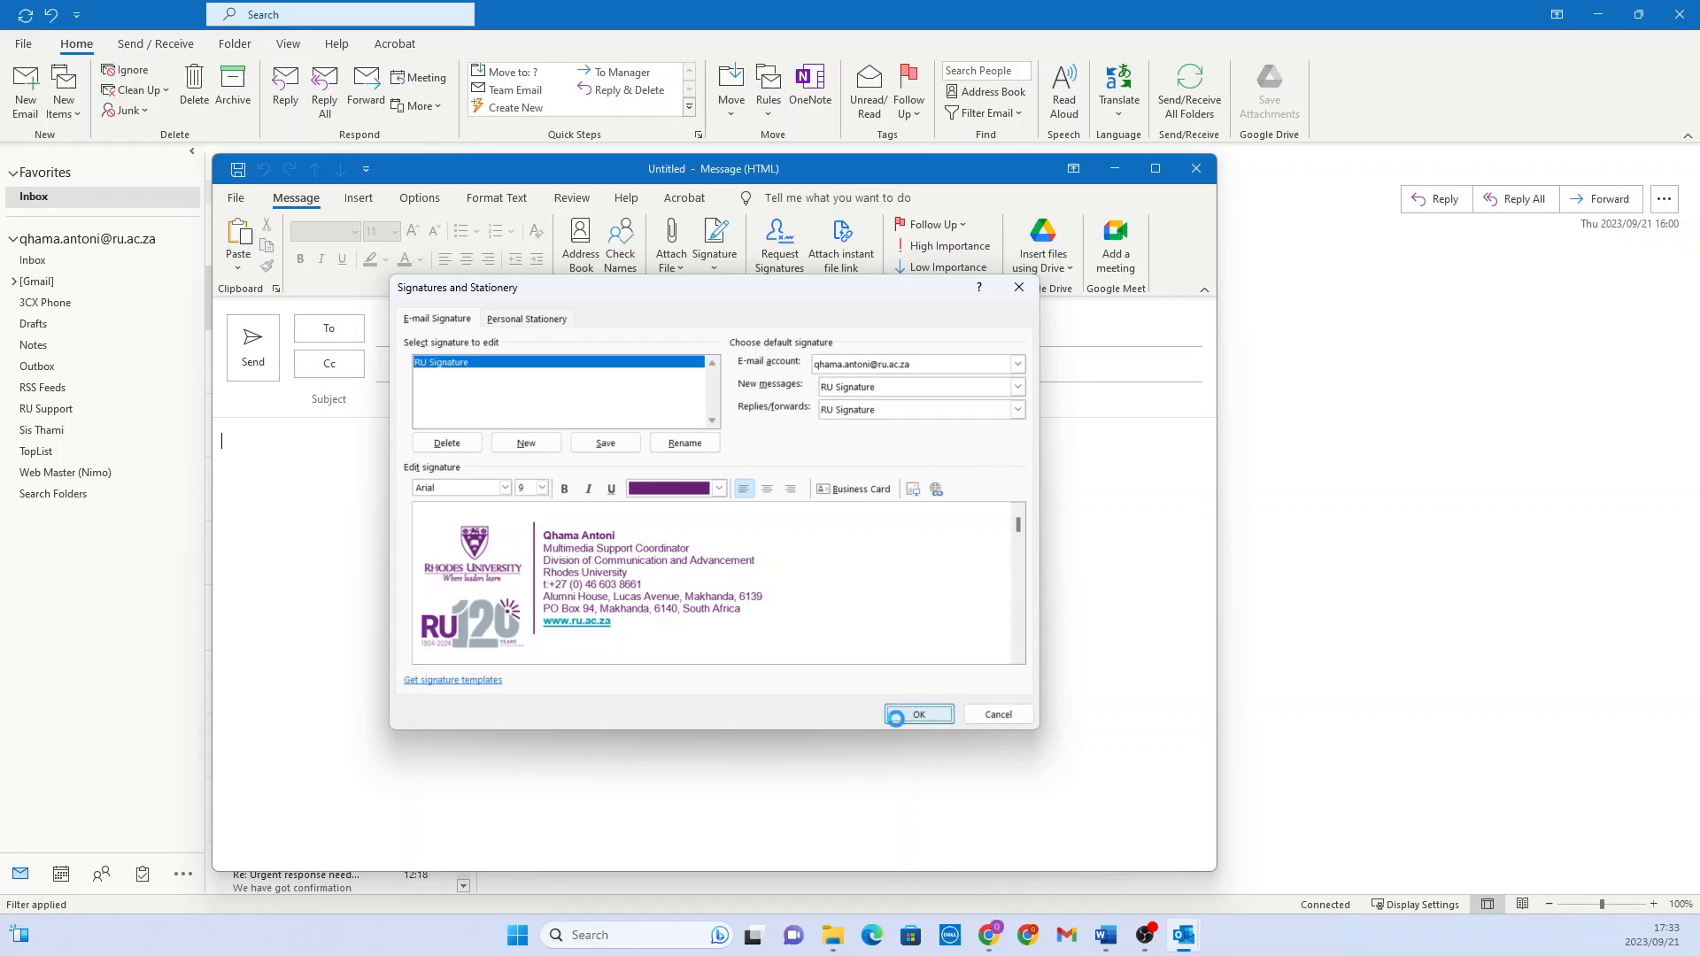
{"action": "left_click", "coordinate": [917, 713]}
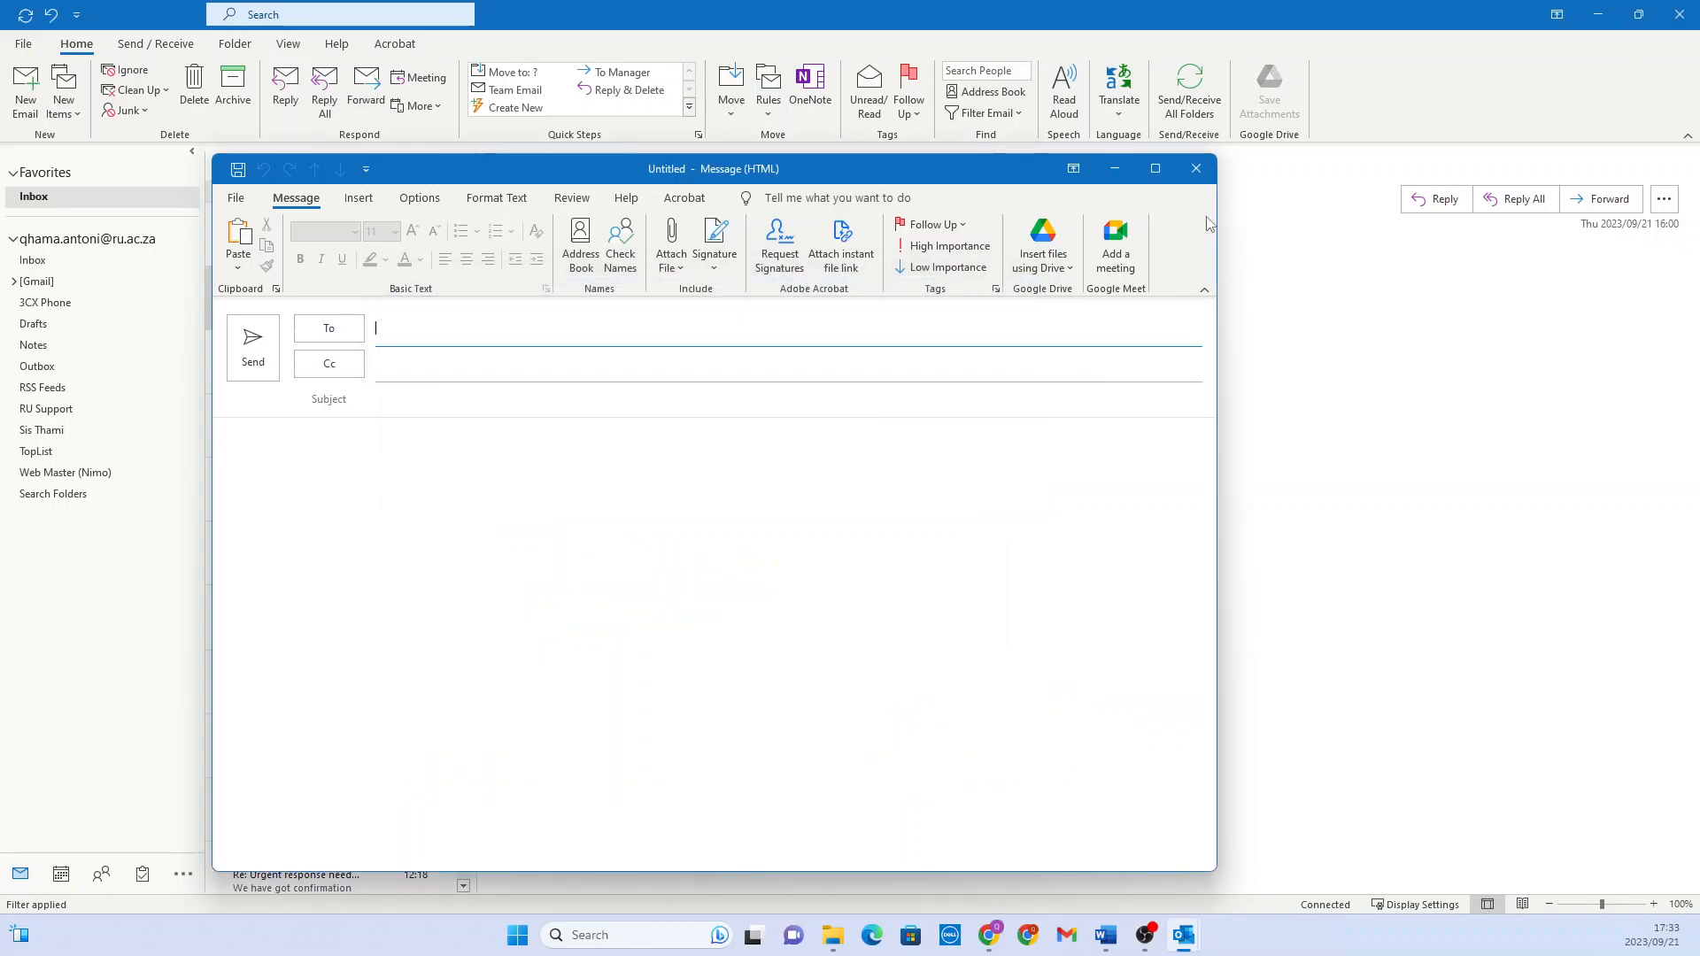
{"action": "left_click", "coordinate": [1197, 168]}
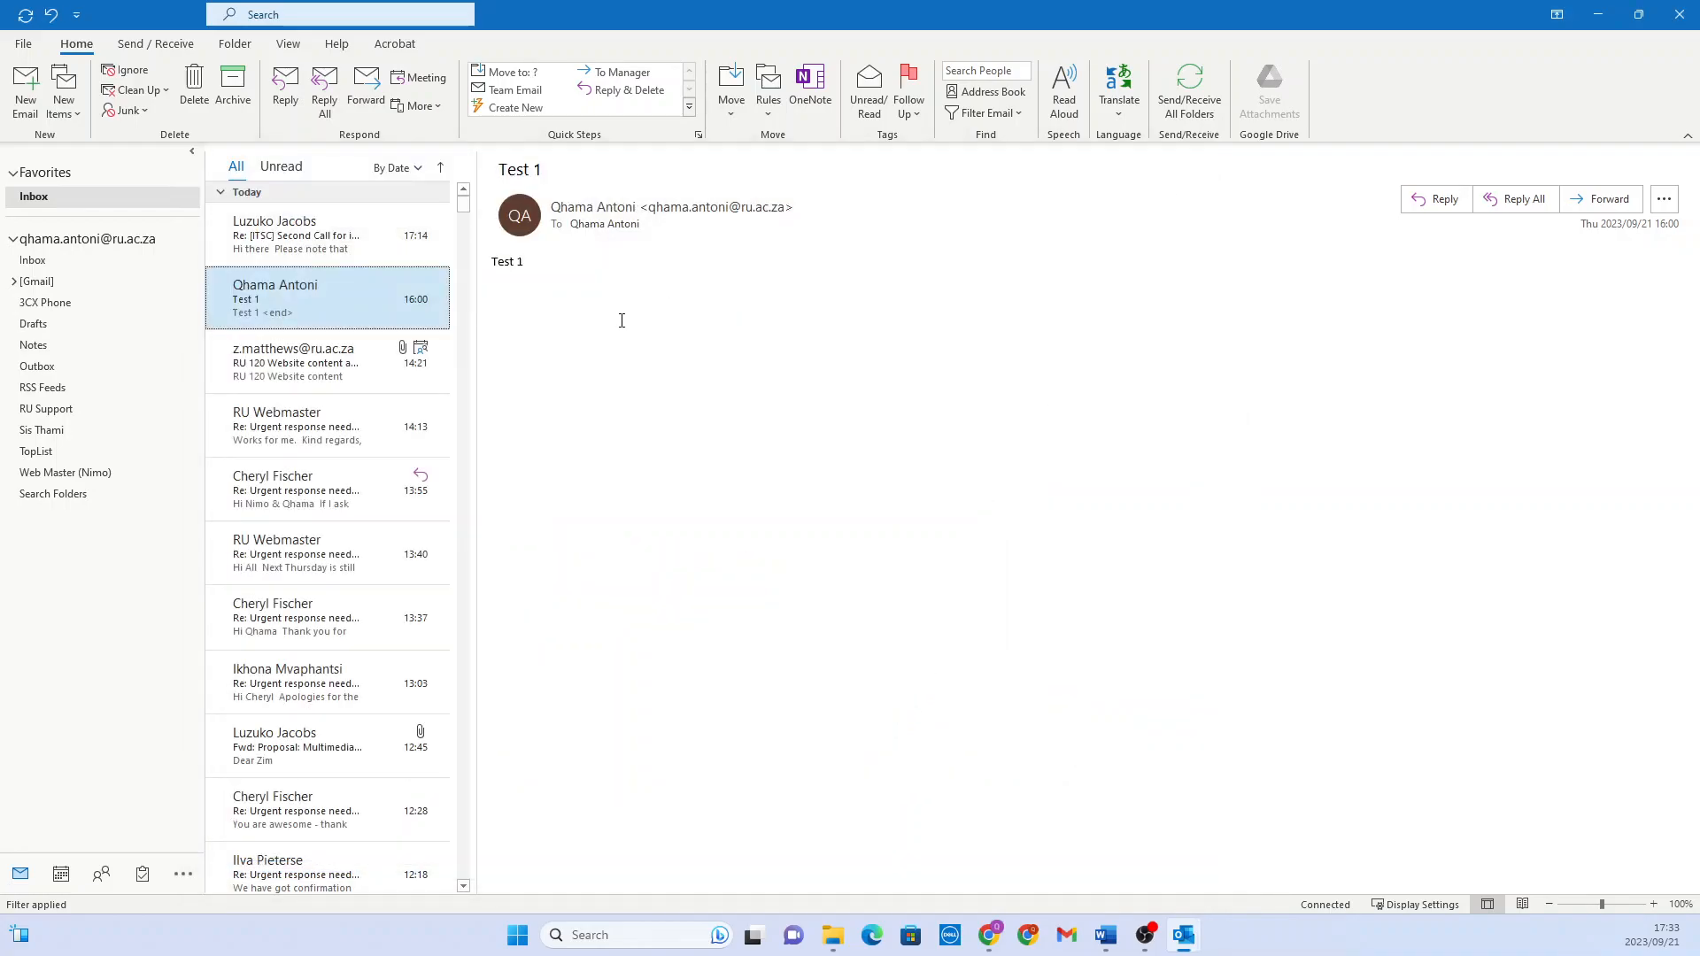
{"action": "left_click", "coordinate": [24, 91]}
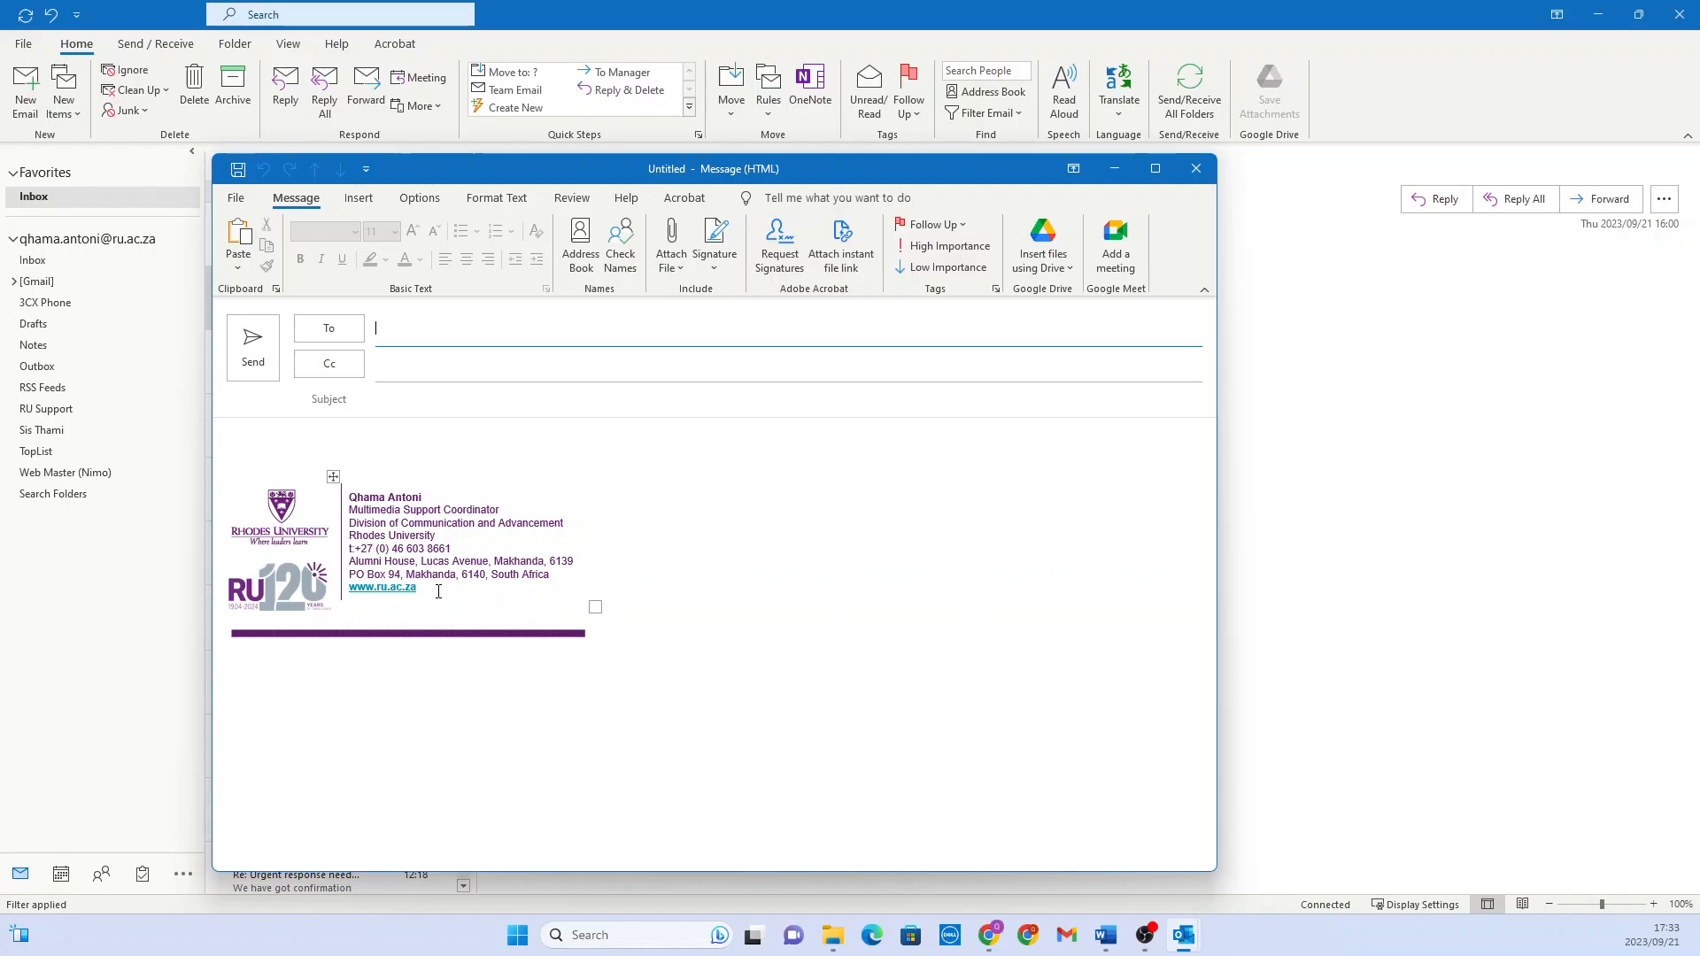
{"action": "left_click", "coordinate": [396, 535]}
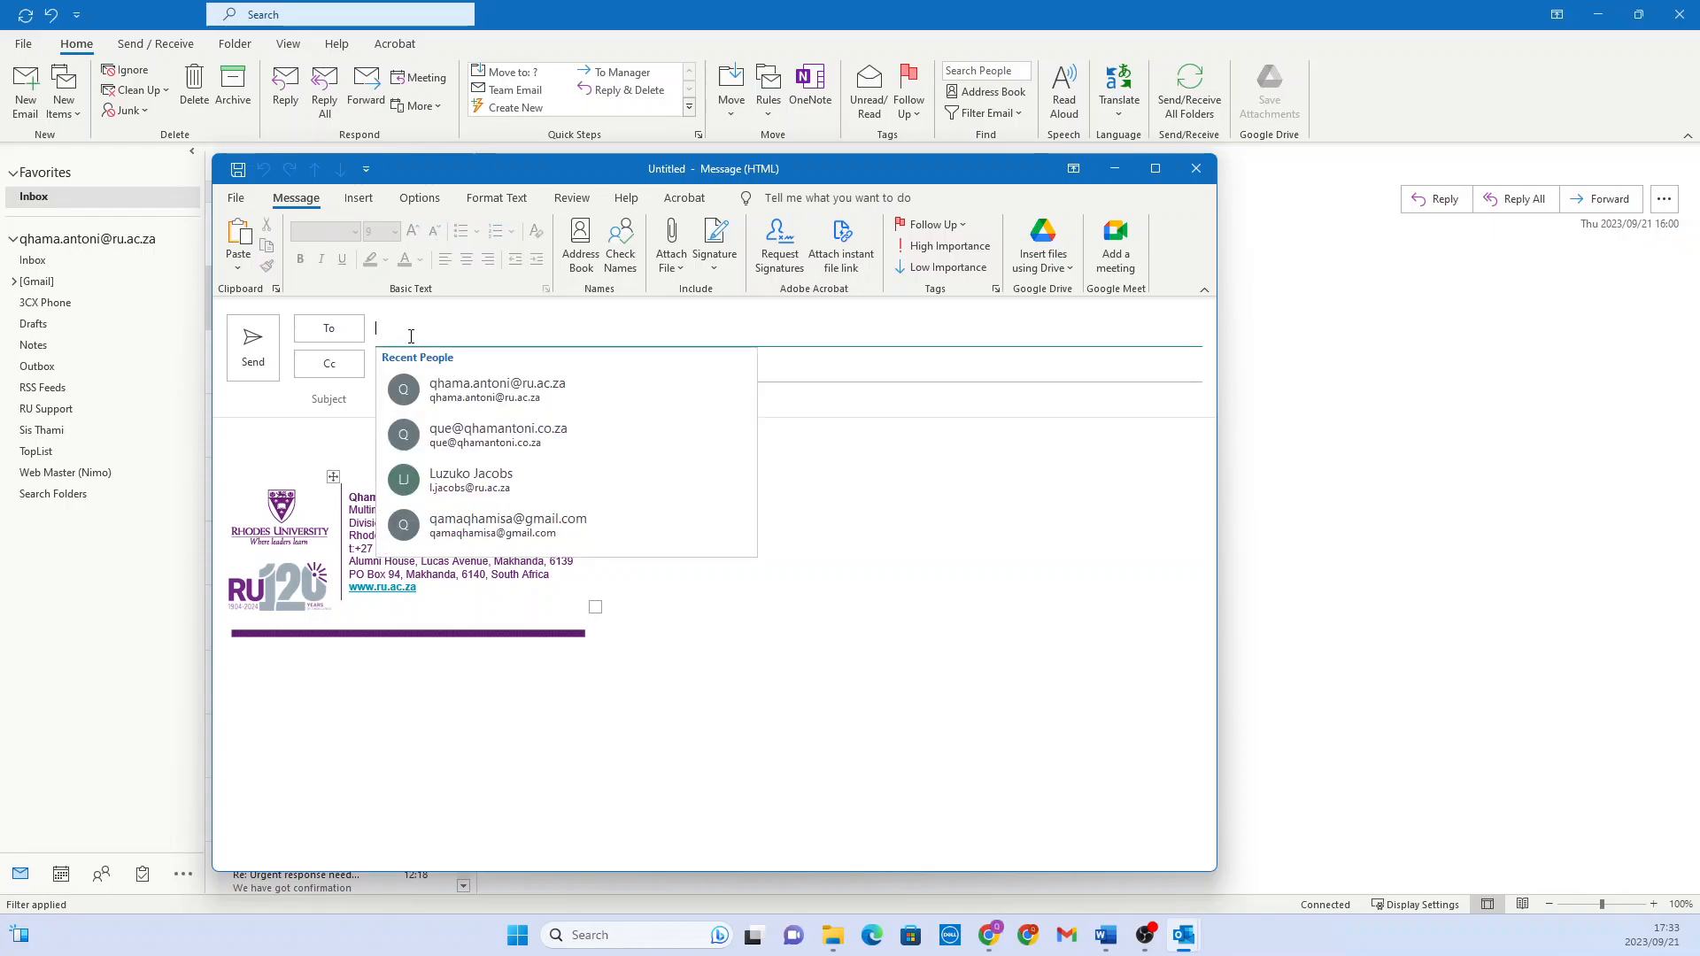
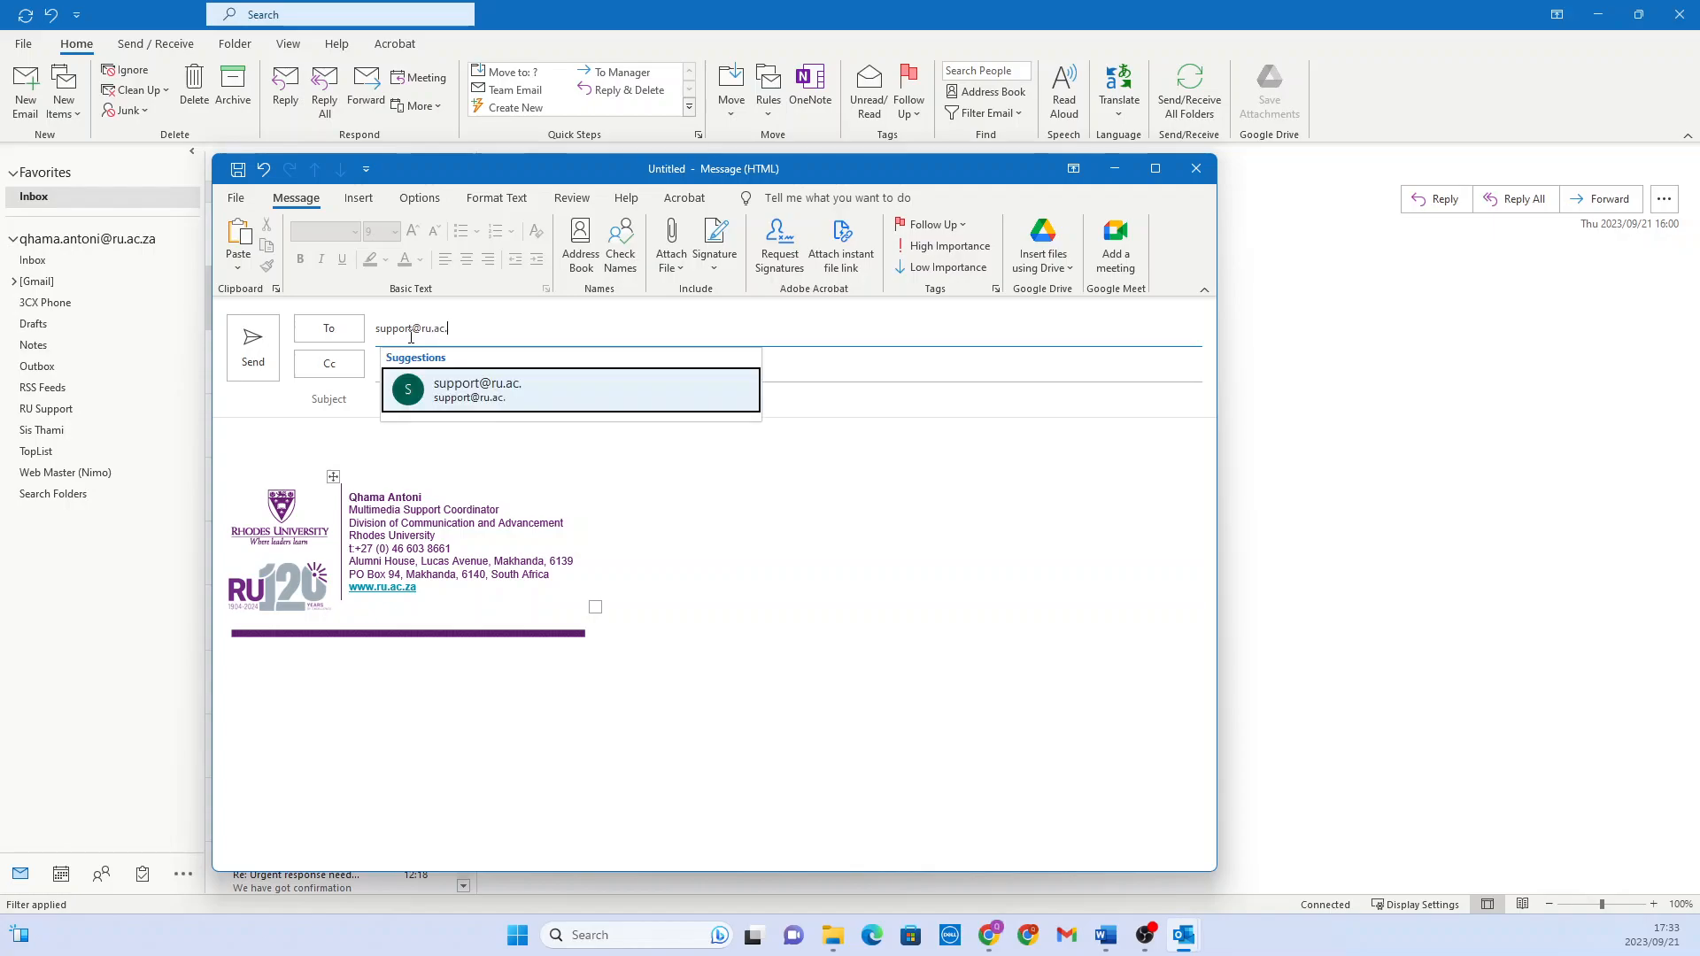